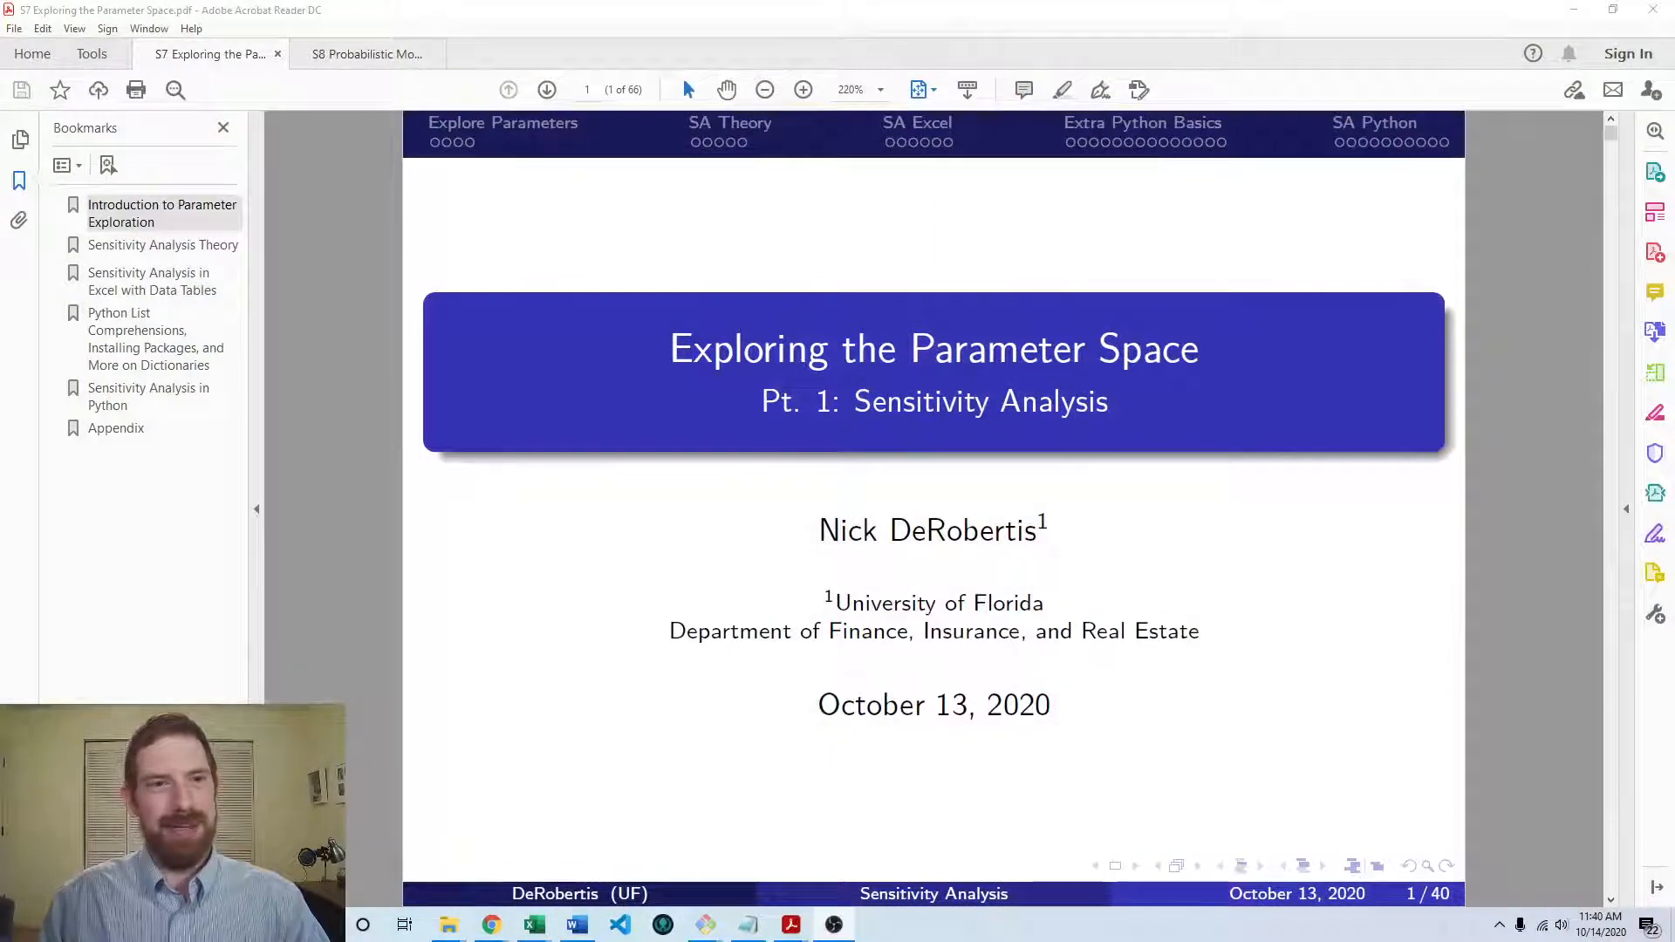
# - Jump from the title slide to the Lecture Resources slide on page 41
pyautogui.click(1441, 142)
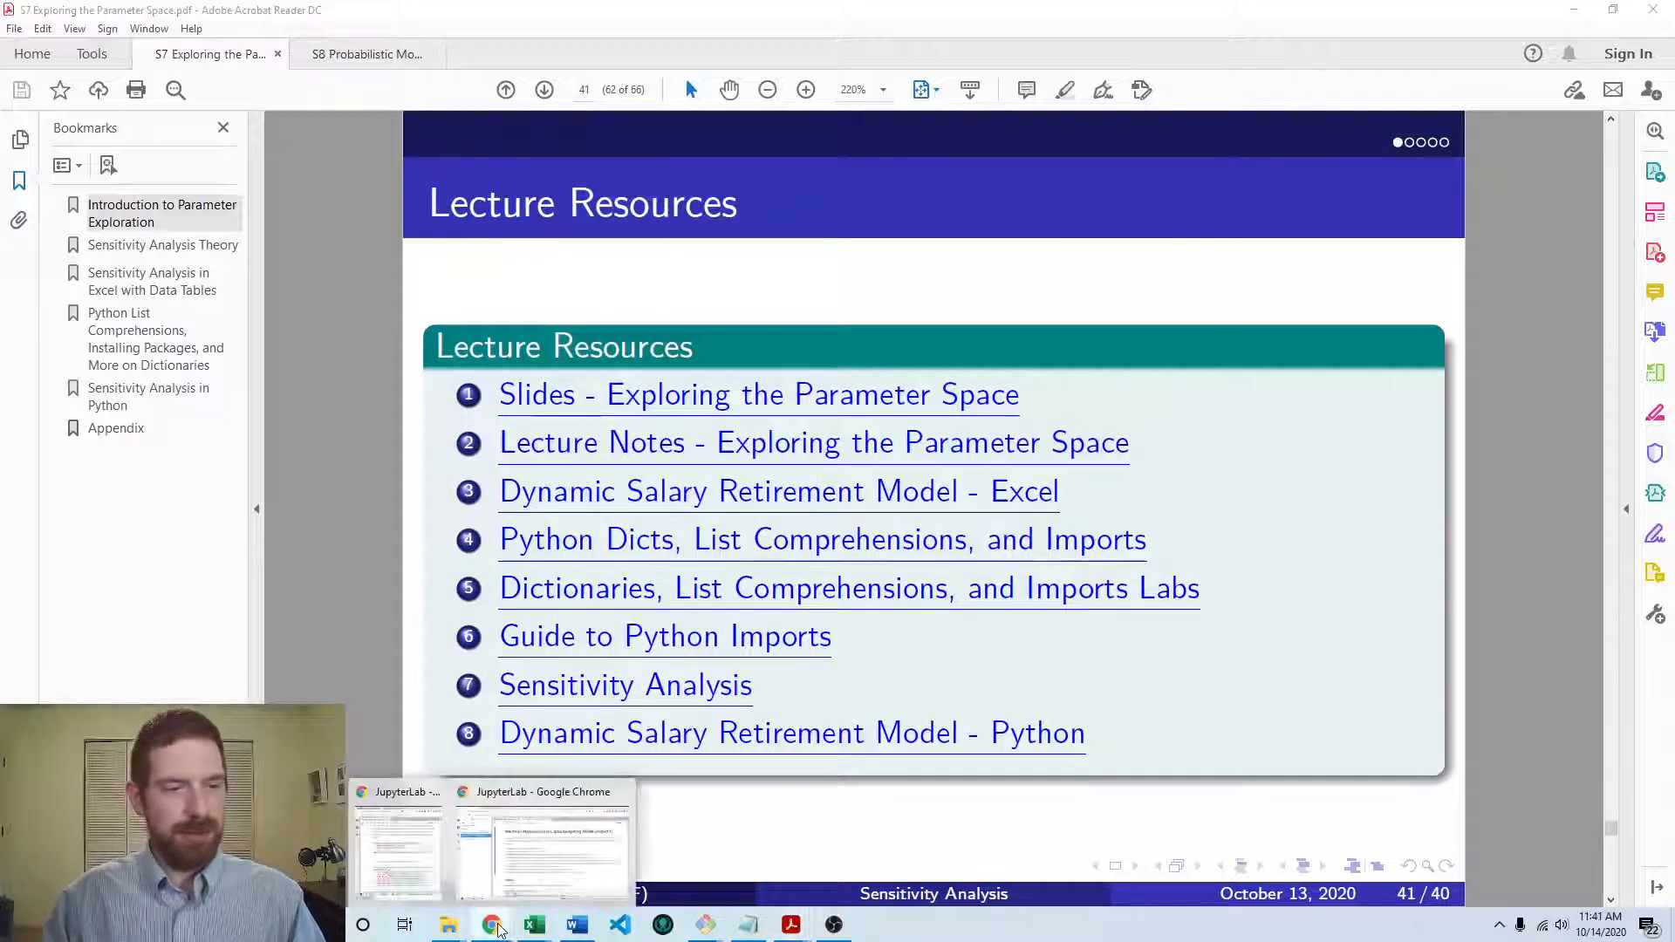
# - Add 'from sensitivity import SensitivityAnalyzer' to the Setup cell and save the notebook
pyautogui.click(544, 843)
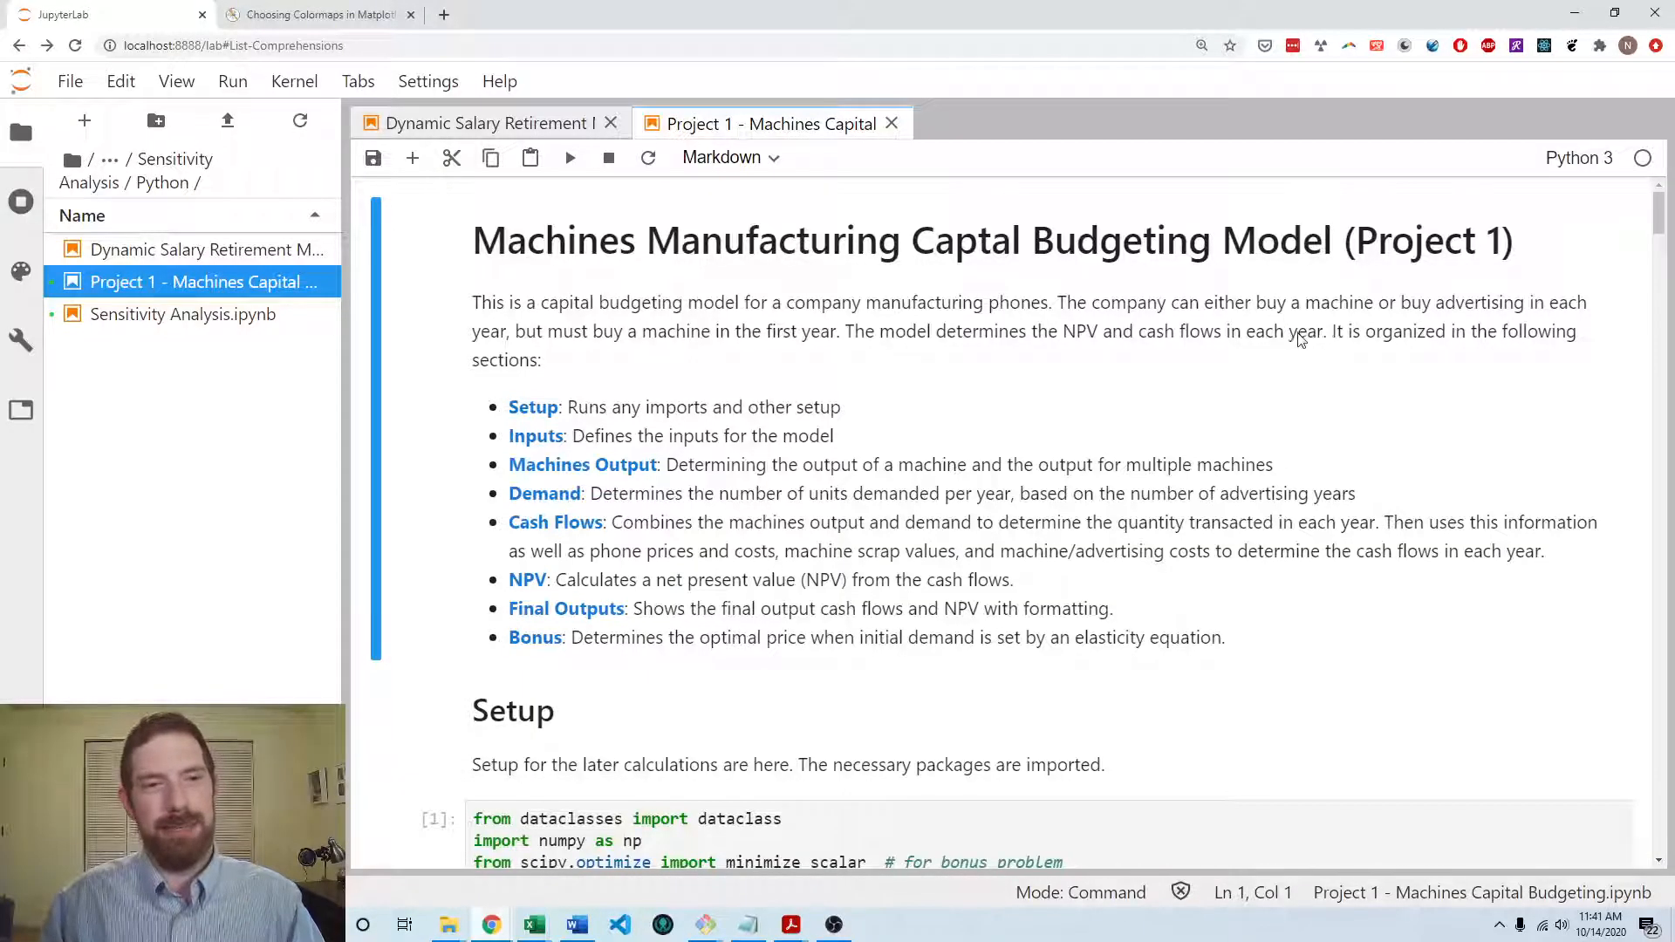
pyautogui.moveTo(1300, 398)
pyautogui.write('from sensitivit')
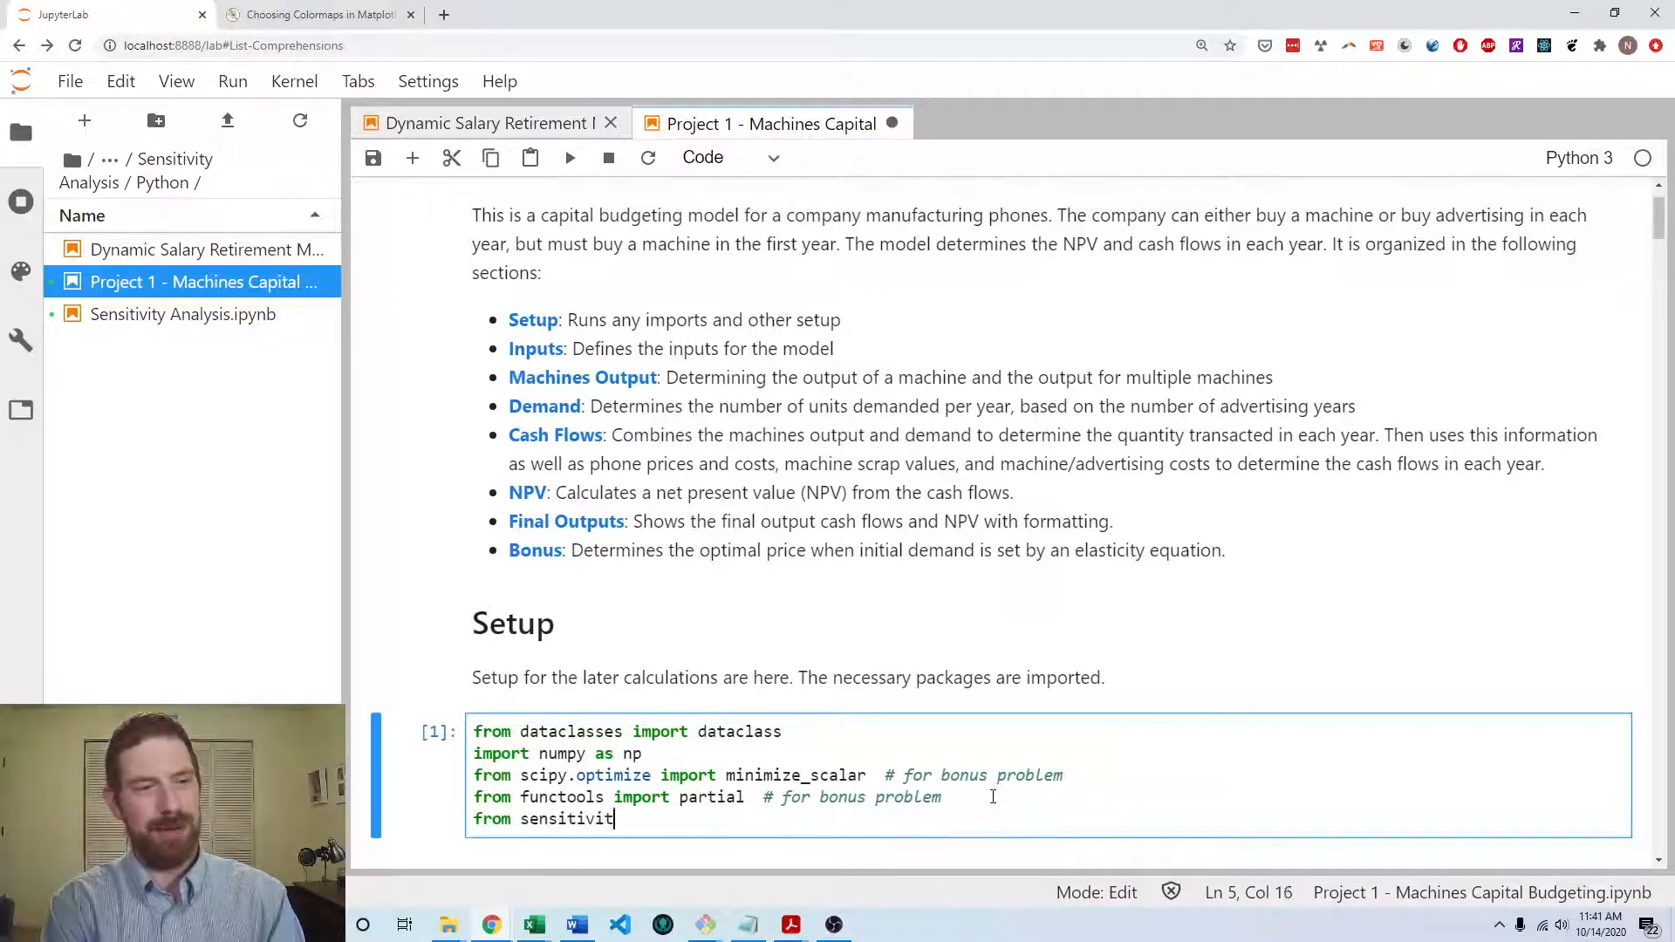
pyautogui.write('y import Sen')
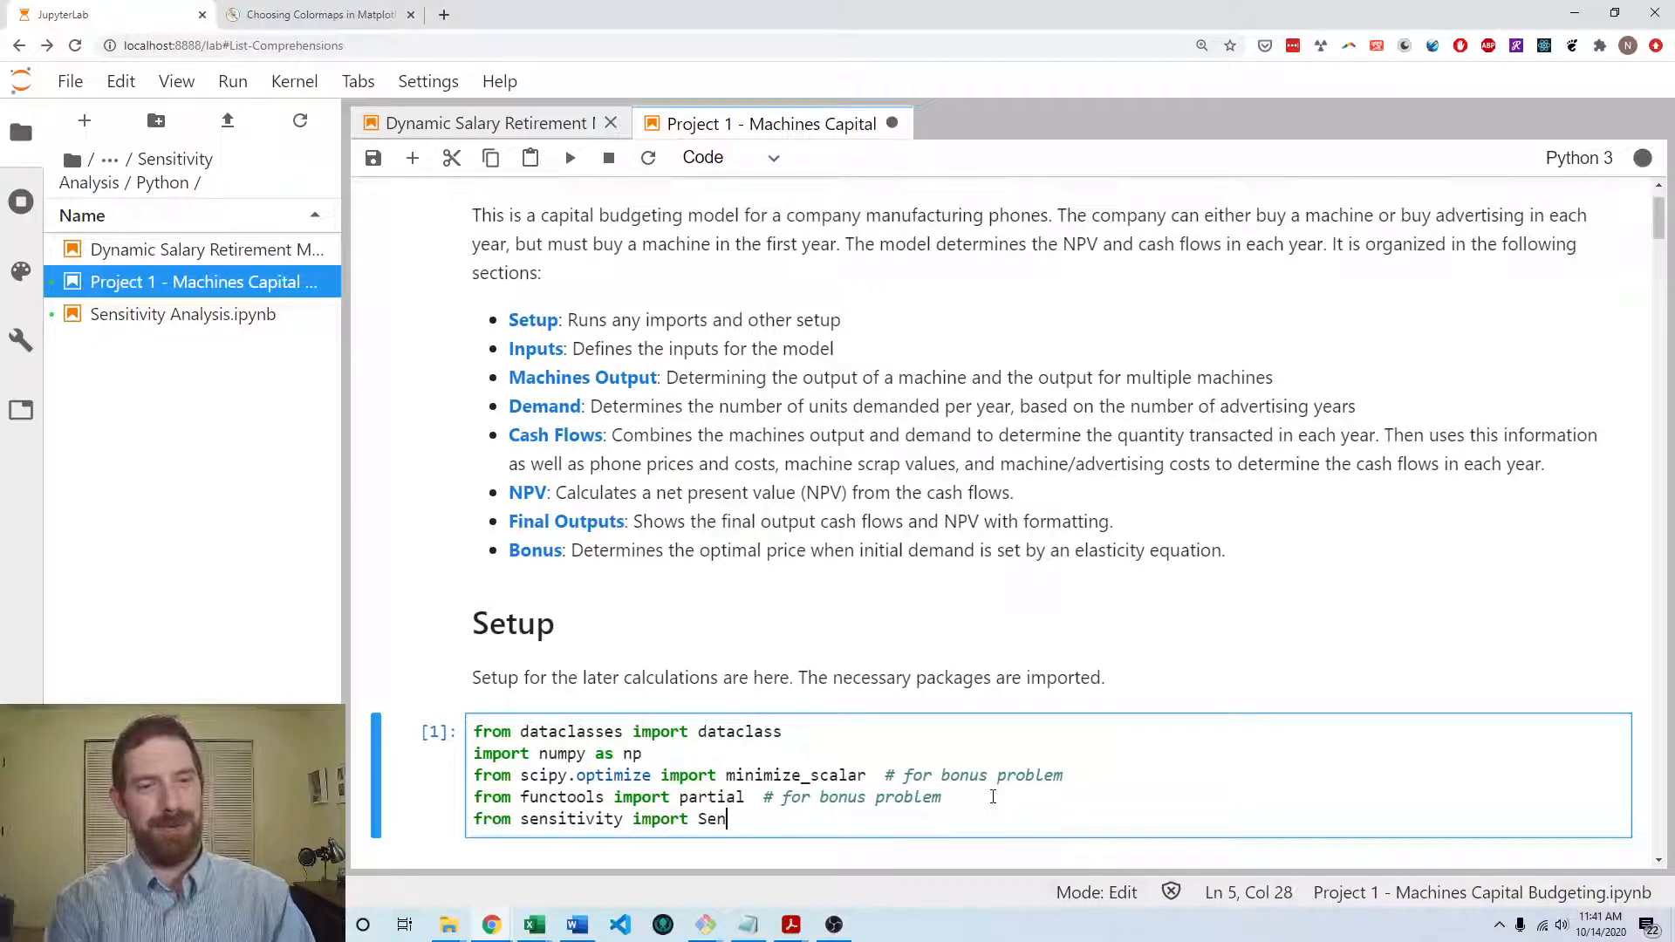
pyautogui.press('ctrl+s')
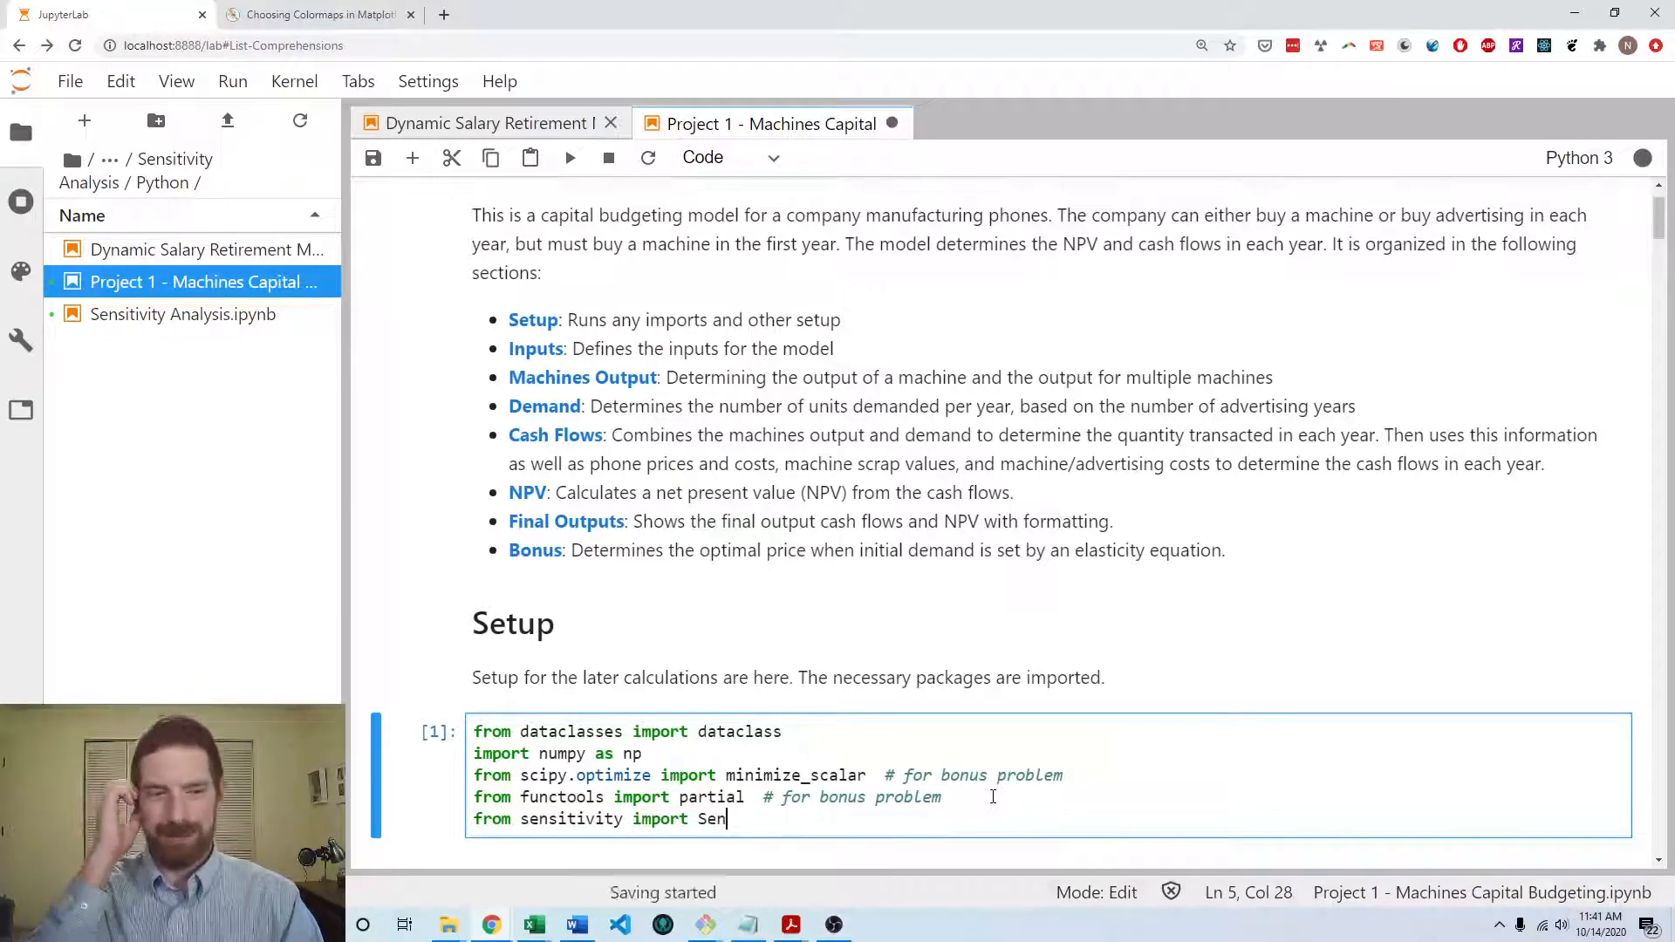
pyautogui.write('sitivityAnalyzer')
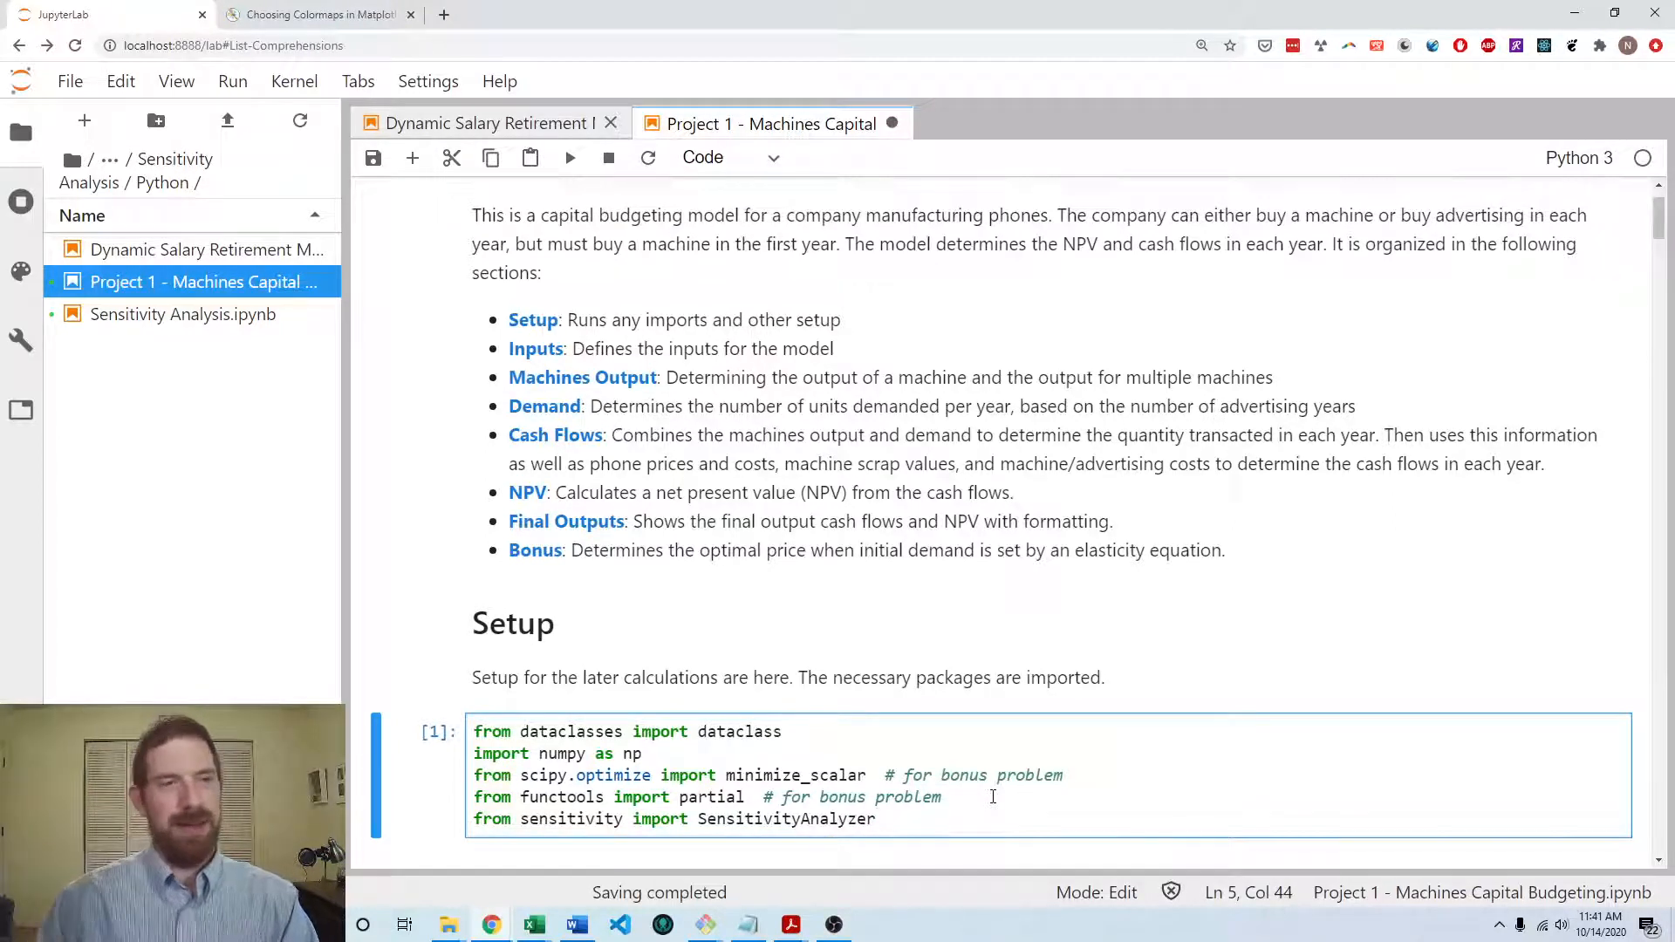
pyautogui.scroll(3)
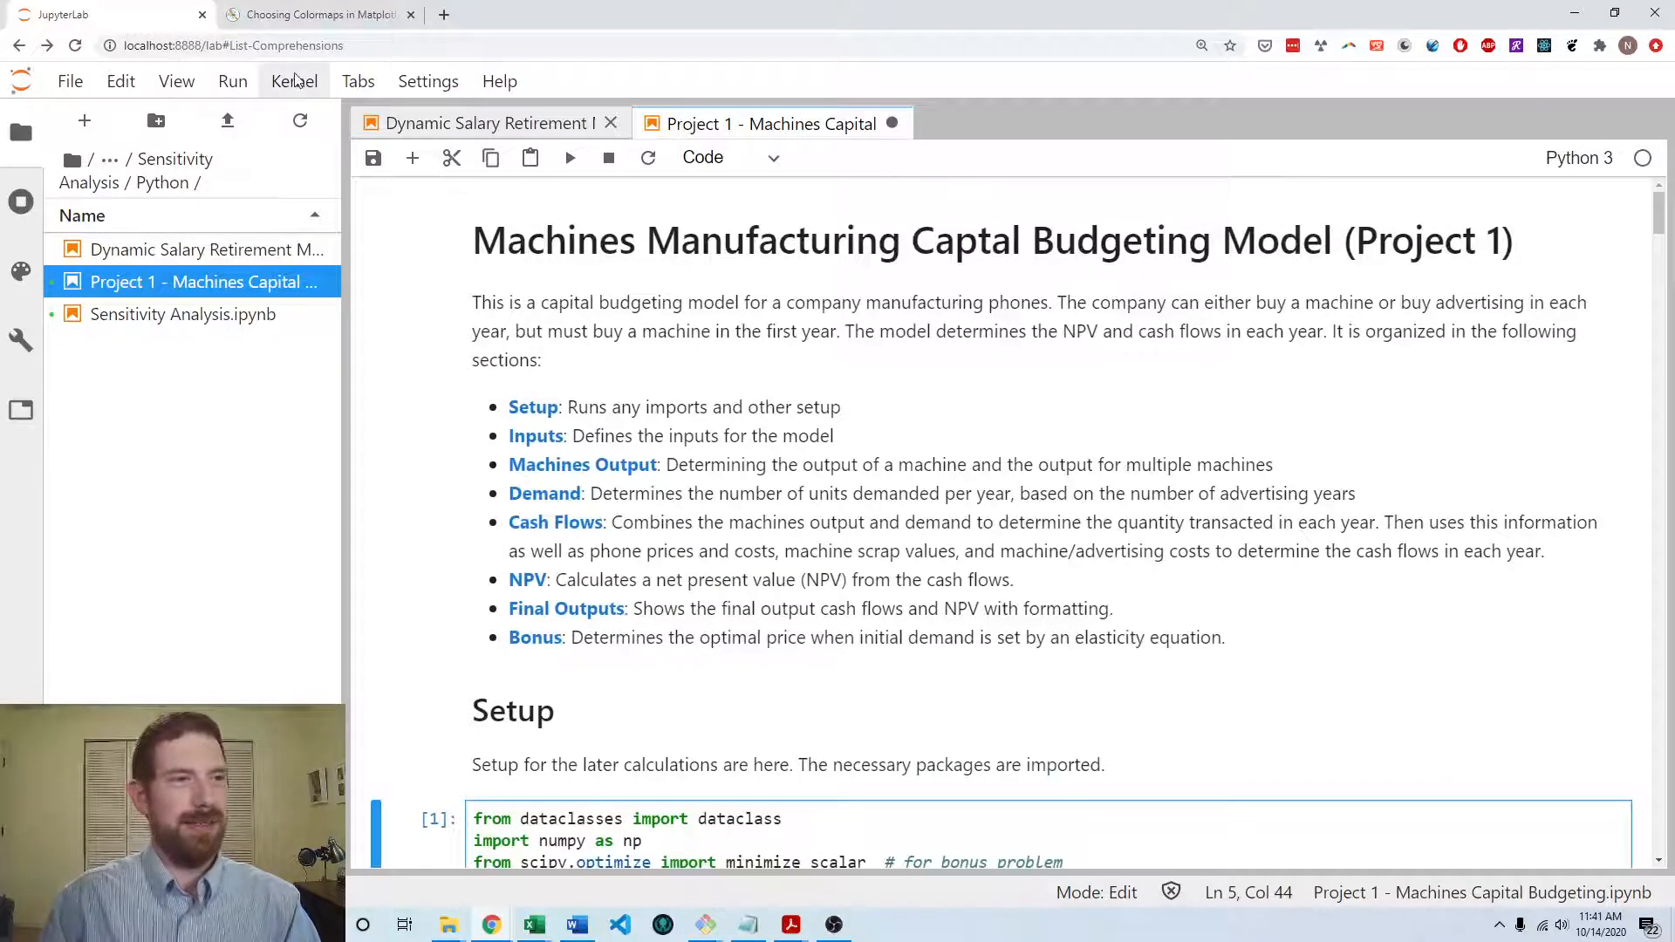
# - Restart the kernel, rerun all cells, and check the NPV outputs at the notebook's end
pyautogui.click(294, 81)
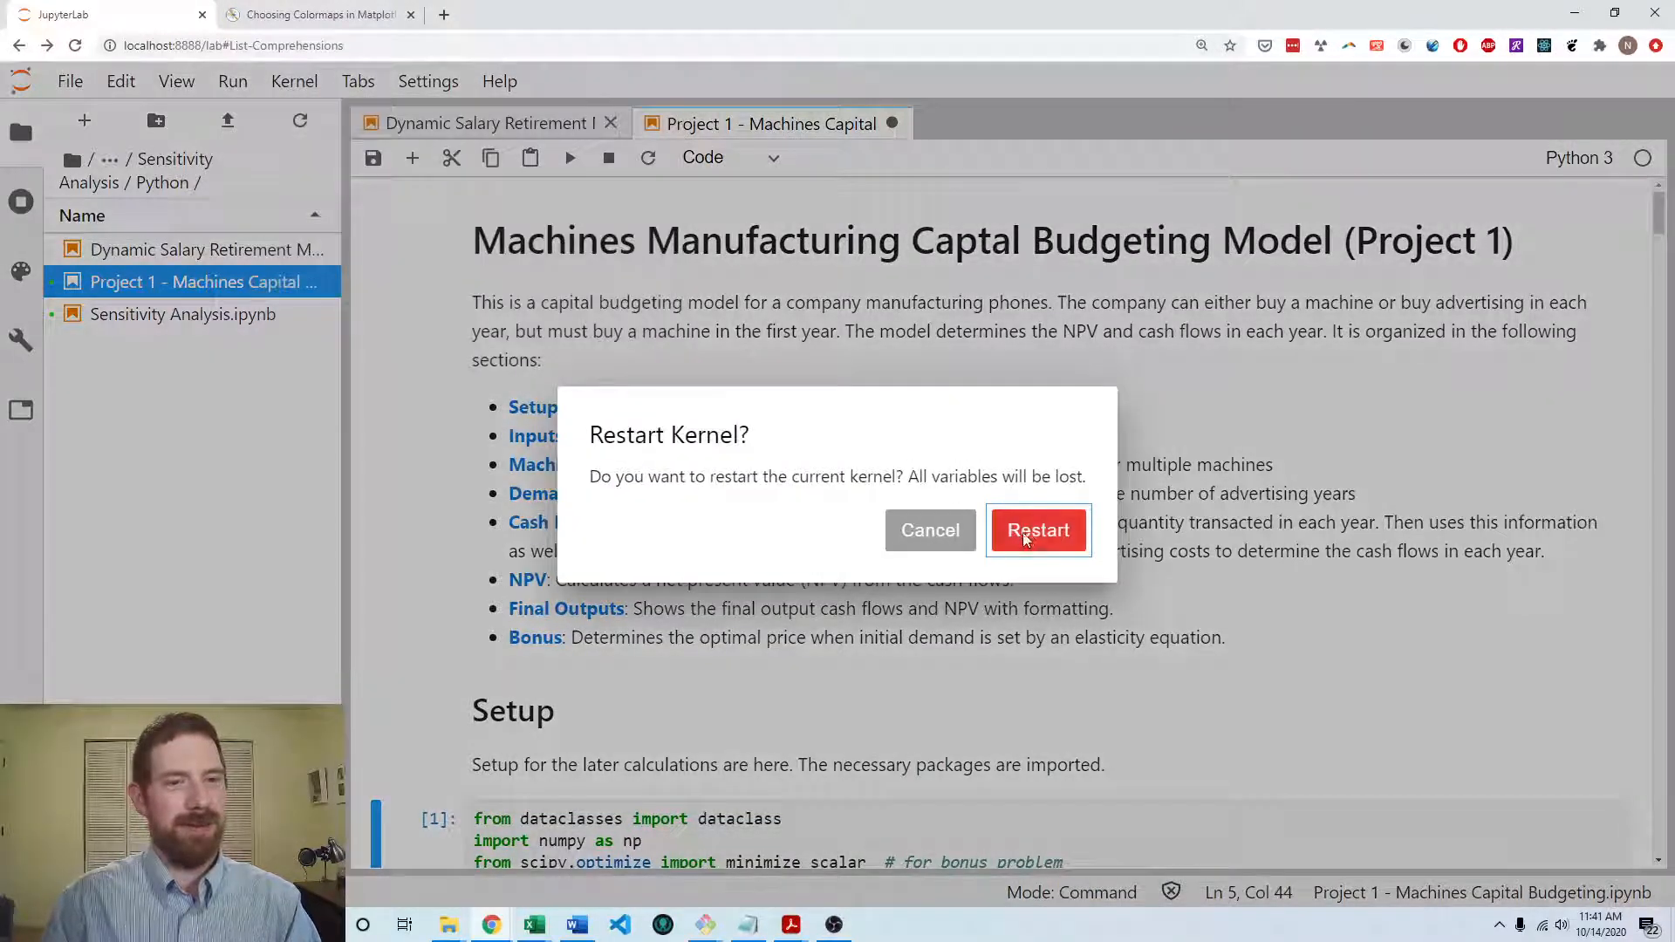
pyautogui.click(1038, 532)
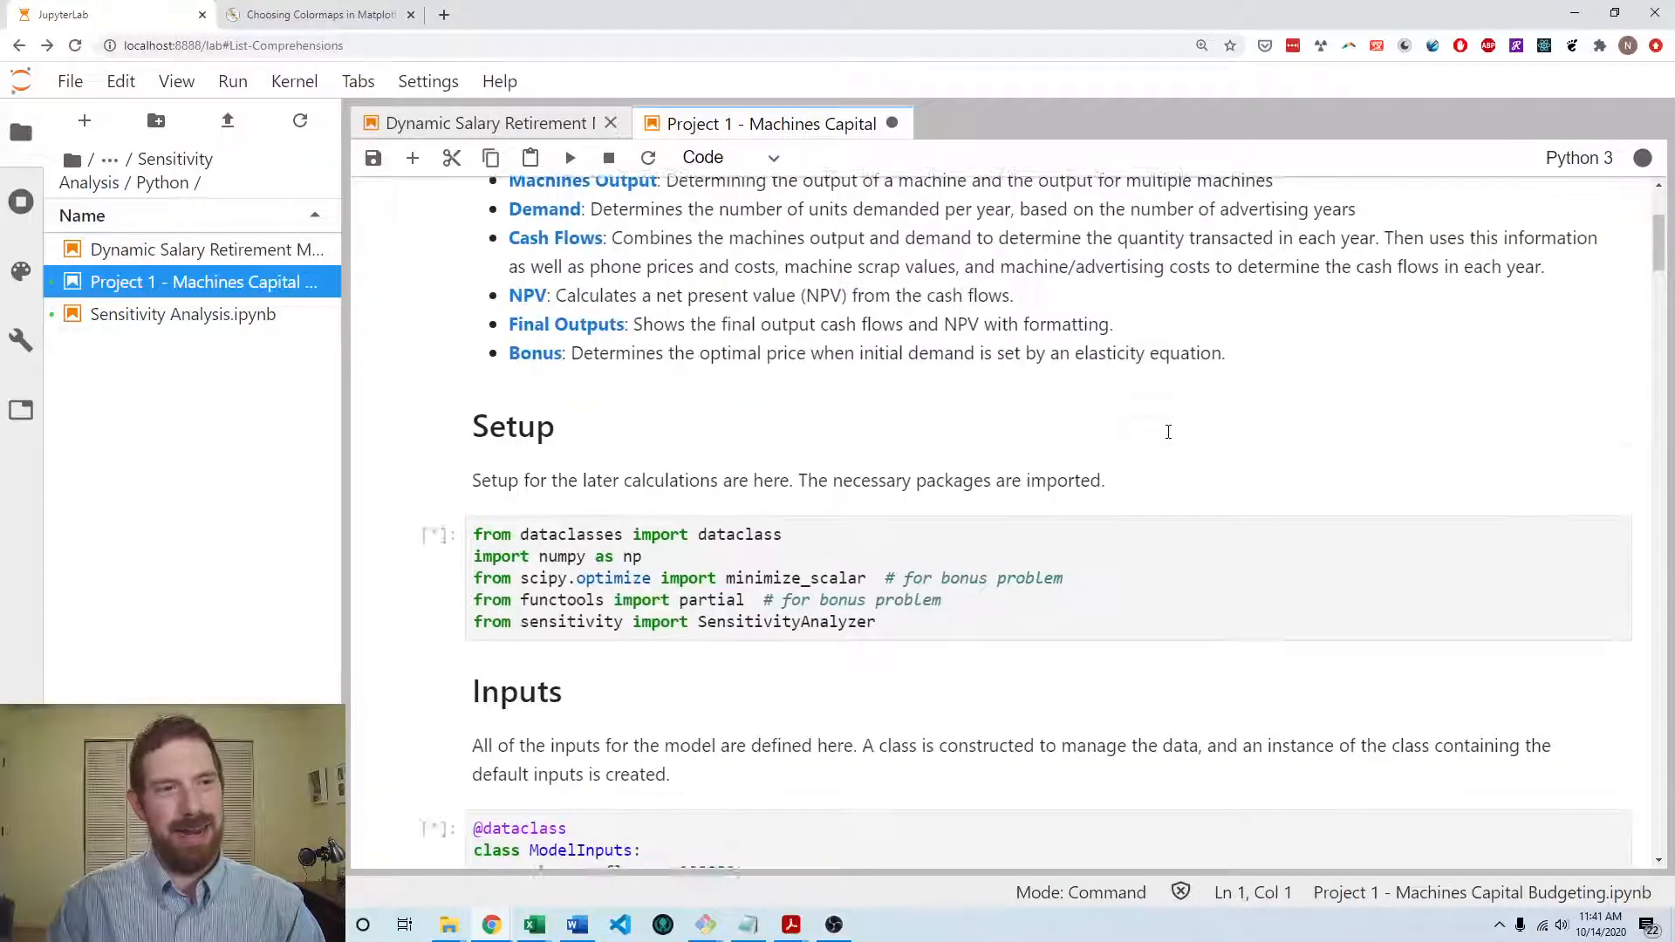
pyautogui.scroll(3)
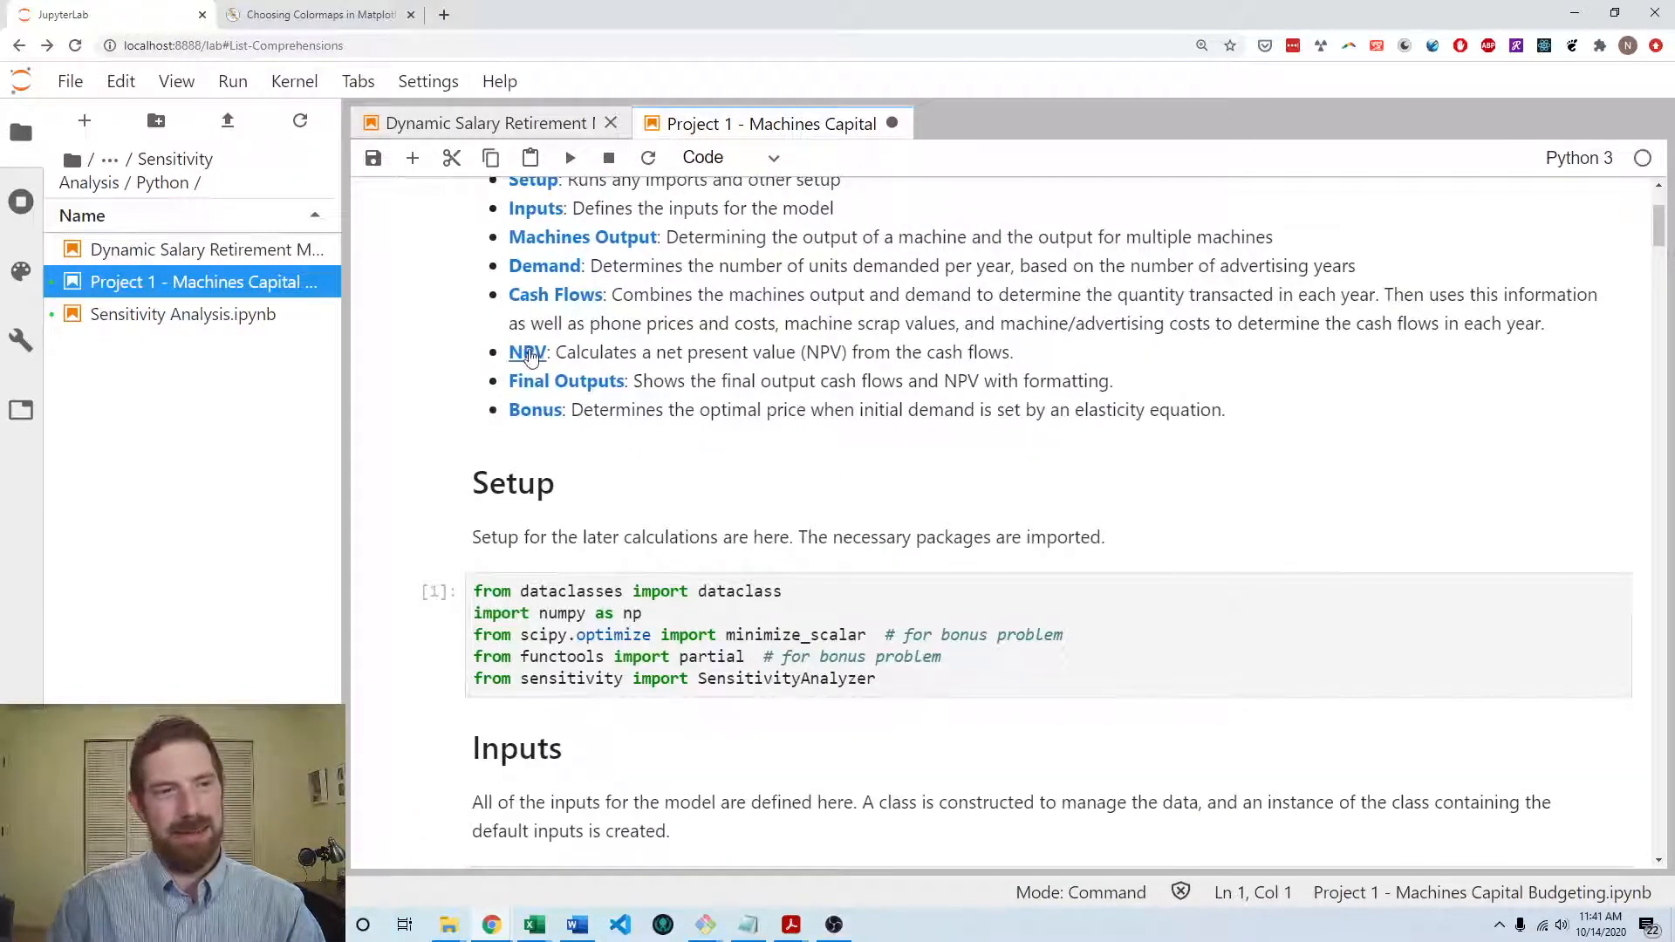
pyautogui.click(525, 352)
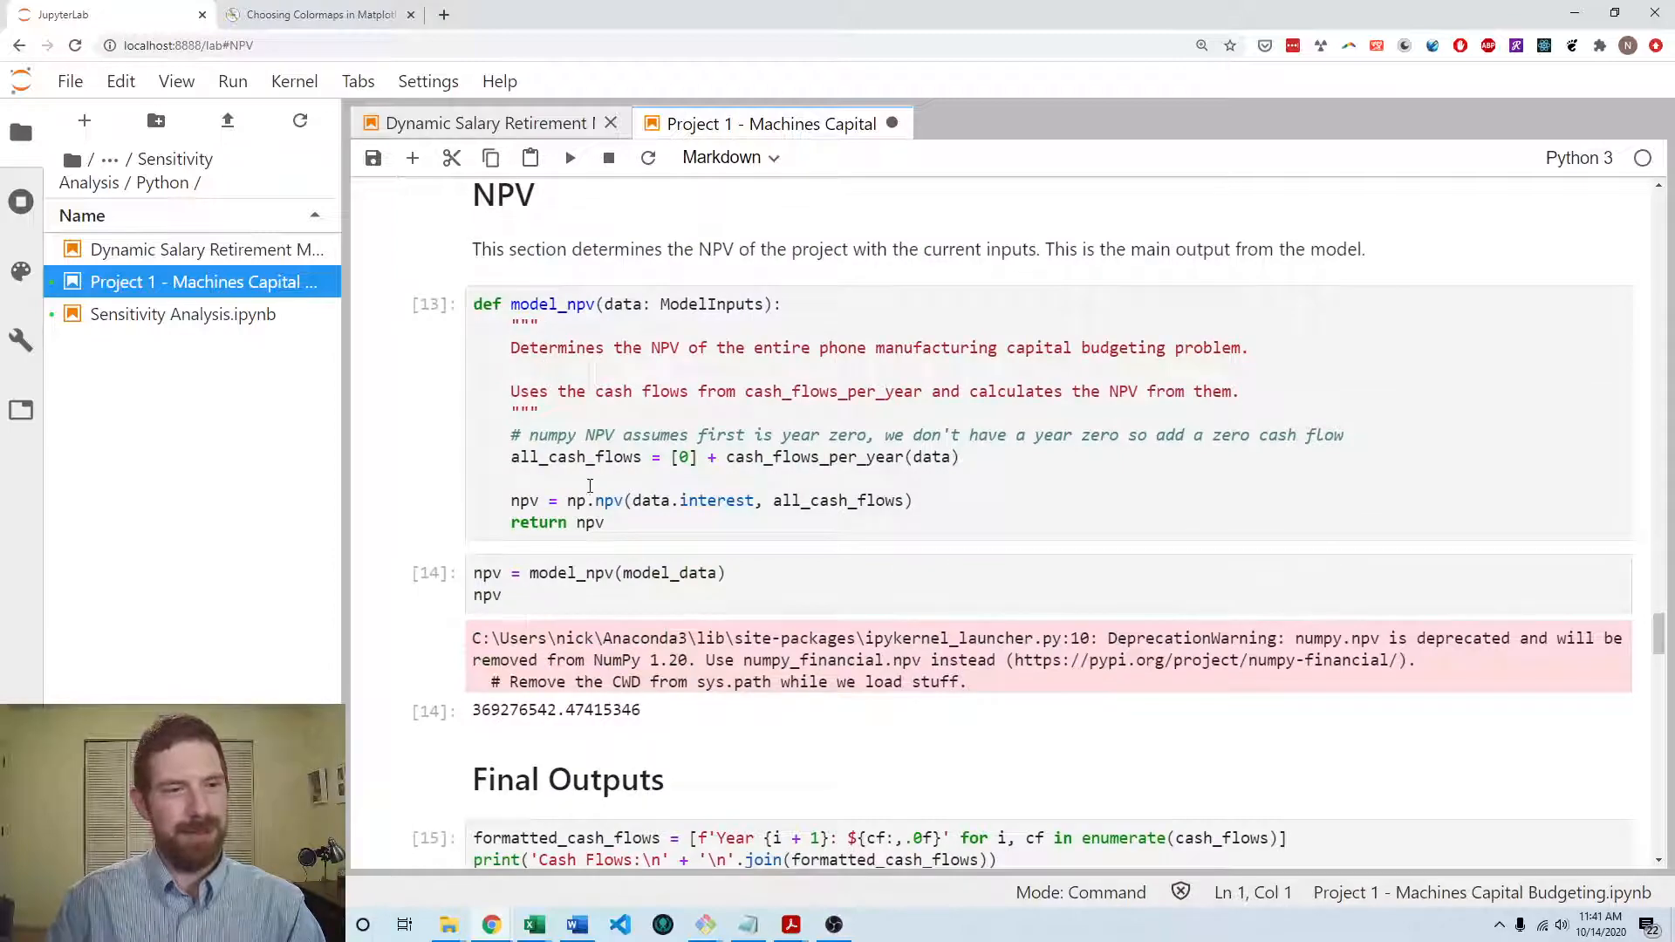
pyautogui.scroll(-3)
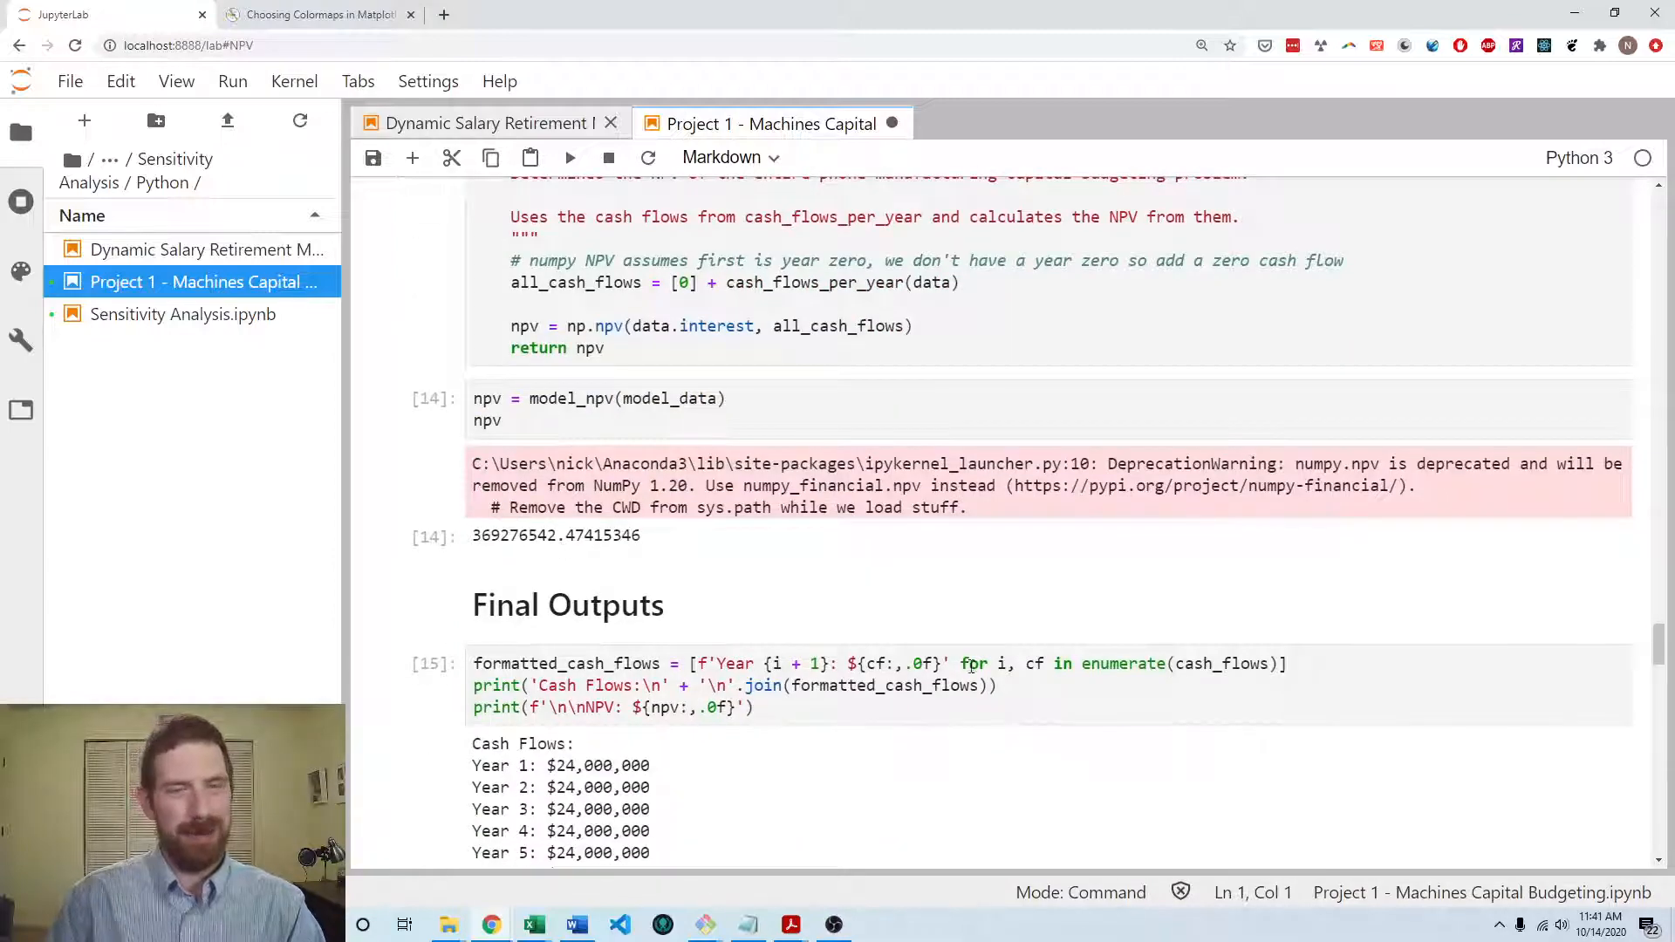
pyautogui.scroll(-3)
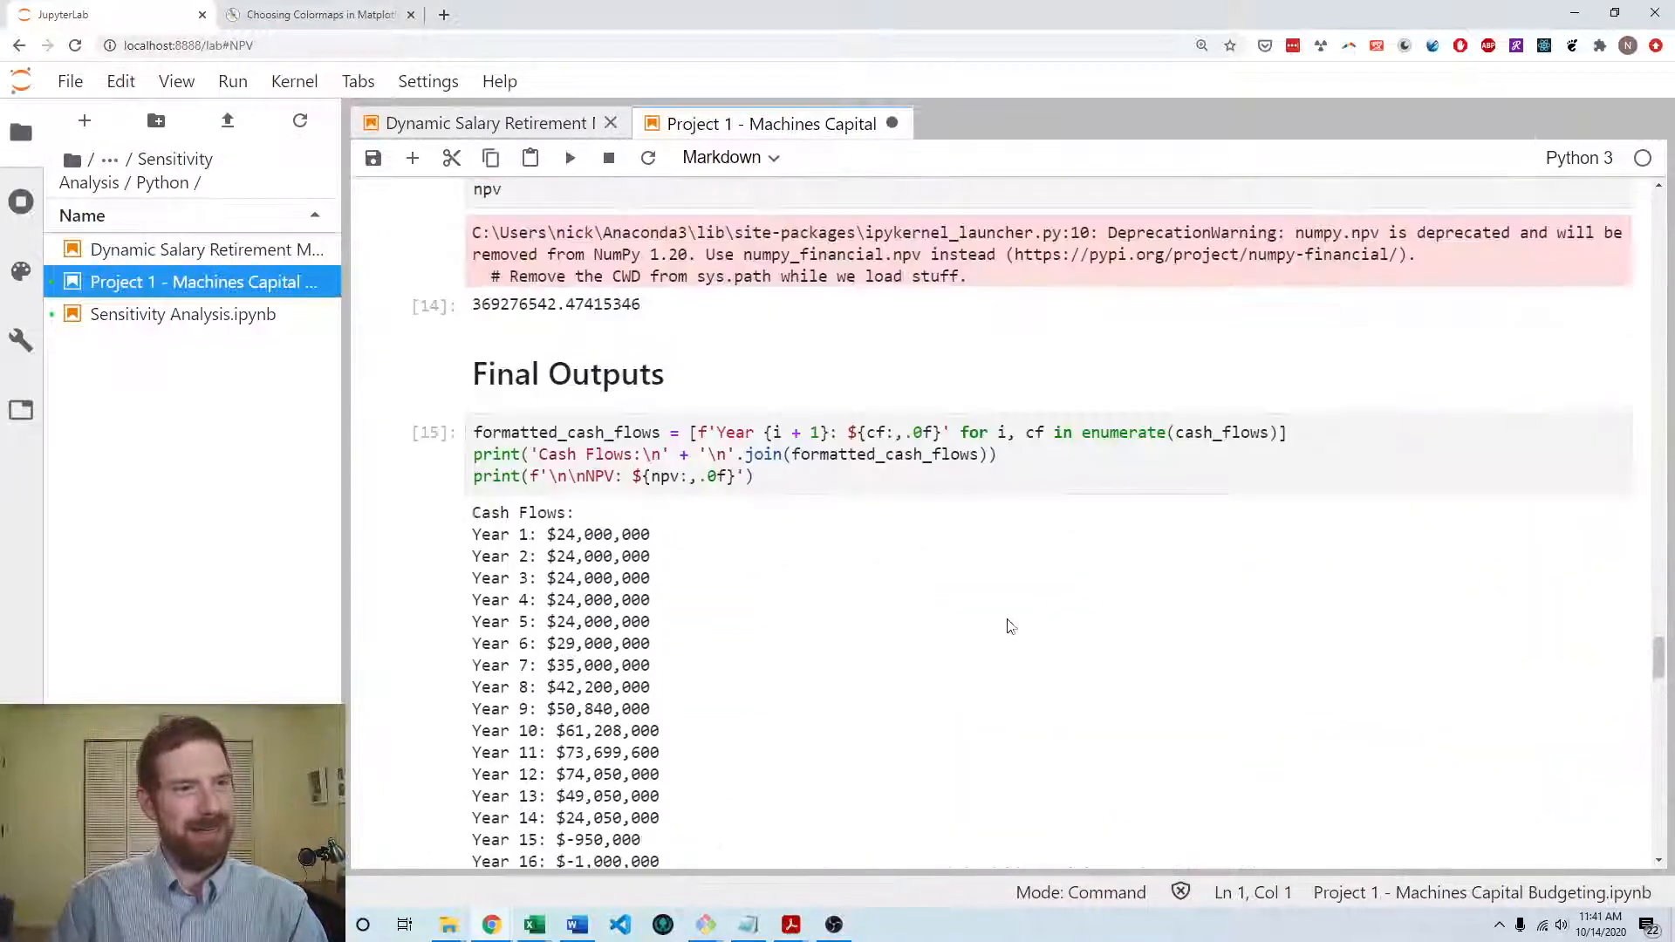
pyautogui.scroll(3)
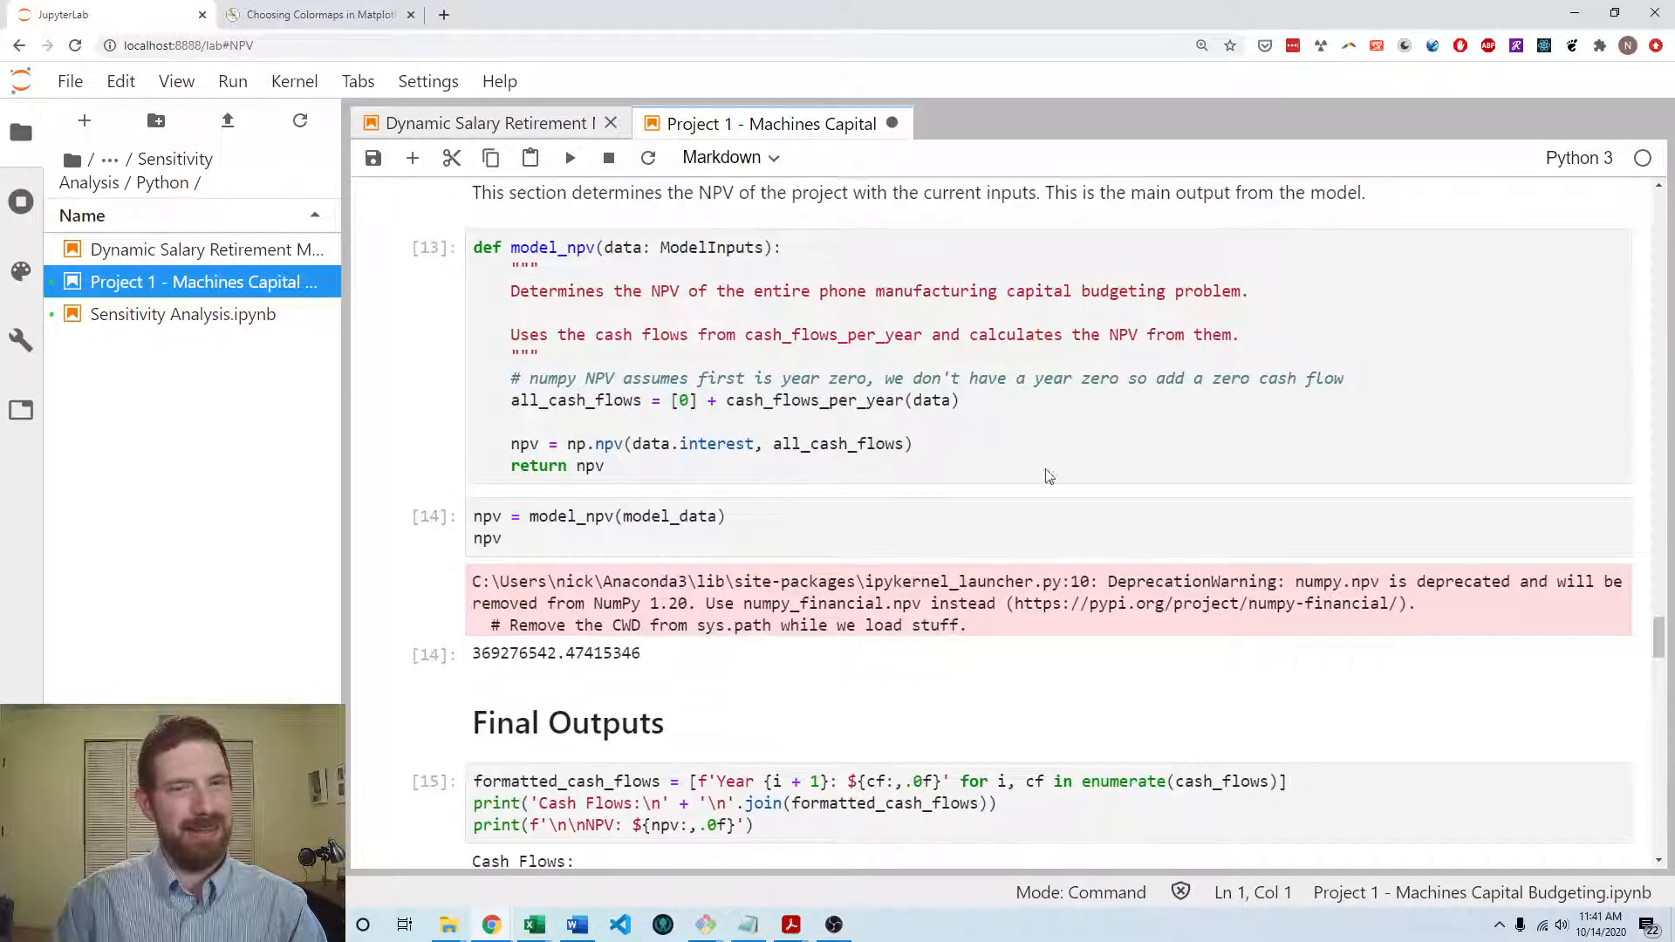
pyautogui.scroll(-3)
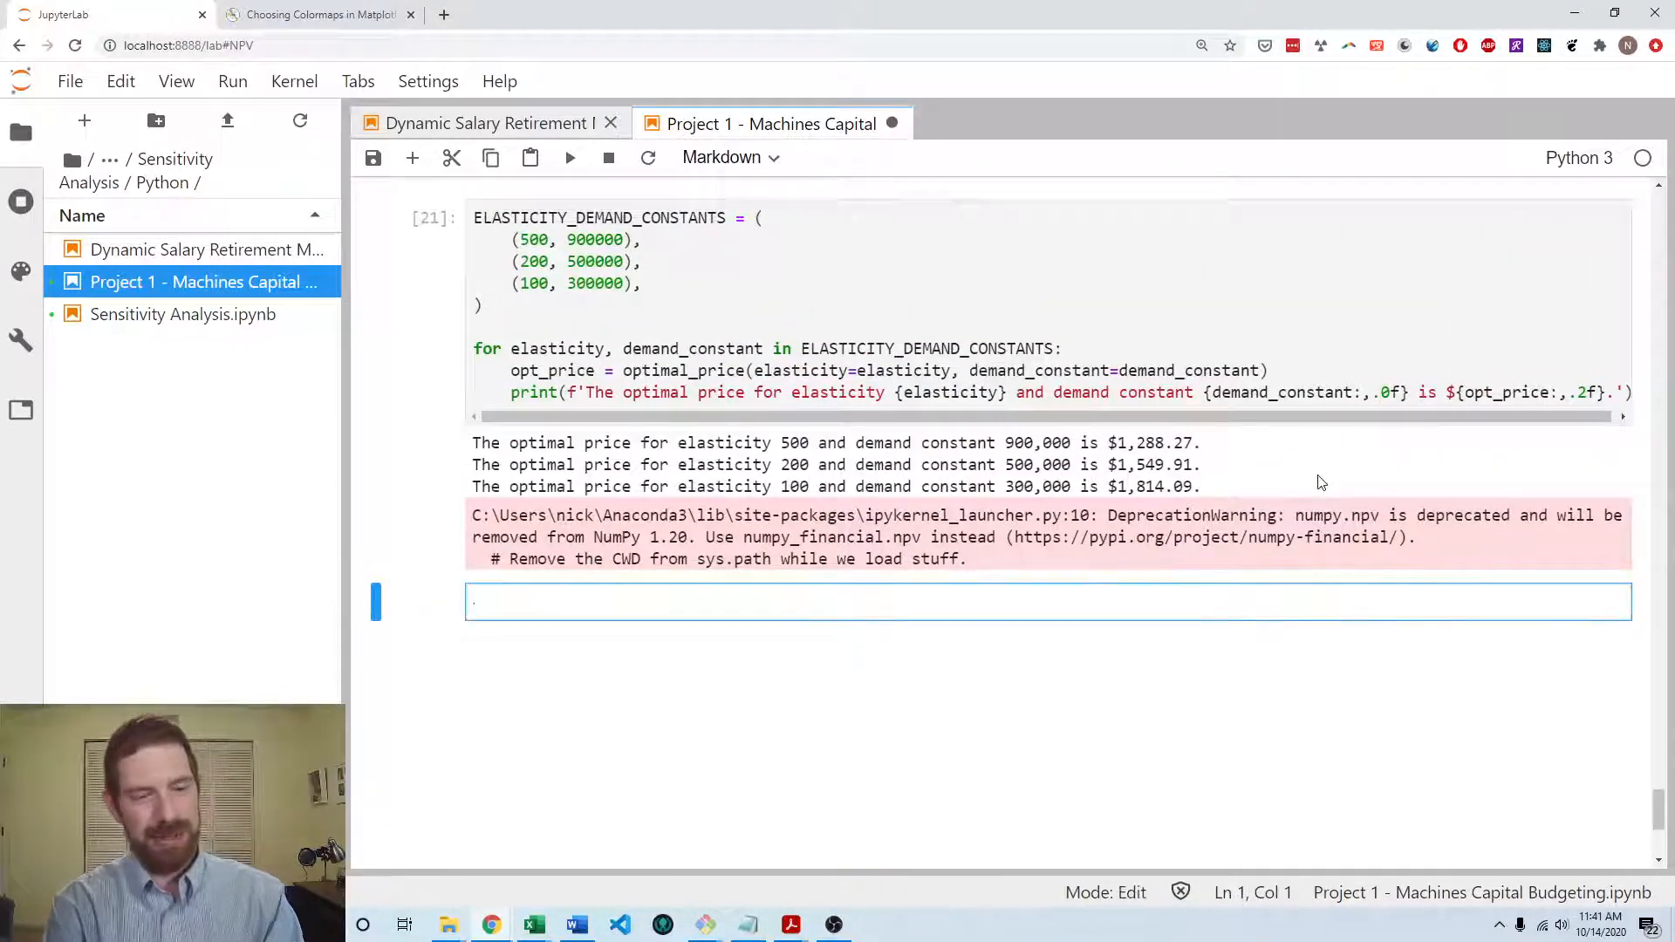
# - Enter a '# Sensitivity Analysis' Markdown heading in the last cell
pyautogui.write('# Sensitivity A')
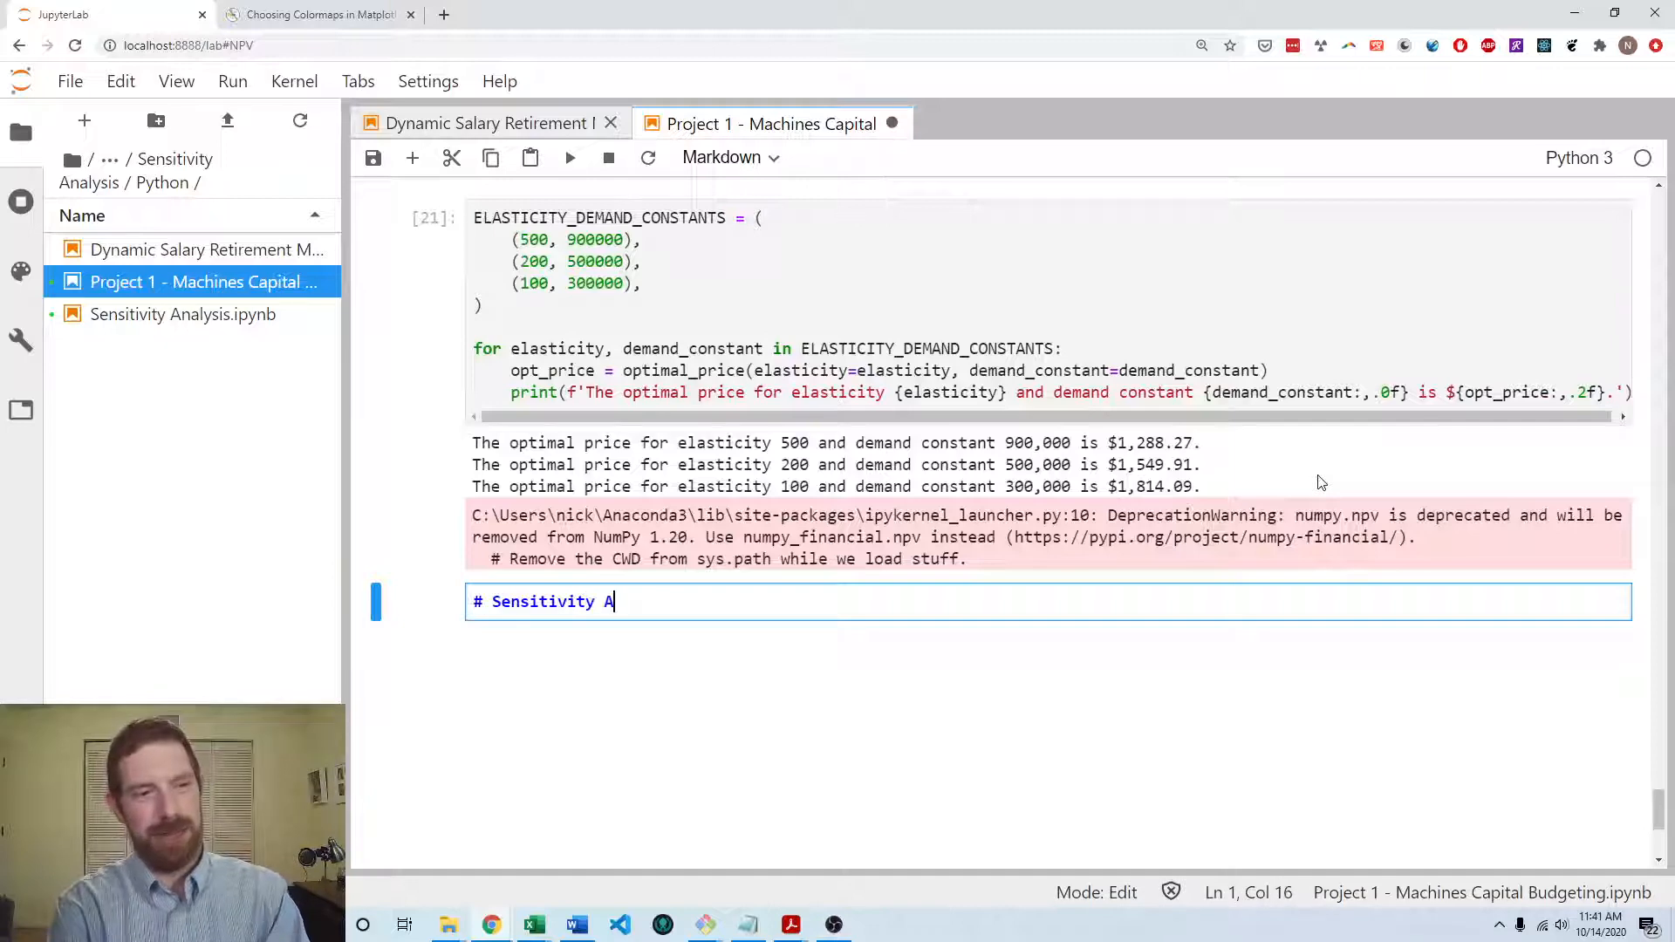
pyautogui.write('nalysis')
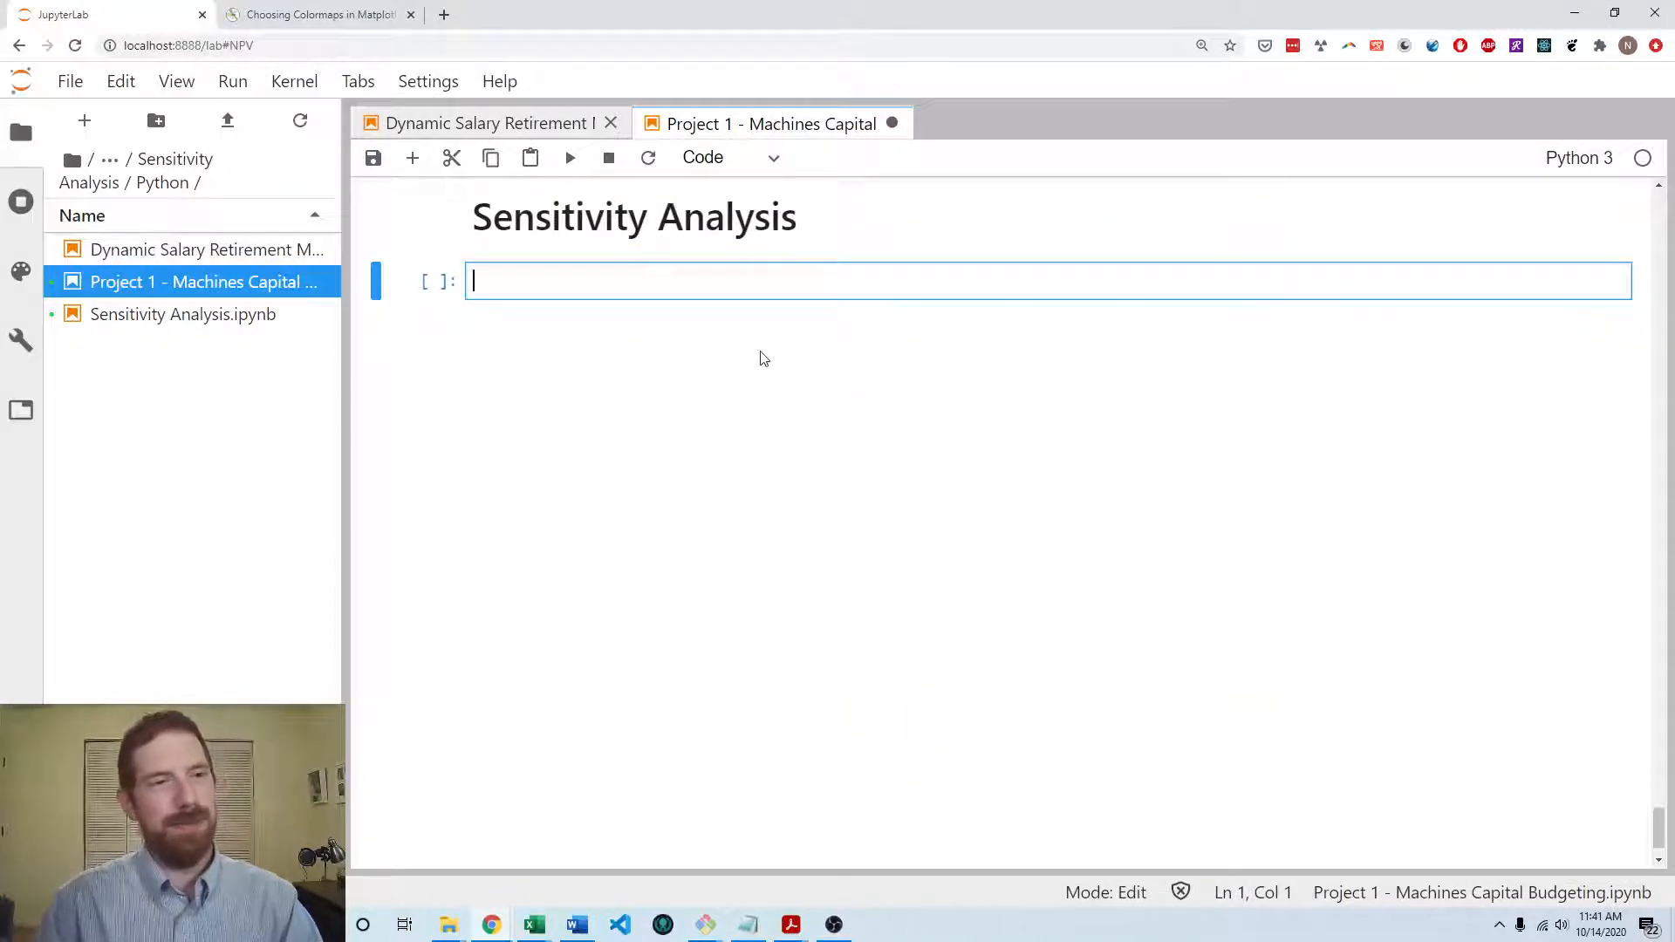
pyautogui.moveTo(732, 316)
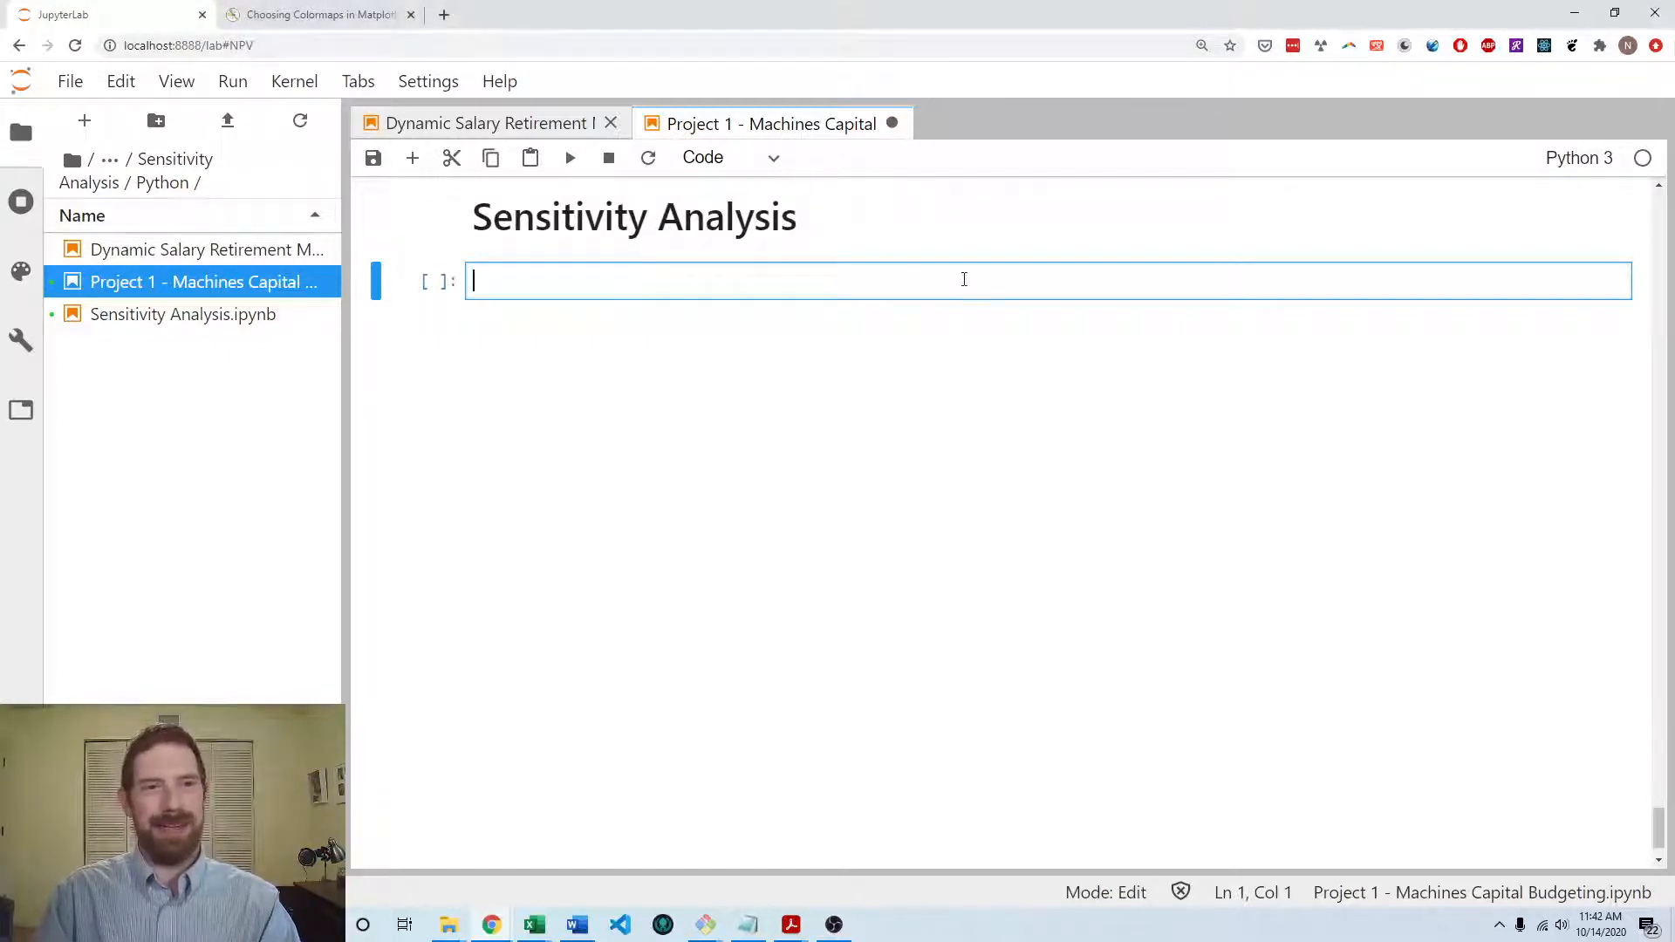
# - Paste years_to_retirement_separate_args, rename it model_npv_separate_args, and return model_npv(data)
pyautogui.write('def years_to_retirement_separate_args(**kwargs):')
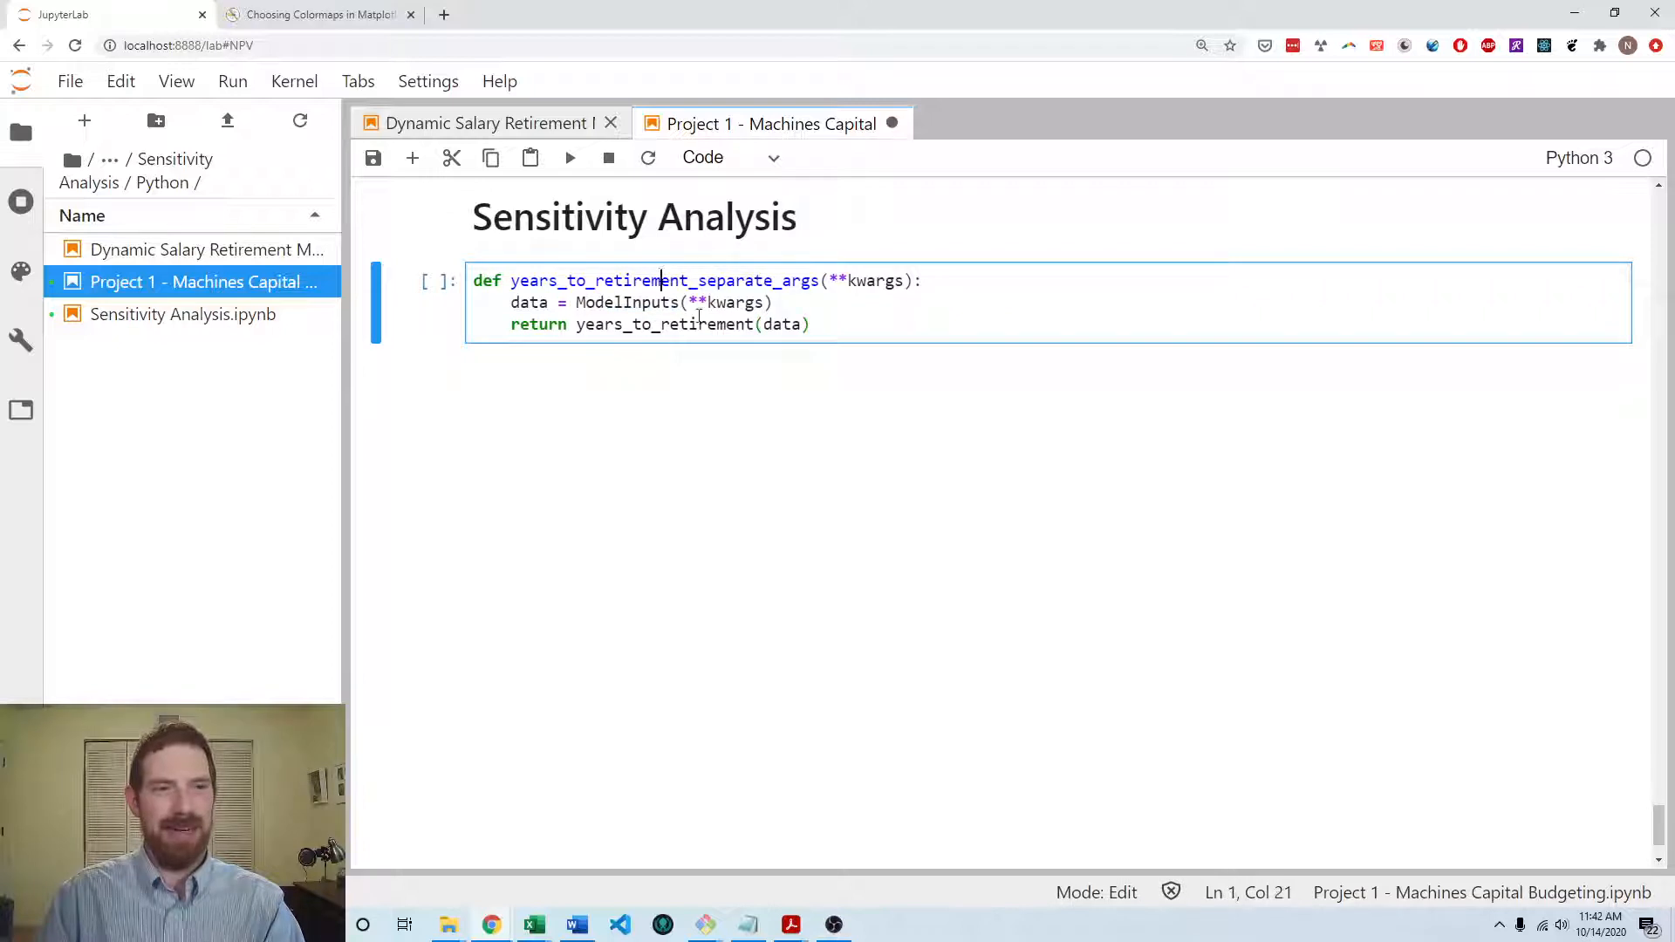
pyautogui.click(910, 324)
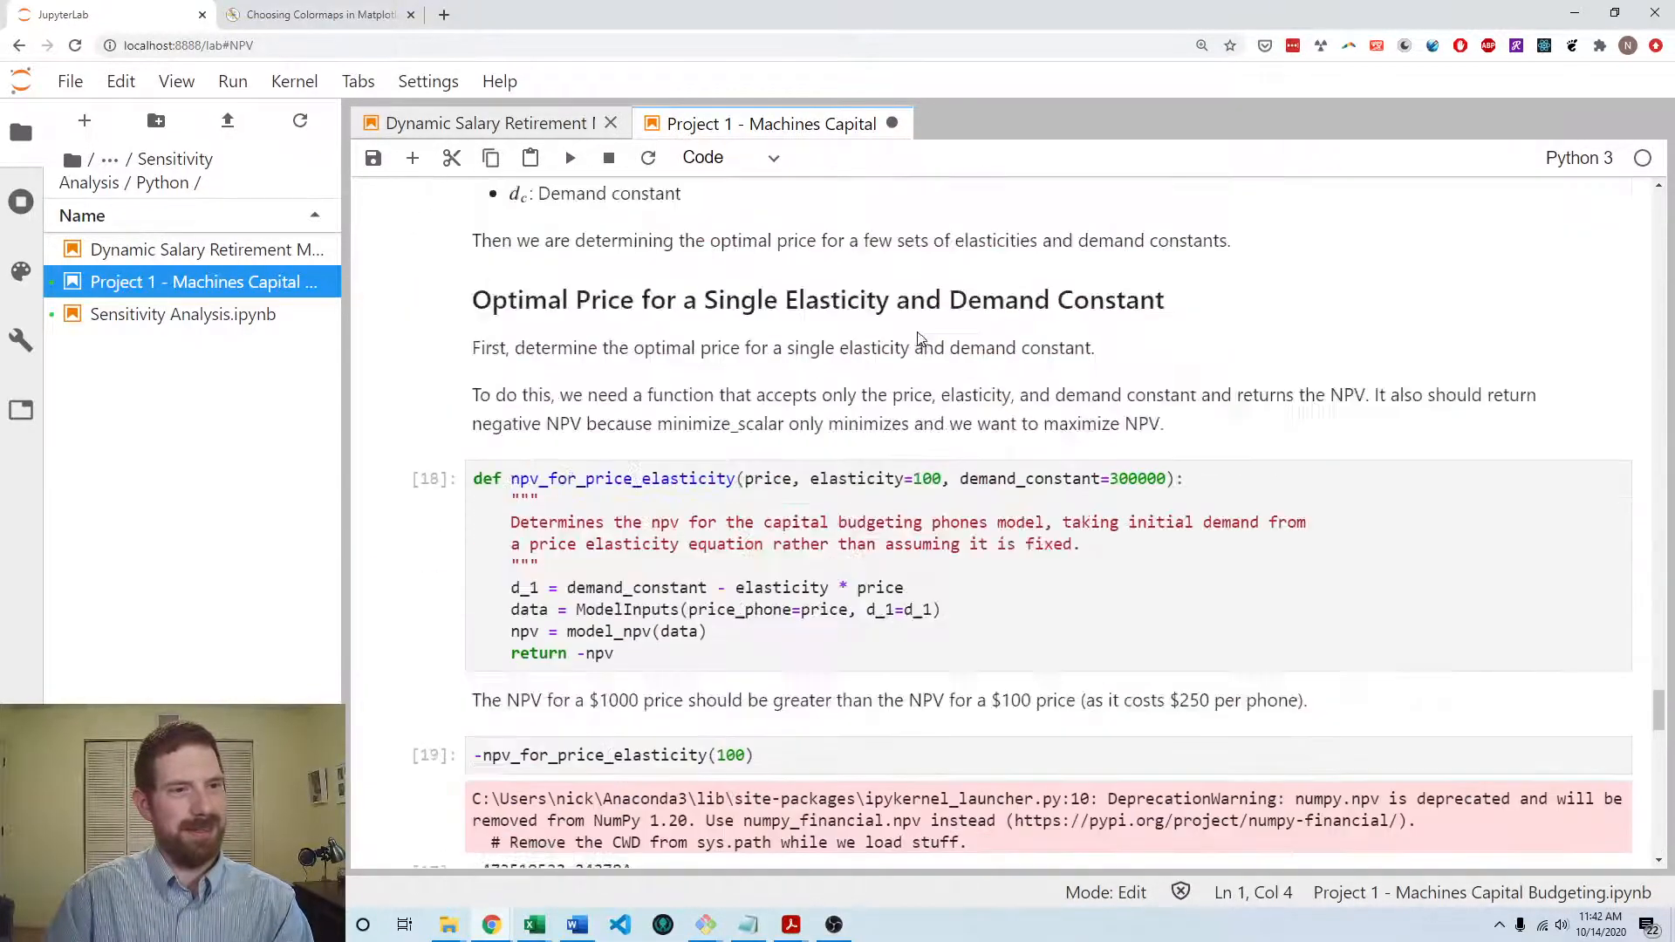
pyautogui.scroll(3)
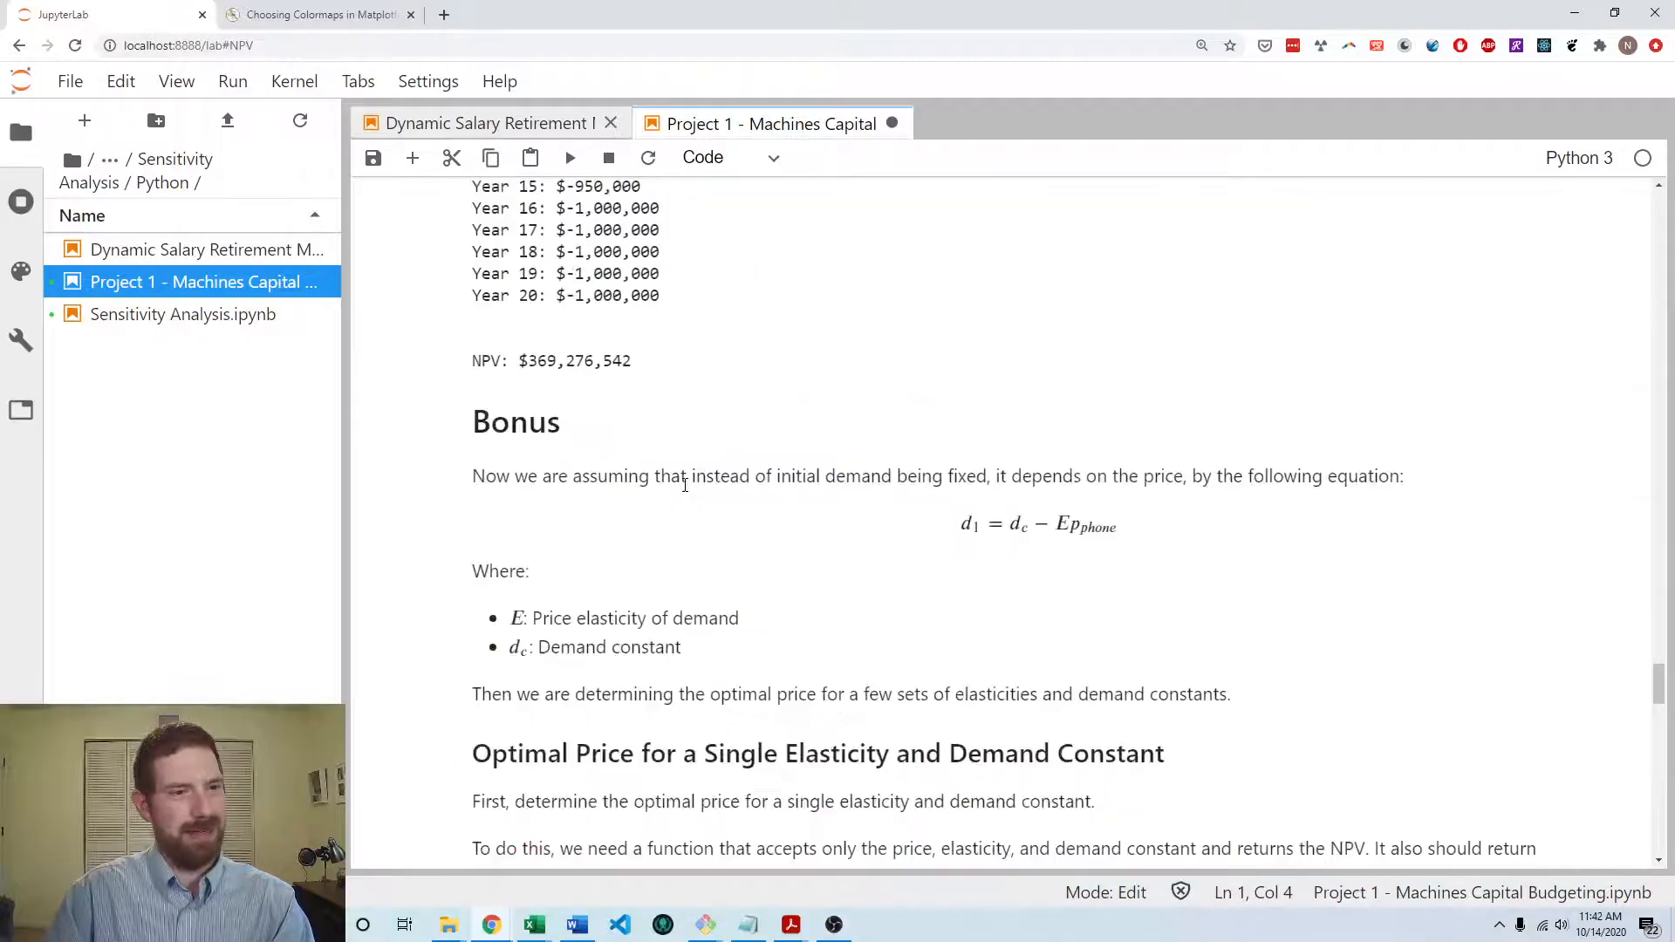
pyautogui.scroll(3)
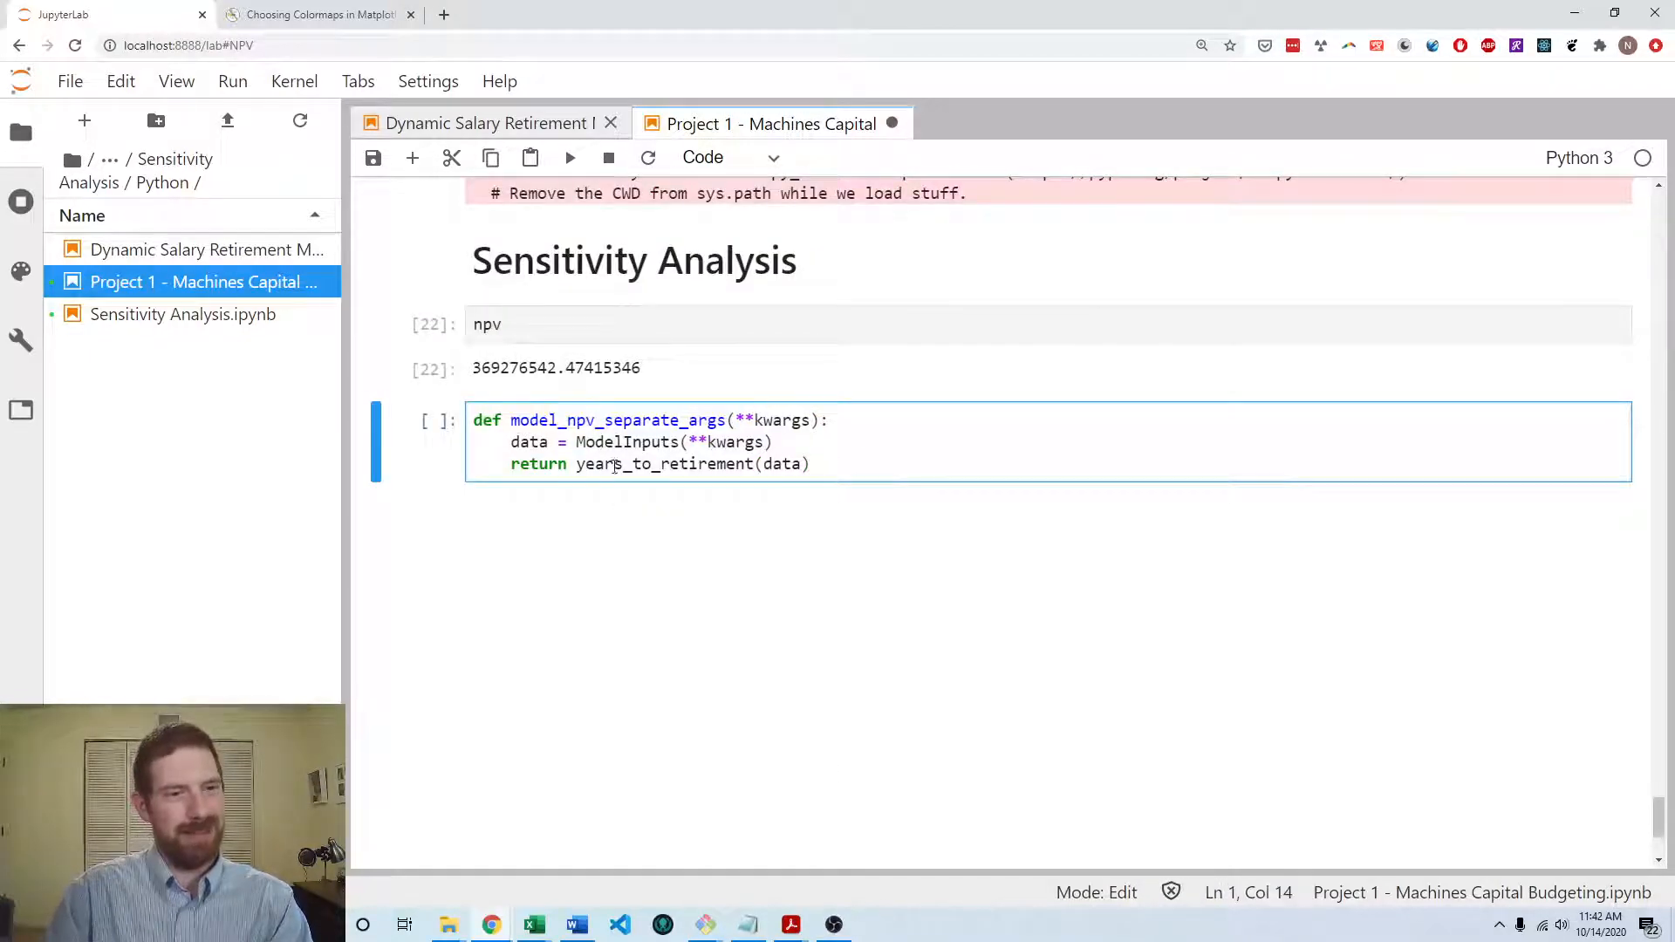
pyautogui.write('model_npv')
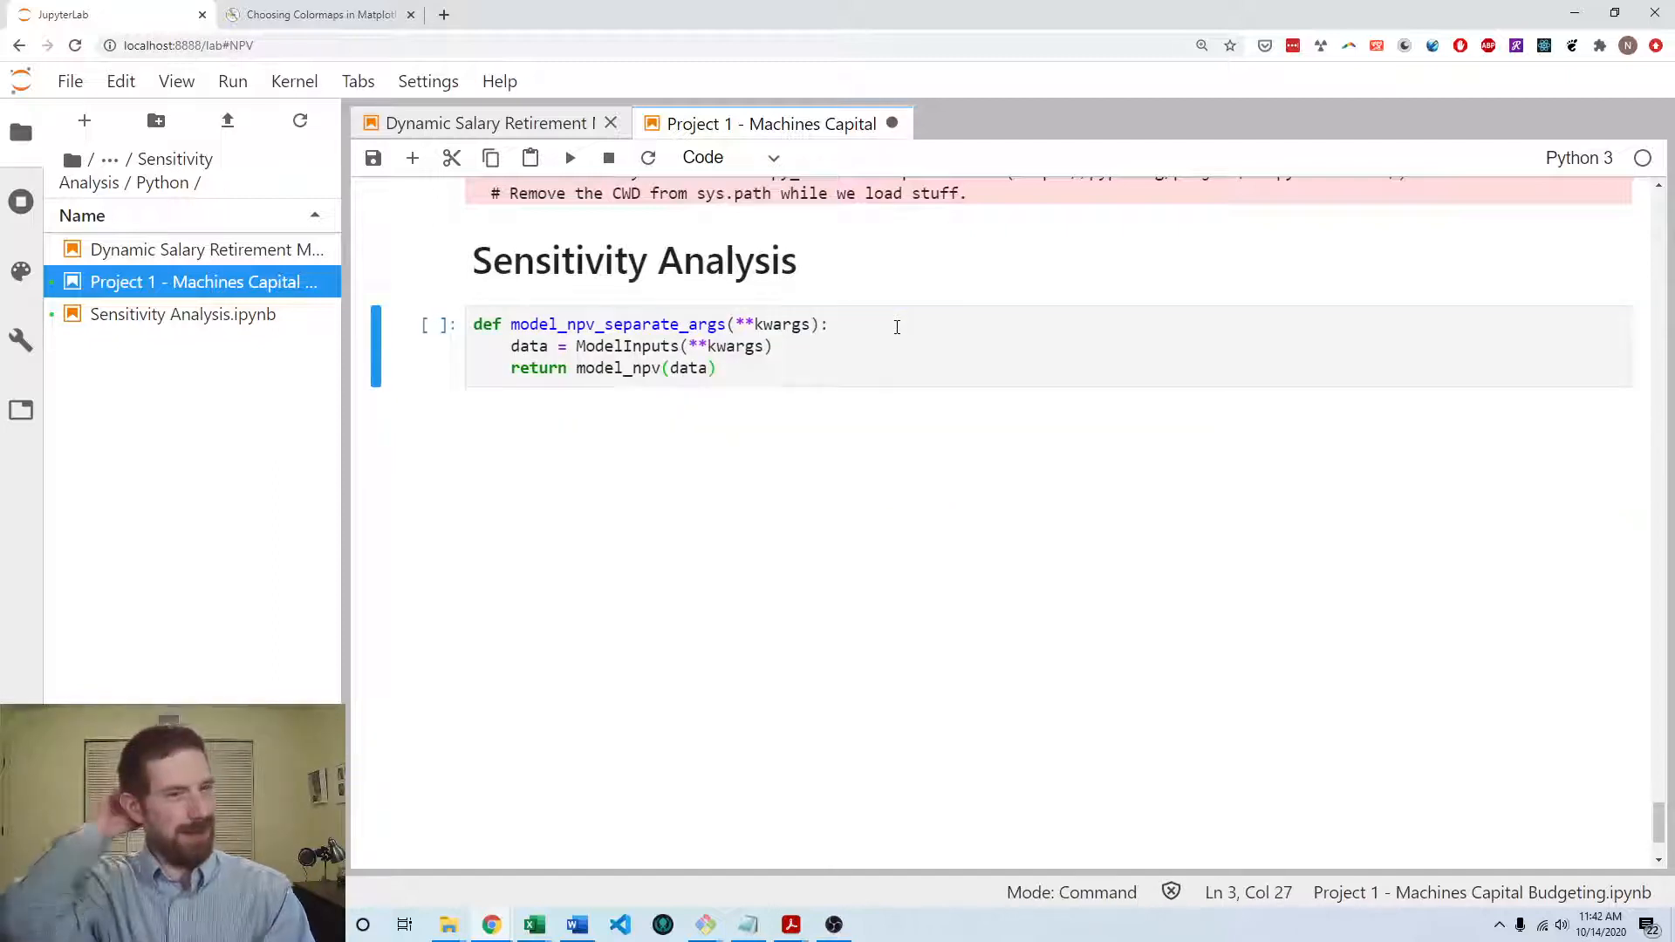
# - Test model_npv_separate_args(d_1=1000), getting -7601917.95, and begin a sensitivity_values dictionary
pyautogui.write('m')
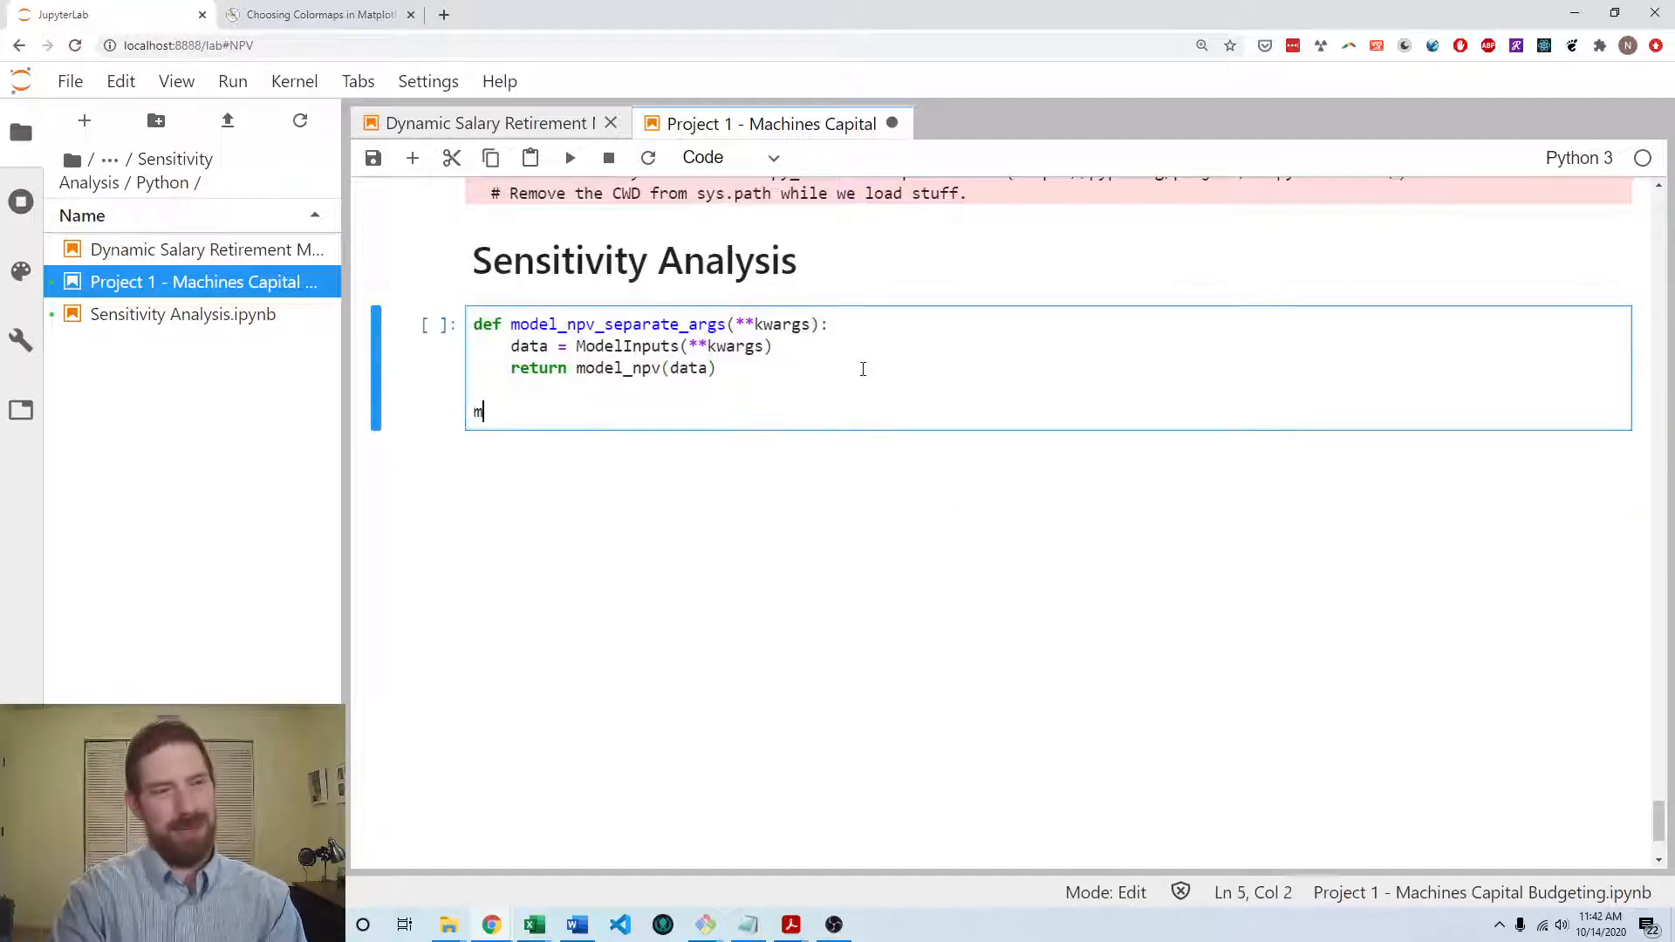
pyautogui.write('odel_npv_separate_args(')
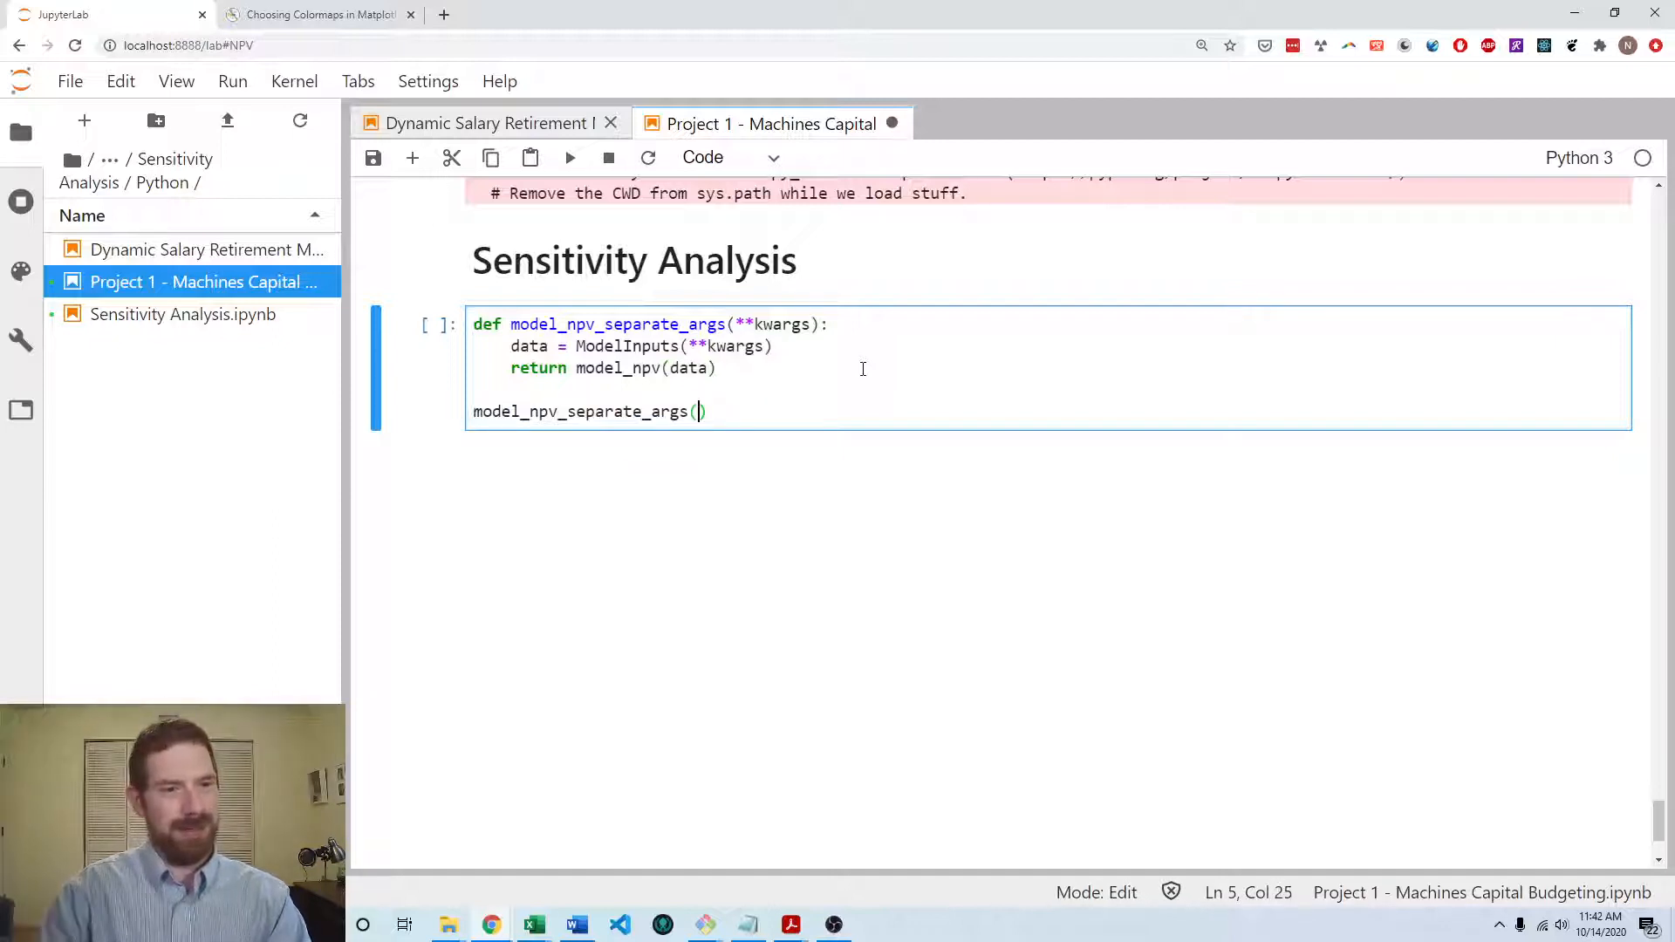
pyautogui.press('Shift+Enter')
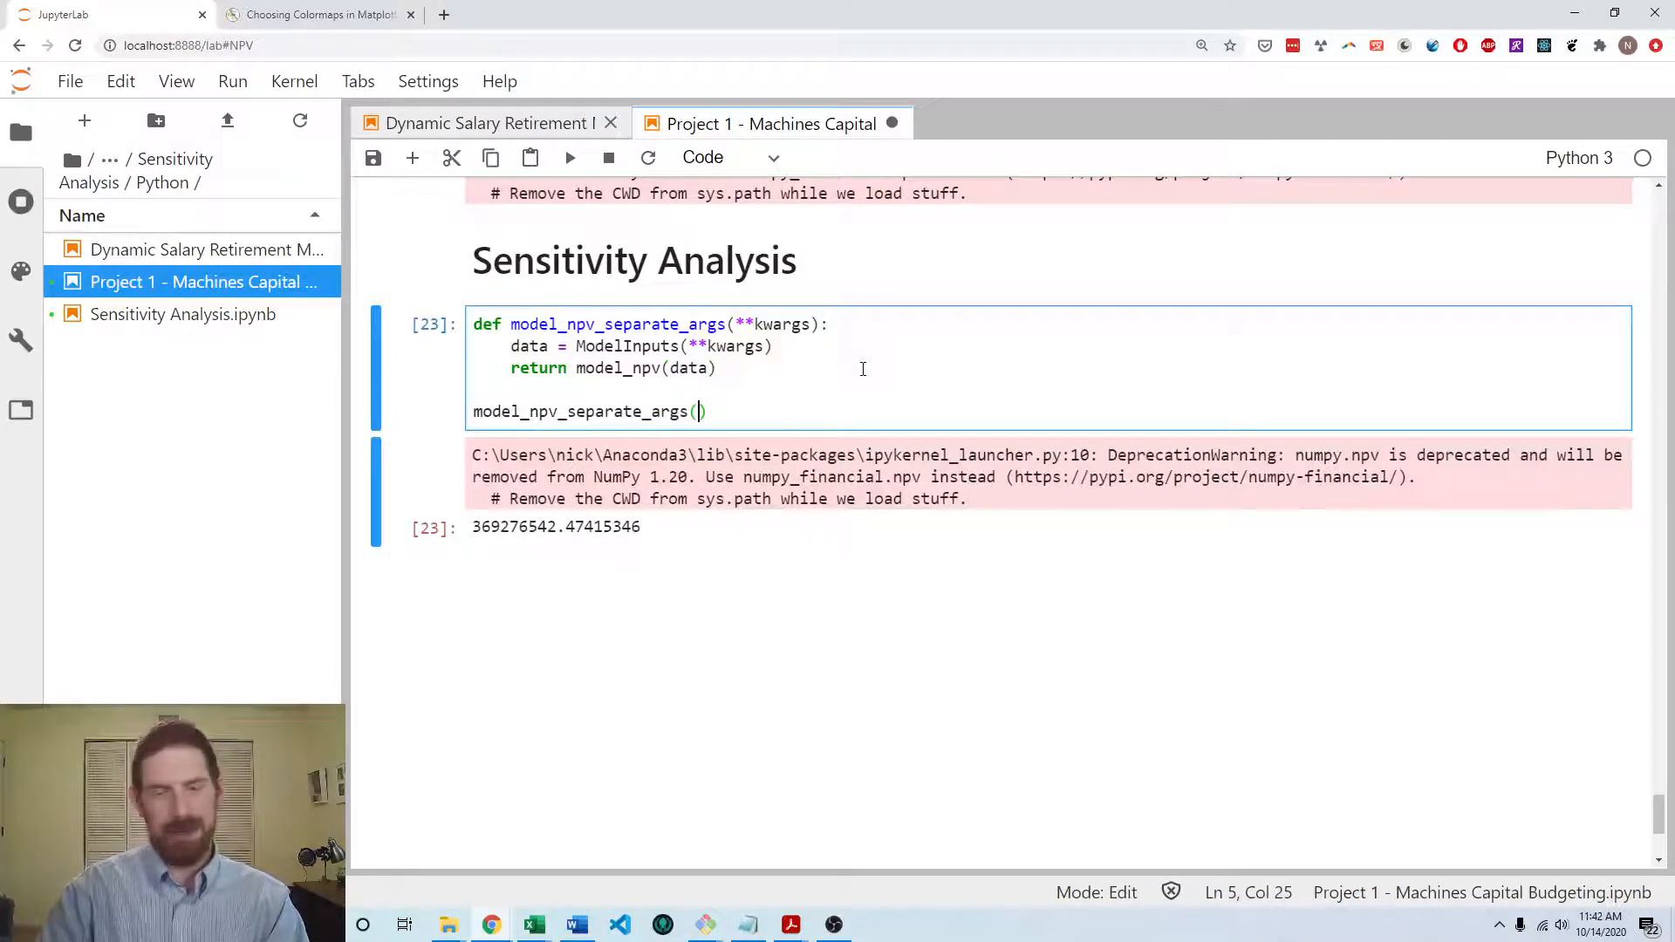
pyautogui.write('d_1')
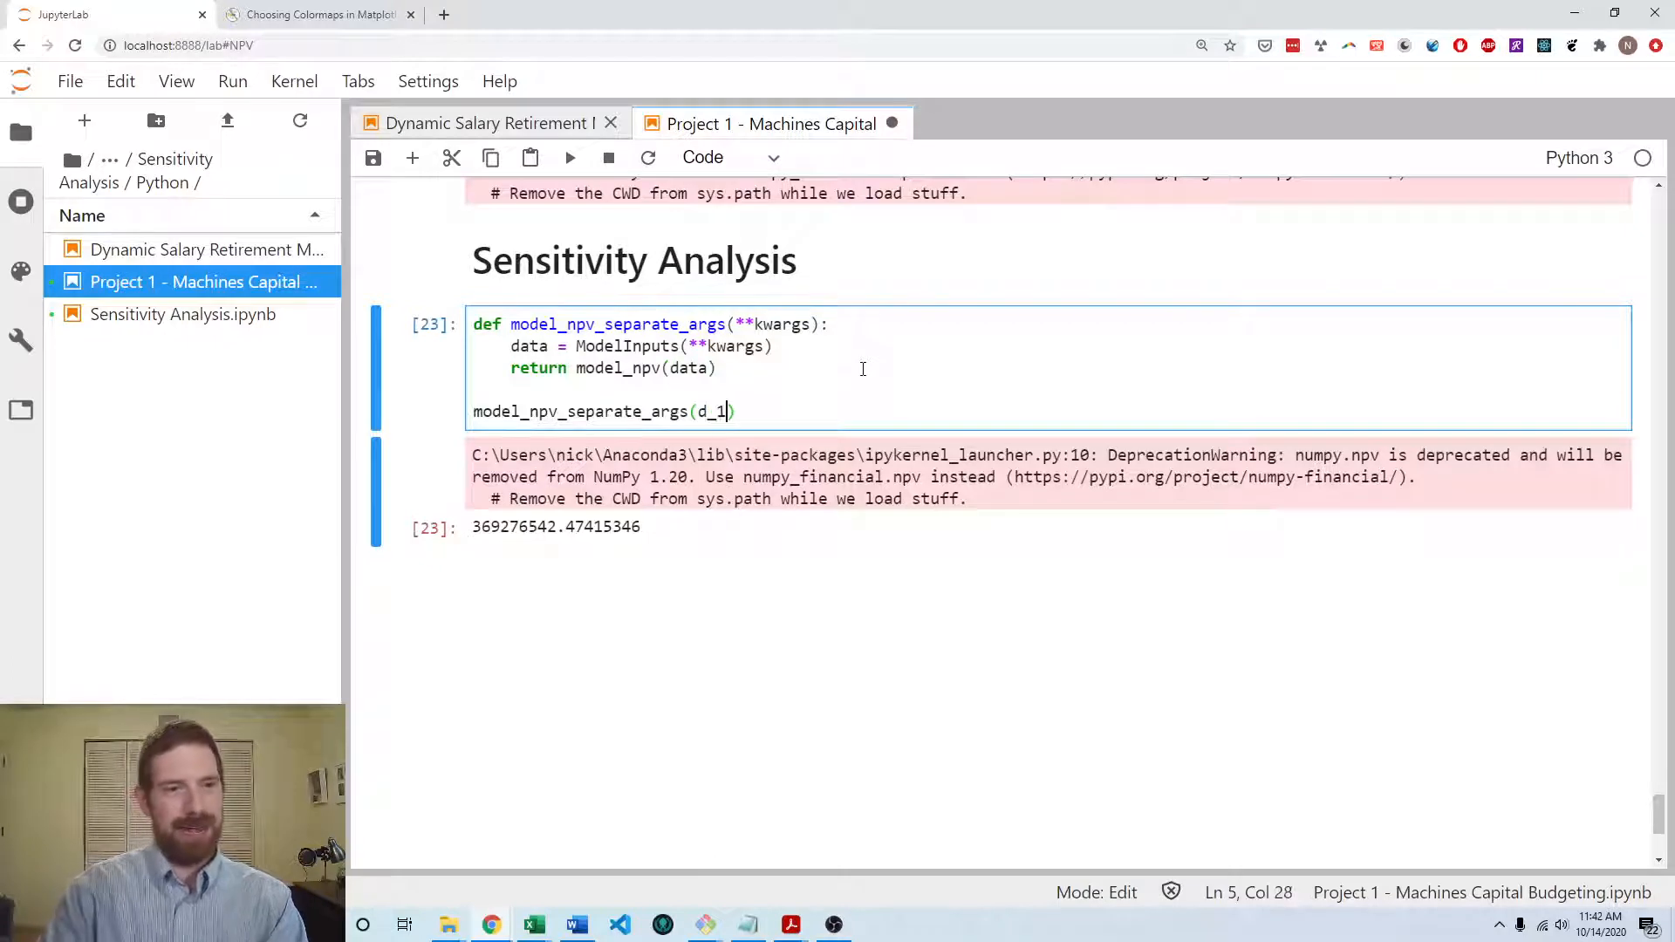
pyautogui.write('=1000')
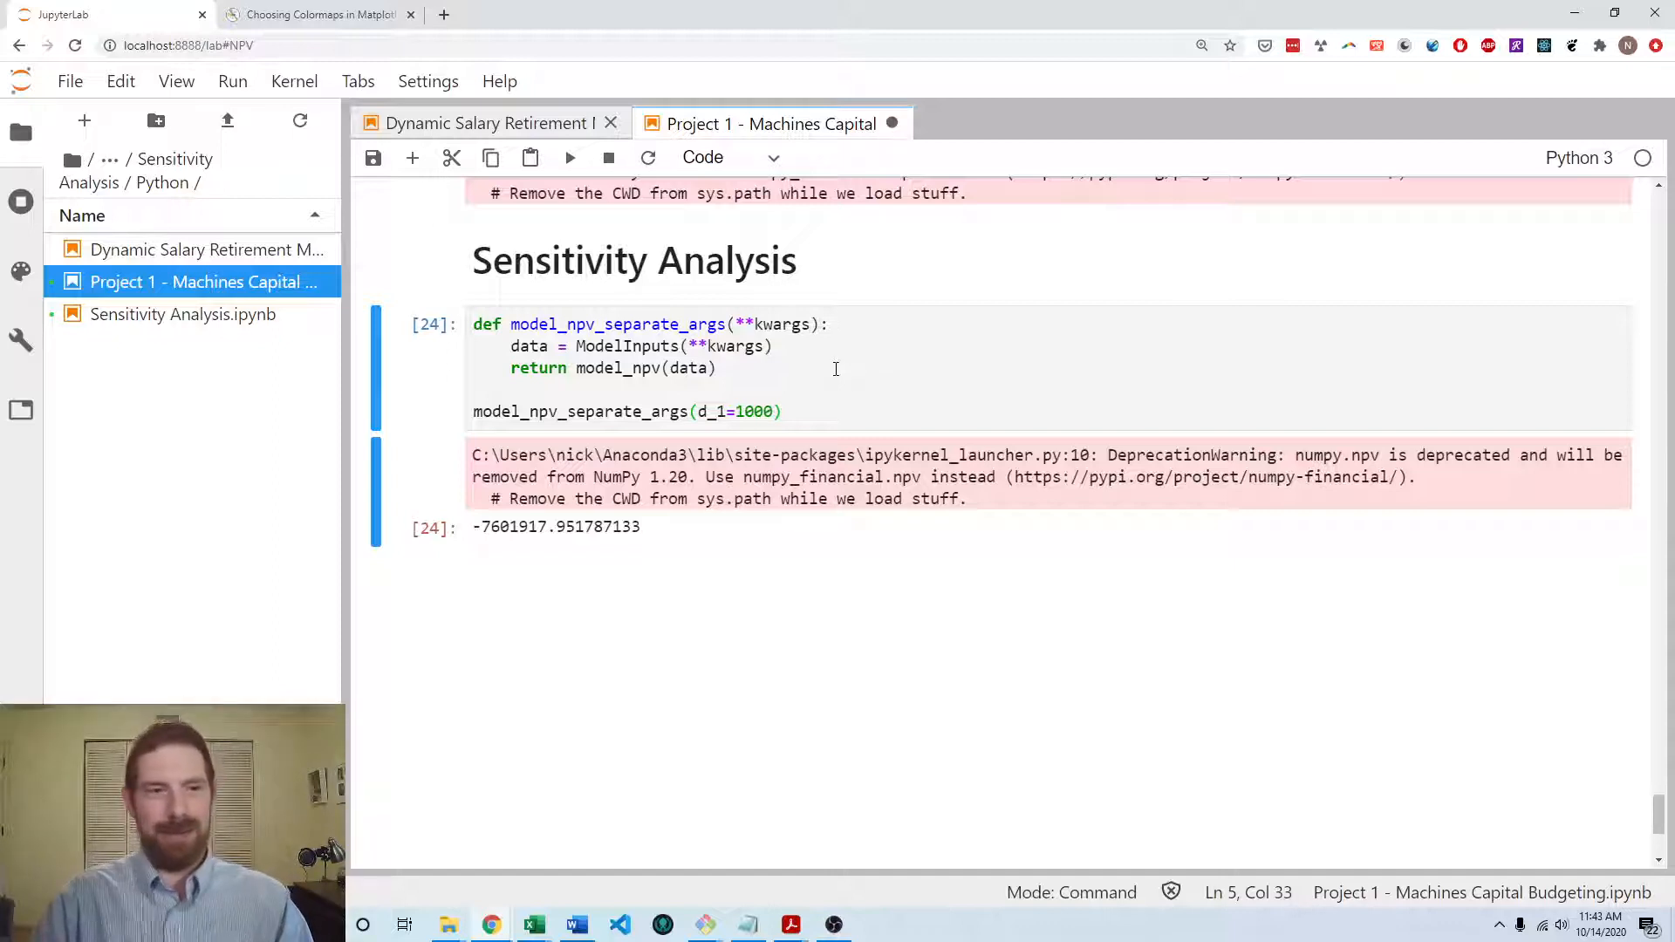
pyautogui.moveTo(929, 442)
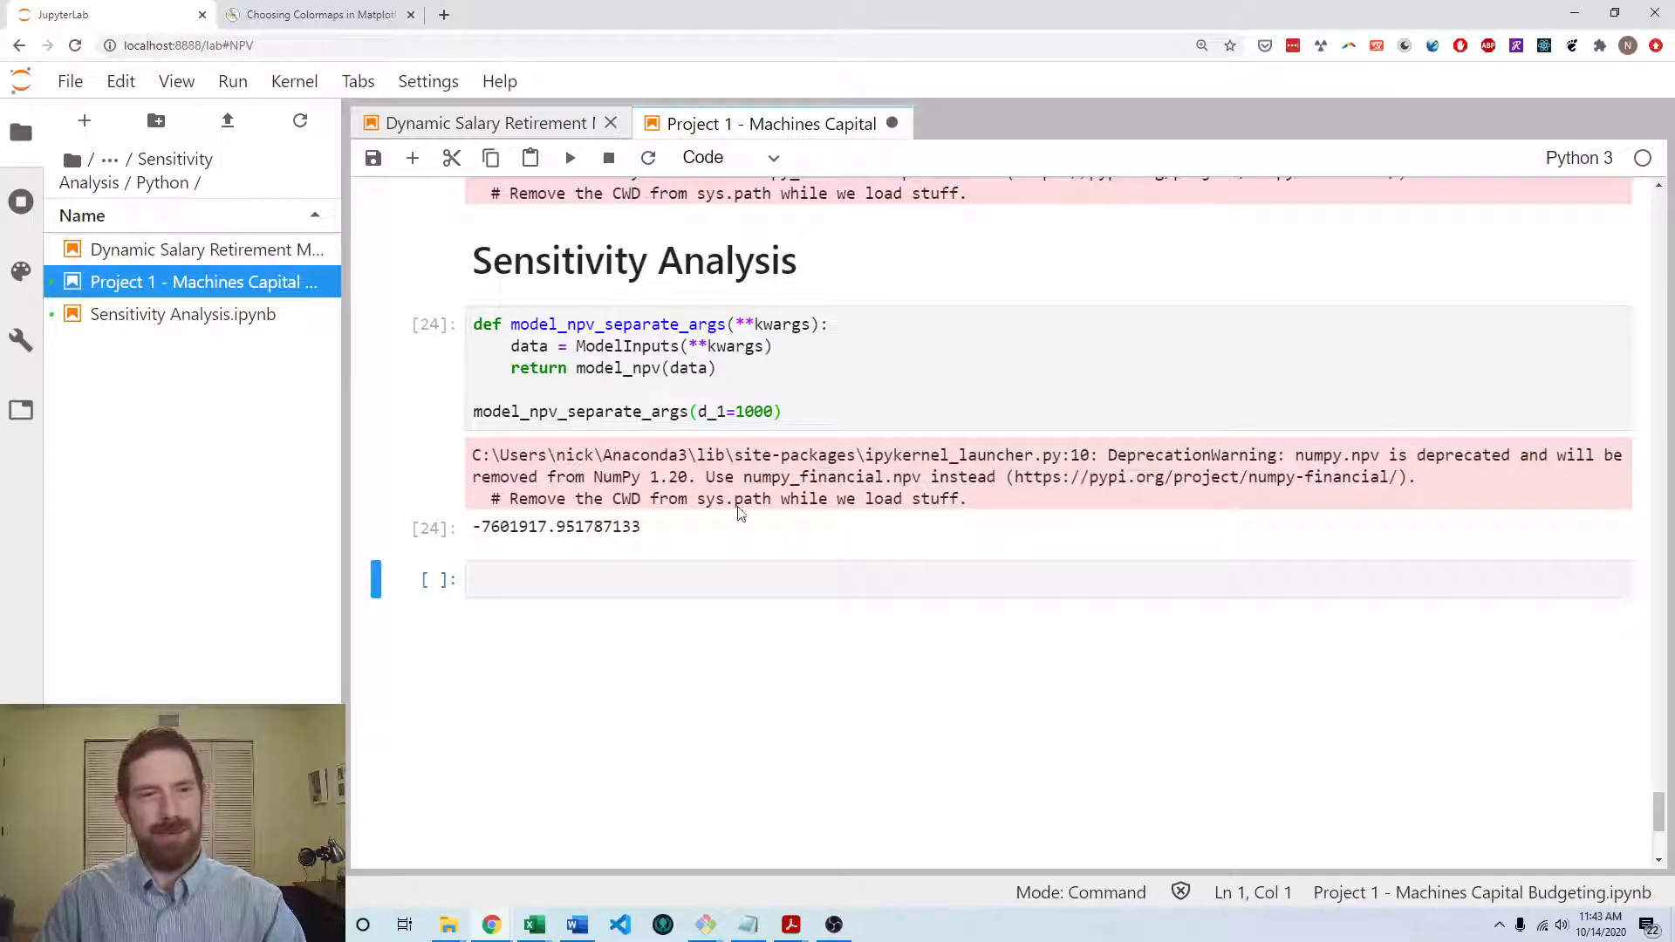
pyautogui.click(962, 580)
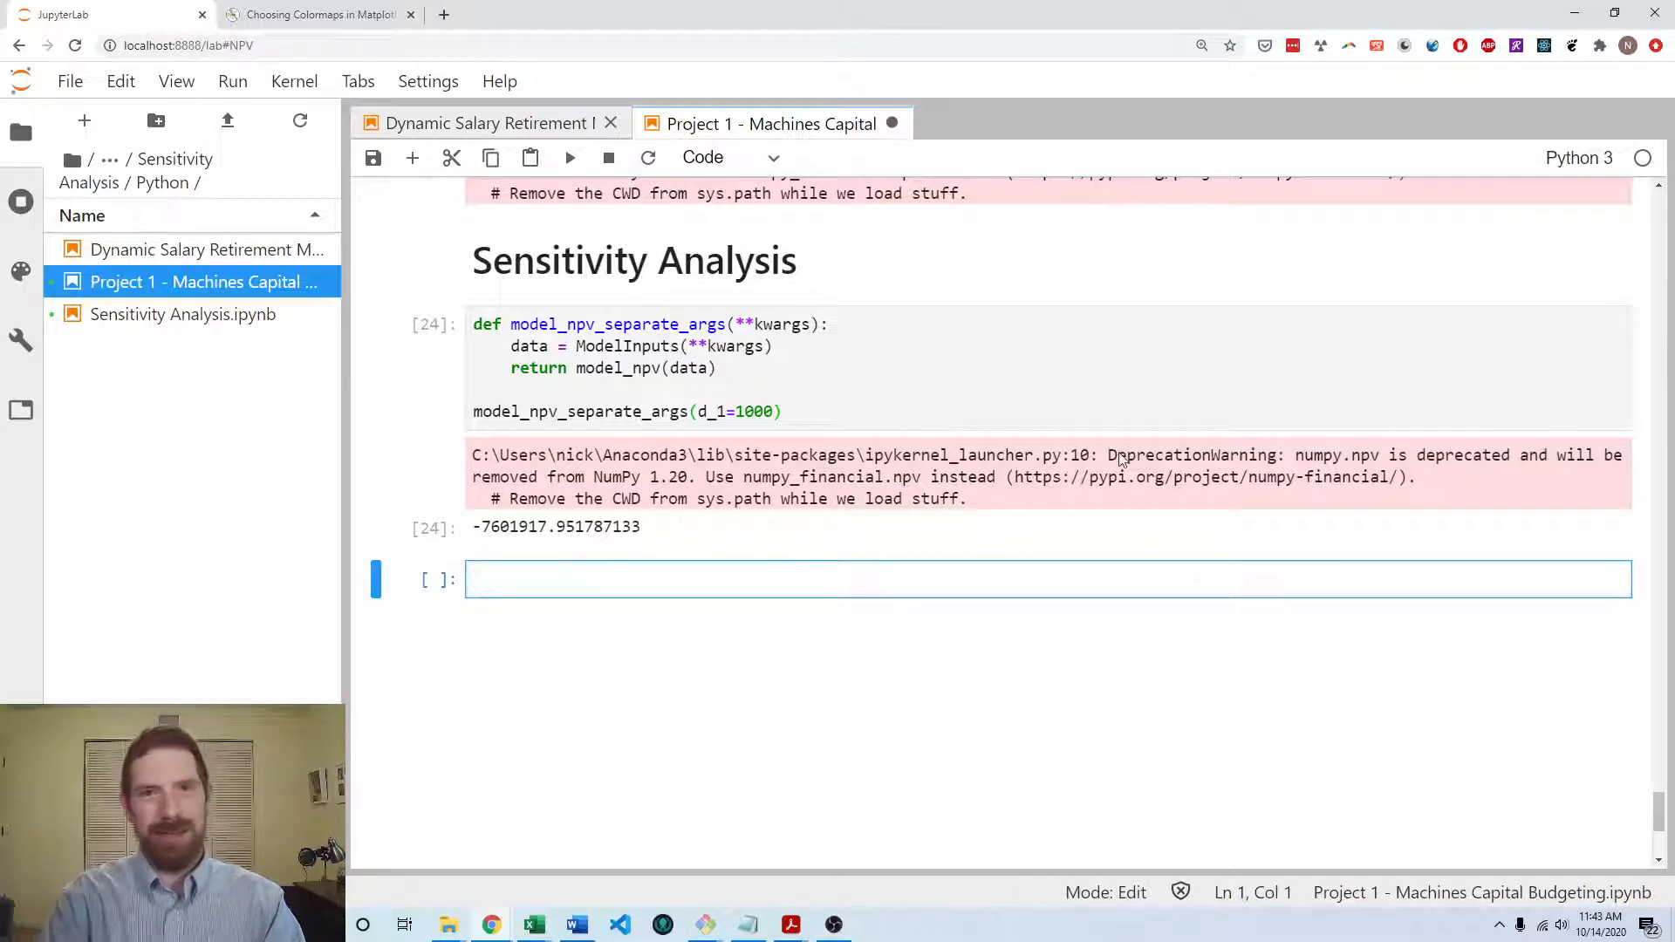
pyautogui.write('sensitivity_values = {')
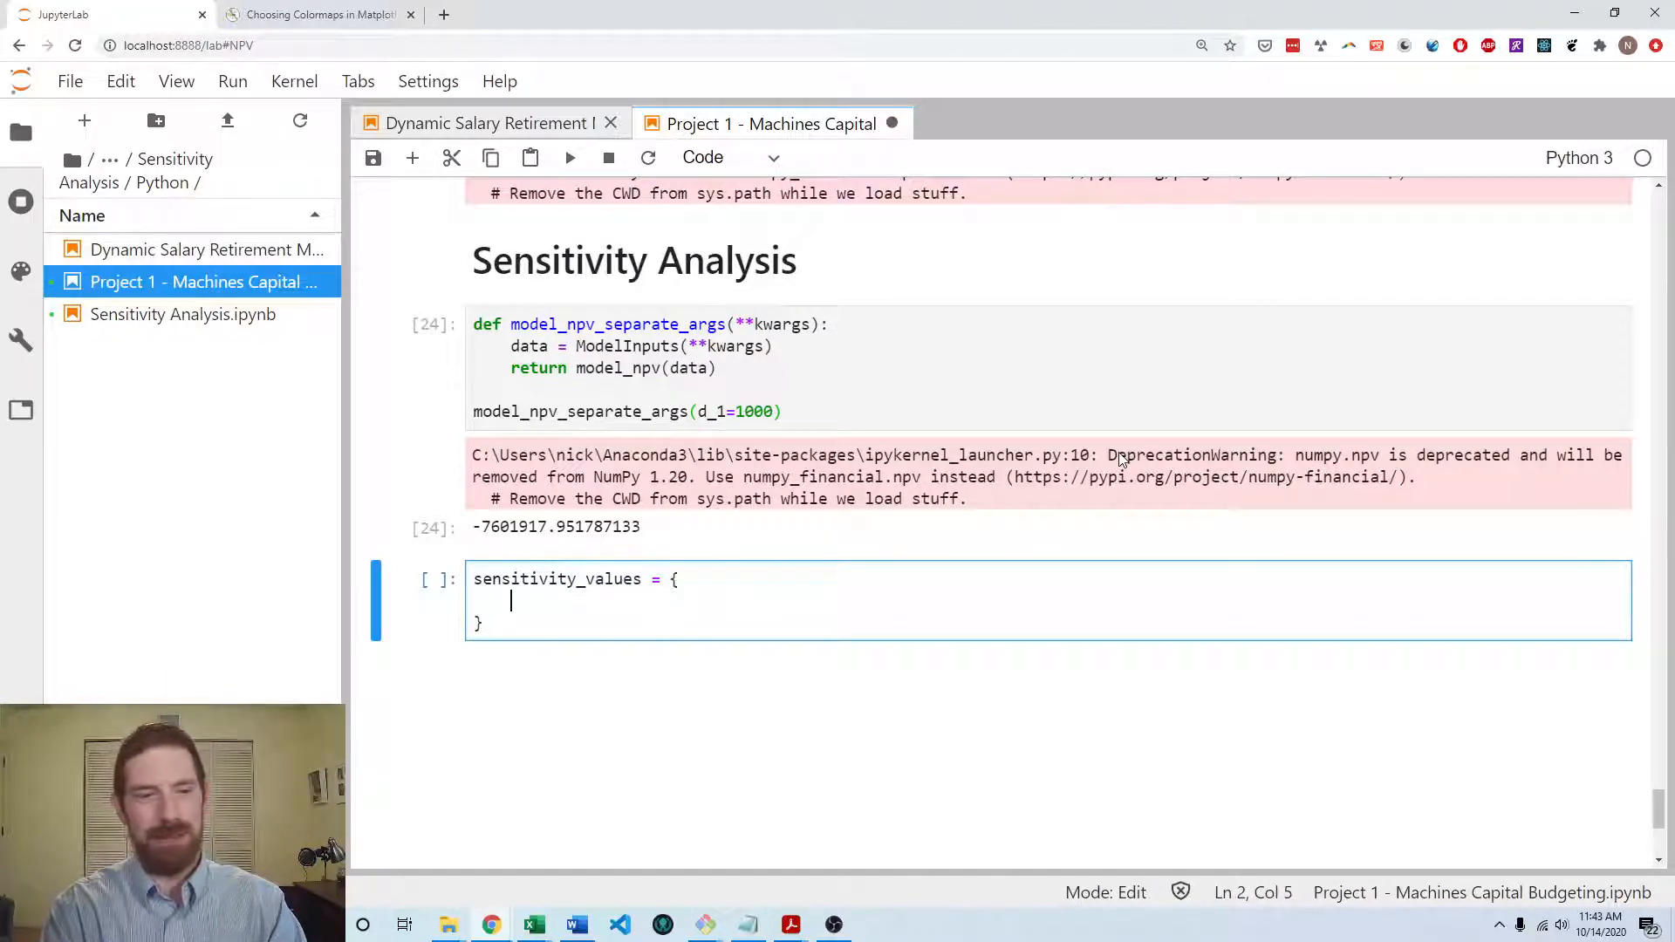
pyautogui.moveTo(790, 924)
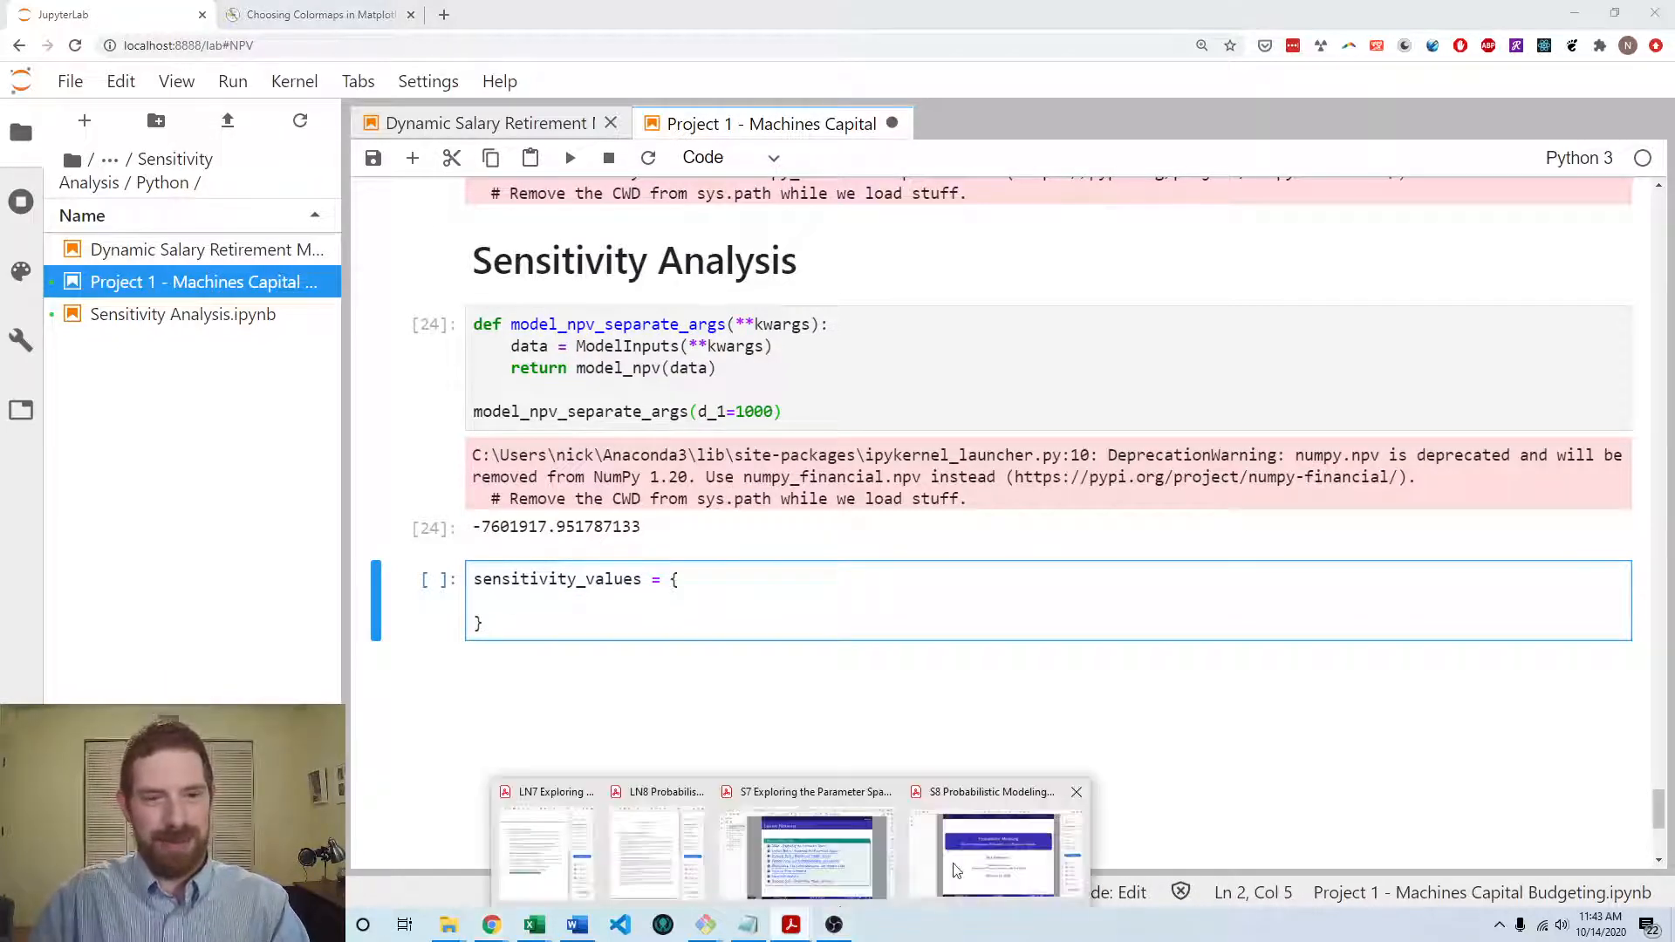
# - Switch to the Exploring the Parameter Space PDF and show the Sensitivity Analysis in Python Lab slide
pyautogui.click(806, 850)
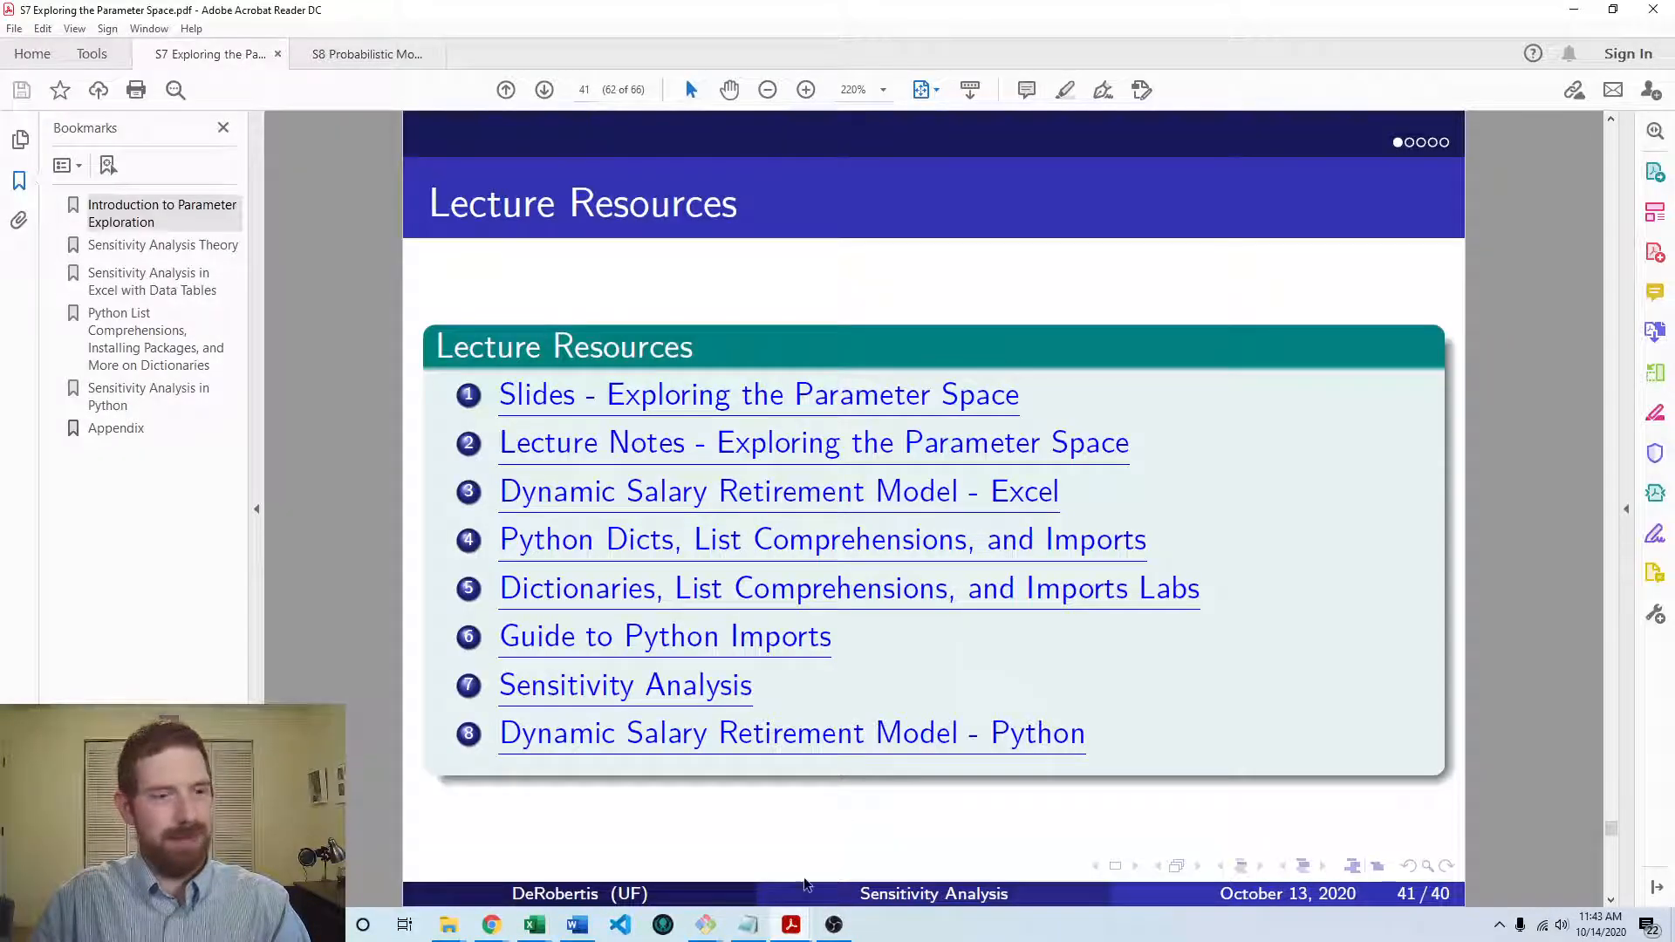
pyautogui.click(543, 90)
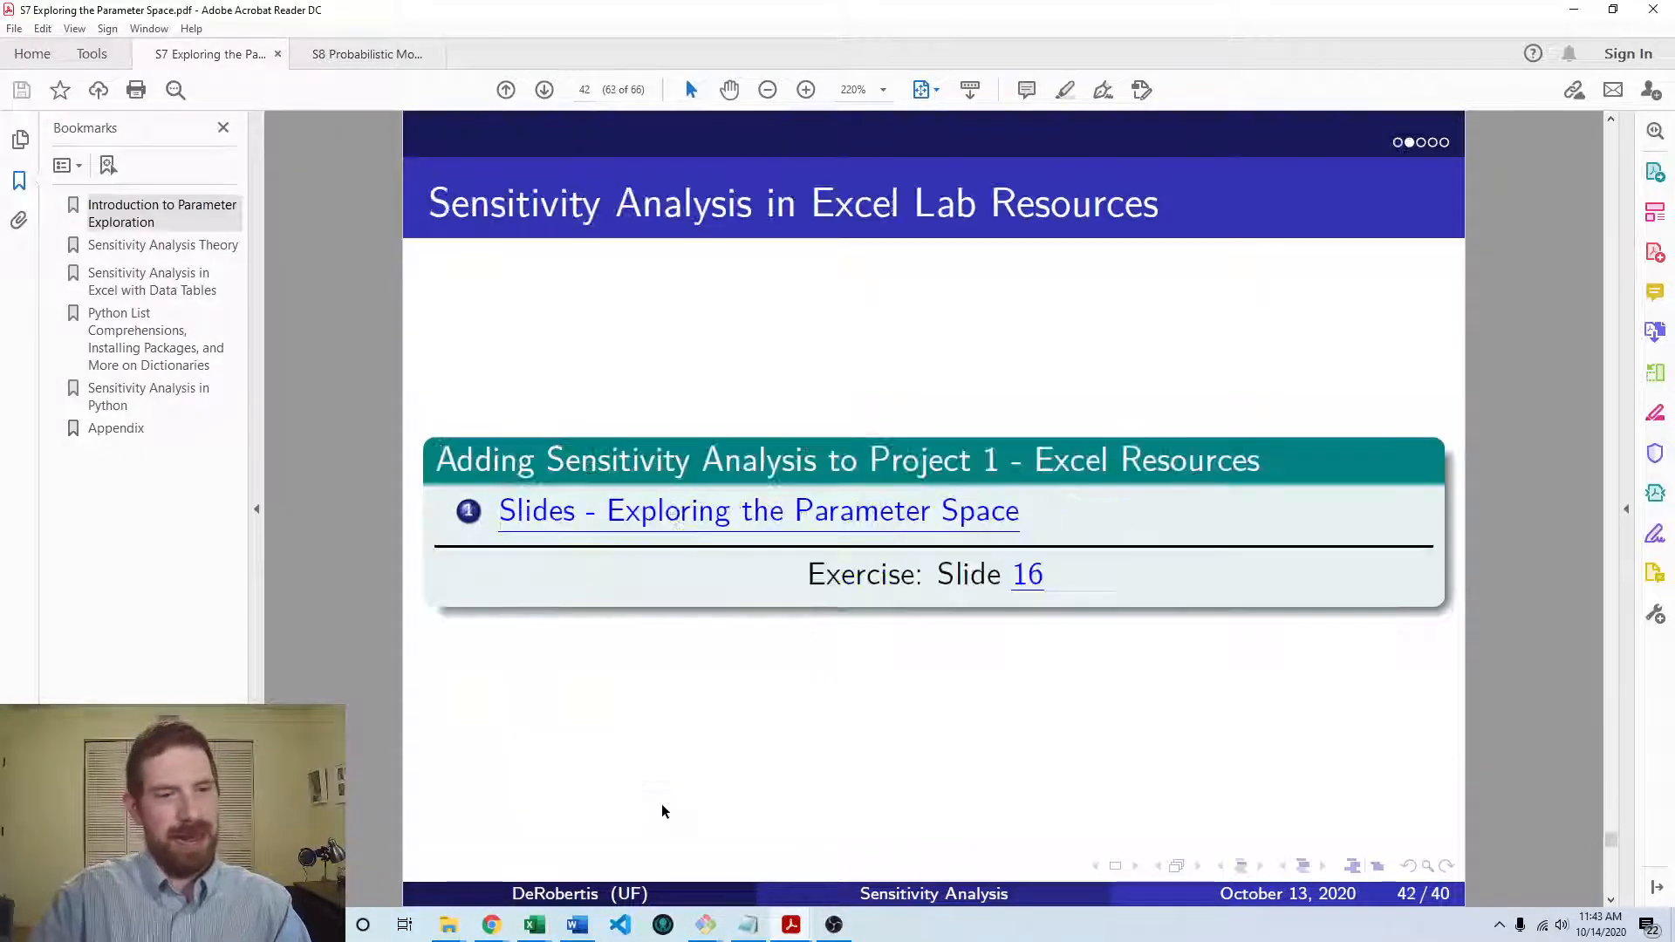
pyautogui.click(505, 89)
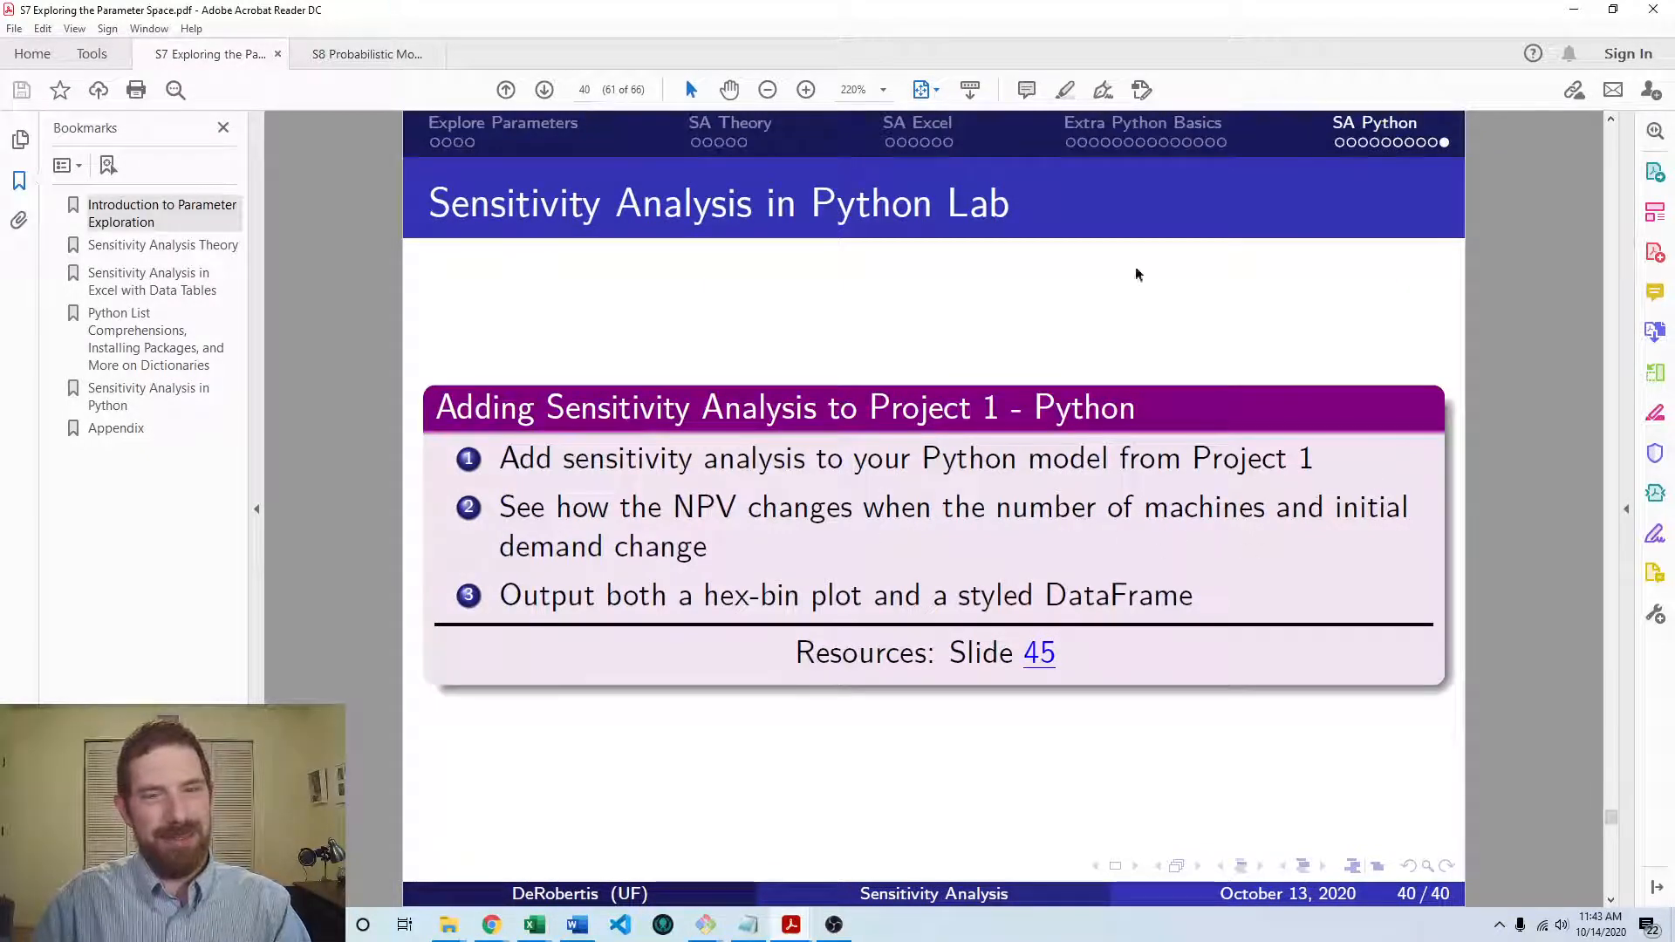
# - Insert a cell above the dictionary and tab-complete model_data. to list its attributes
pyautogui.click(490, 924)
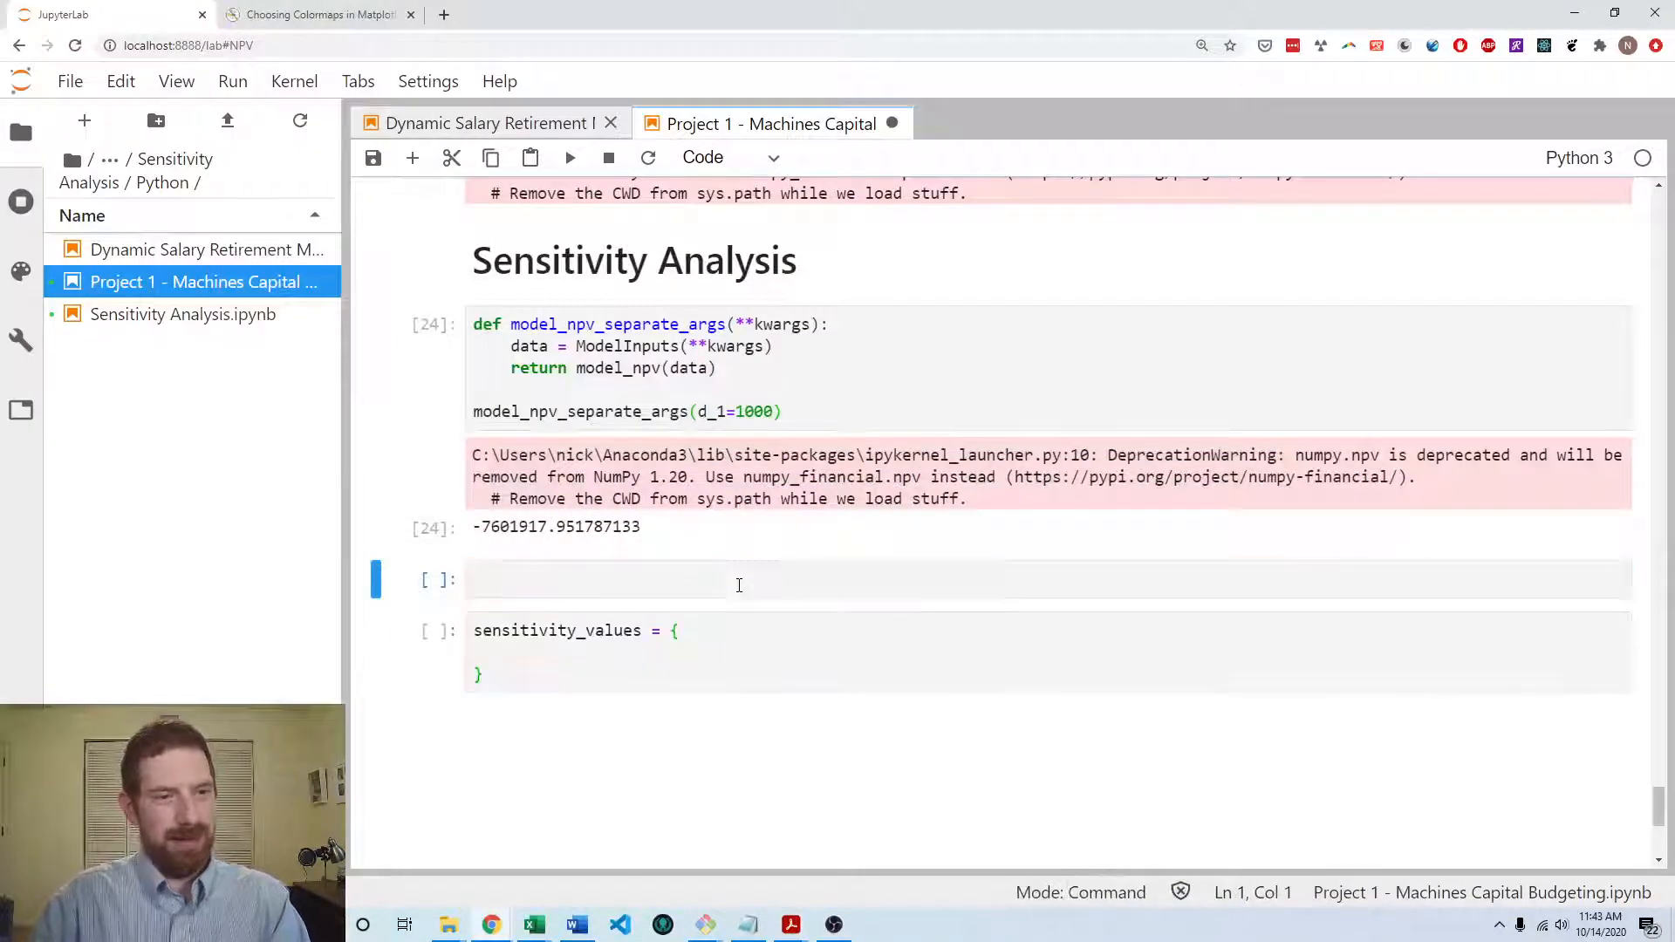
pyautogui.write('model_data.')
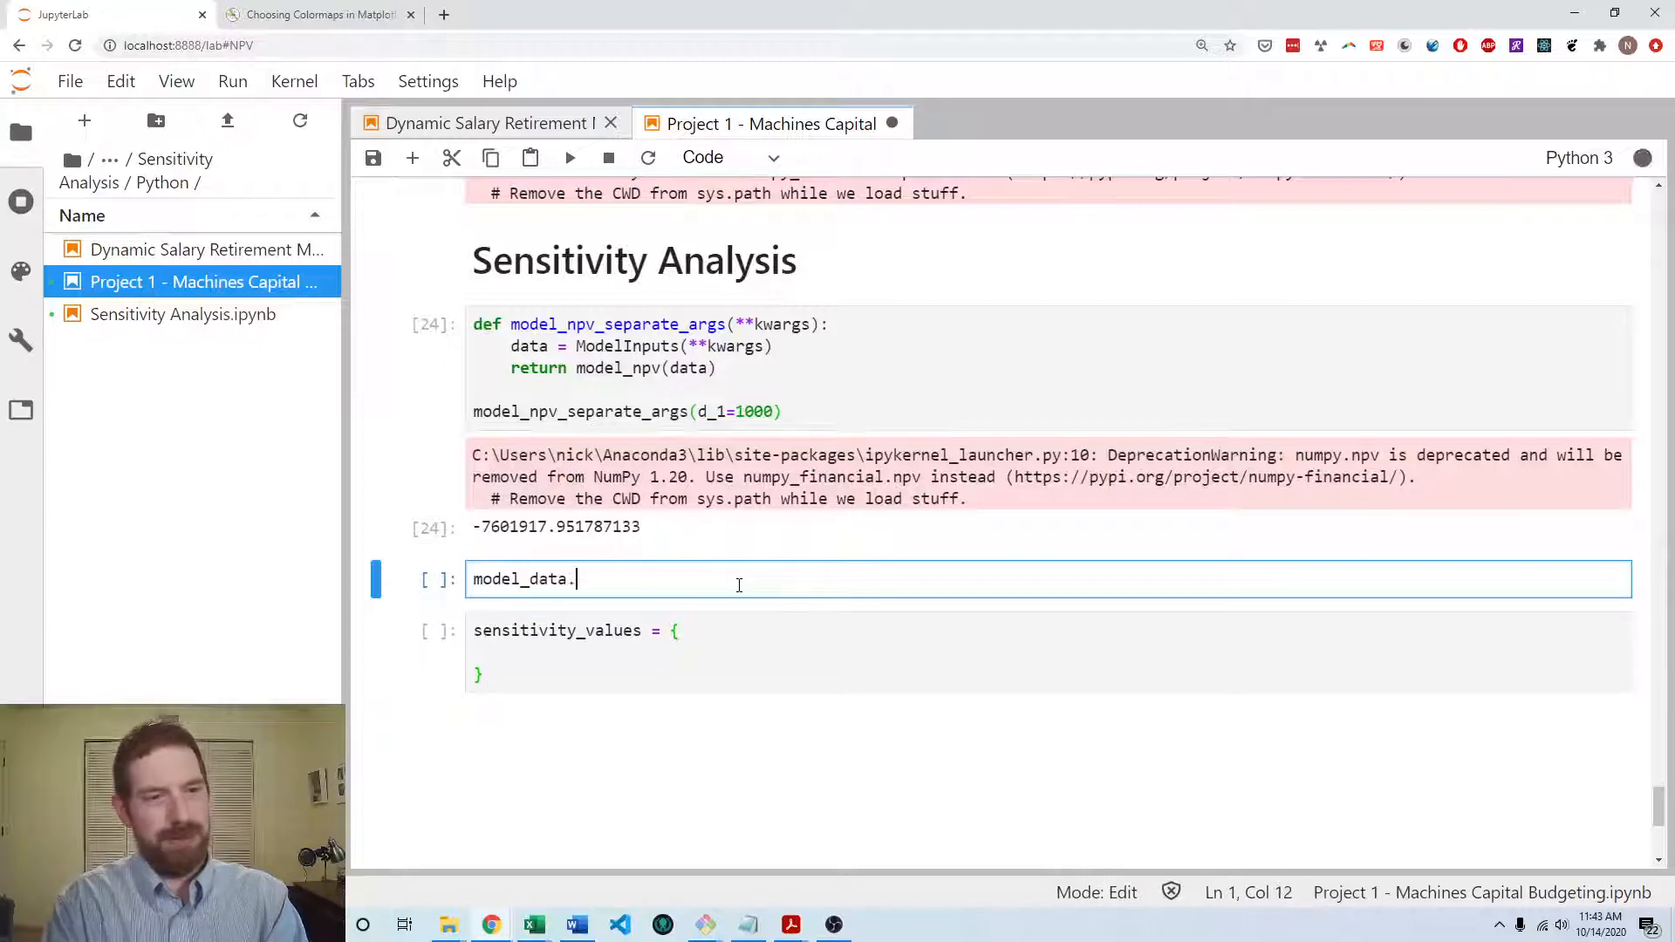
pyautogui.press('Tab')
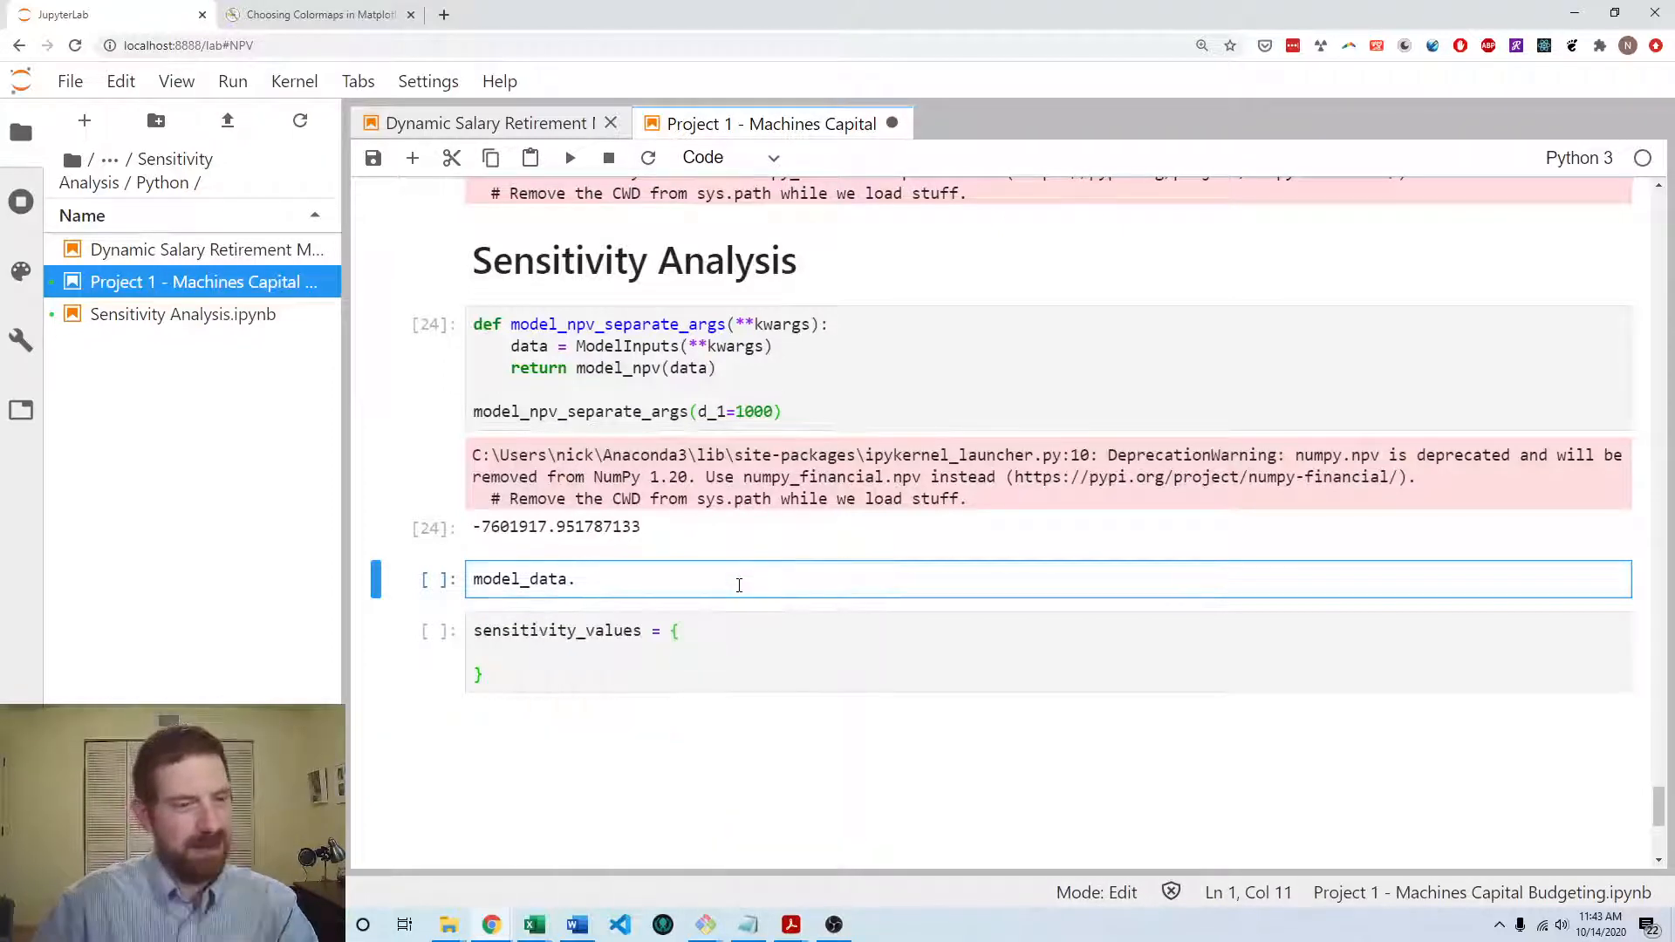
# - Add 'n_machines': [1, 2, 3, 4, 5] to sensitivity_values
pyautogui.write("'n_")
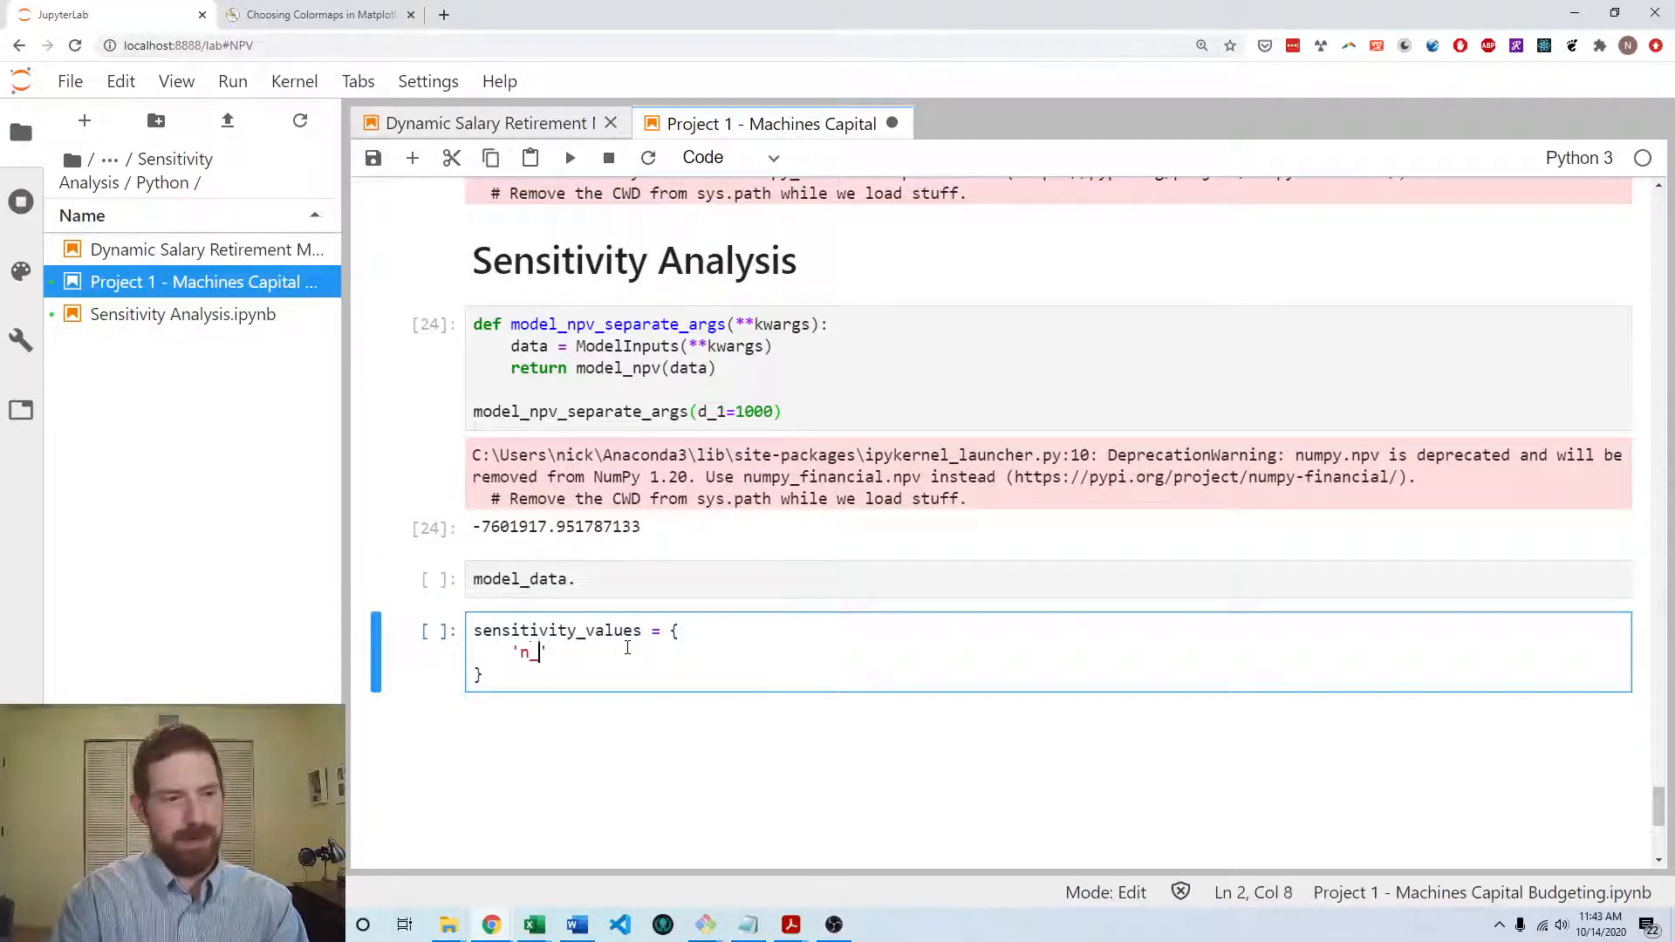
pyautogui.write("machines': [")
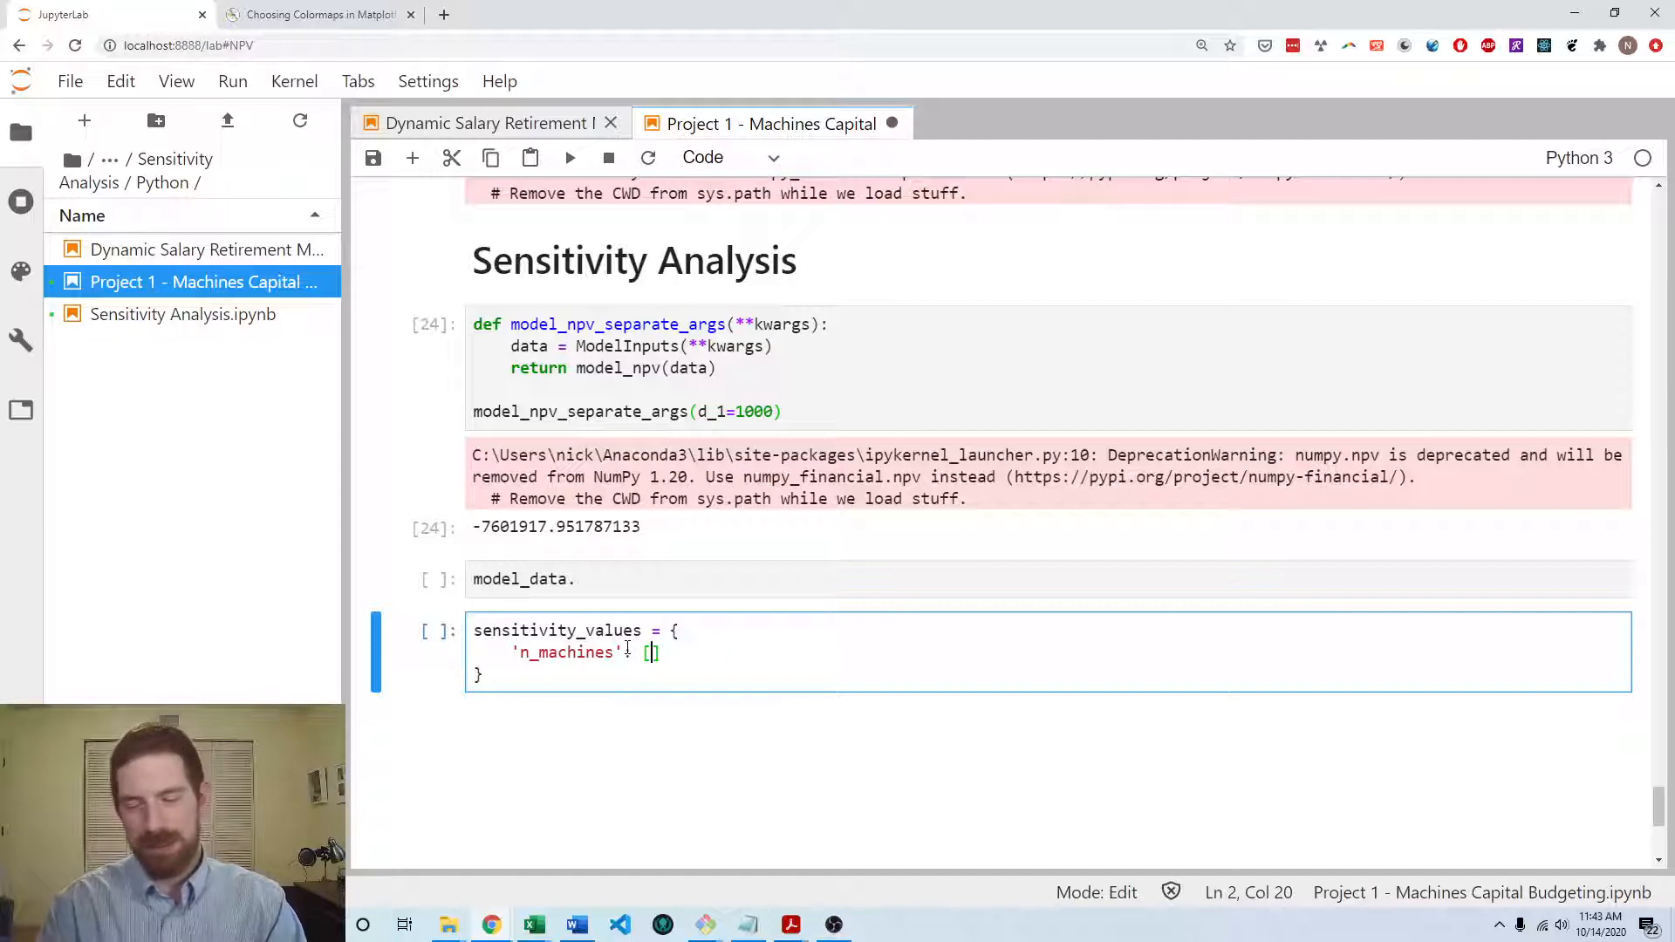
pyautogui.write('1,')
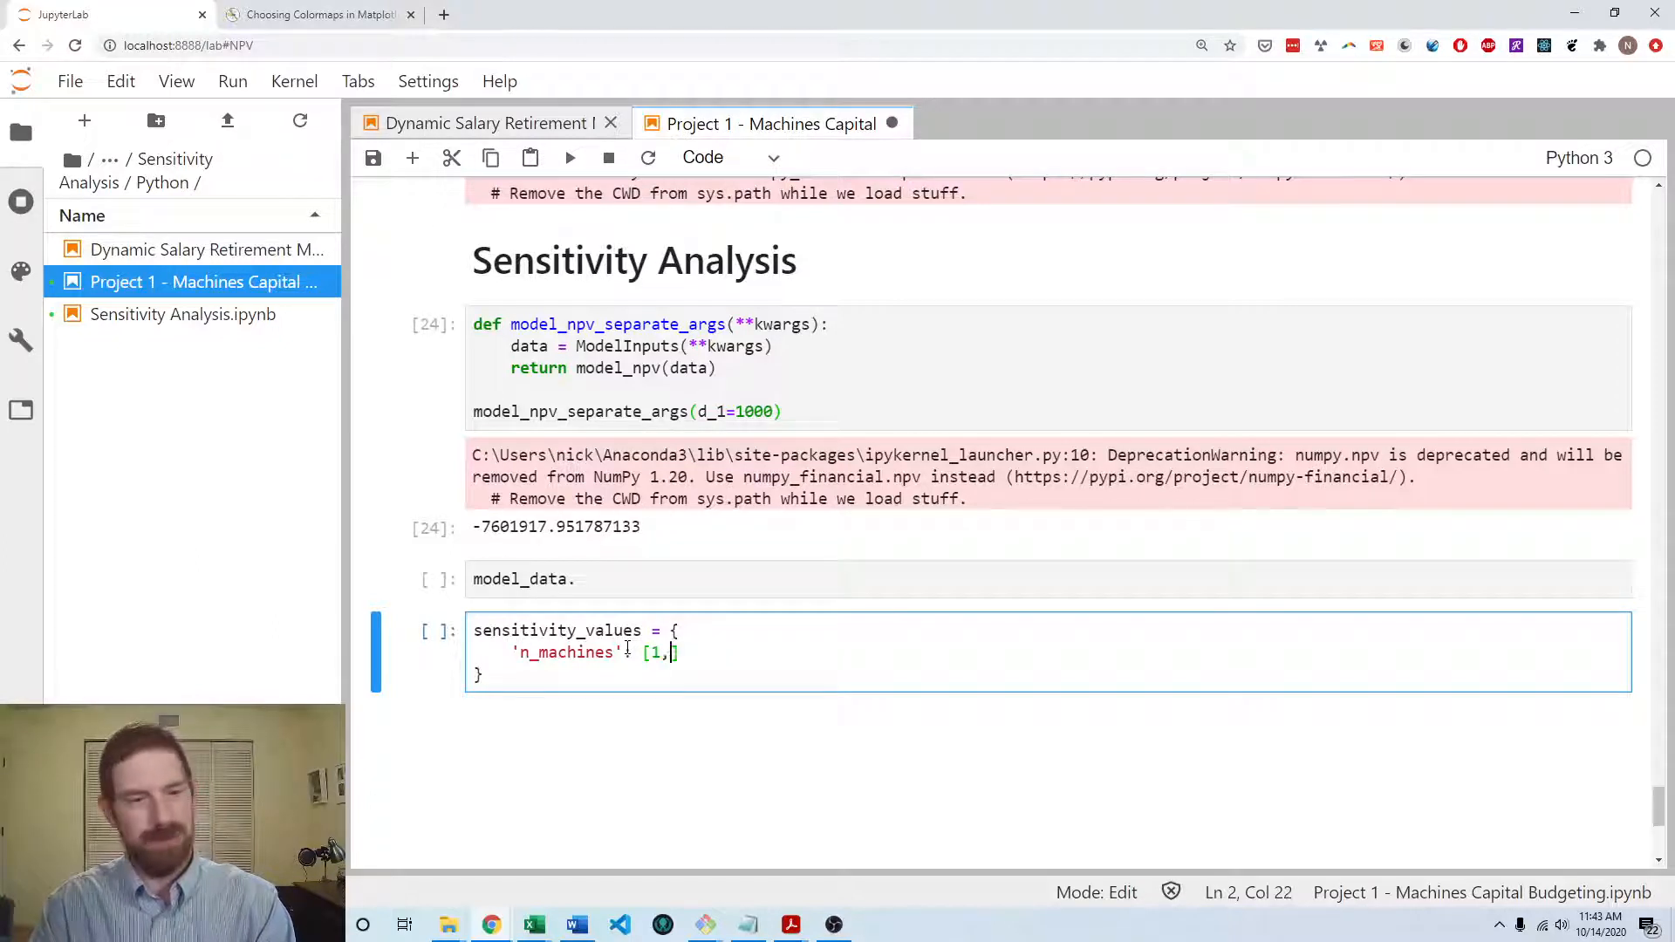
pyautogui.write('2, 3, 4, 5')
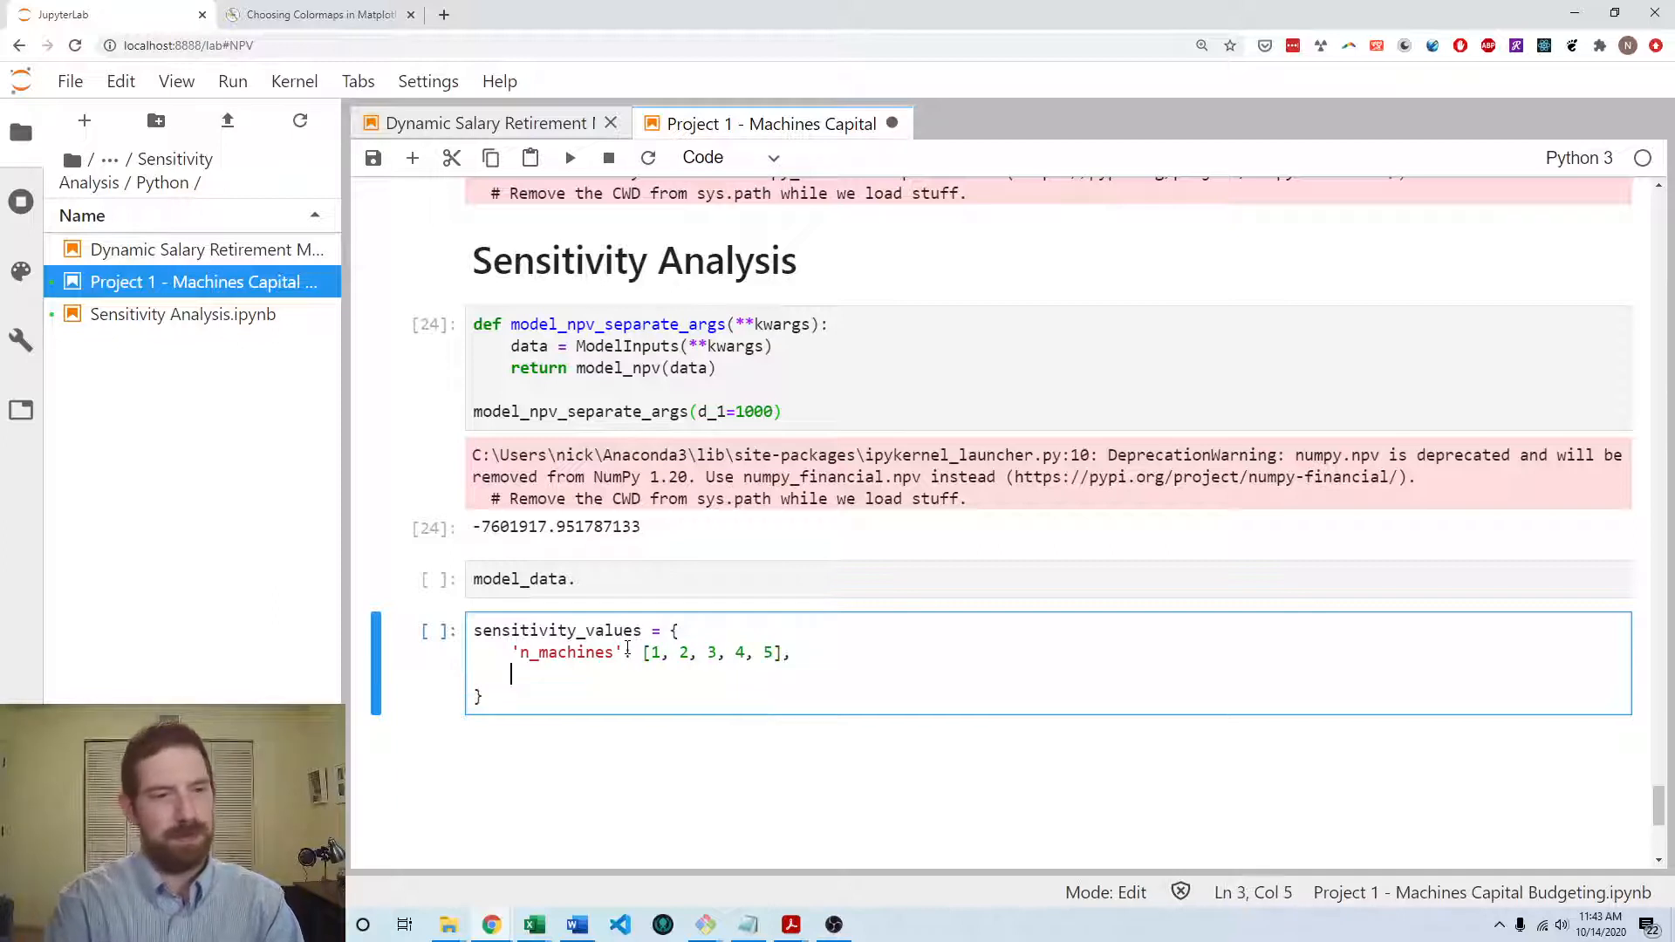
# - Add 'd_1': [10000, 100000, 200000, 300000] after checking model_data attribute names
pyautogui.write("'")
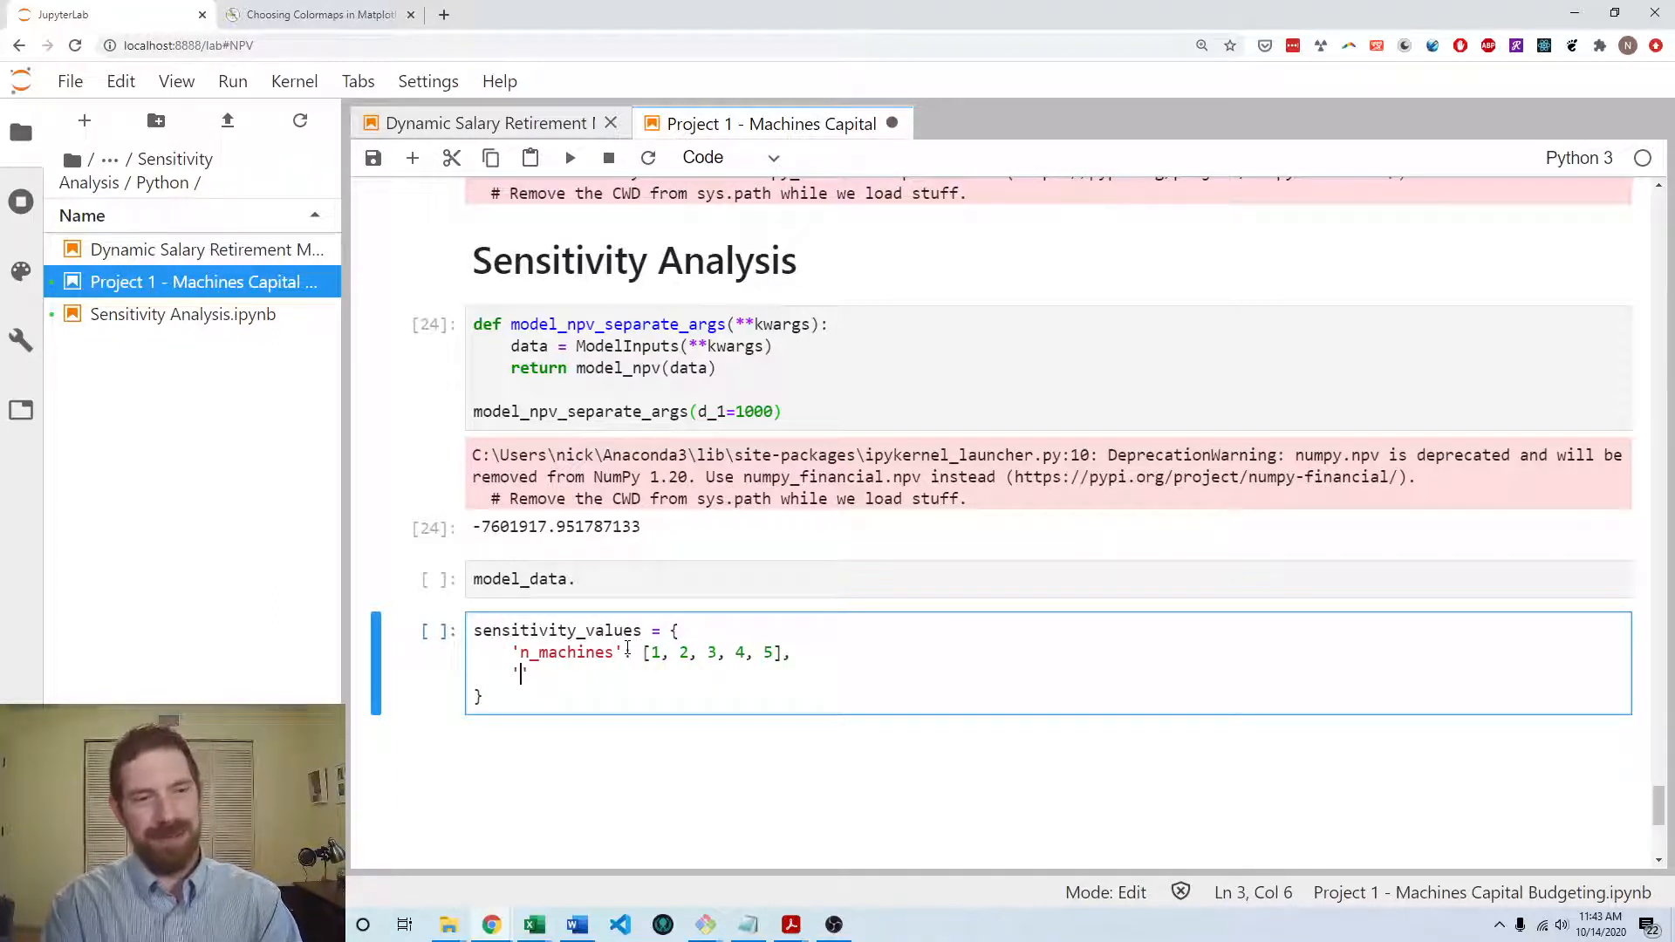
pyautogui.write(':')
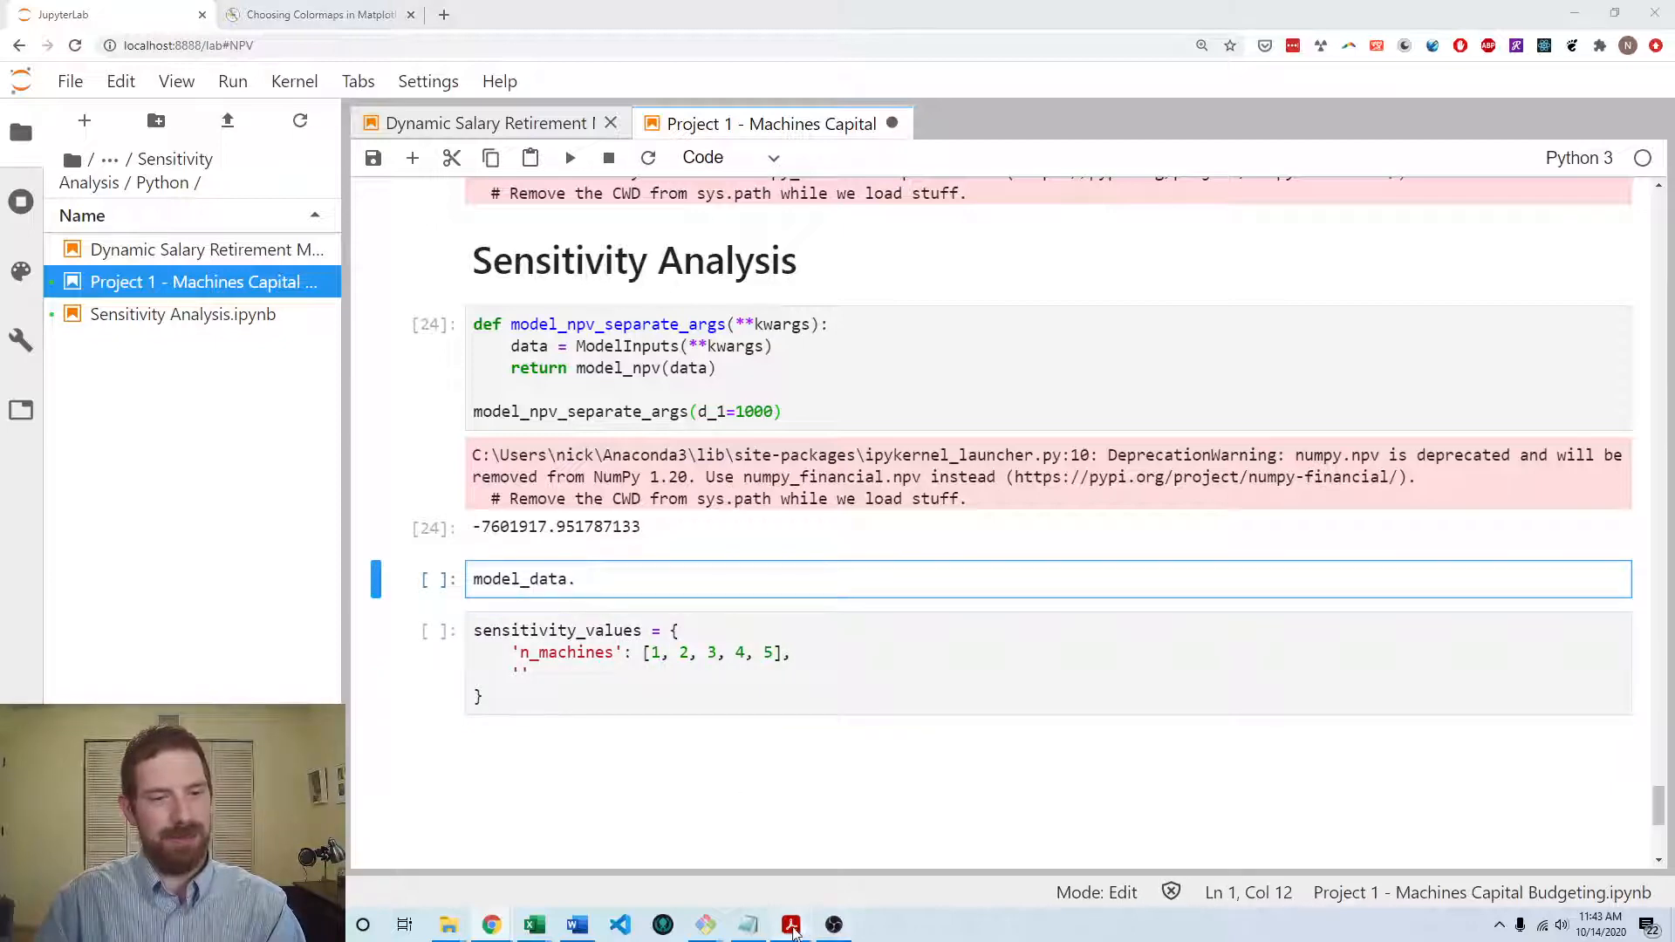
pyautogui.click(791, 924)
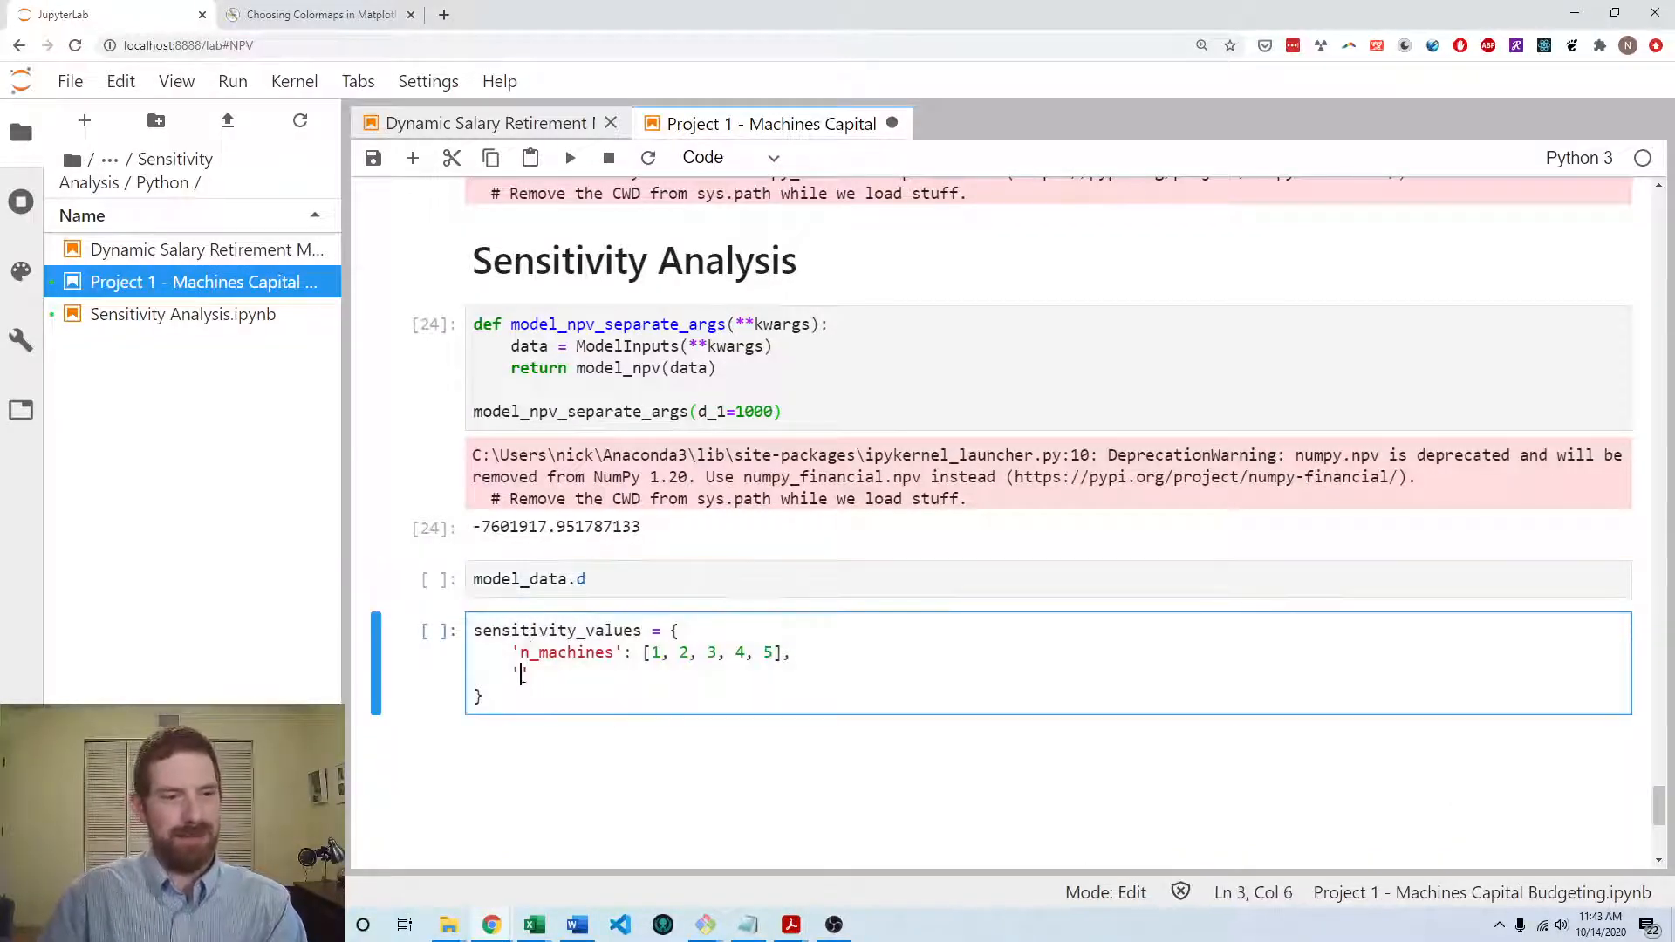
pyautogui.write("d_1':")
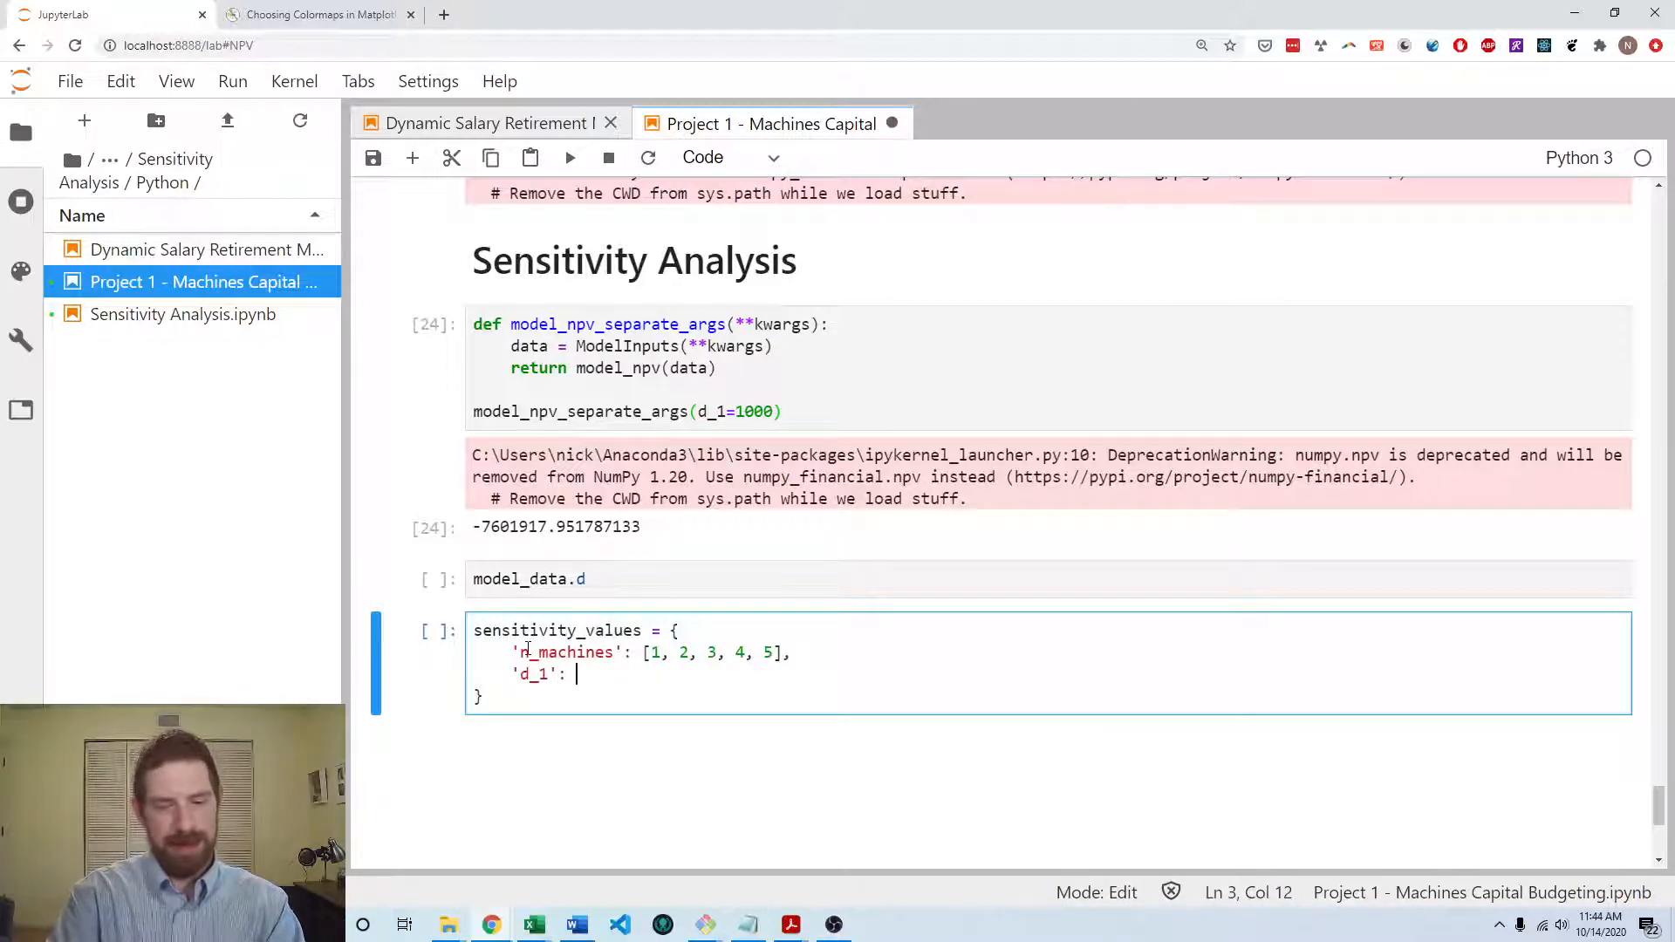
pyautogui.write('[]')
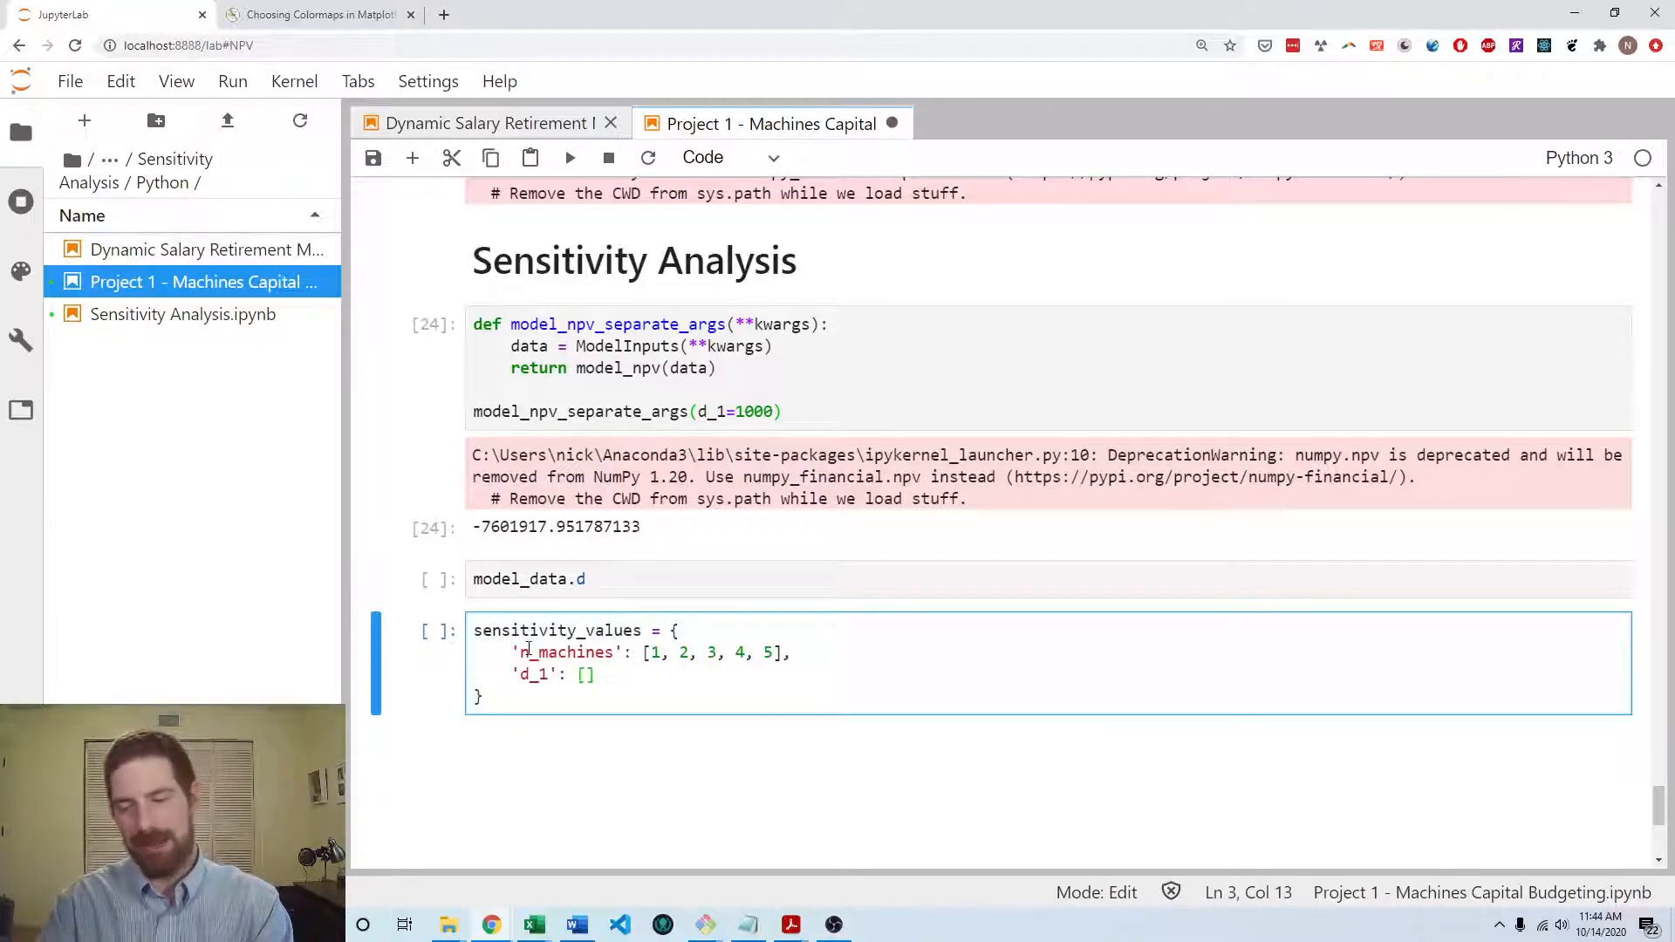
pyautogui.write('10000')
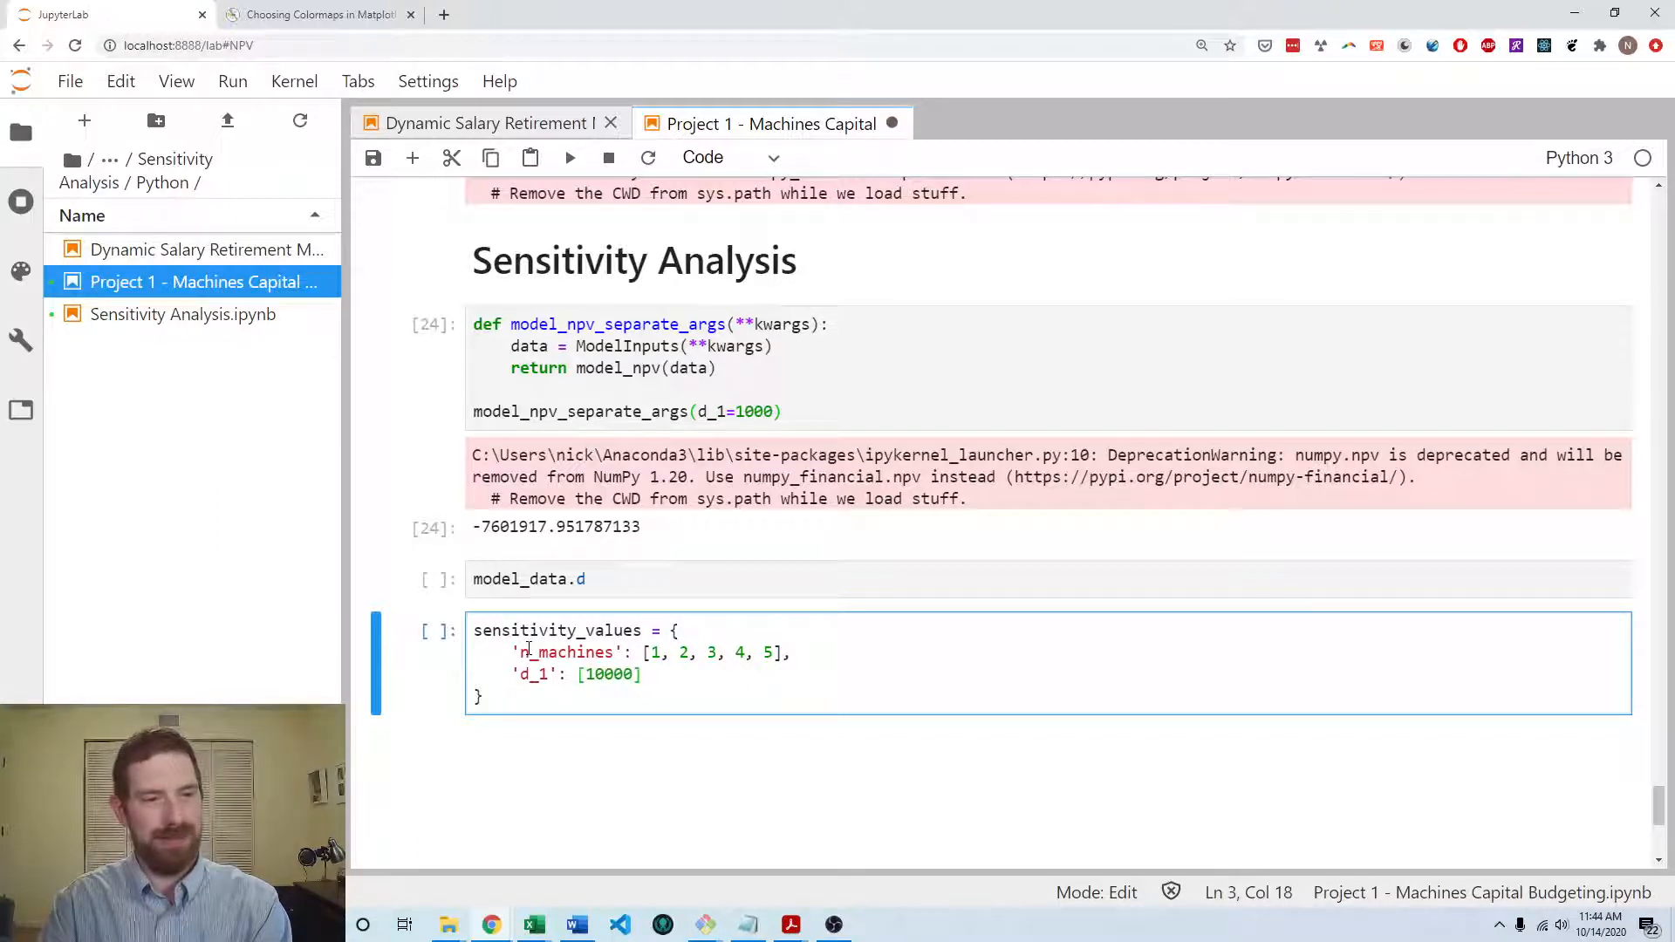
pyautogui.write(', 1')
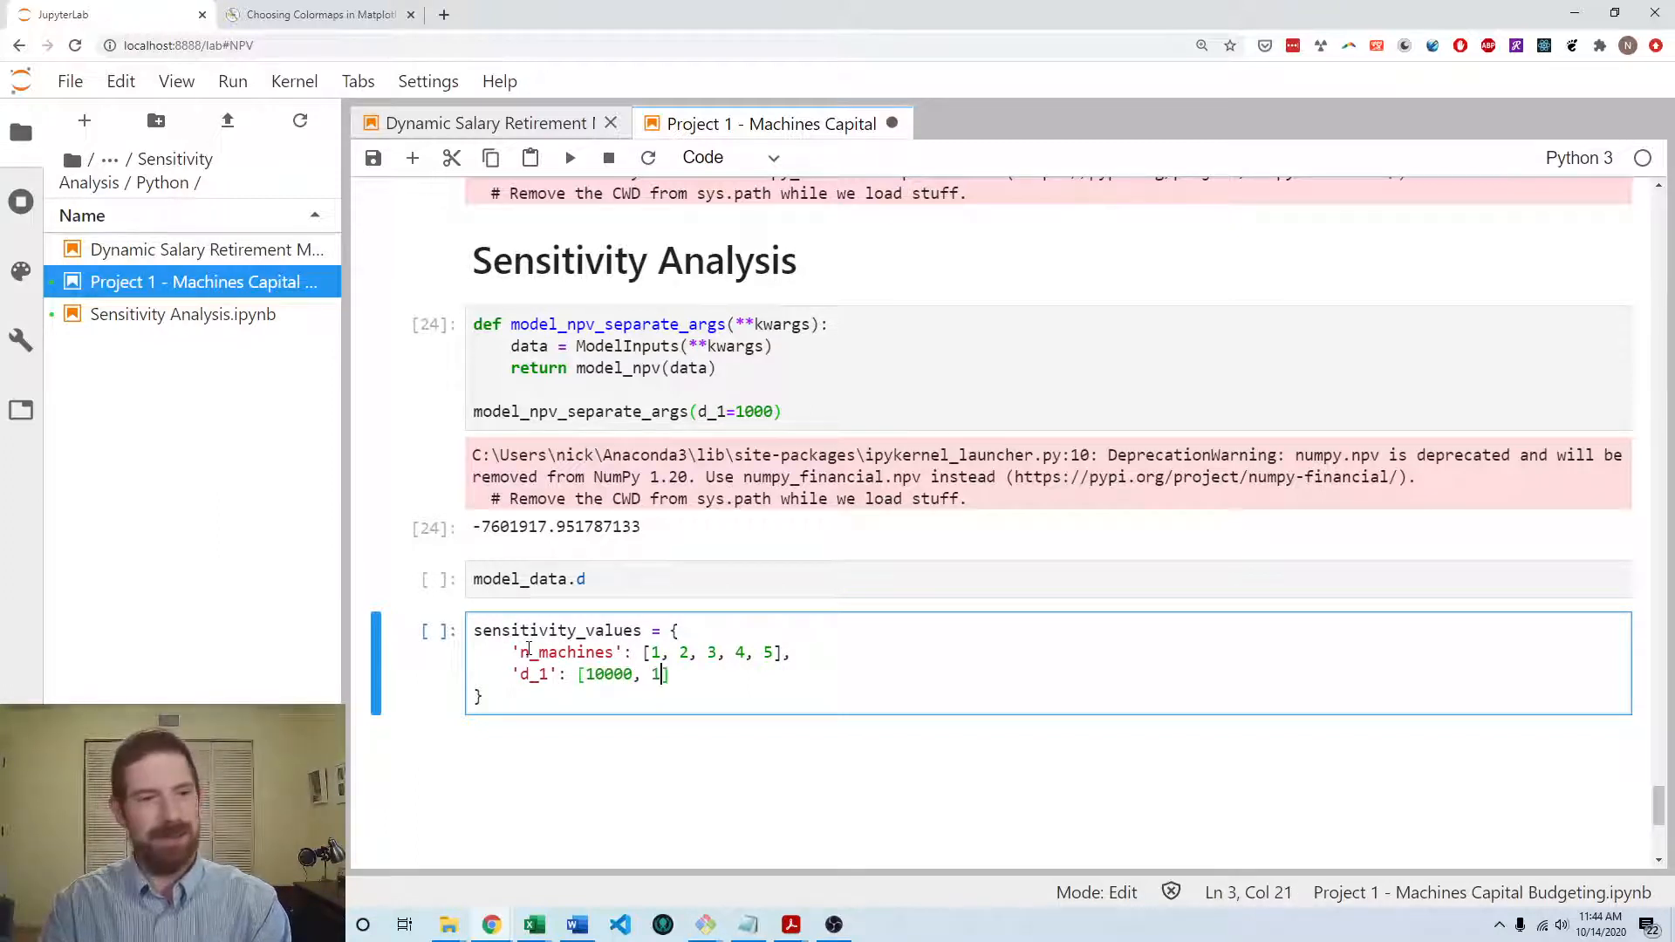
pyautogui.write('00000,')
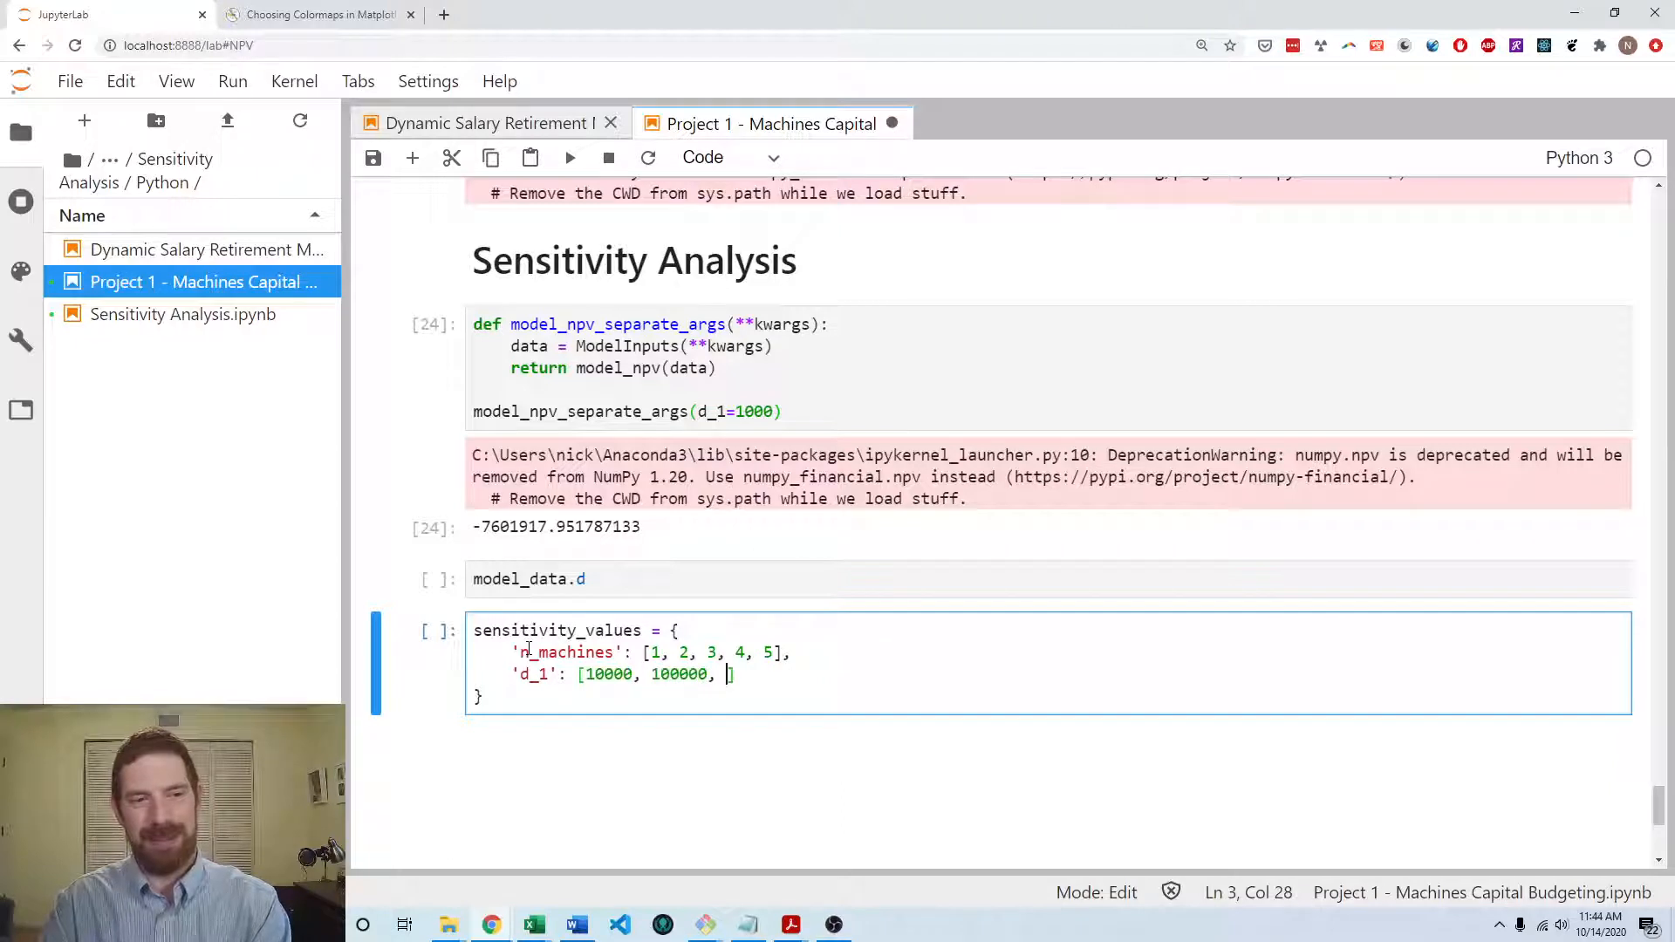
pyautogui.write('200000')
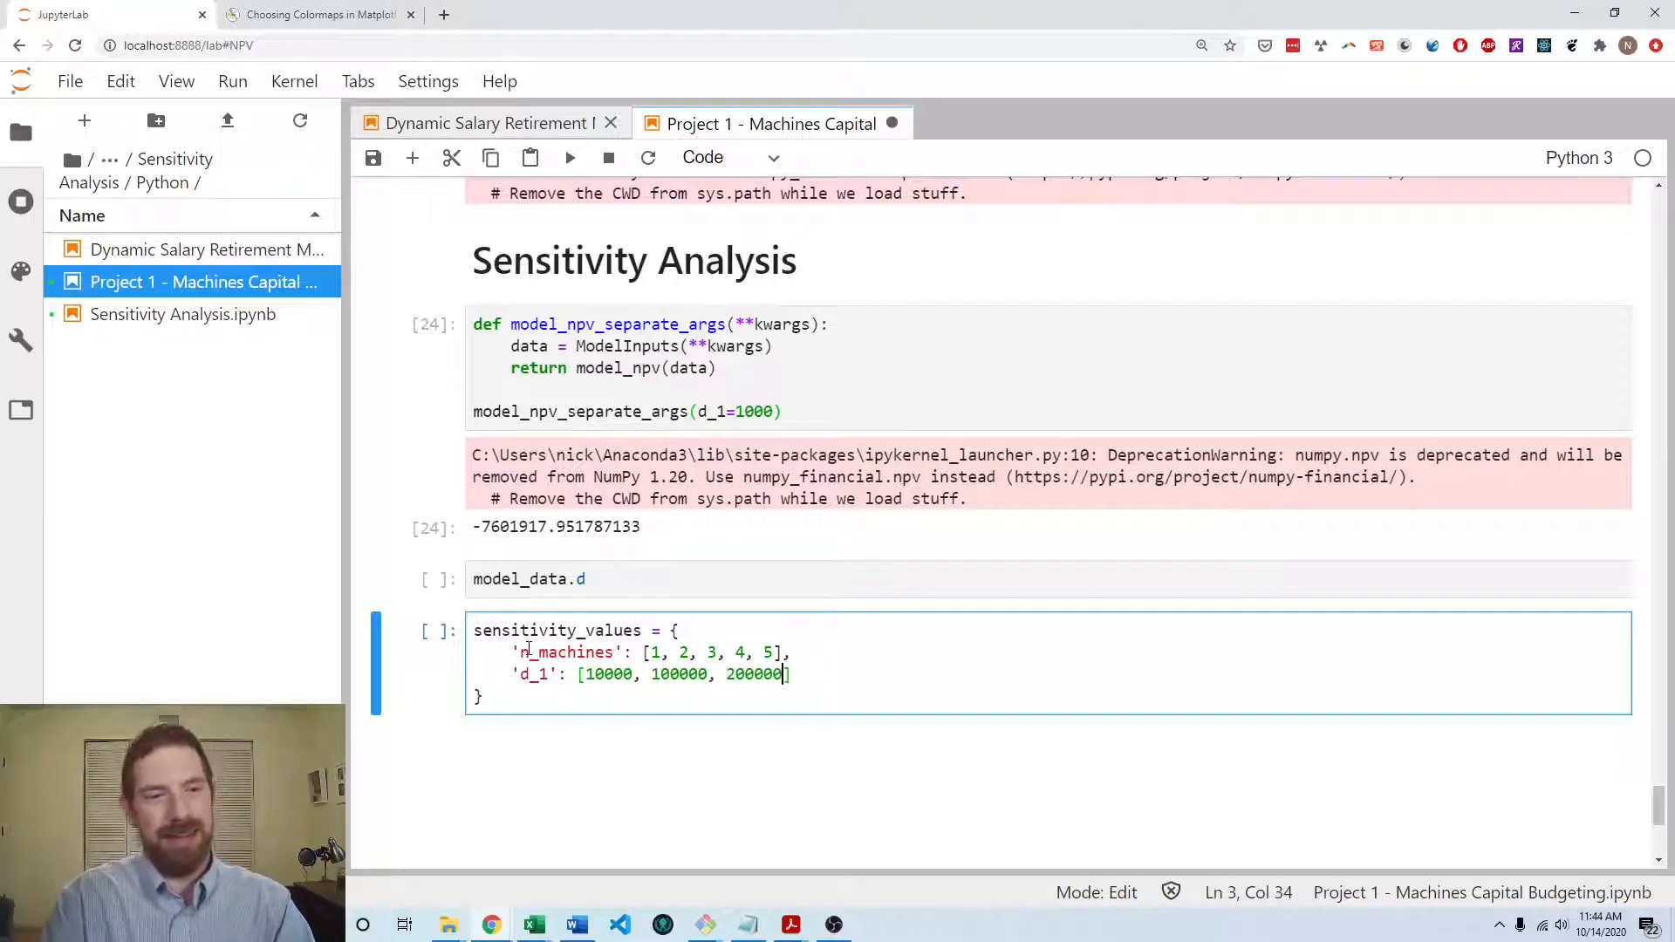
pyautogui.write(', 300000')
pyautogui.press('Return')
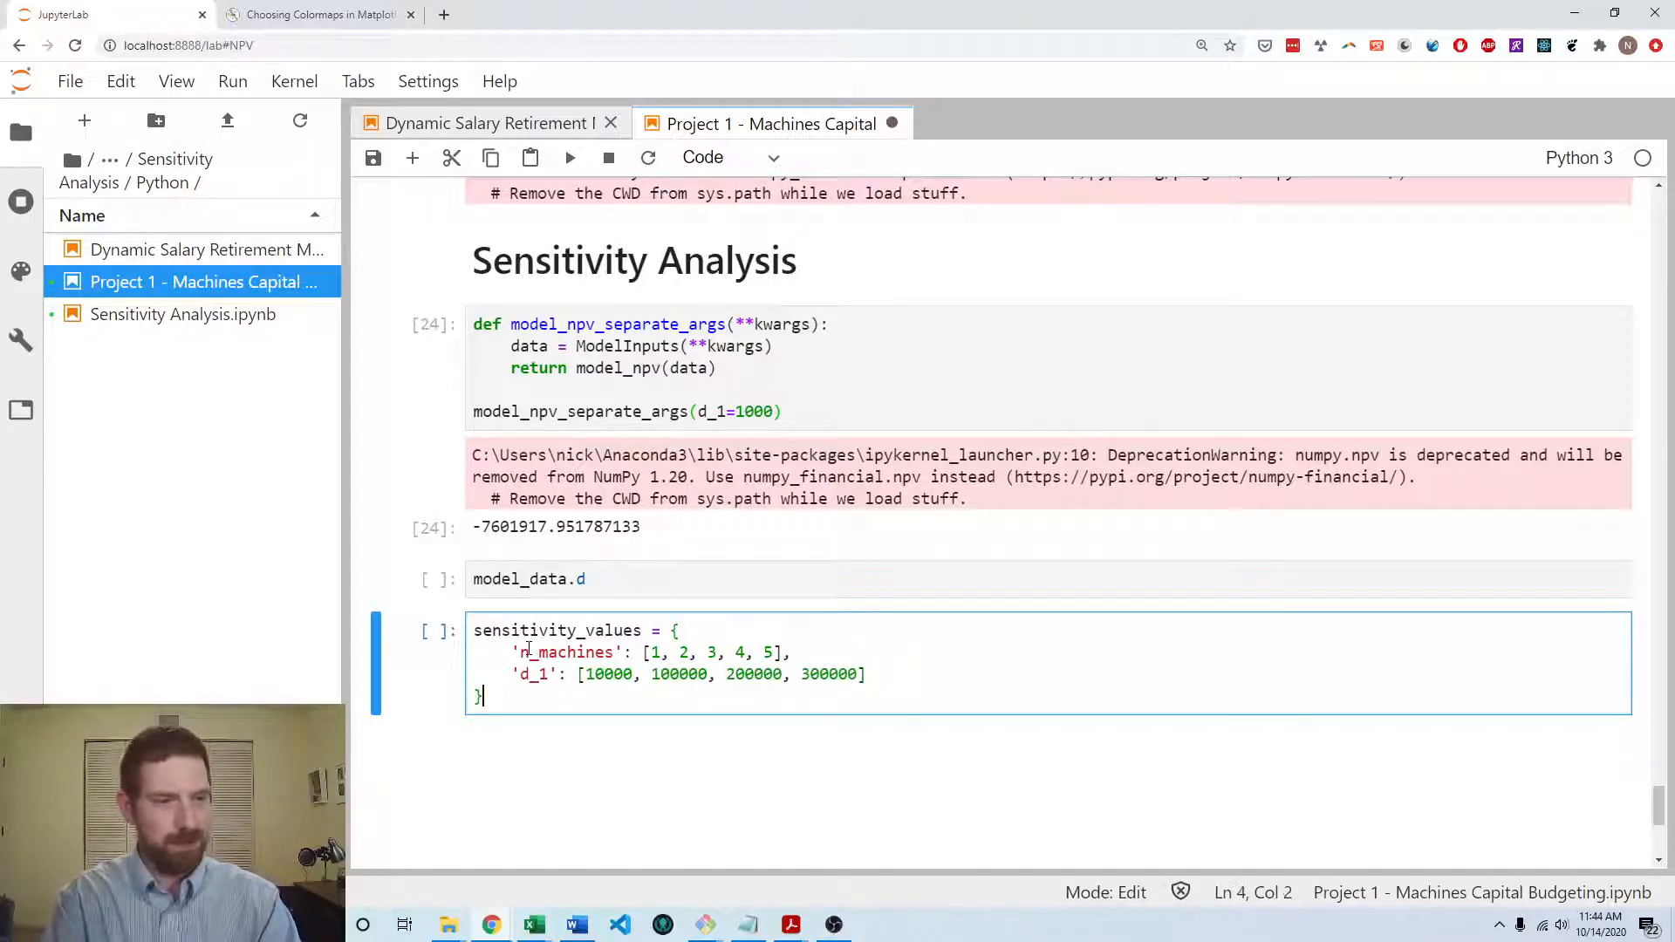
pyautogui.press('Return')
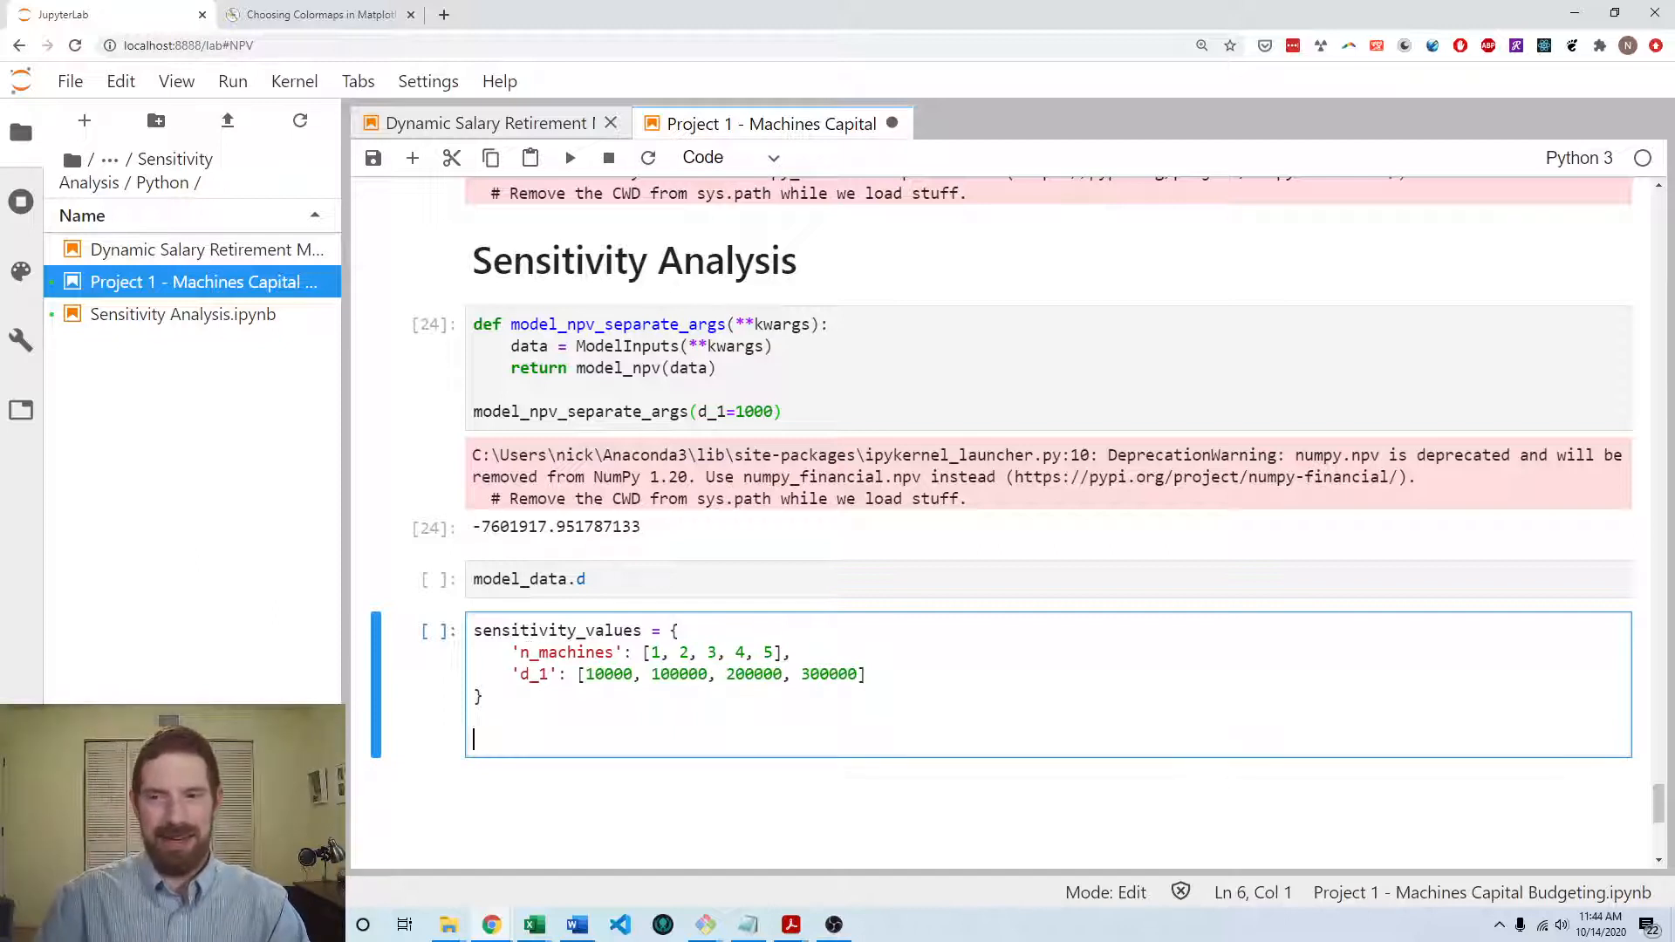
pyautogui.moveTo(882, 705)
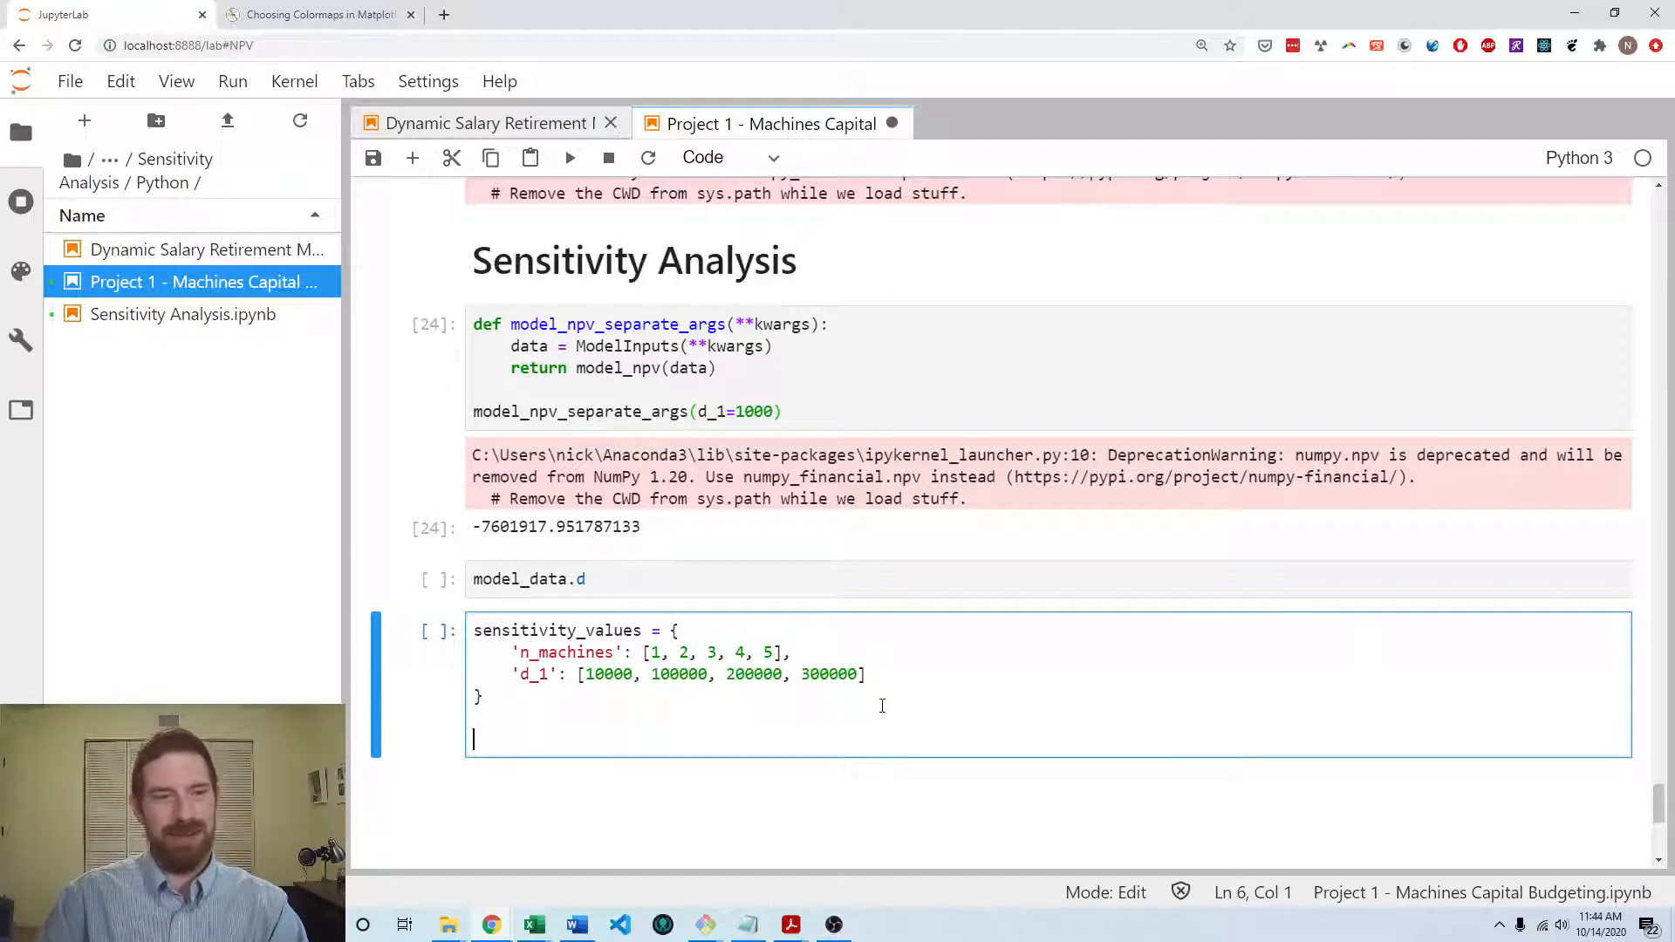
# - Run sa = SensitivityAnalyzer with model_npv_separate_args over all 20 cases and display sa.df
pyautogui.write('sa = S')
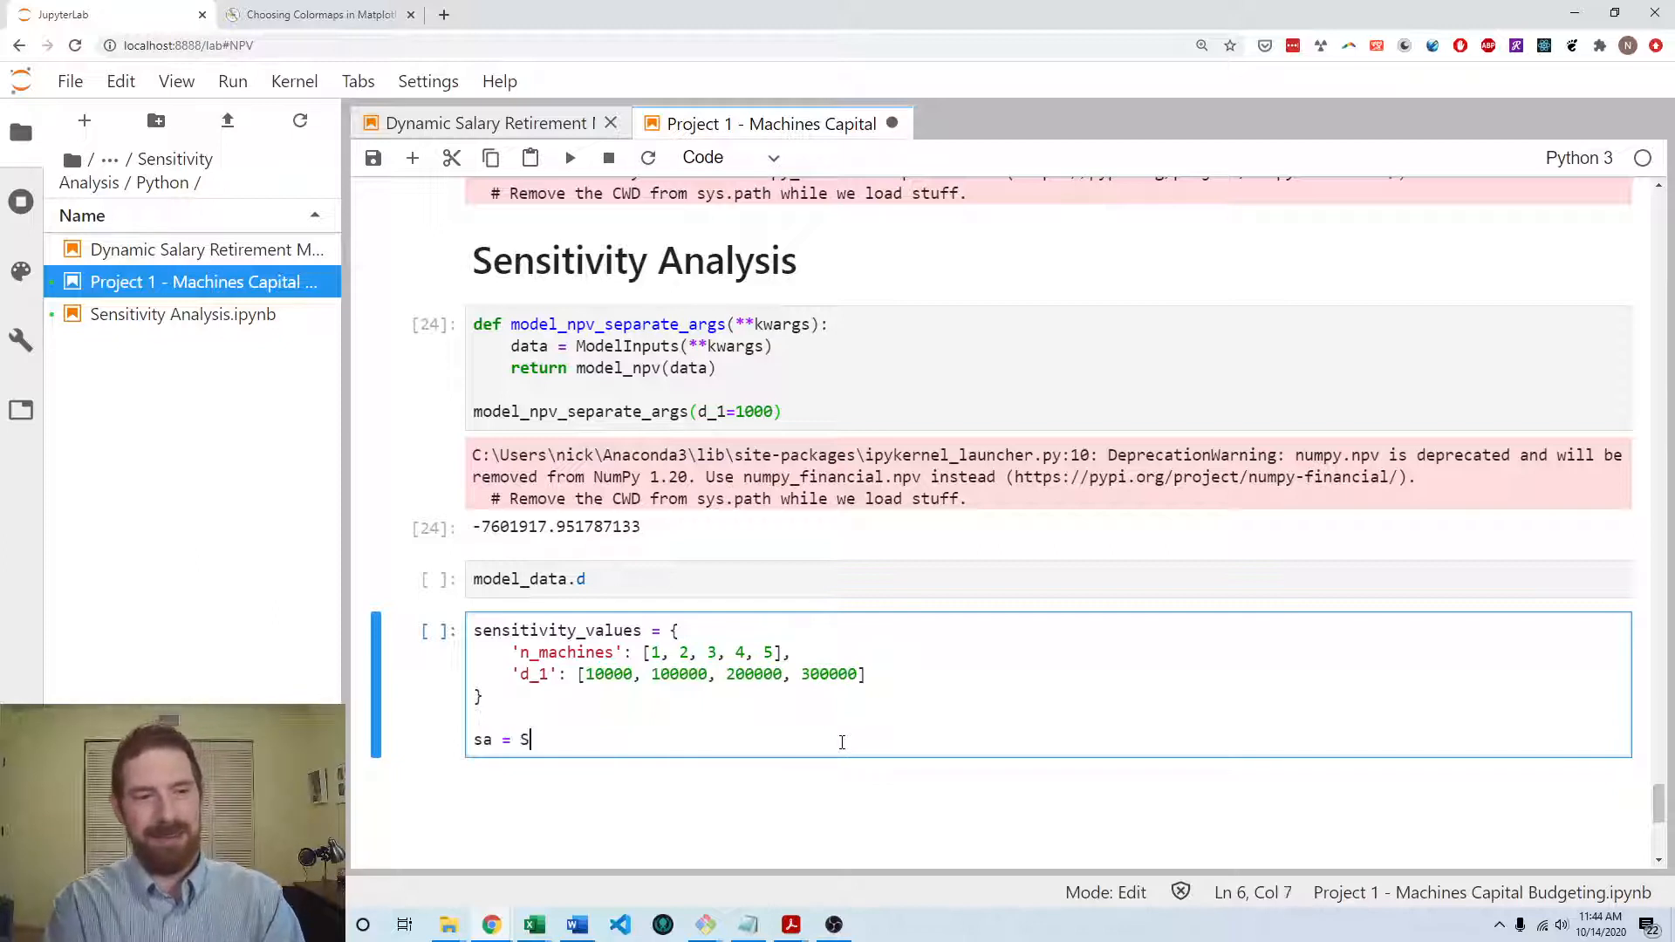
pyautogui.write('ensitivityAnalyzer(')
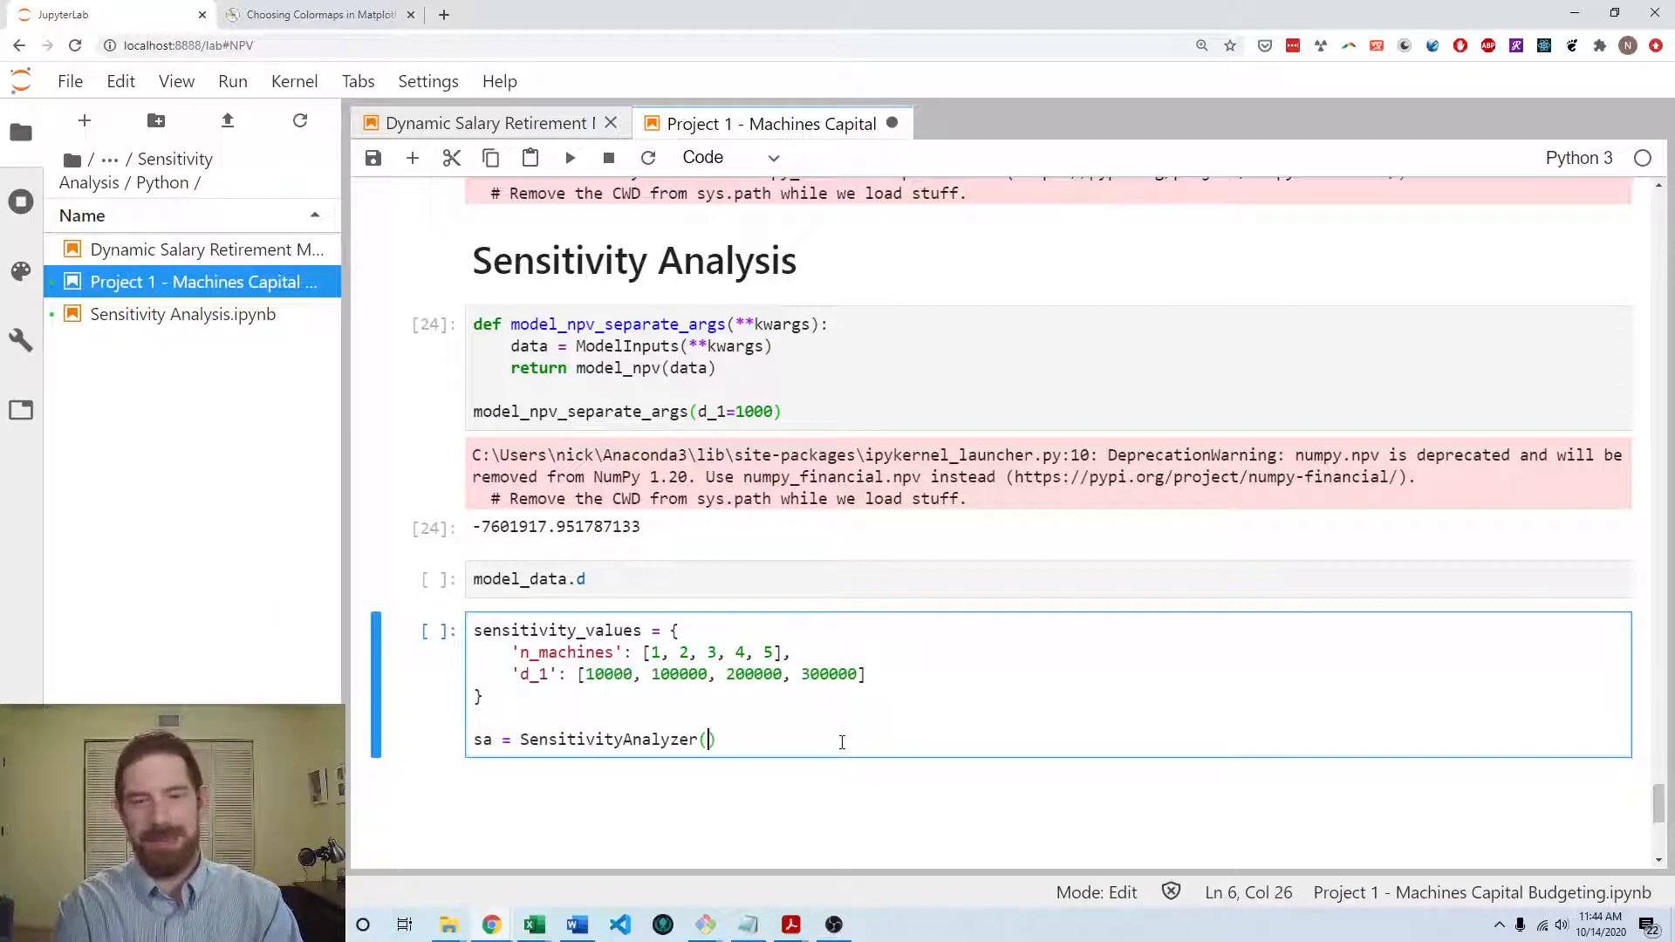
pyautogui.press('enter')
pyautogui.write('sensitivity_values,')
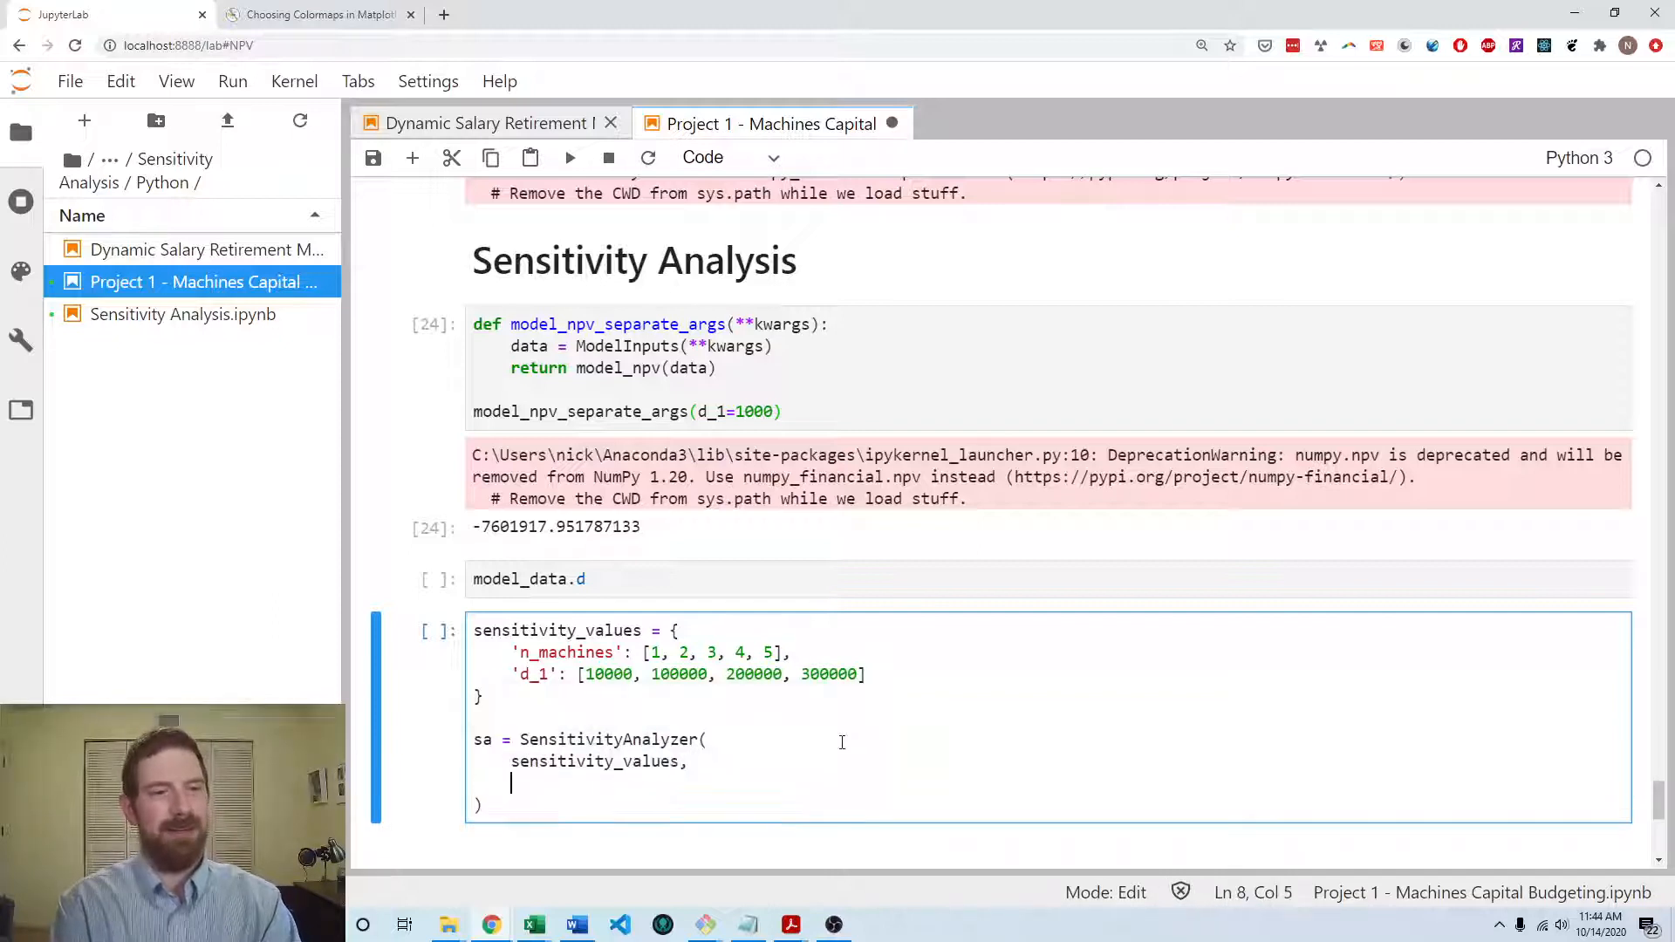
pyautogui.write('model_npv_separate_arg')
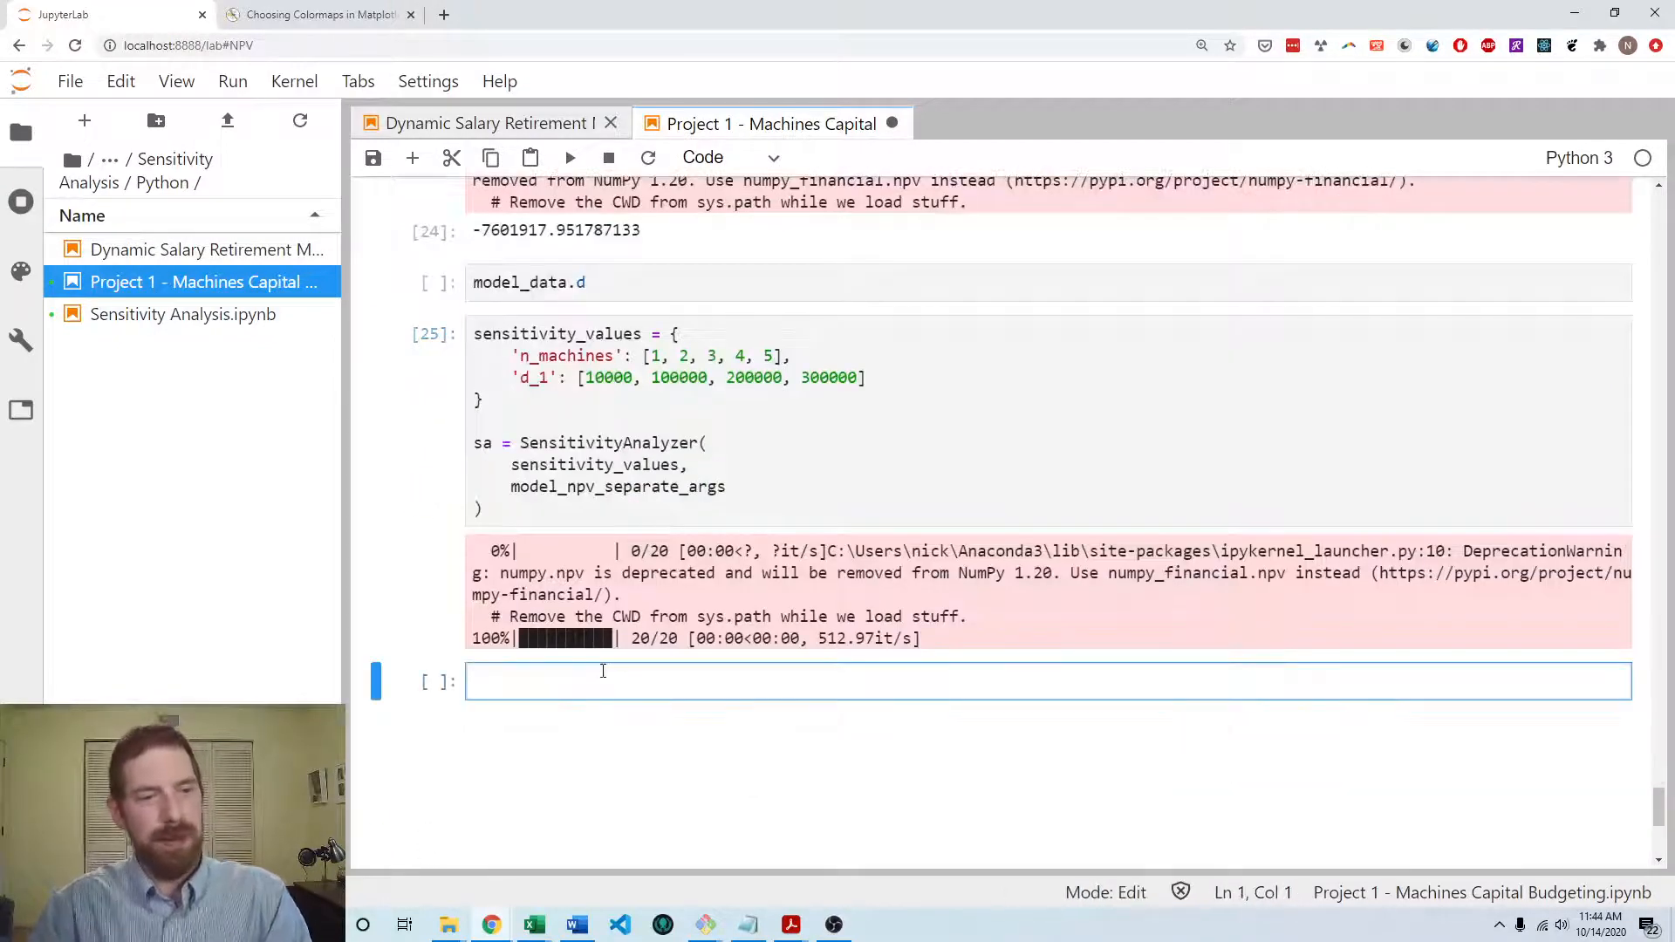
pyautogui.write('sa.df')
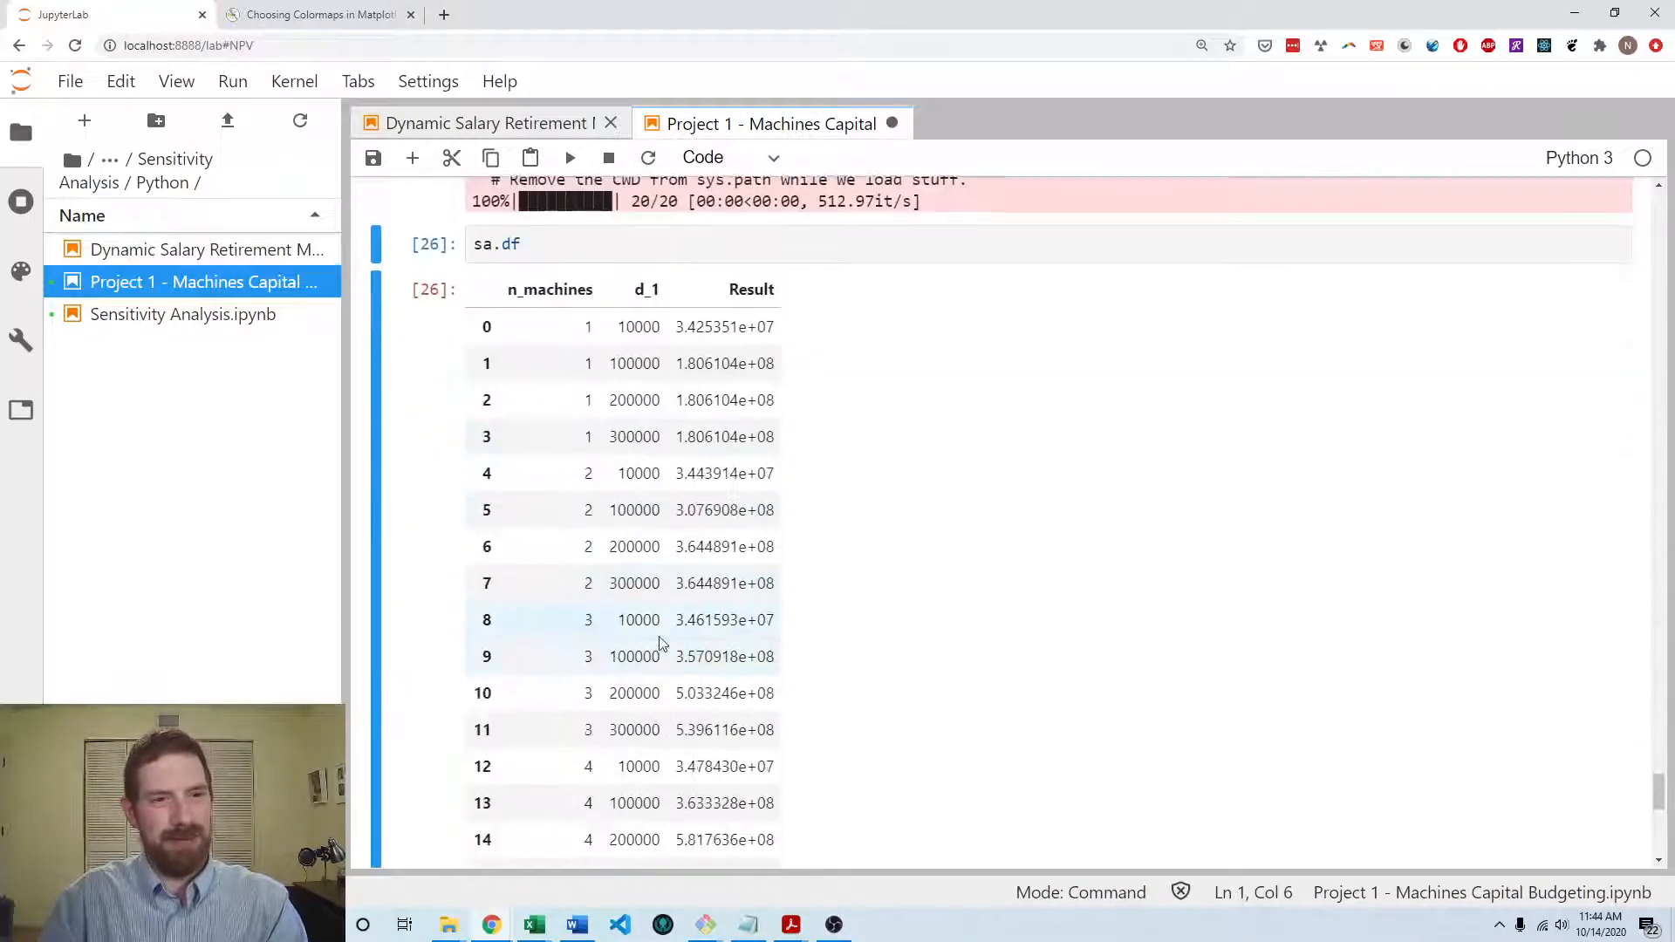
# - Scroll through the 20-row sa.df results table, down to 5 machines and d_1 300000
pyautogui.scroll(-3)
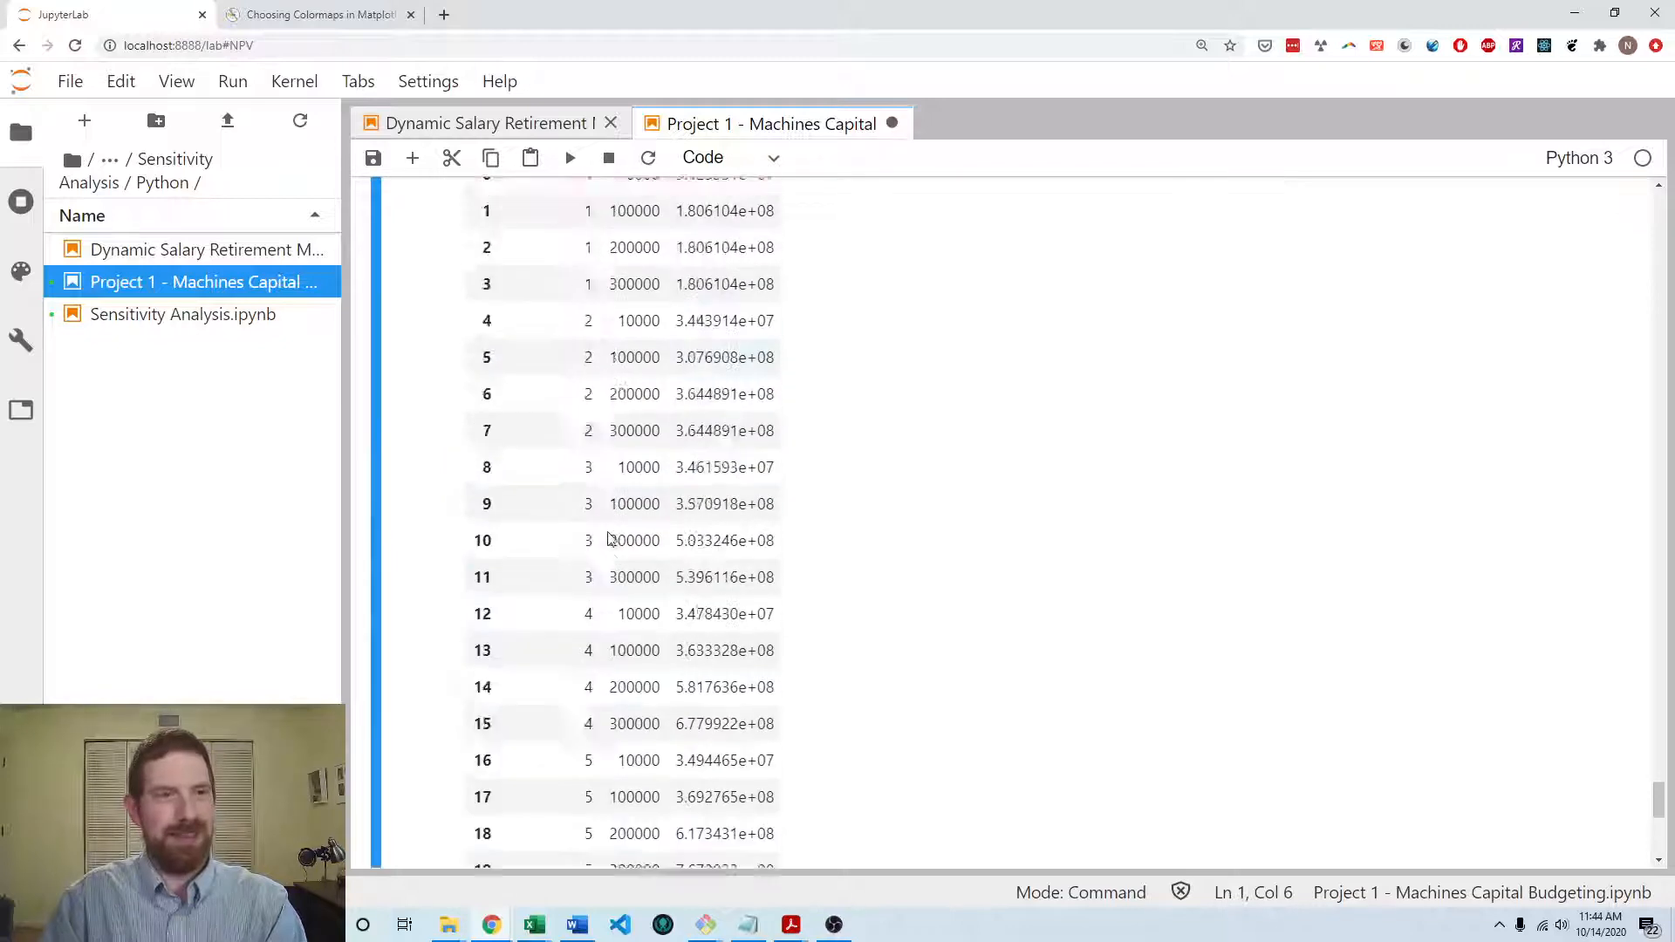
pyautogui.scroll(-3)
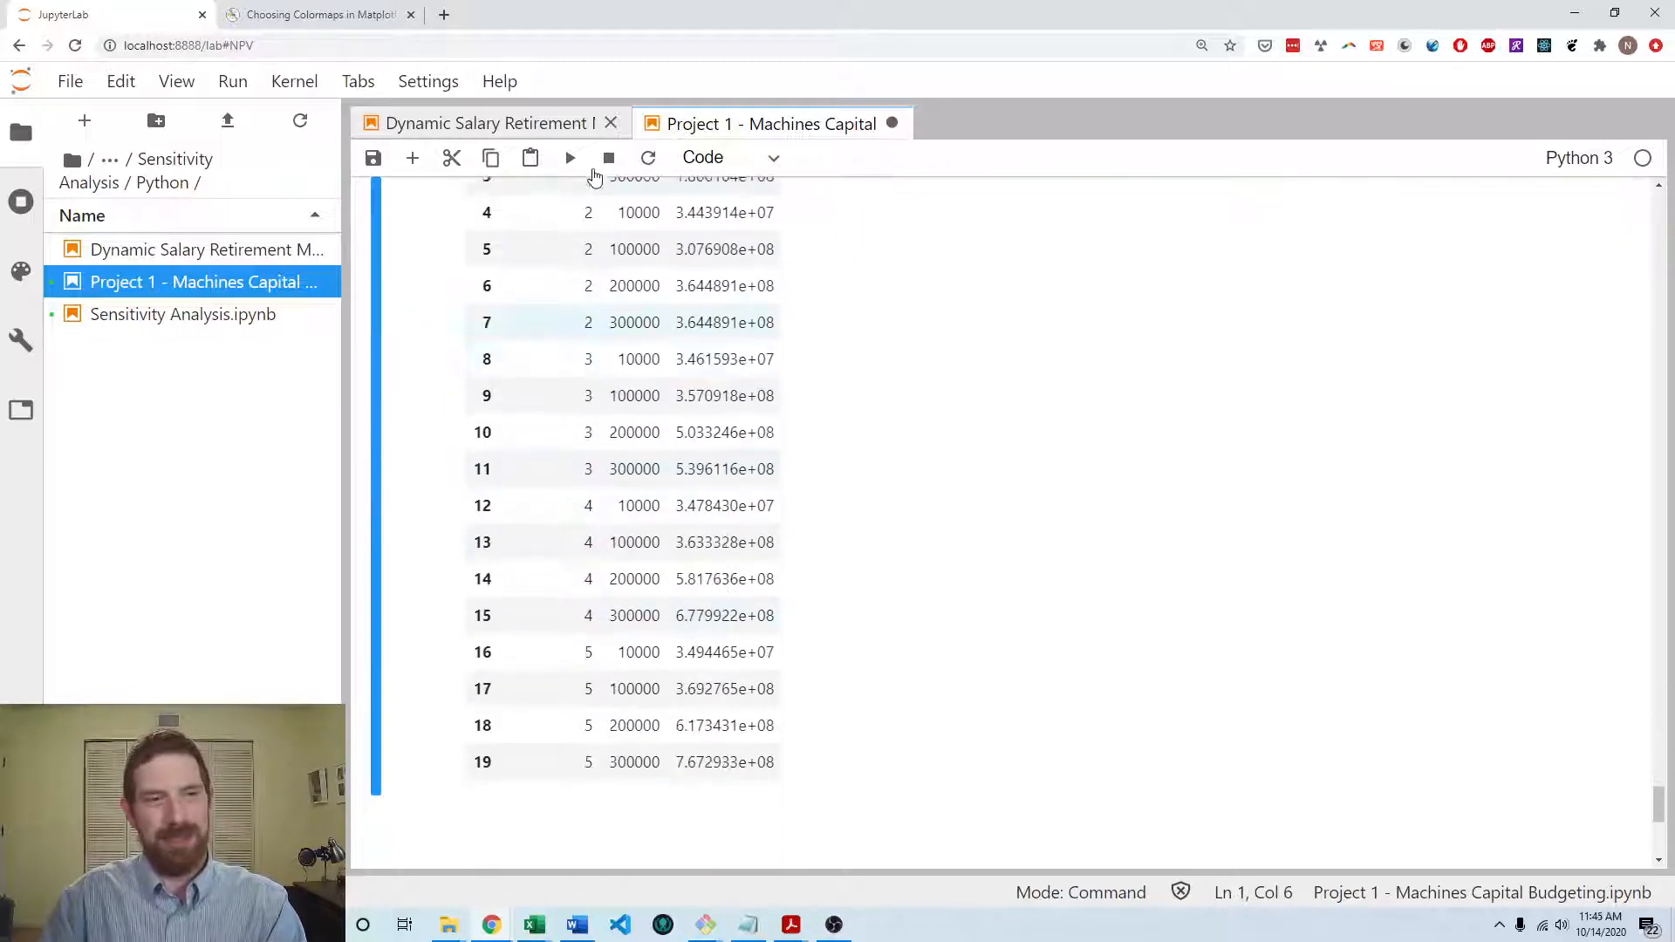
pyautogui.scroll(3)
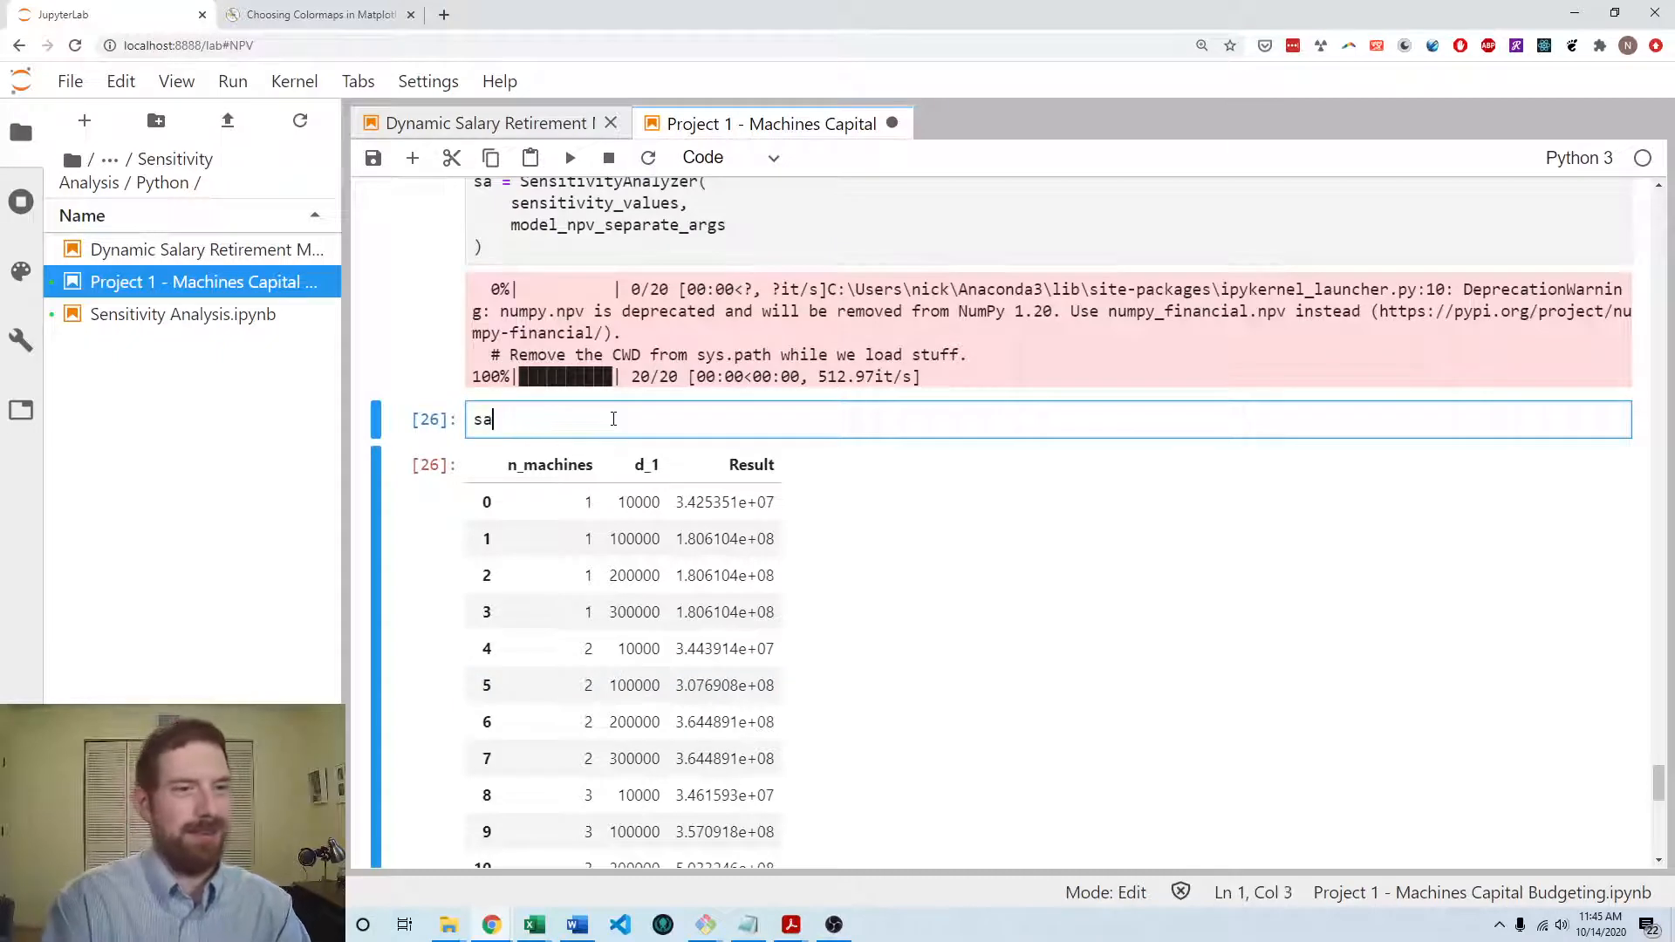
# - Change the cell to plot = sa.plot() and run it to draw the hex-bin plot
pyautogui.write('plot =')
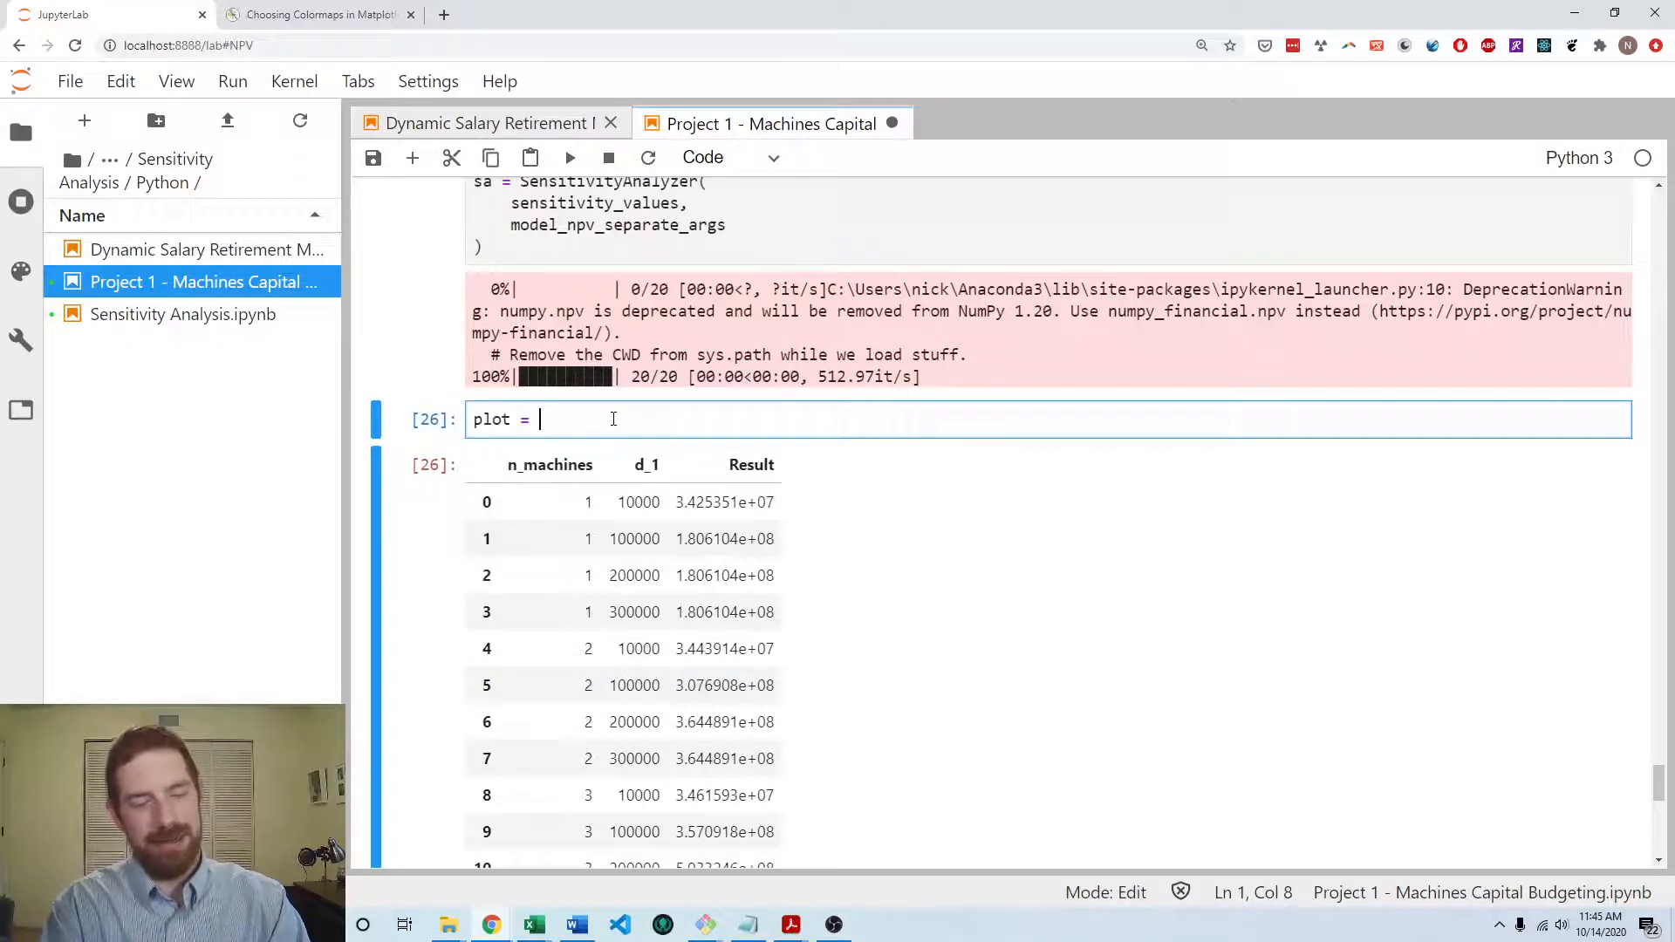
pyautogui.write('sa.plot')
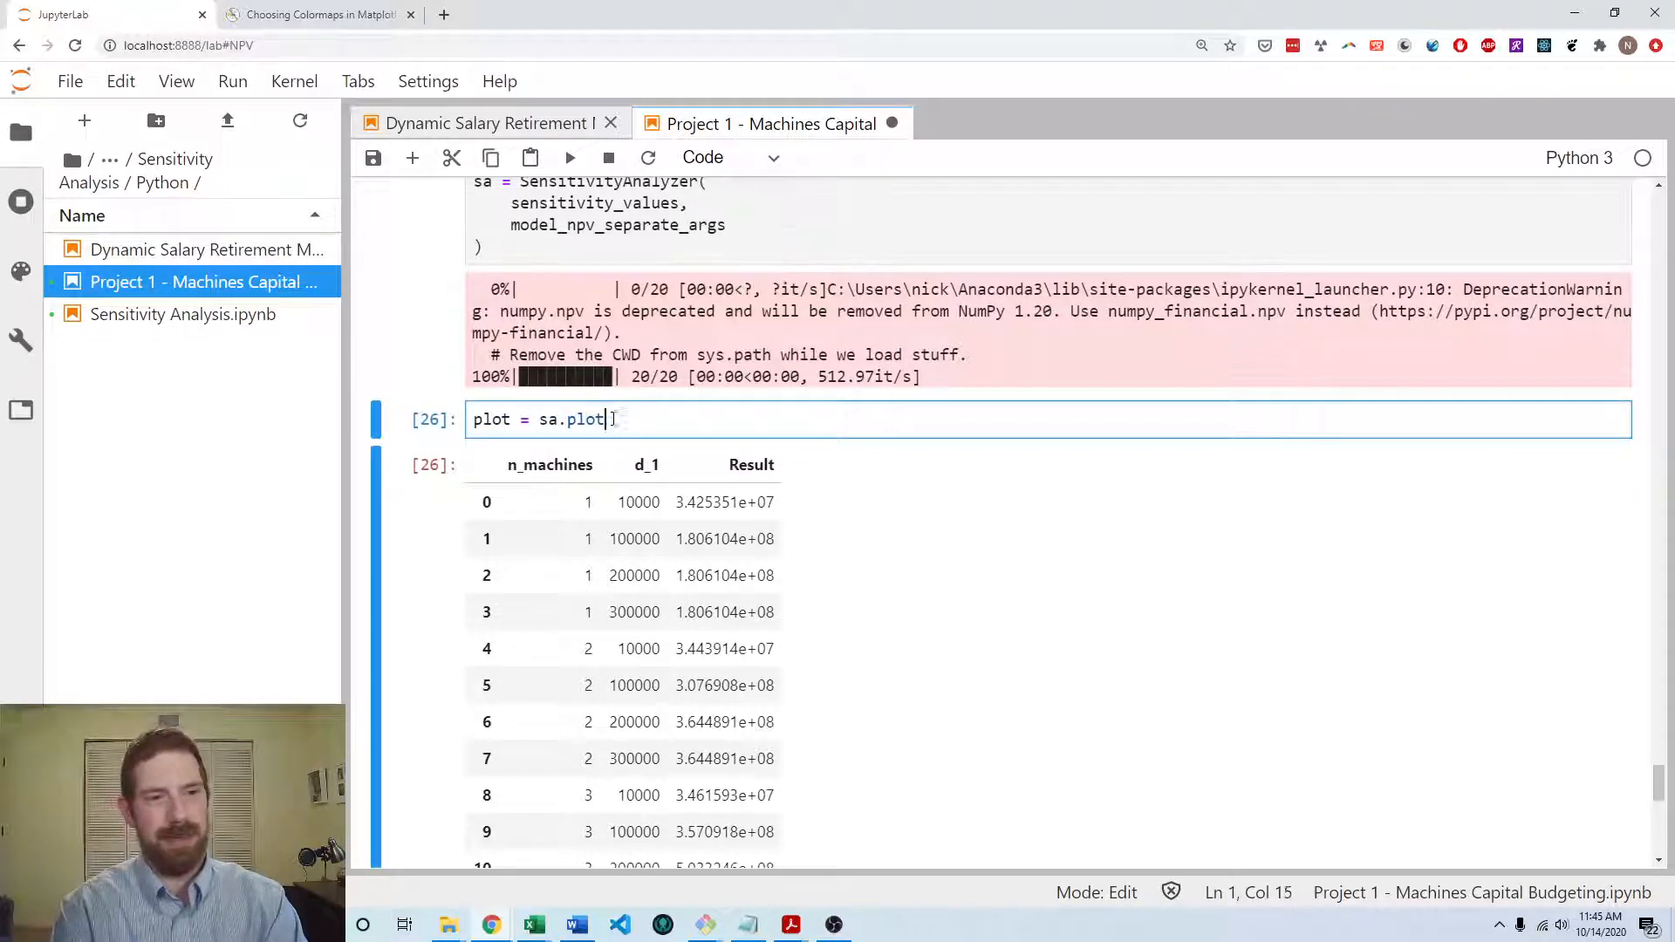
pyautogui.press('shift+enter')
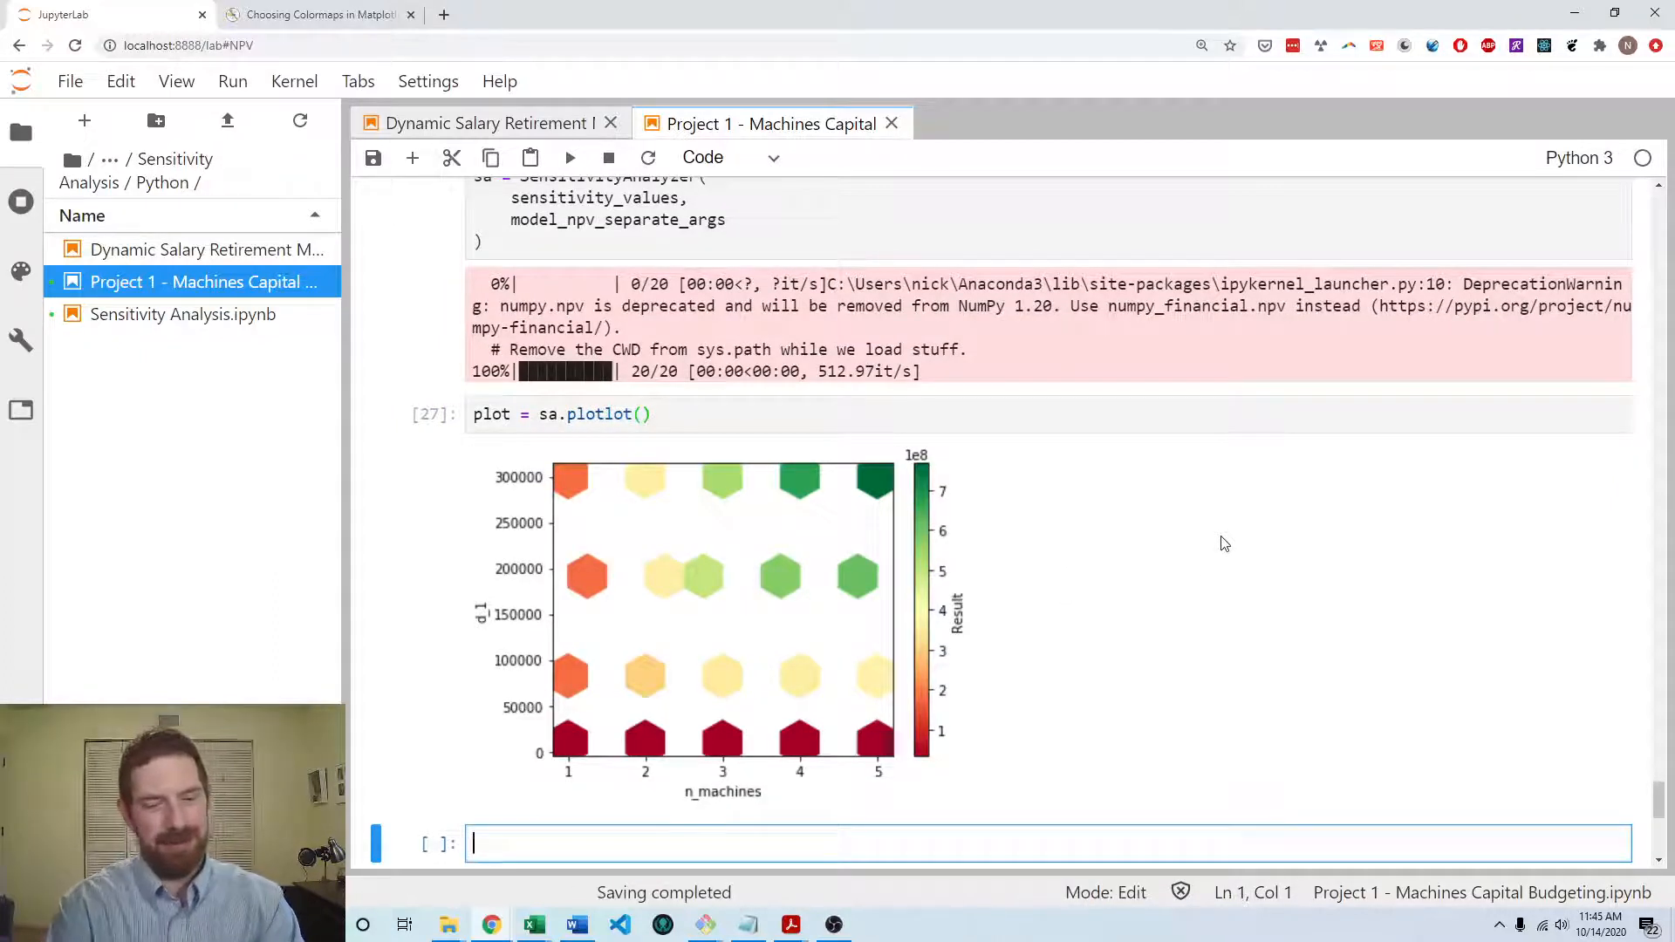
# - Run styled_dfs = sa.styled_dfs() and review the colour-graded Result by n_machines vs. d_1 table
pyautogui.write('styled_dfs =')
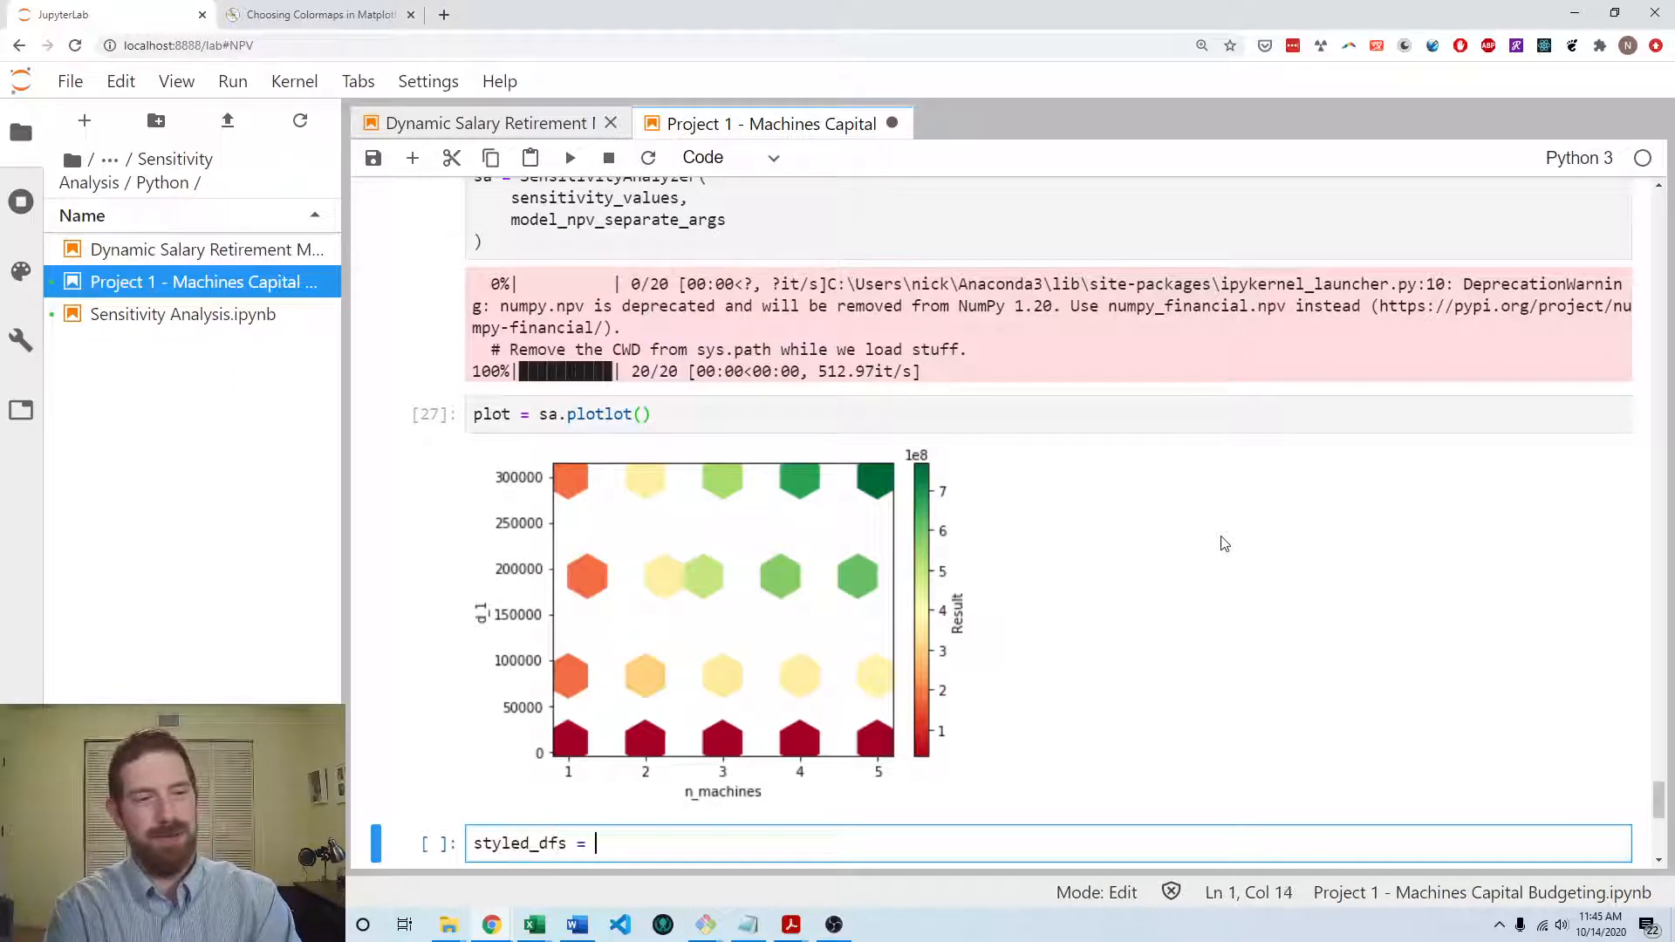
pyautogui.write('sa.s')
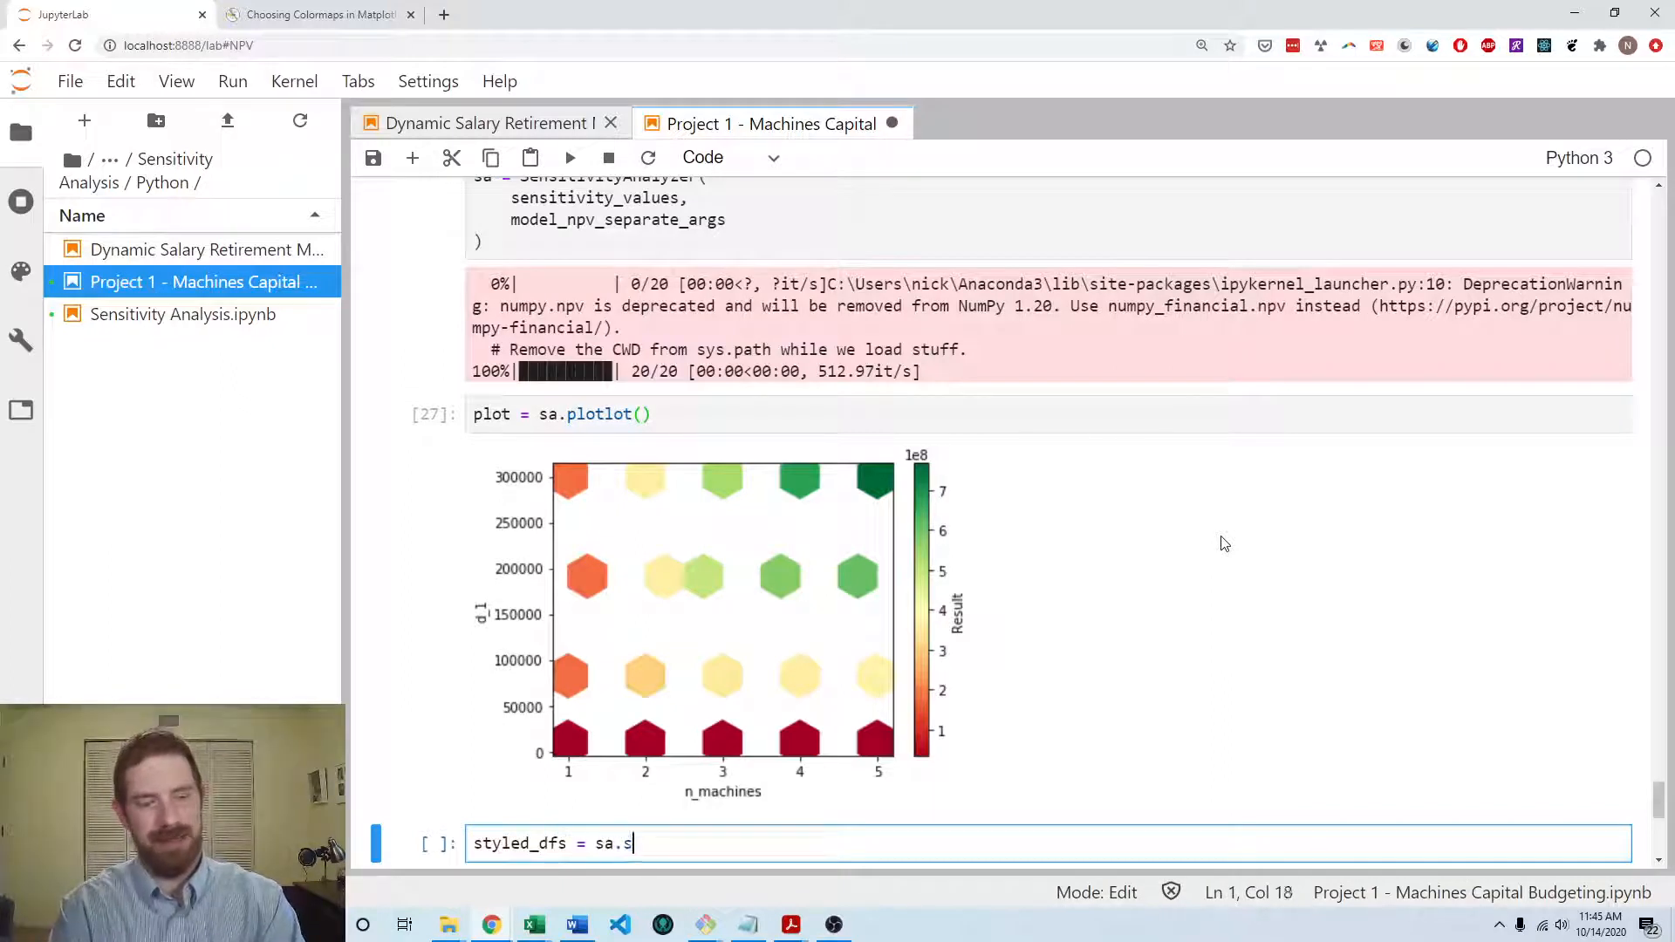
pyautogui.write('tyled_dfs()')
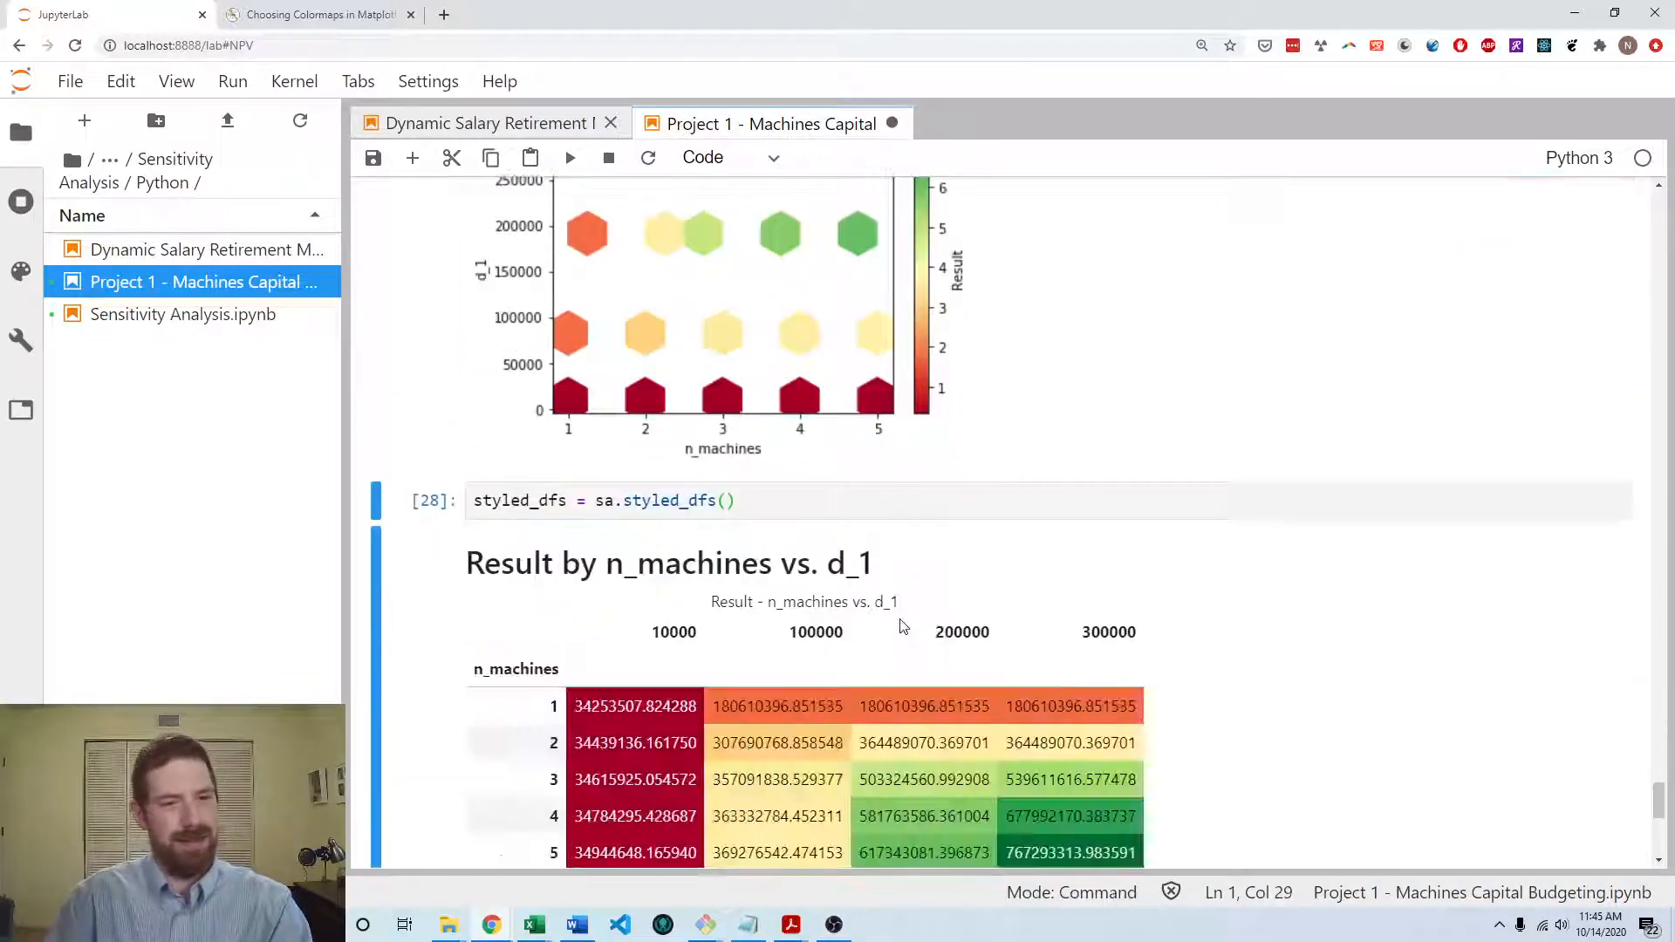
pyautogui.scroll(-3)
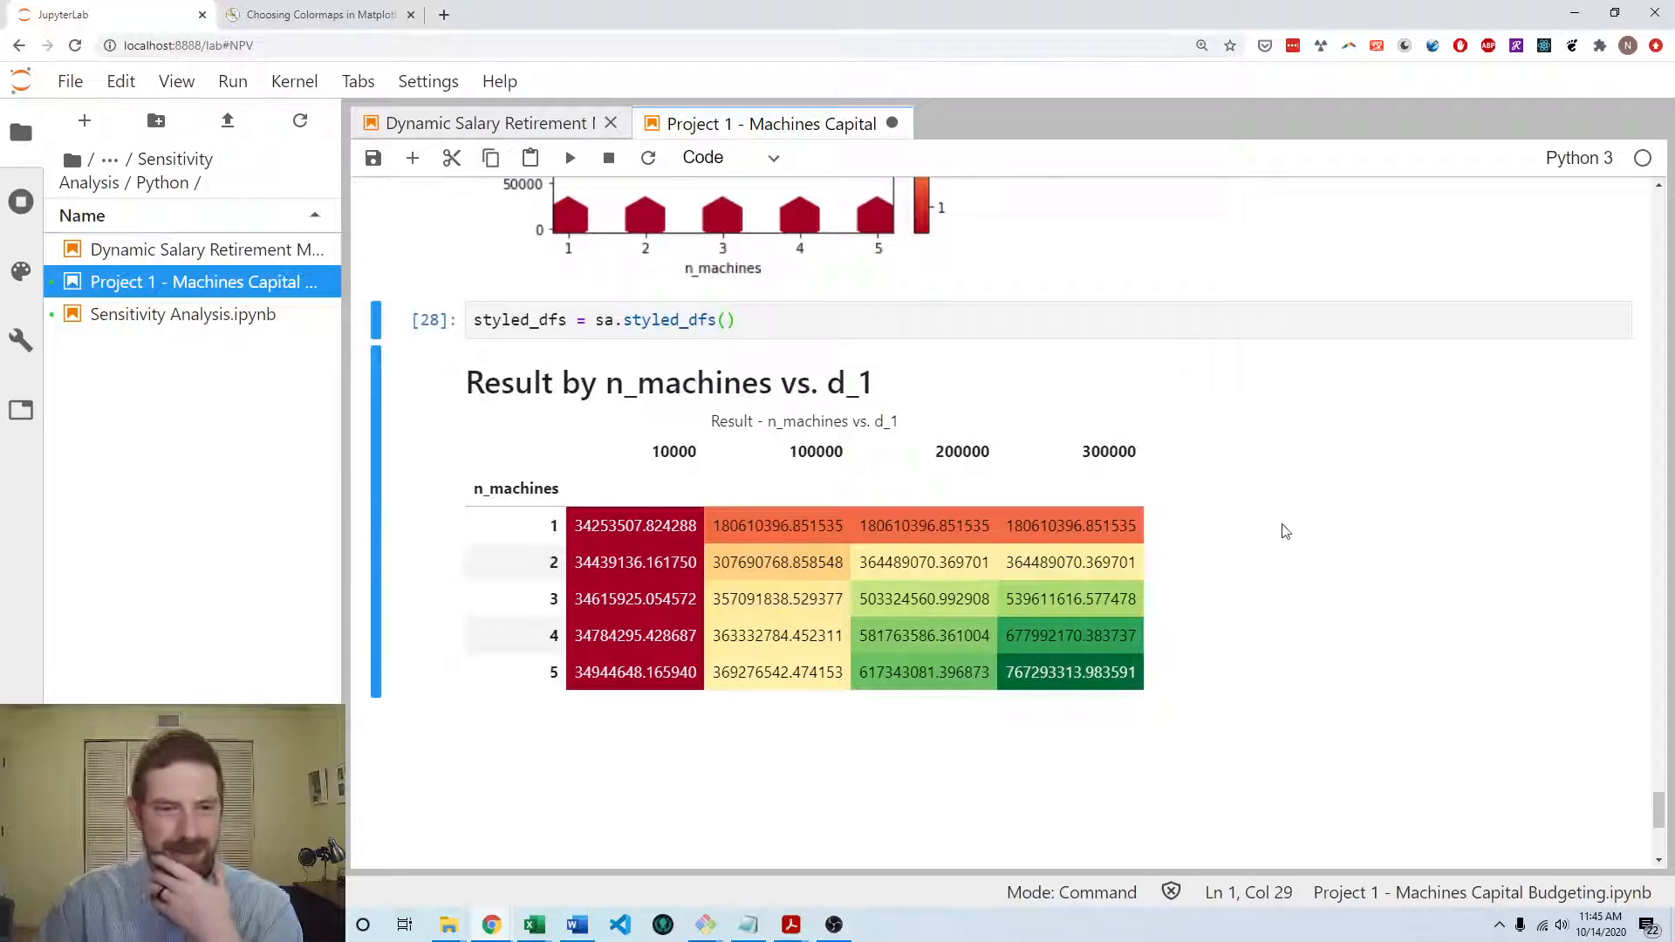
pyautogui.scroll(3)
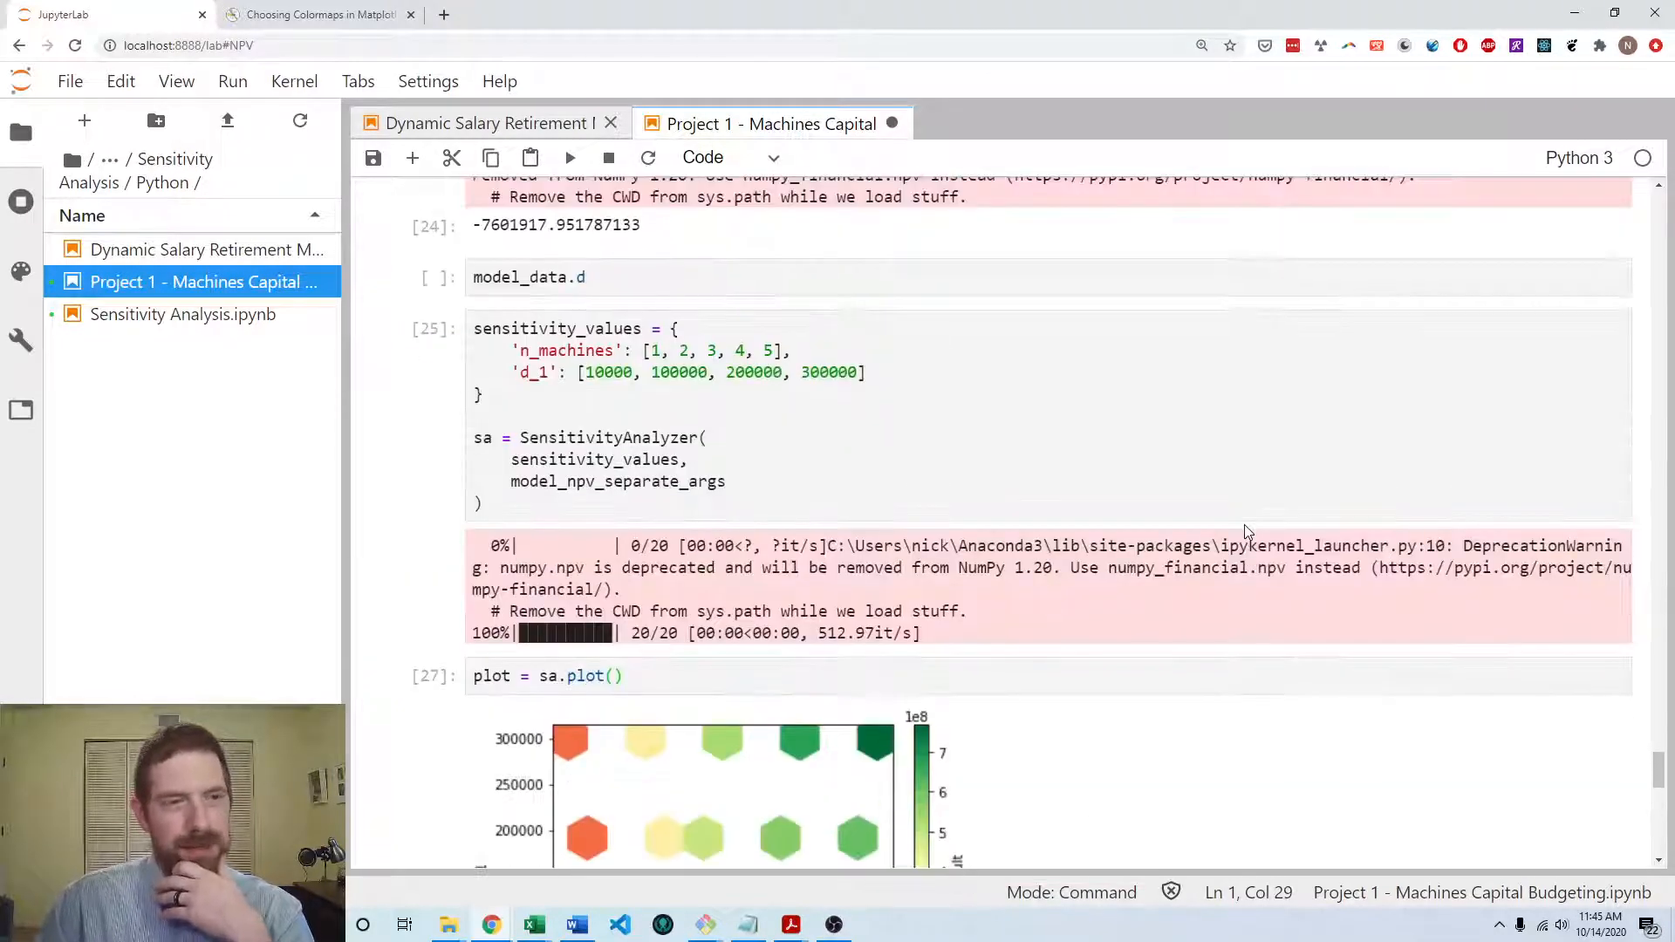
# - Add a labels dict naming n_machines 'Number of Machines' and d_1 'Initial Demand'
pyautogui.click(708, 437)
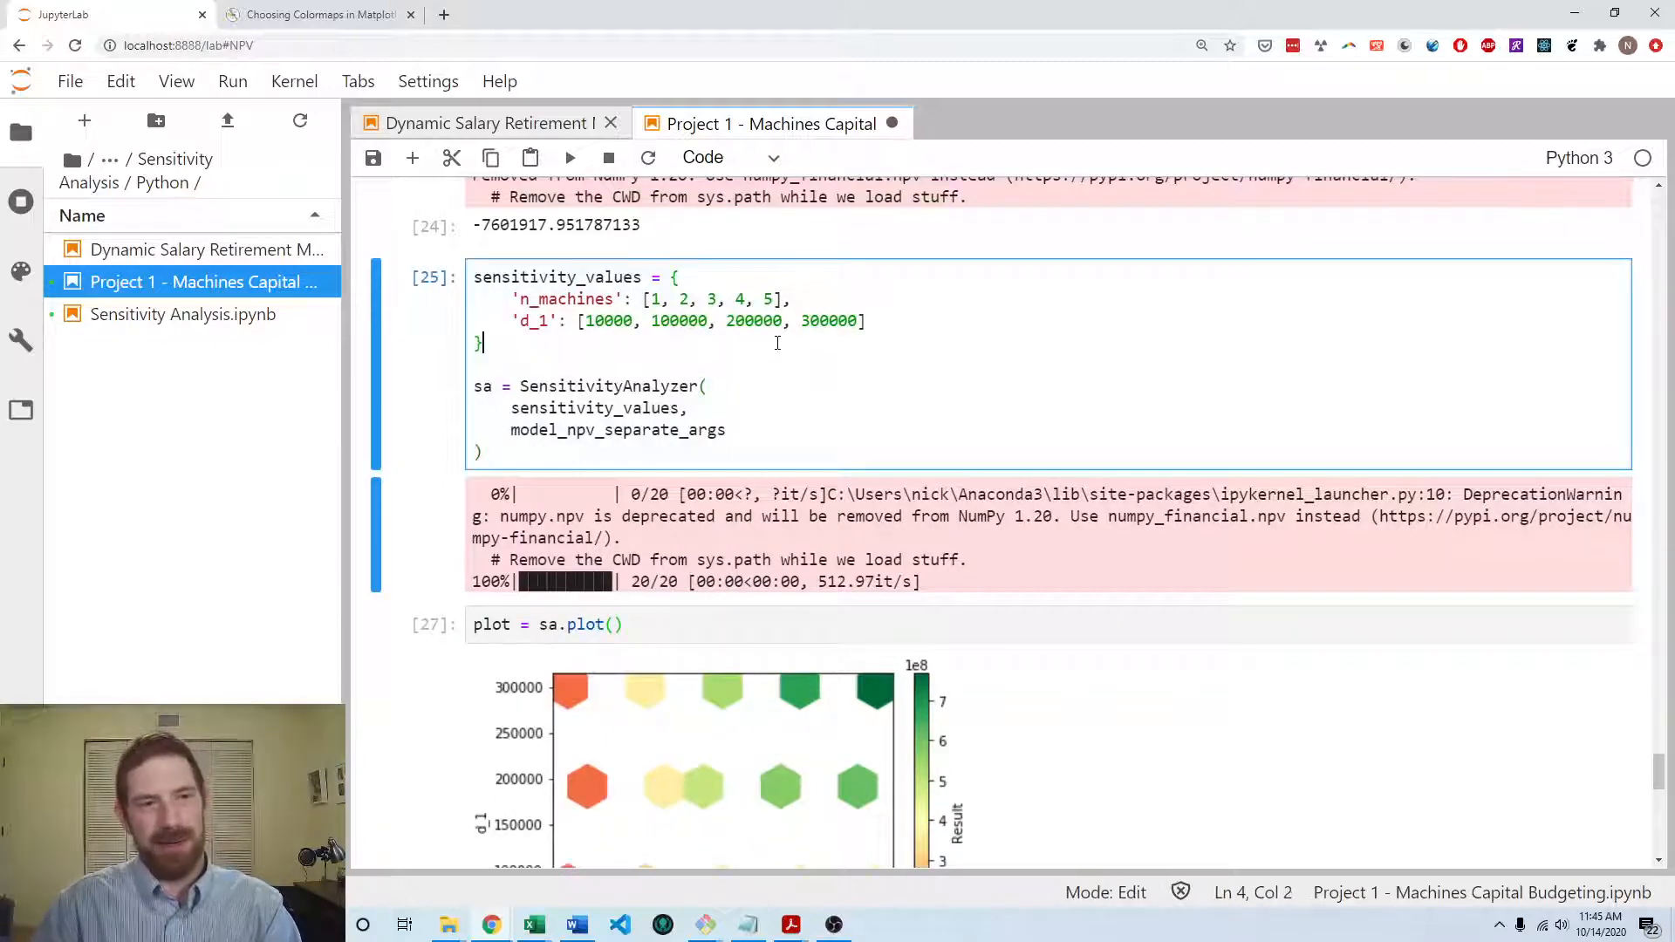
pyautogui.write('labels = {')
pyautogui.write("'n_machin")
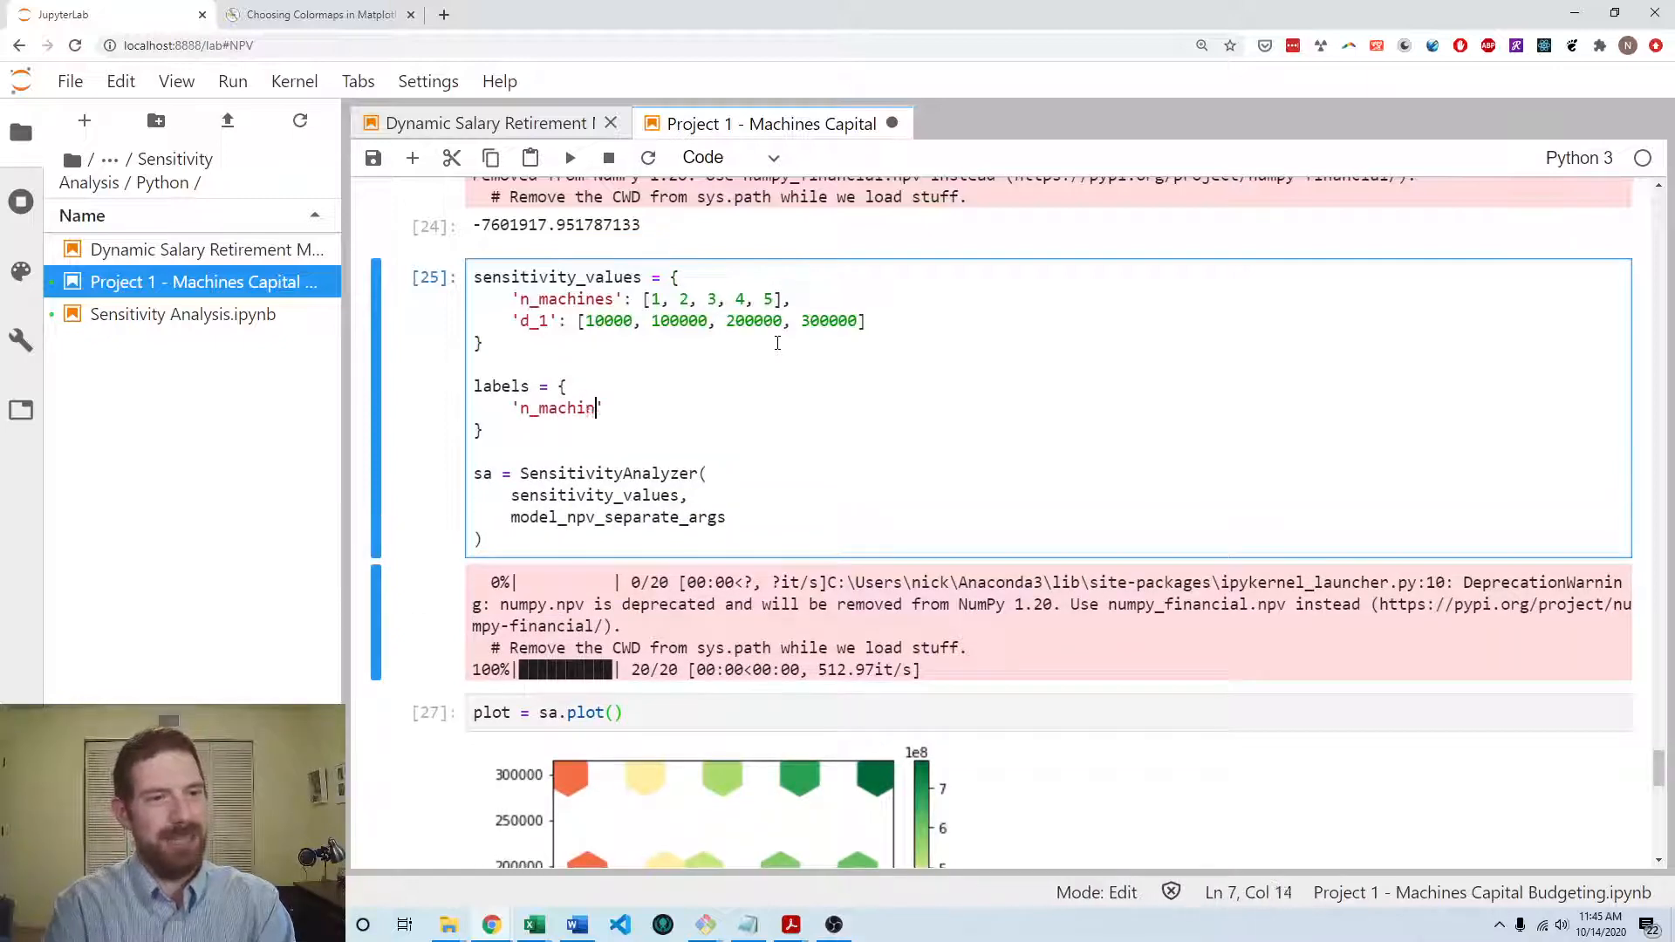
pyautogui.write("es': 'Number of Machines',")
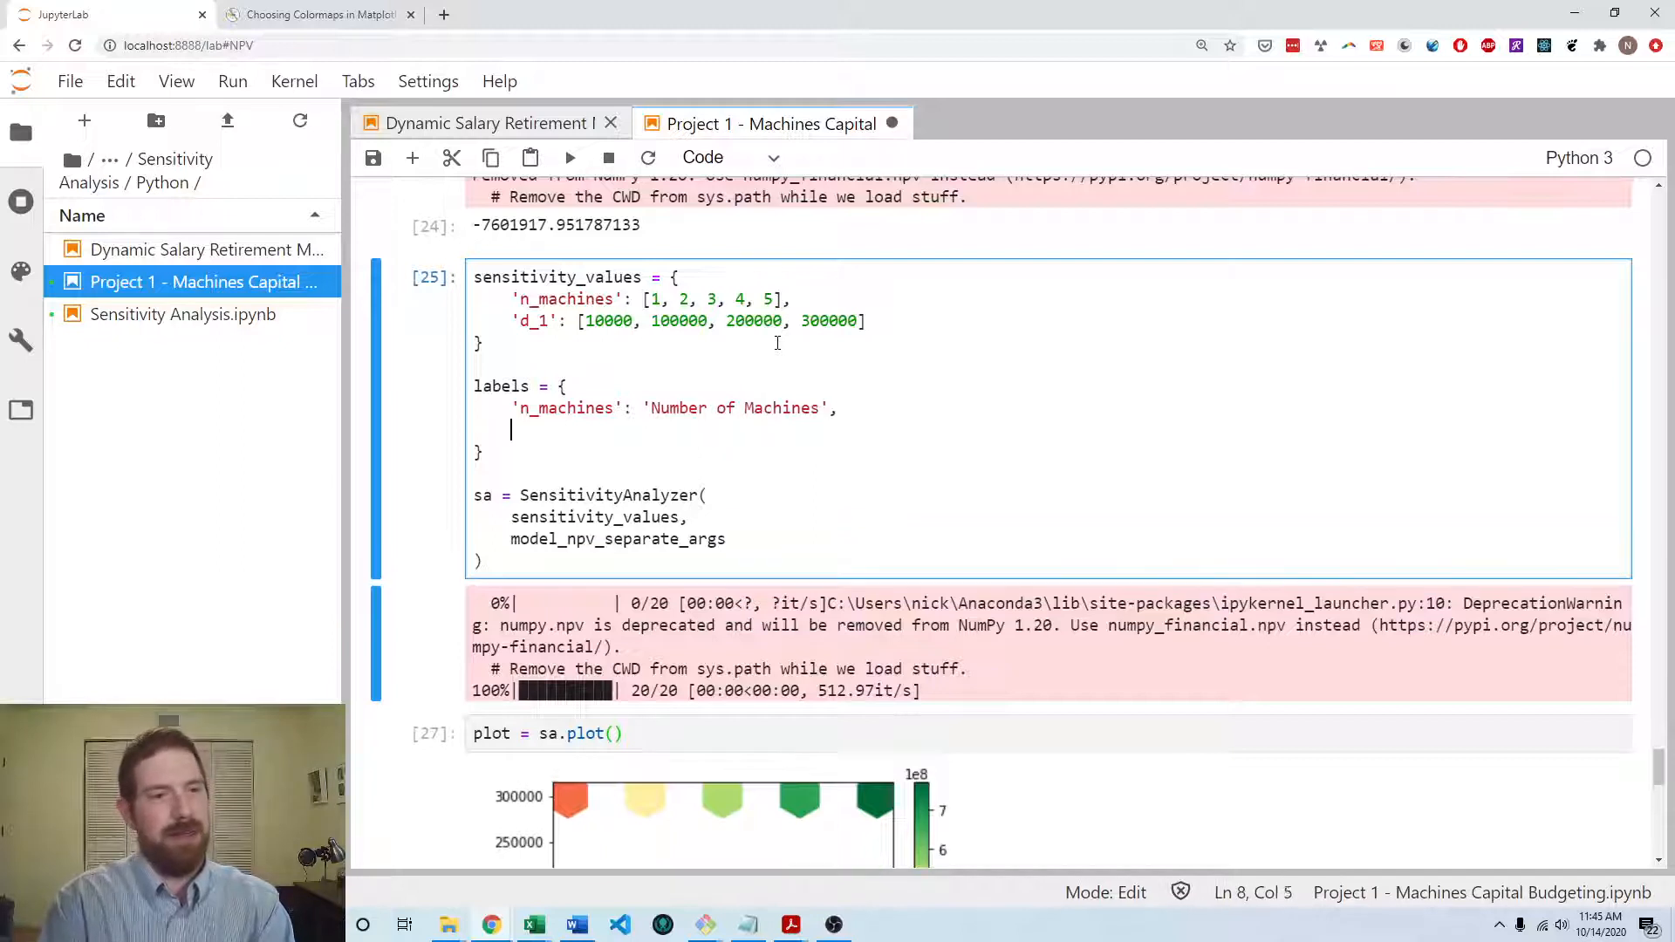
pyautogui.write("'d_1'")
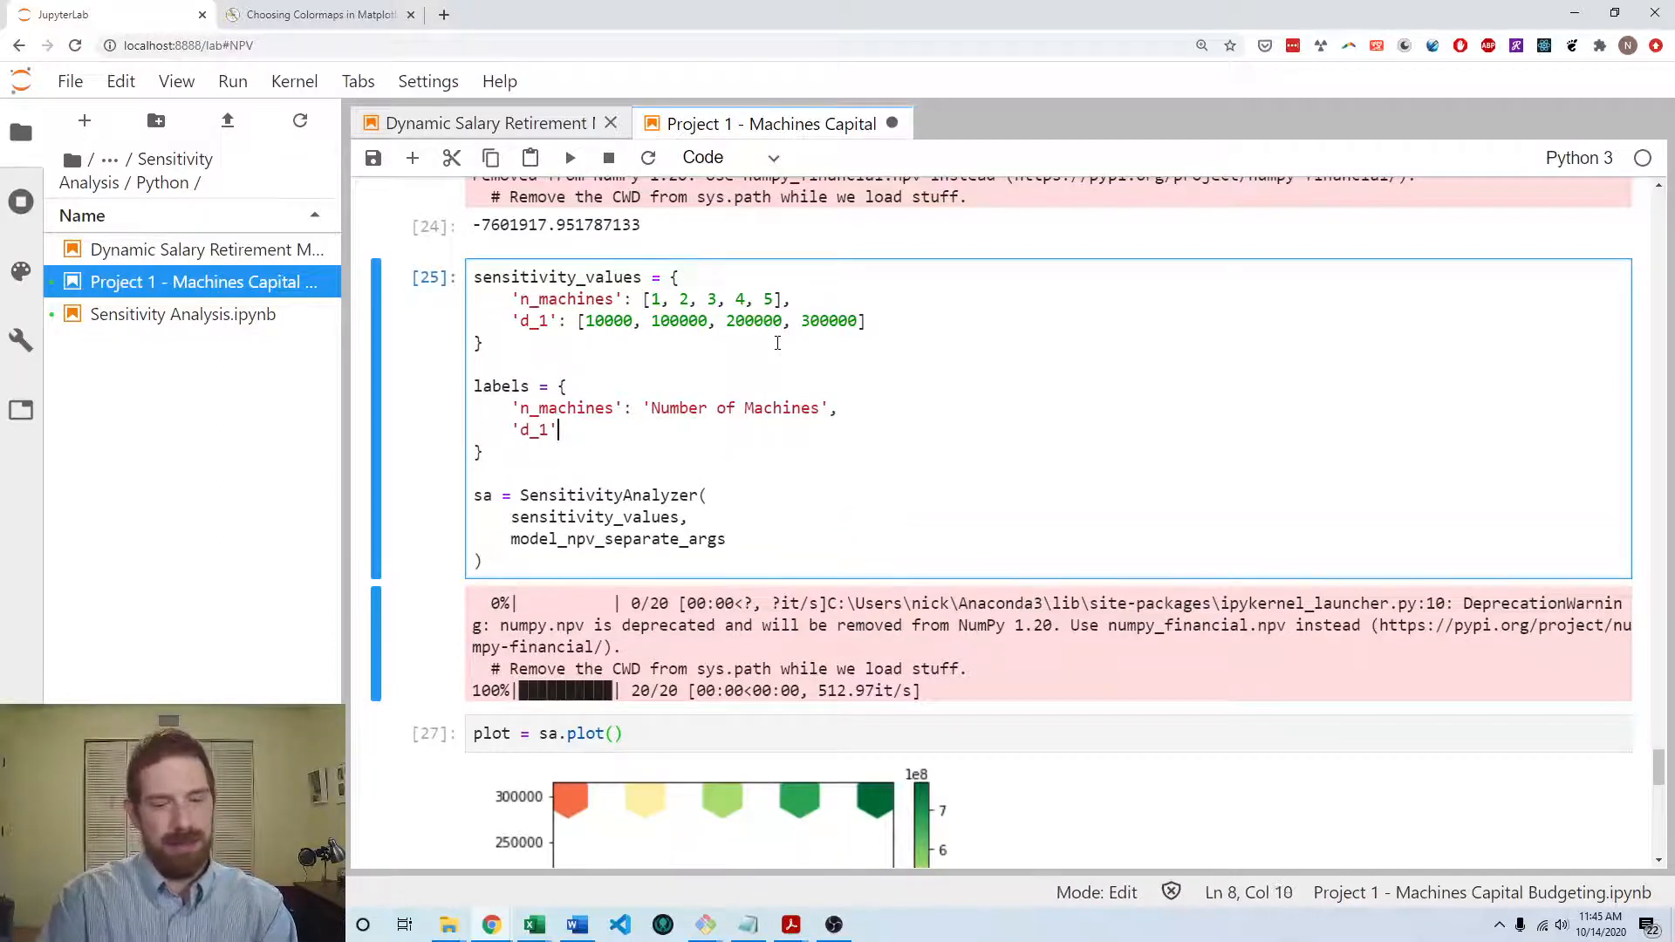
pyautogui.write(": 'In")
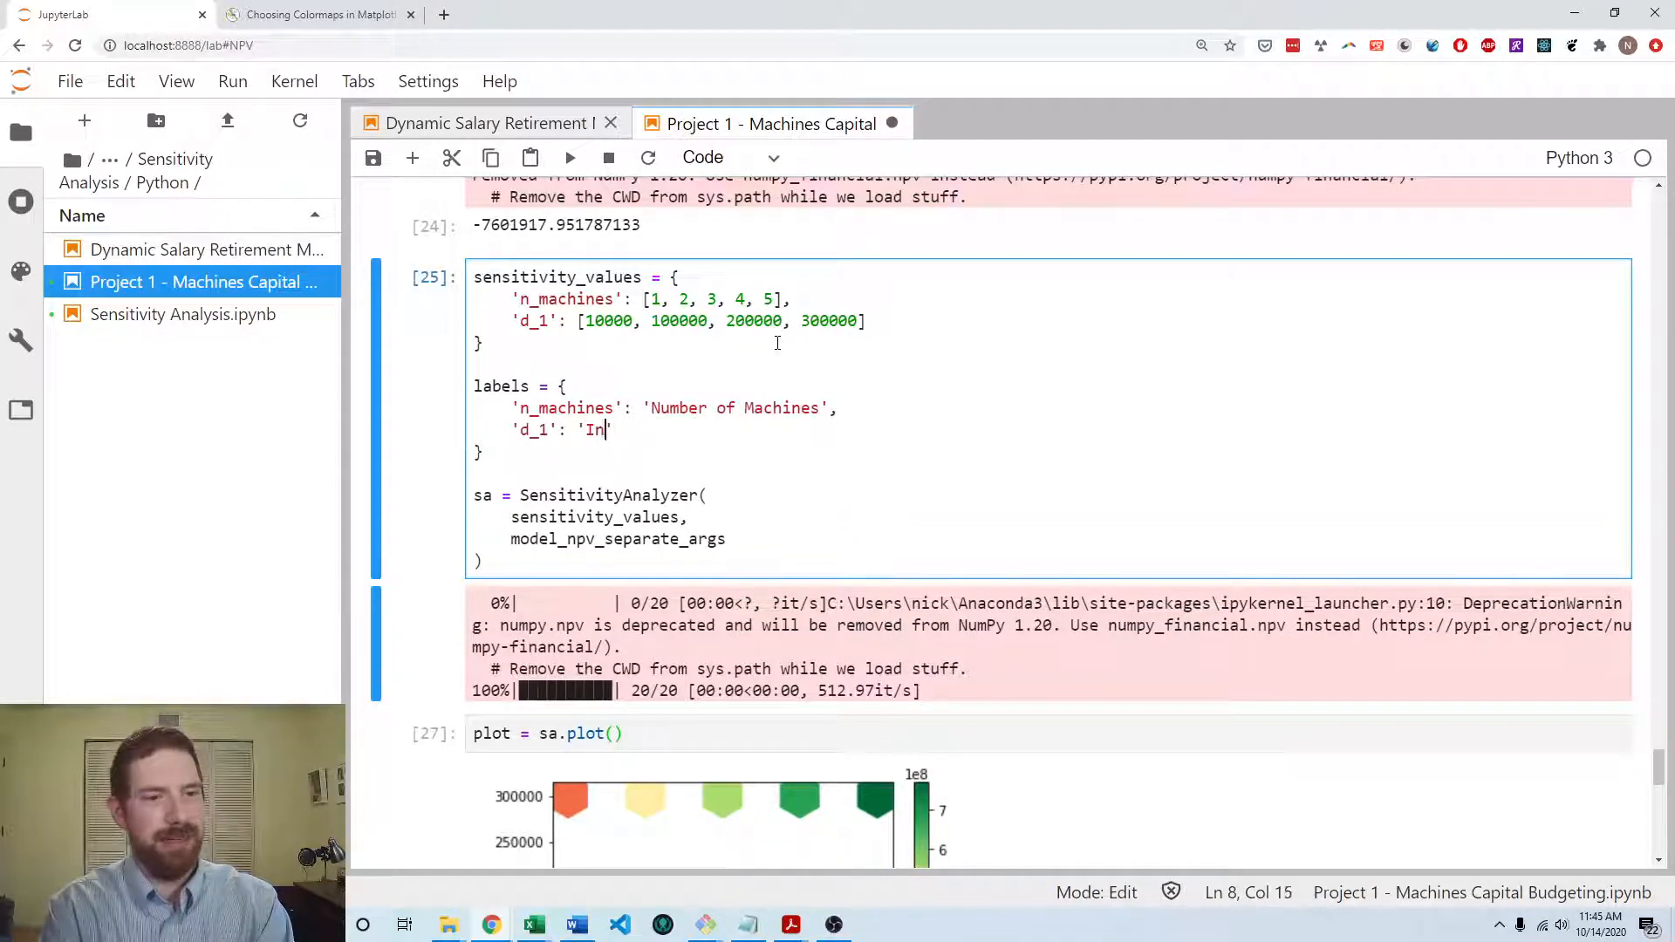
pyautogui.write("itial Demand'")
pyautogui.click(617, 539)
pyautogui.write(',')
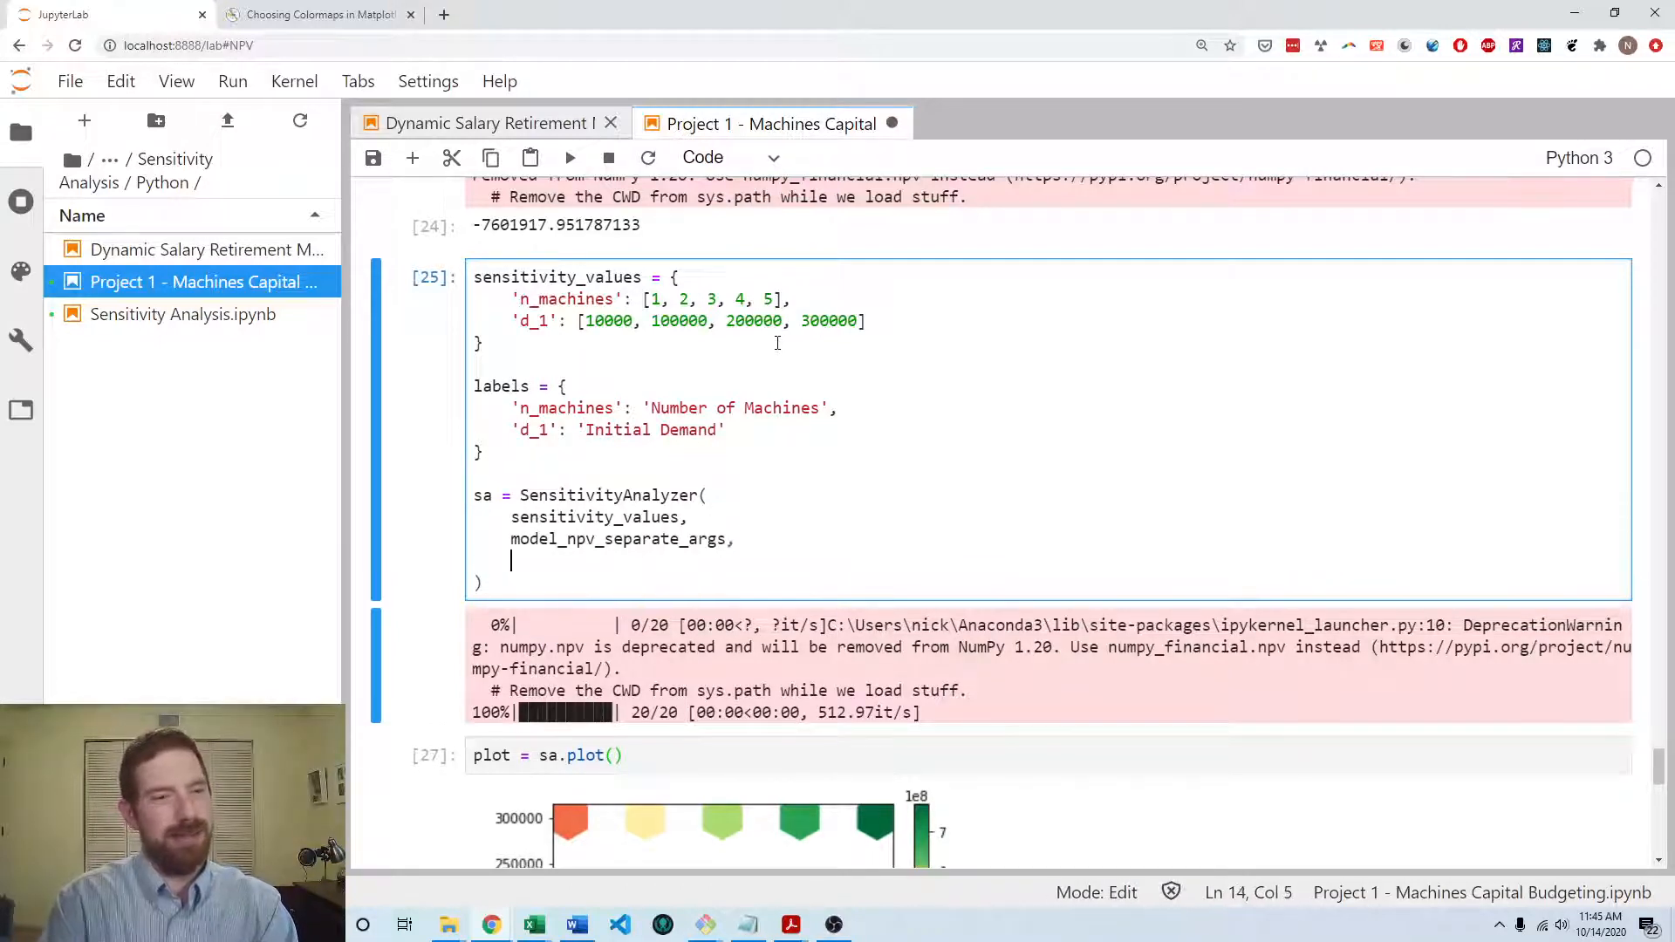
pyautogui.scroll(-3)
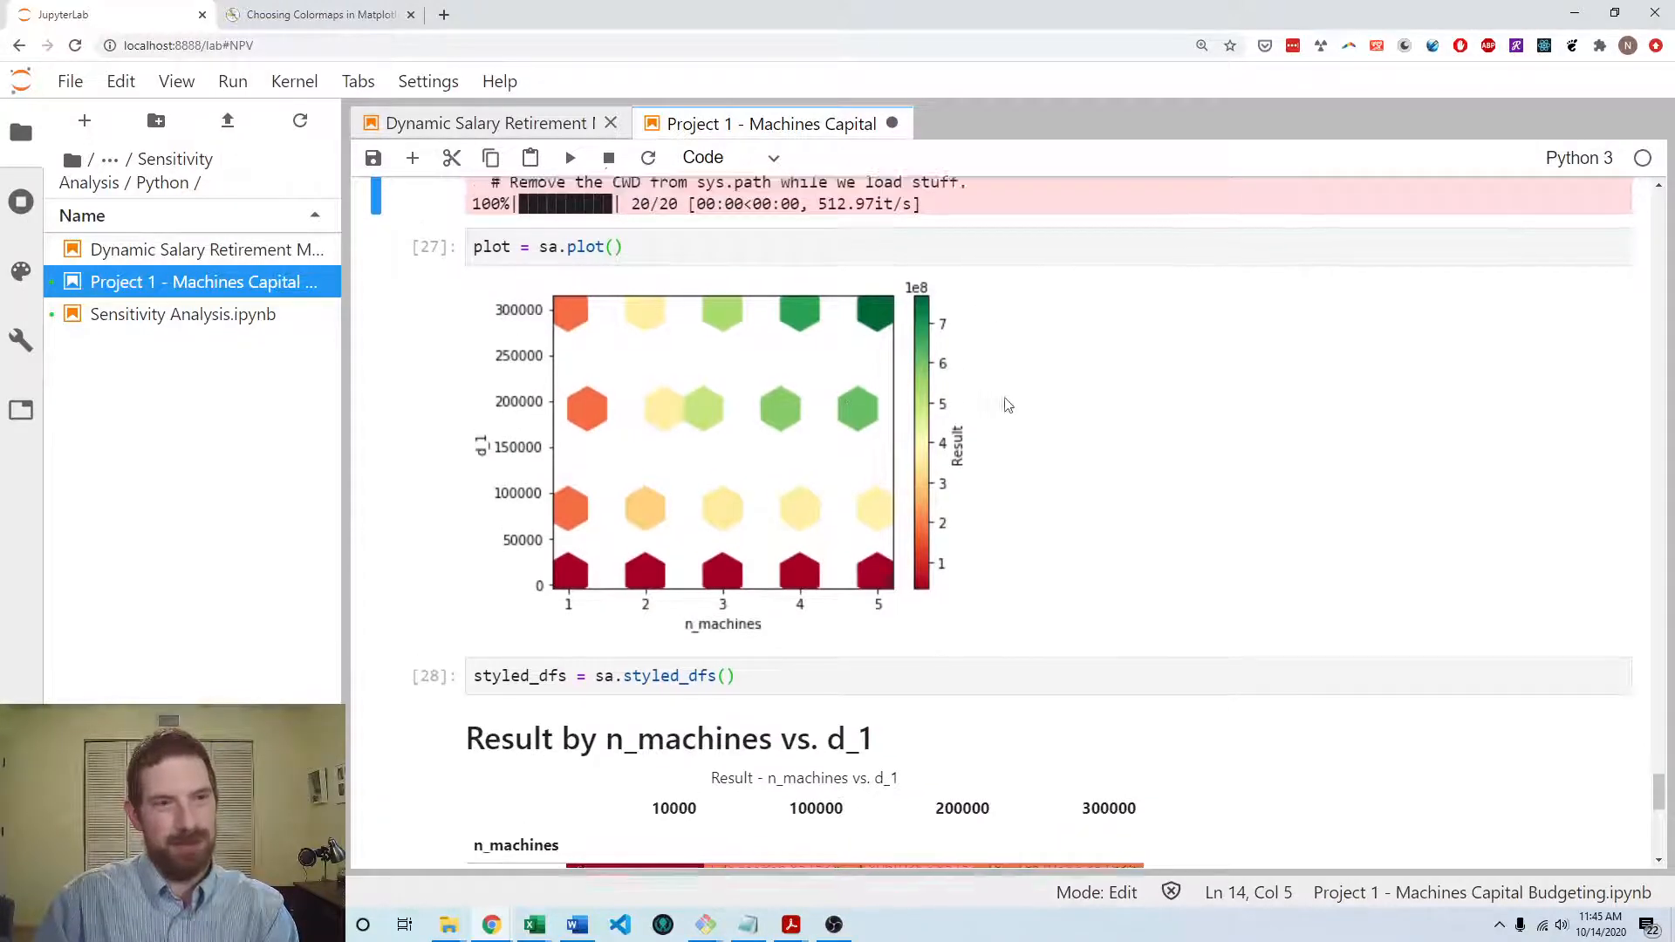
pyautogui.scroll(3)
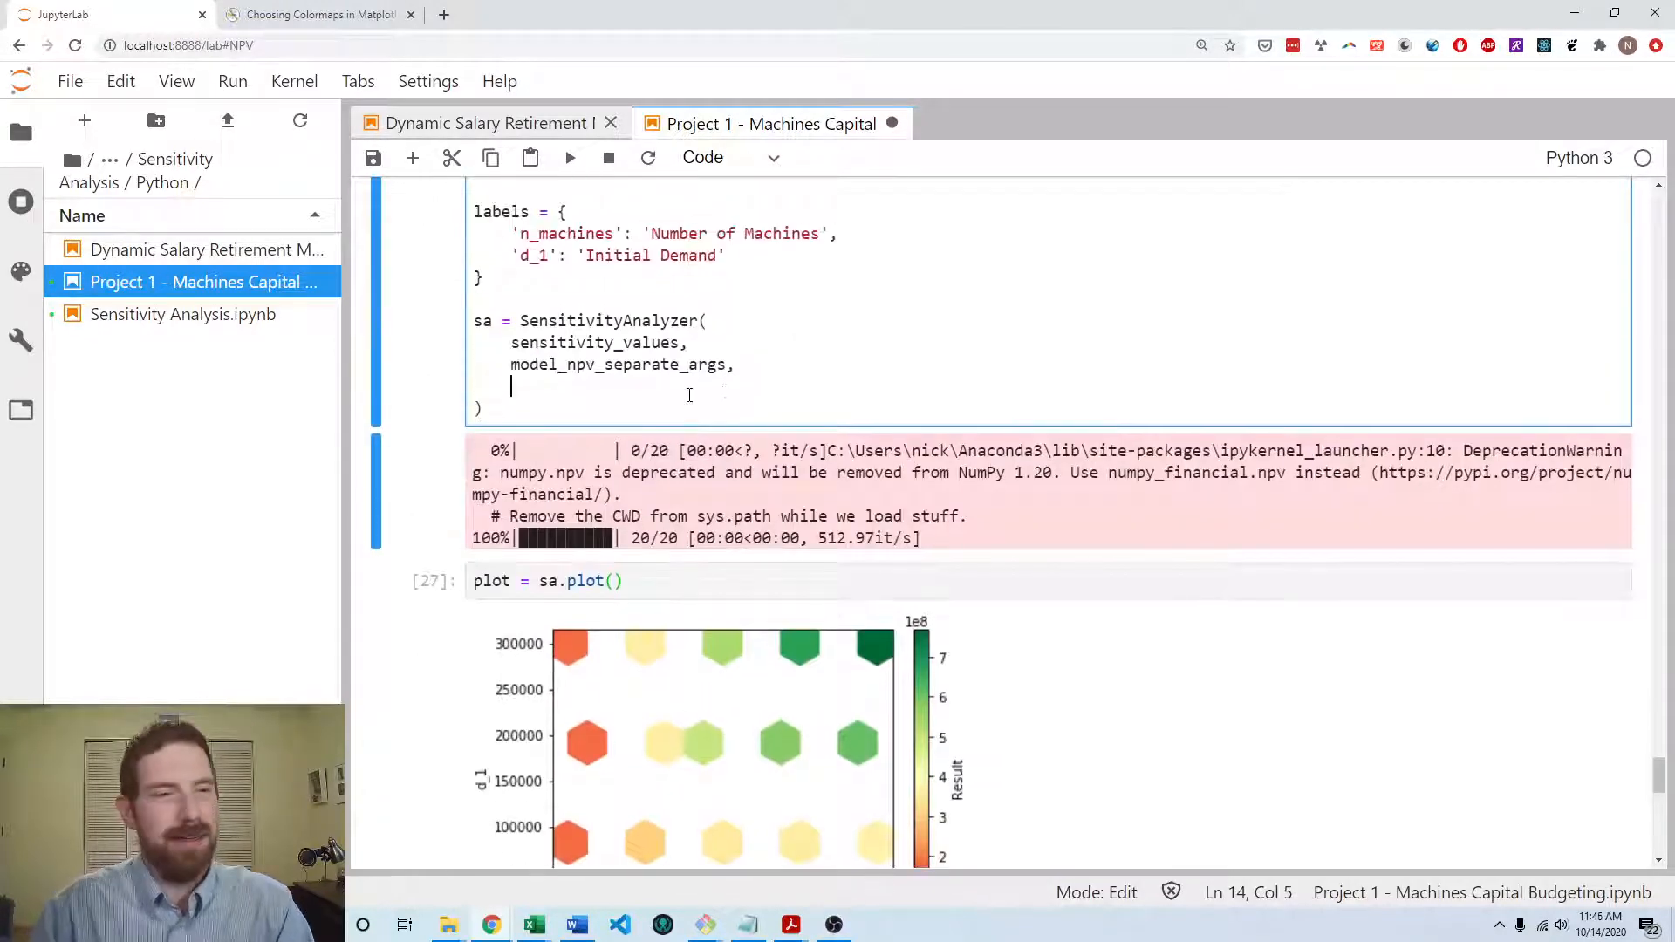
pyautogui.scroll(3)
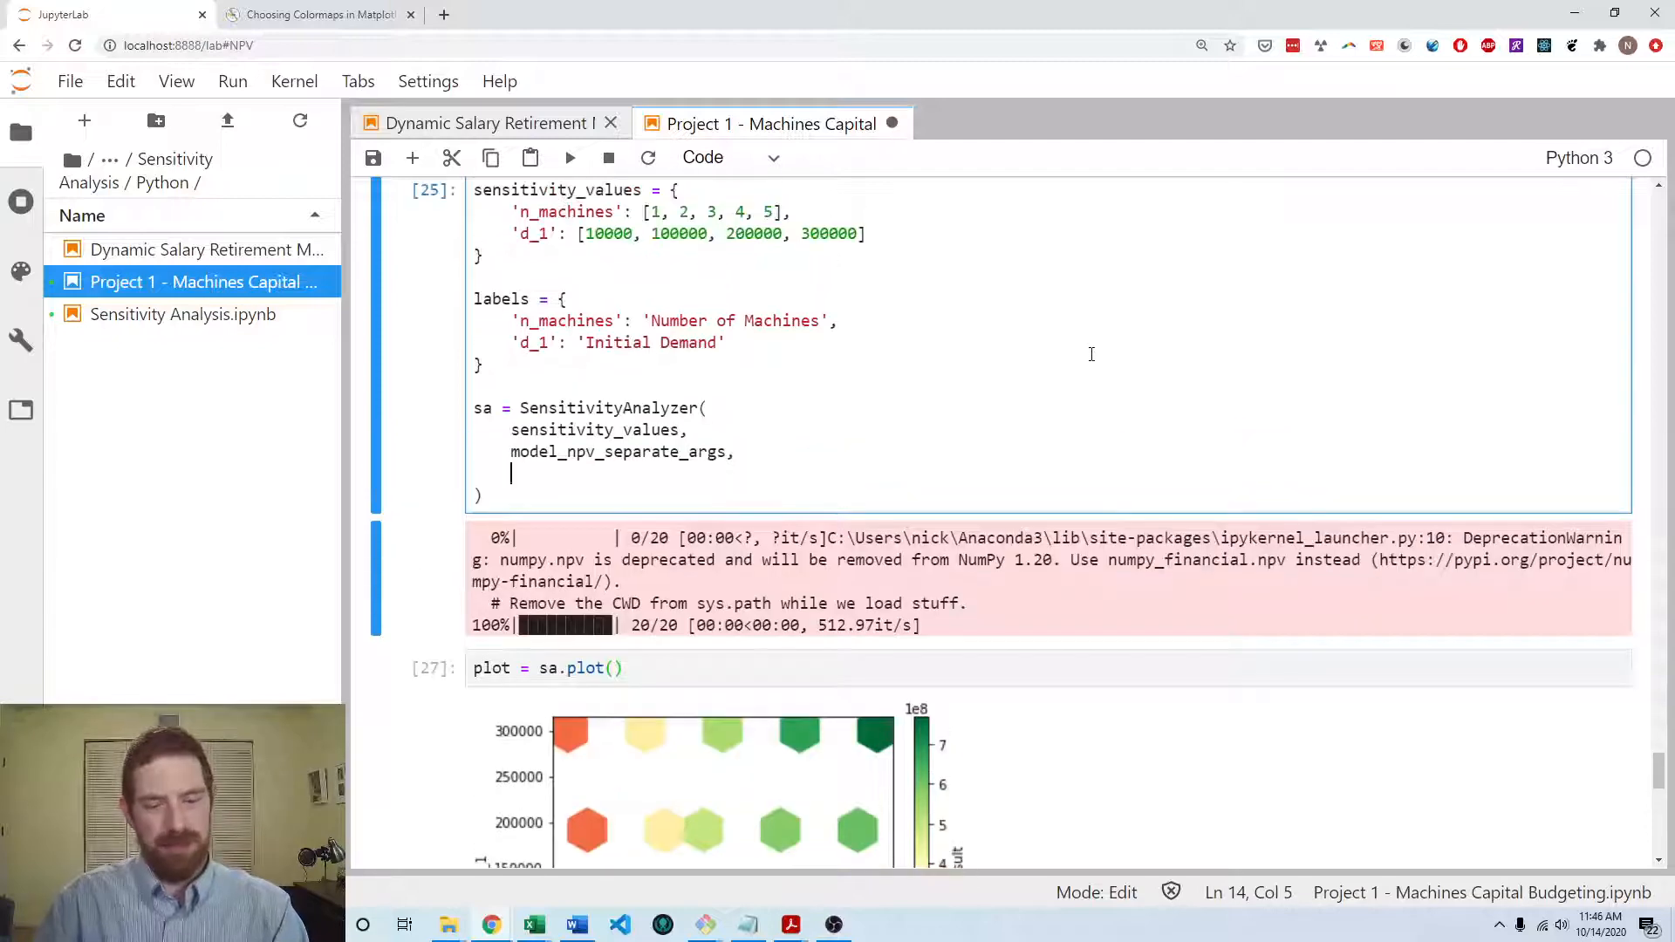
# - Pass grid_size=4, labels, result_name='NPV' and a '${:.0f}' num_fmt to SensitivityAnalyzer
pyautogui.write('grid_size=')
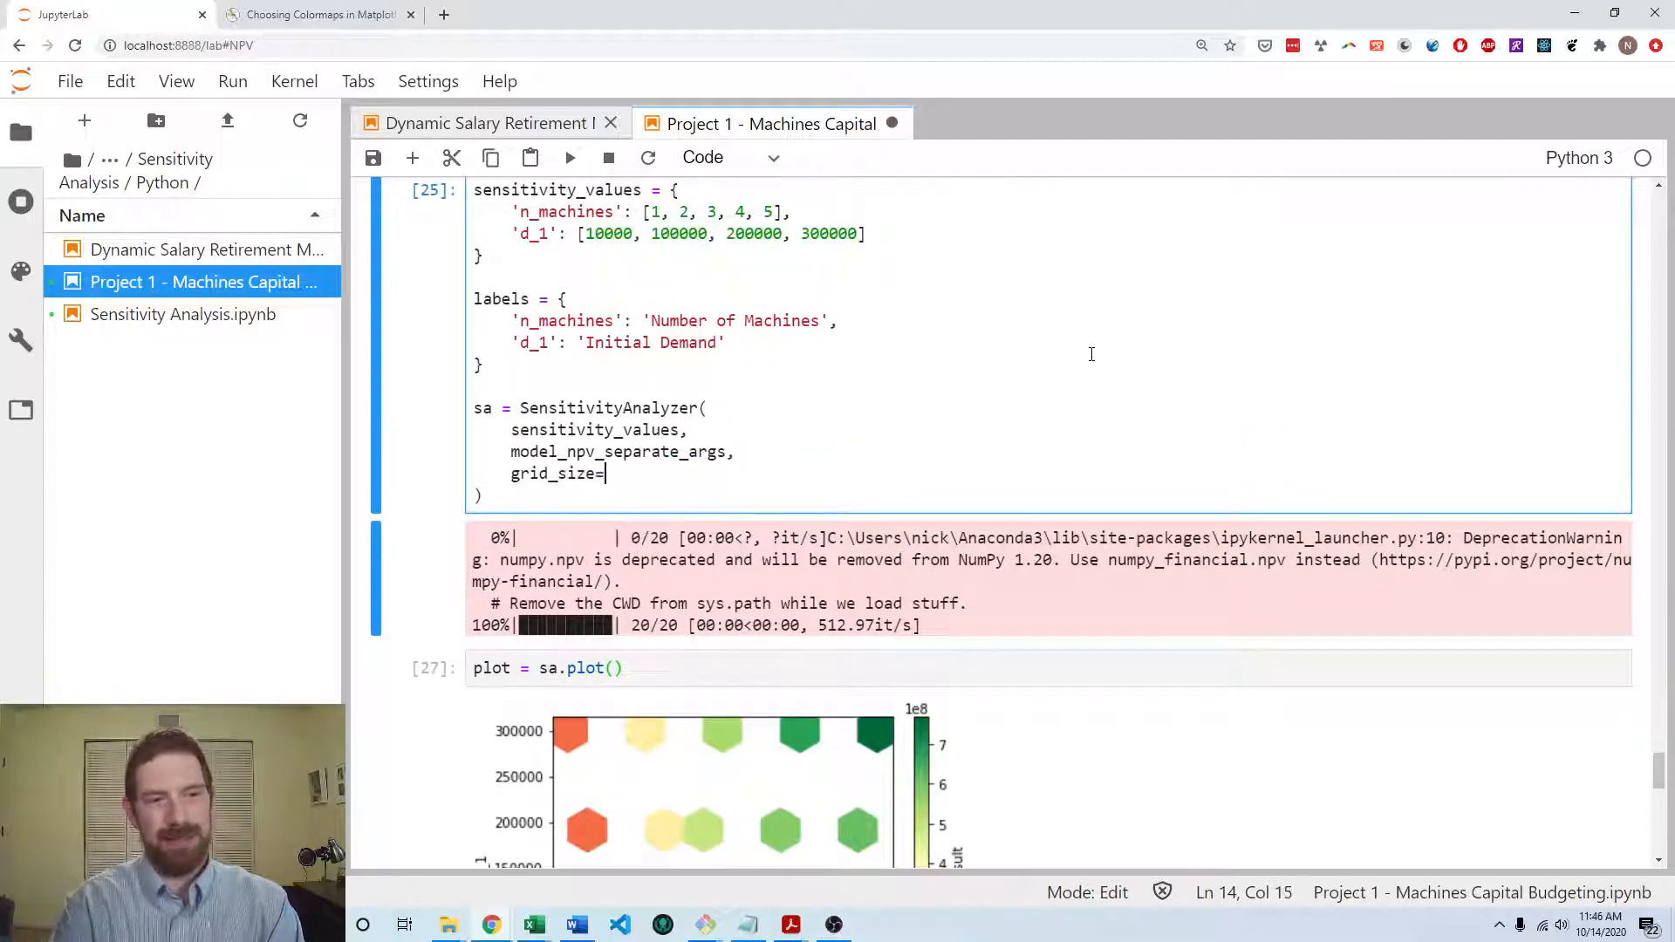
pyautogui.write('4,')
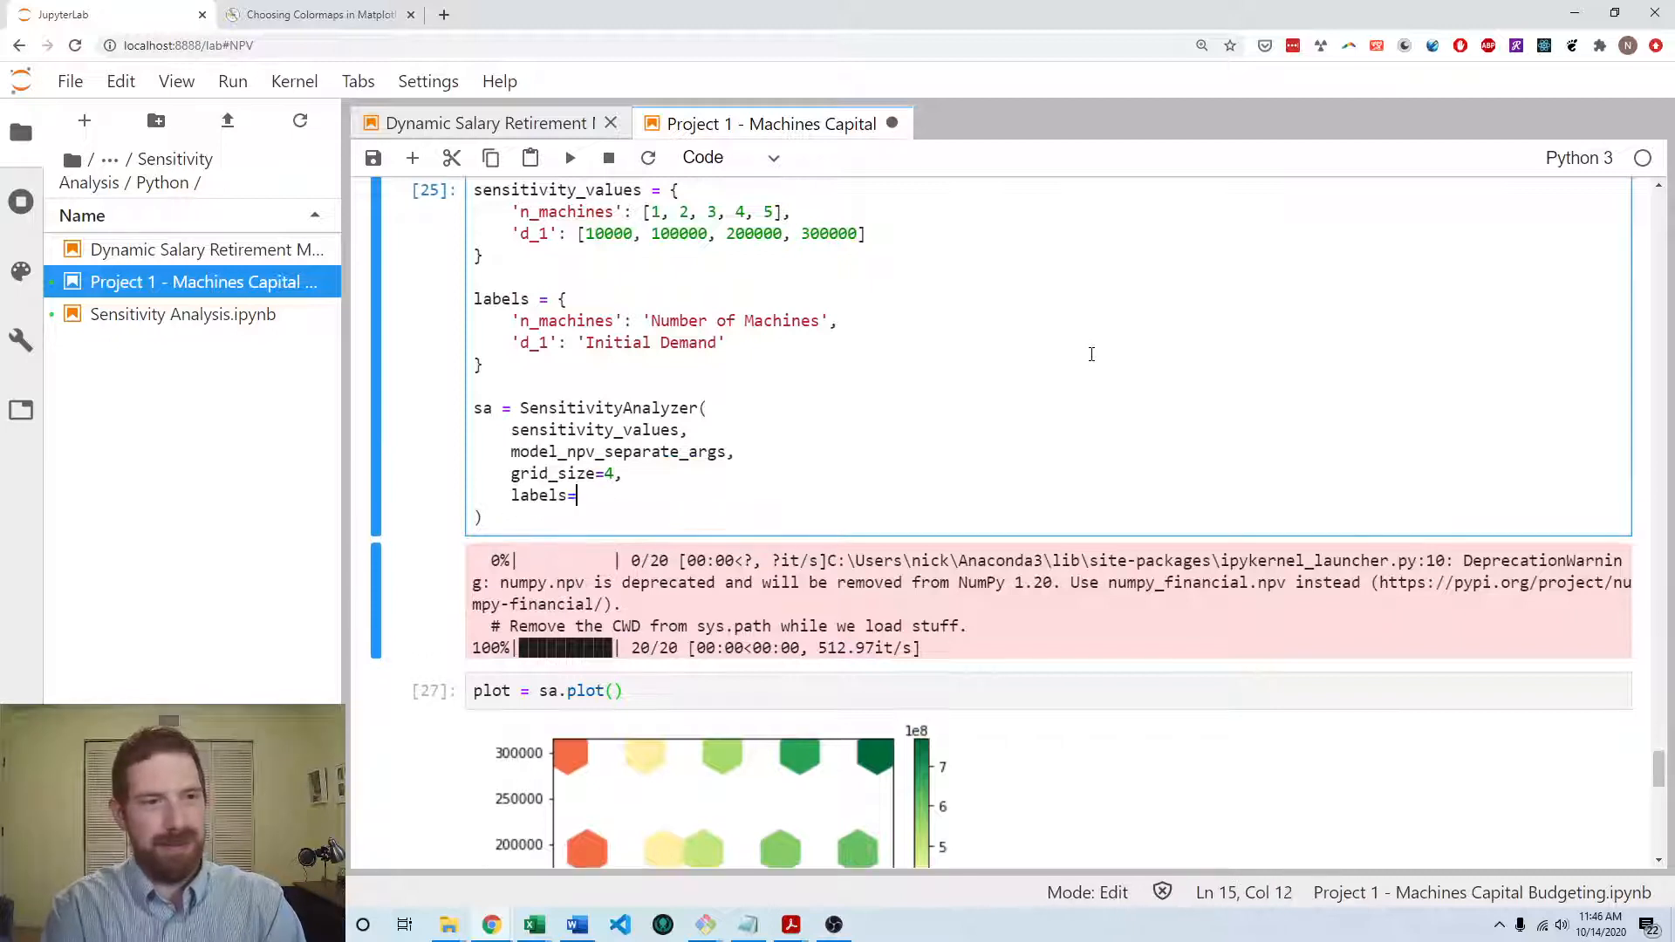
pyautogui.write('labels,')
pyautogui.write('result_')
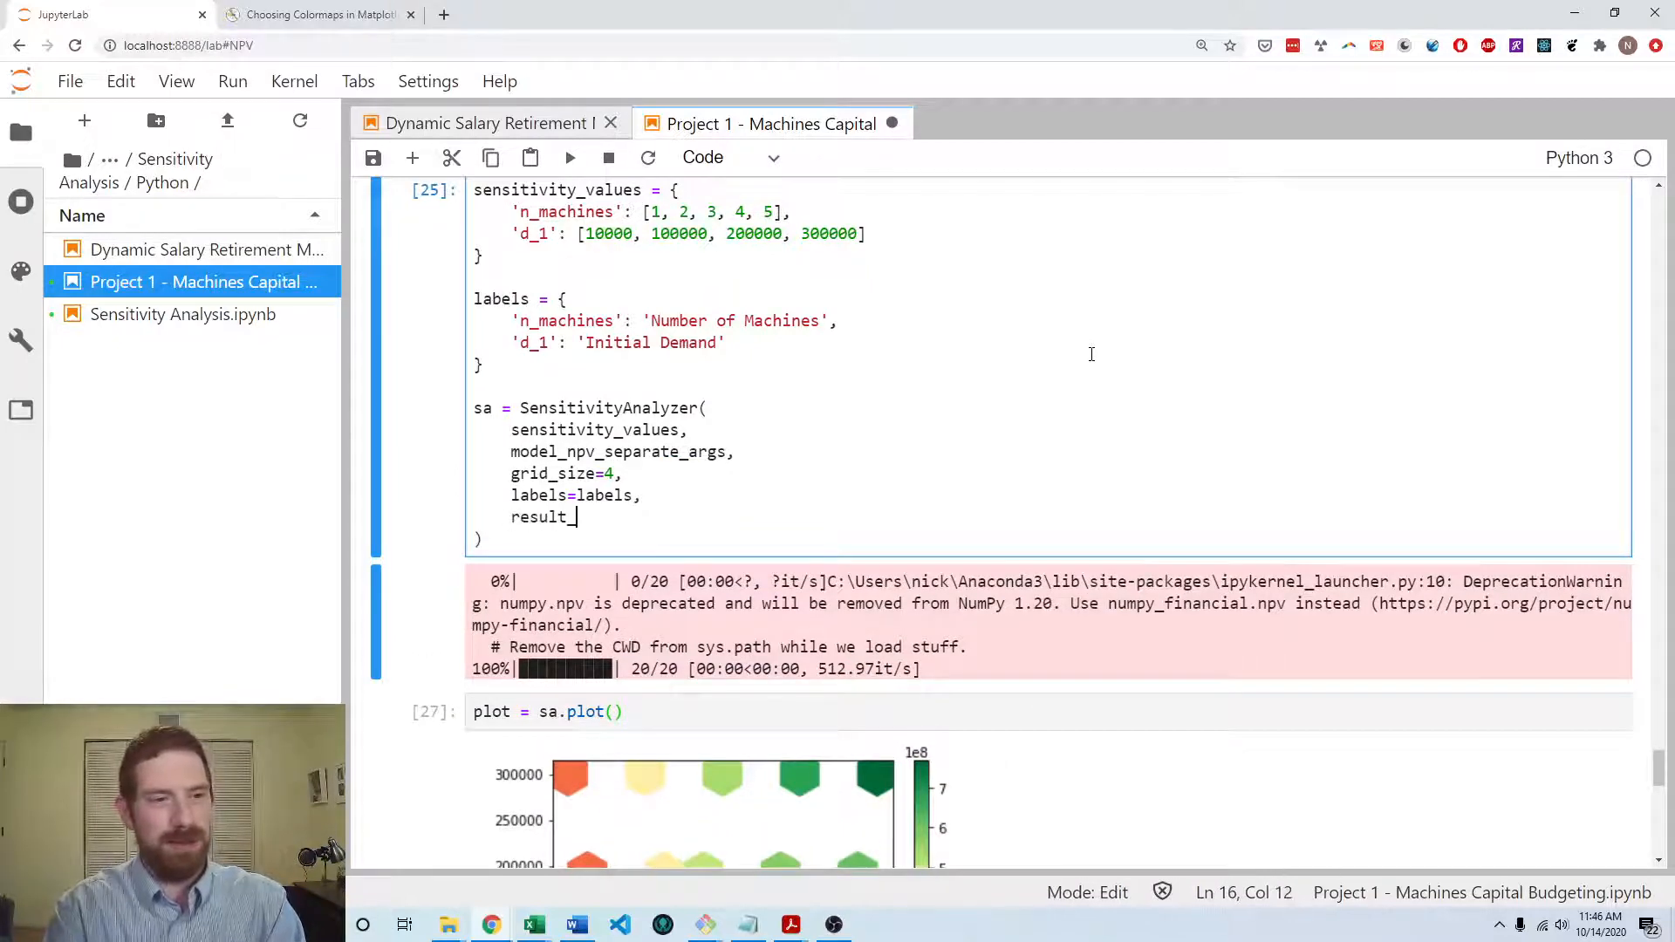
pyautogui.write("name='NPV'")
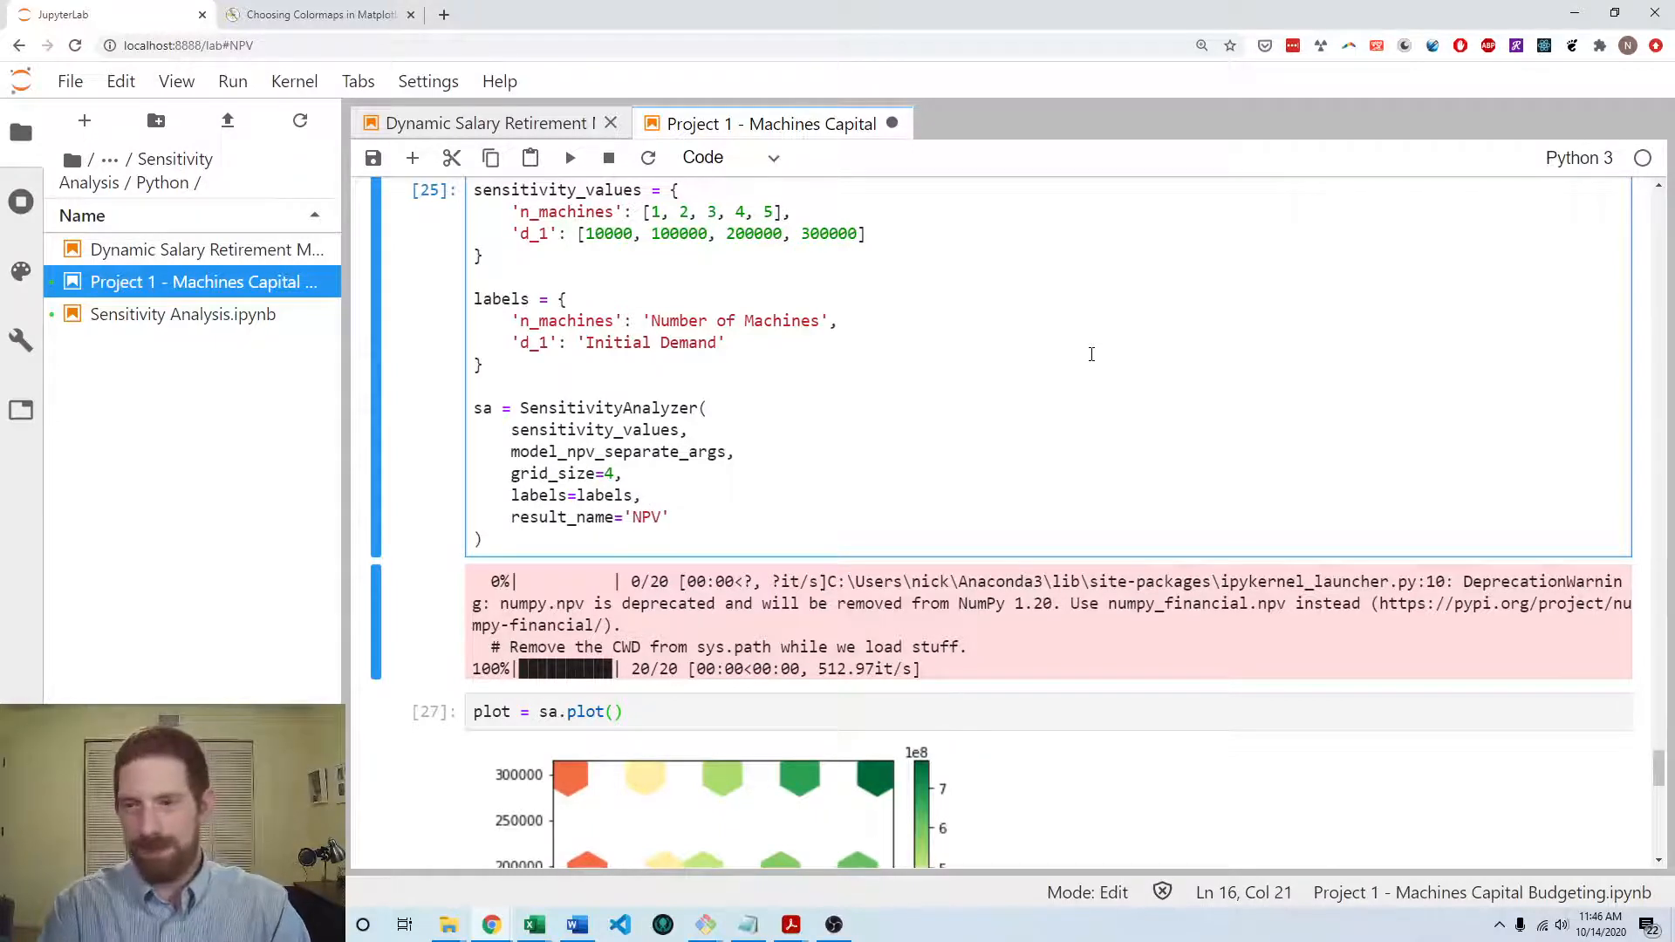
pyautogui.click(668, 518)
pyautogui.write('num_fmt')
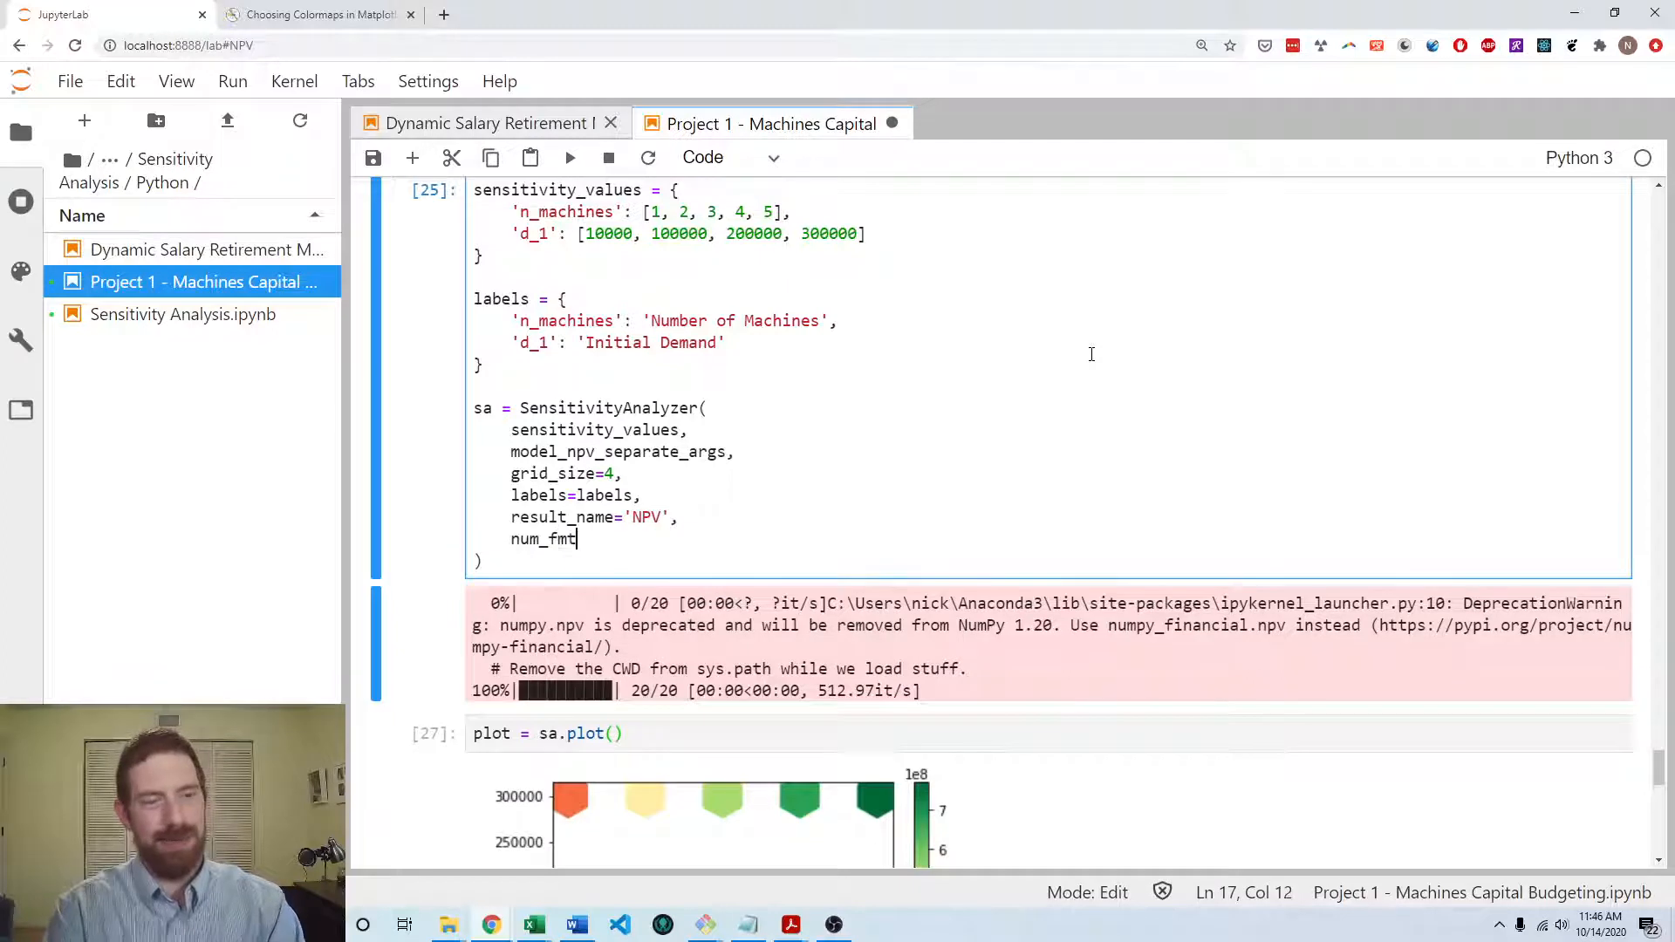
pyautogui.write("='")
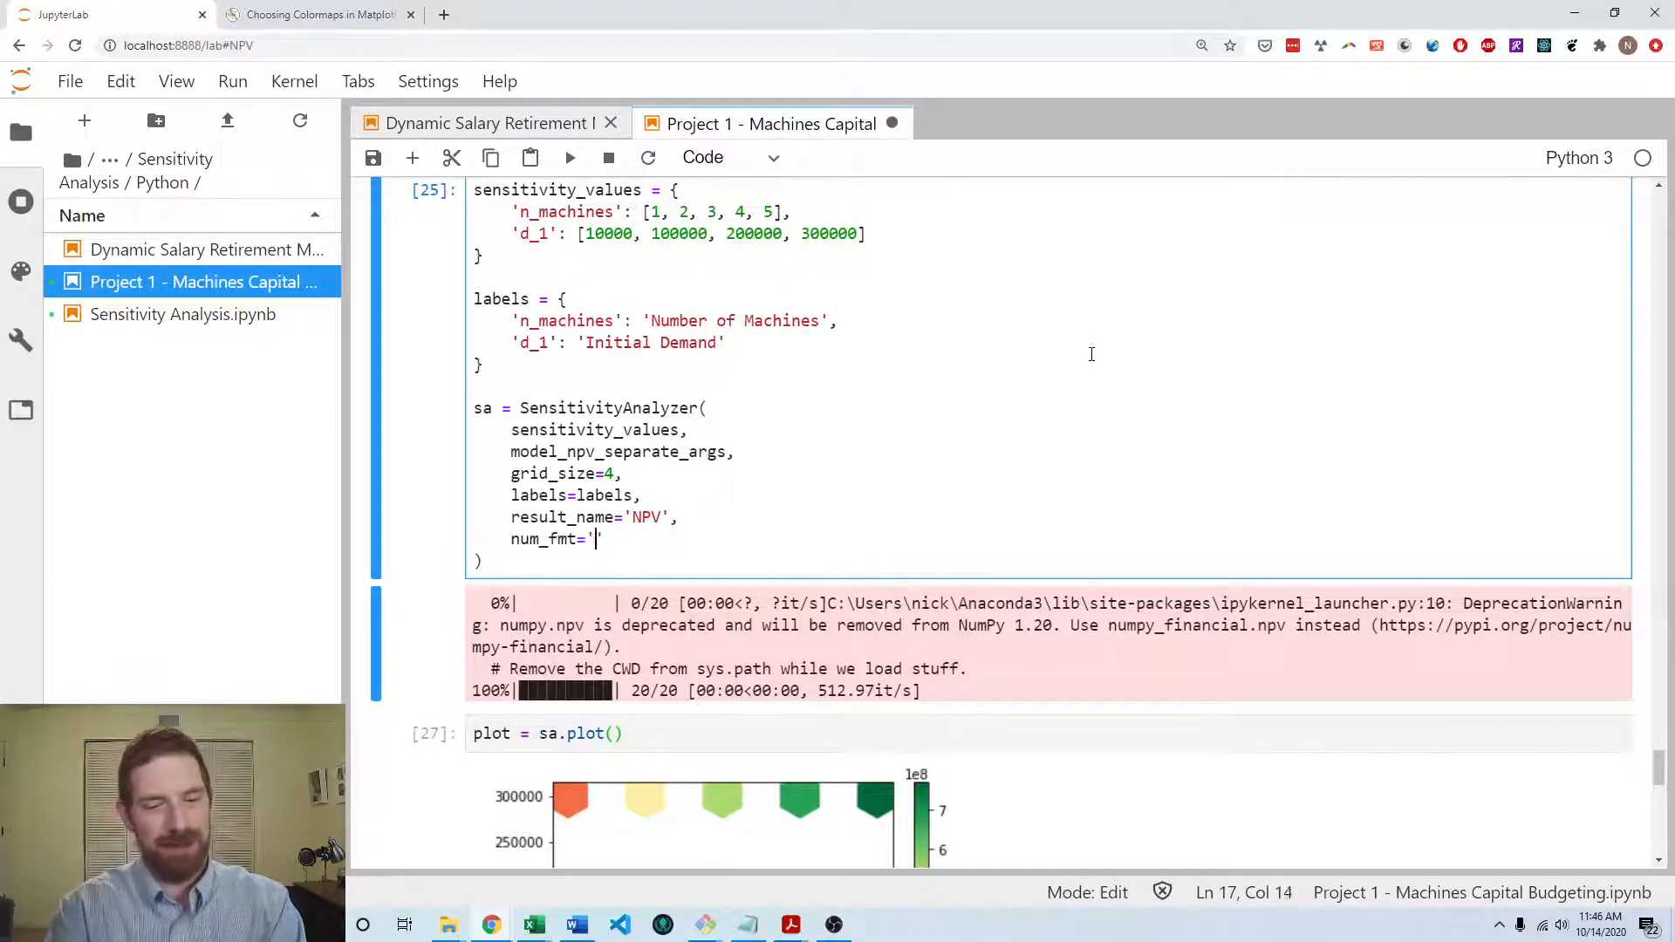
pyautogui.write('${:.}')
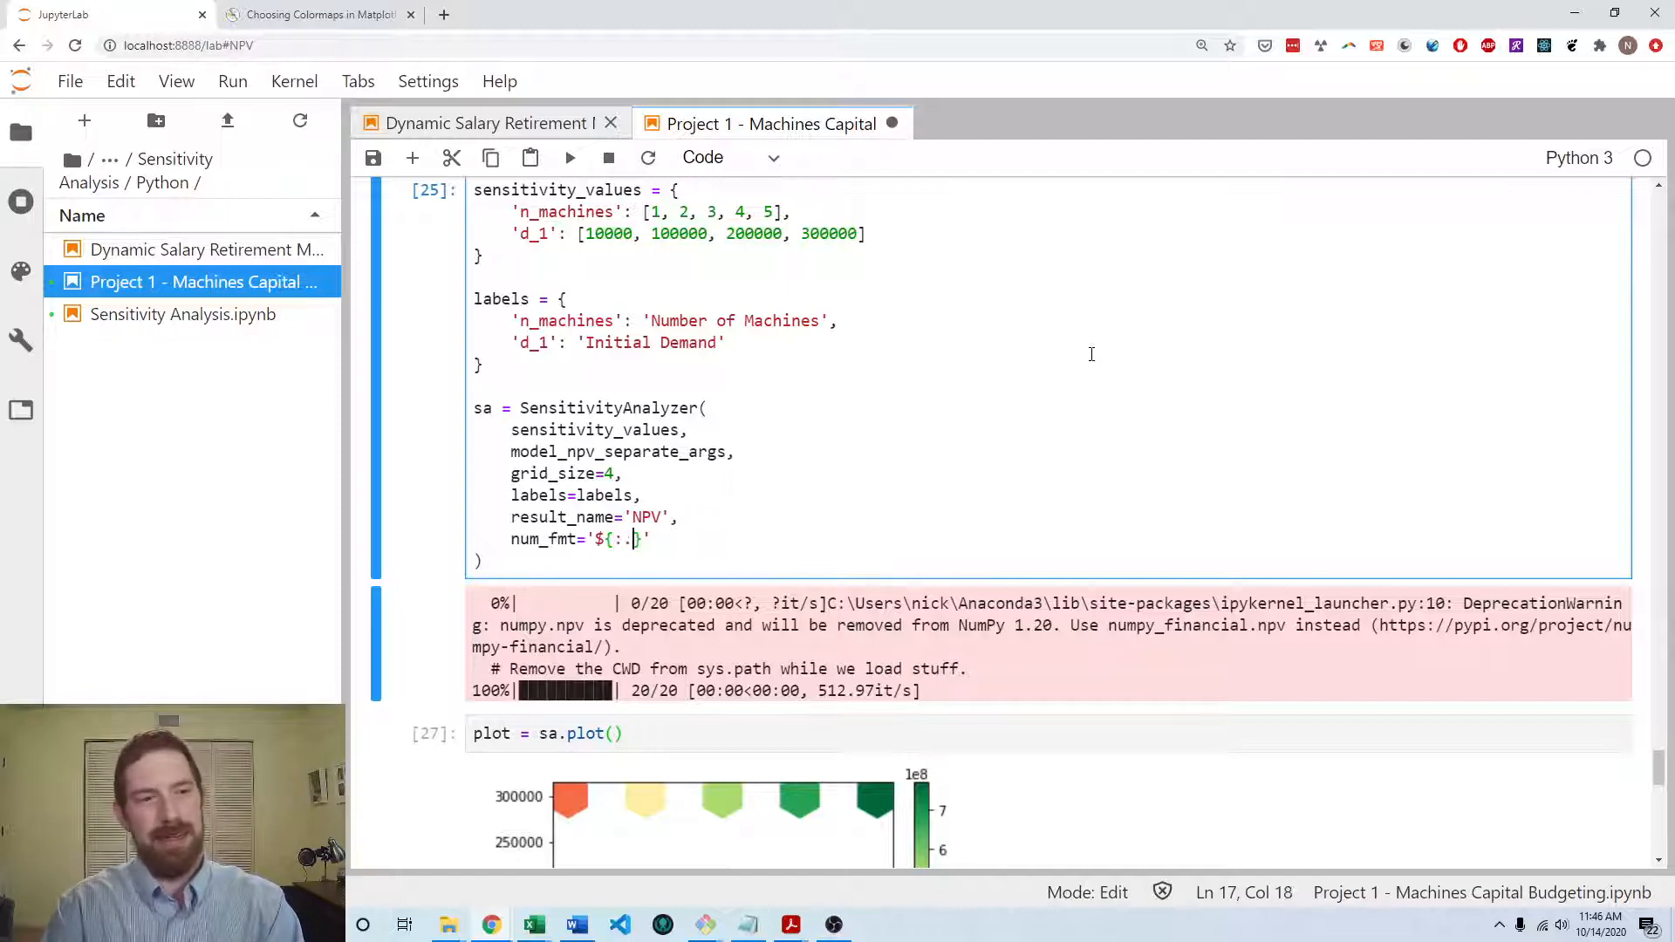
pyautogui.write('0f')
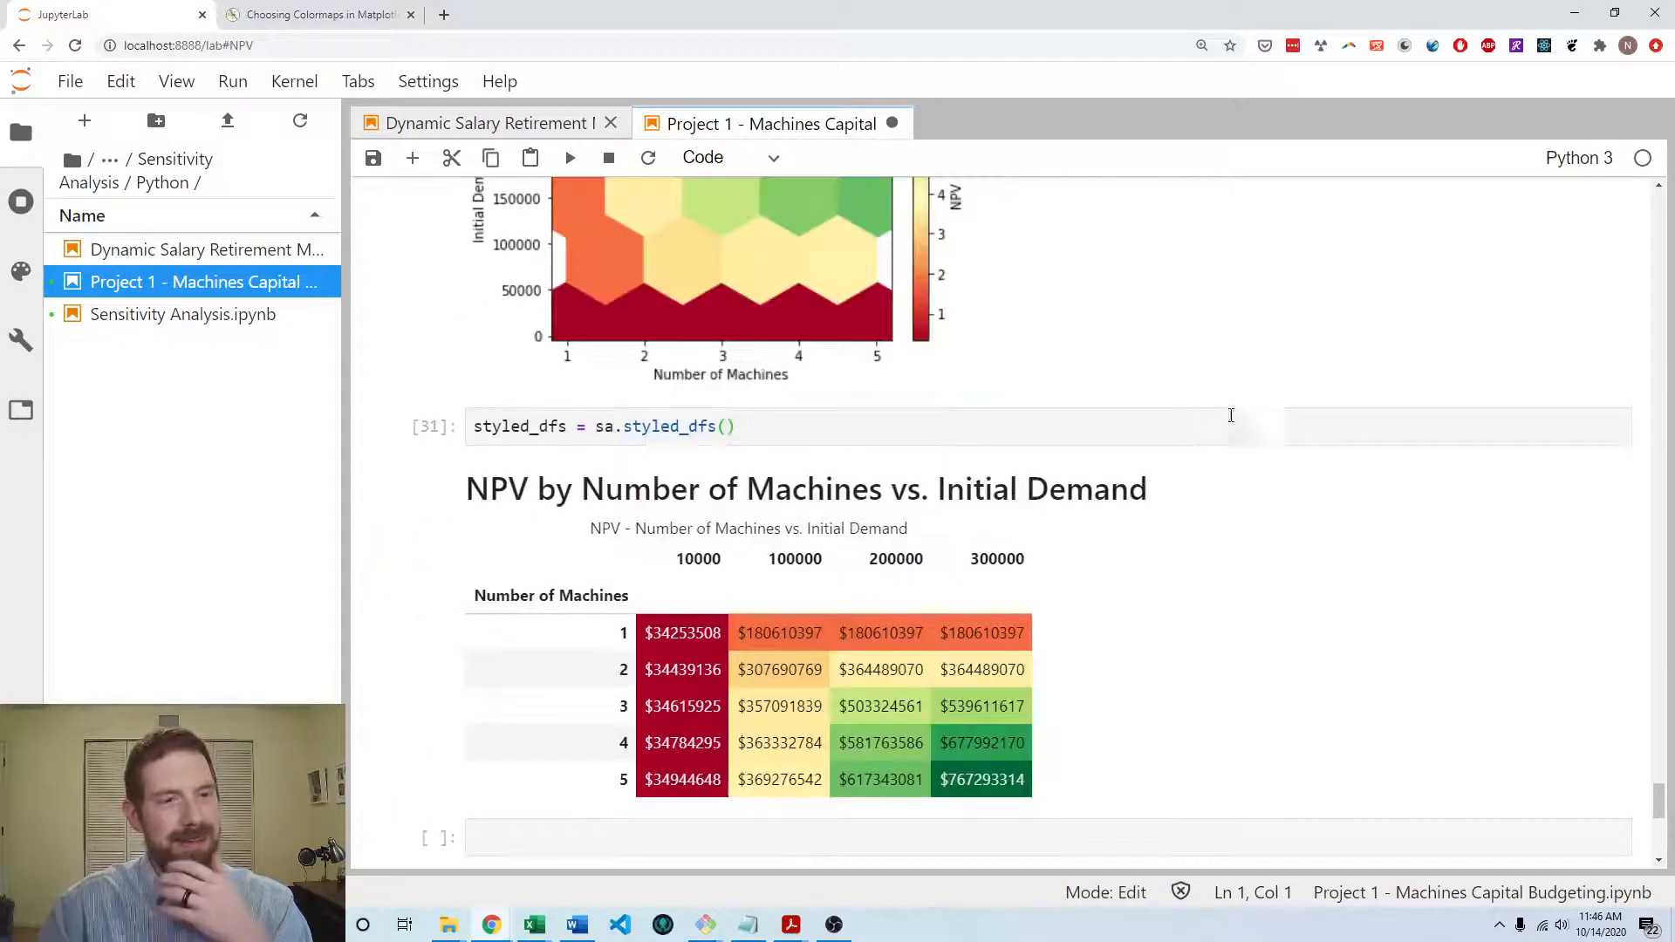
# - Edit the SensitivityAnalyzer cell to use num_fmt '${:,.0f}' and rerun the analysis, plot and table cells
pyautogui.scroll(3)
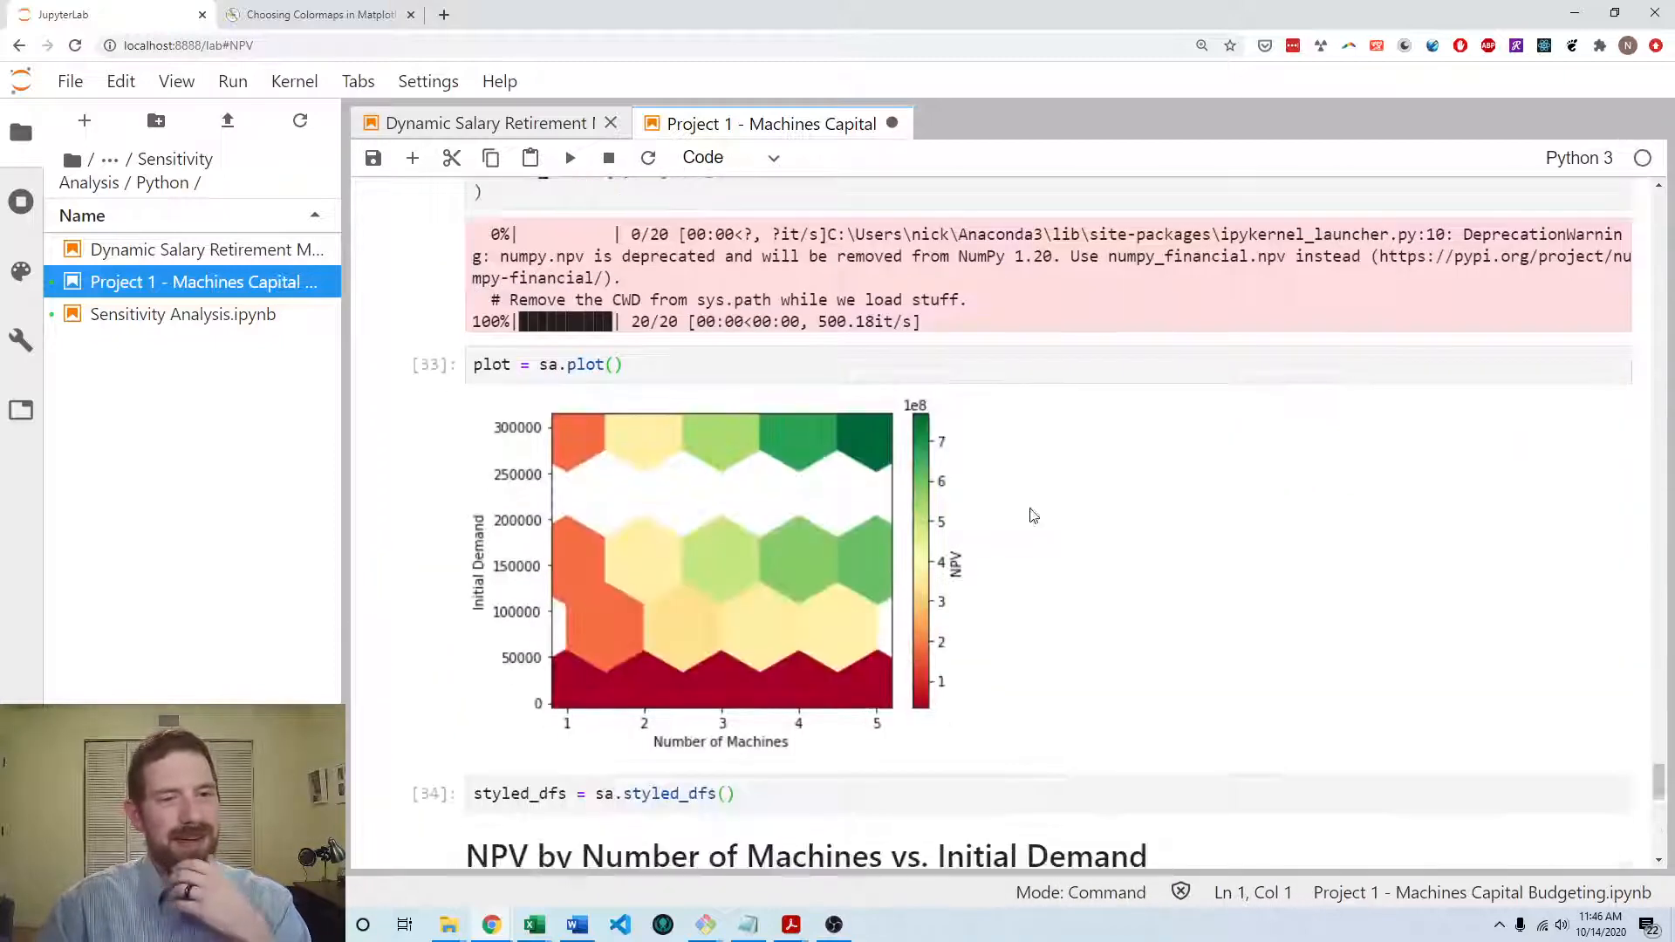
pyautogui.scroll(3)
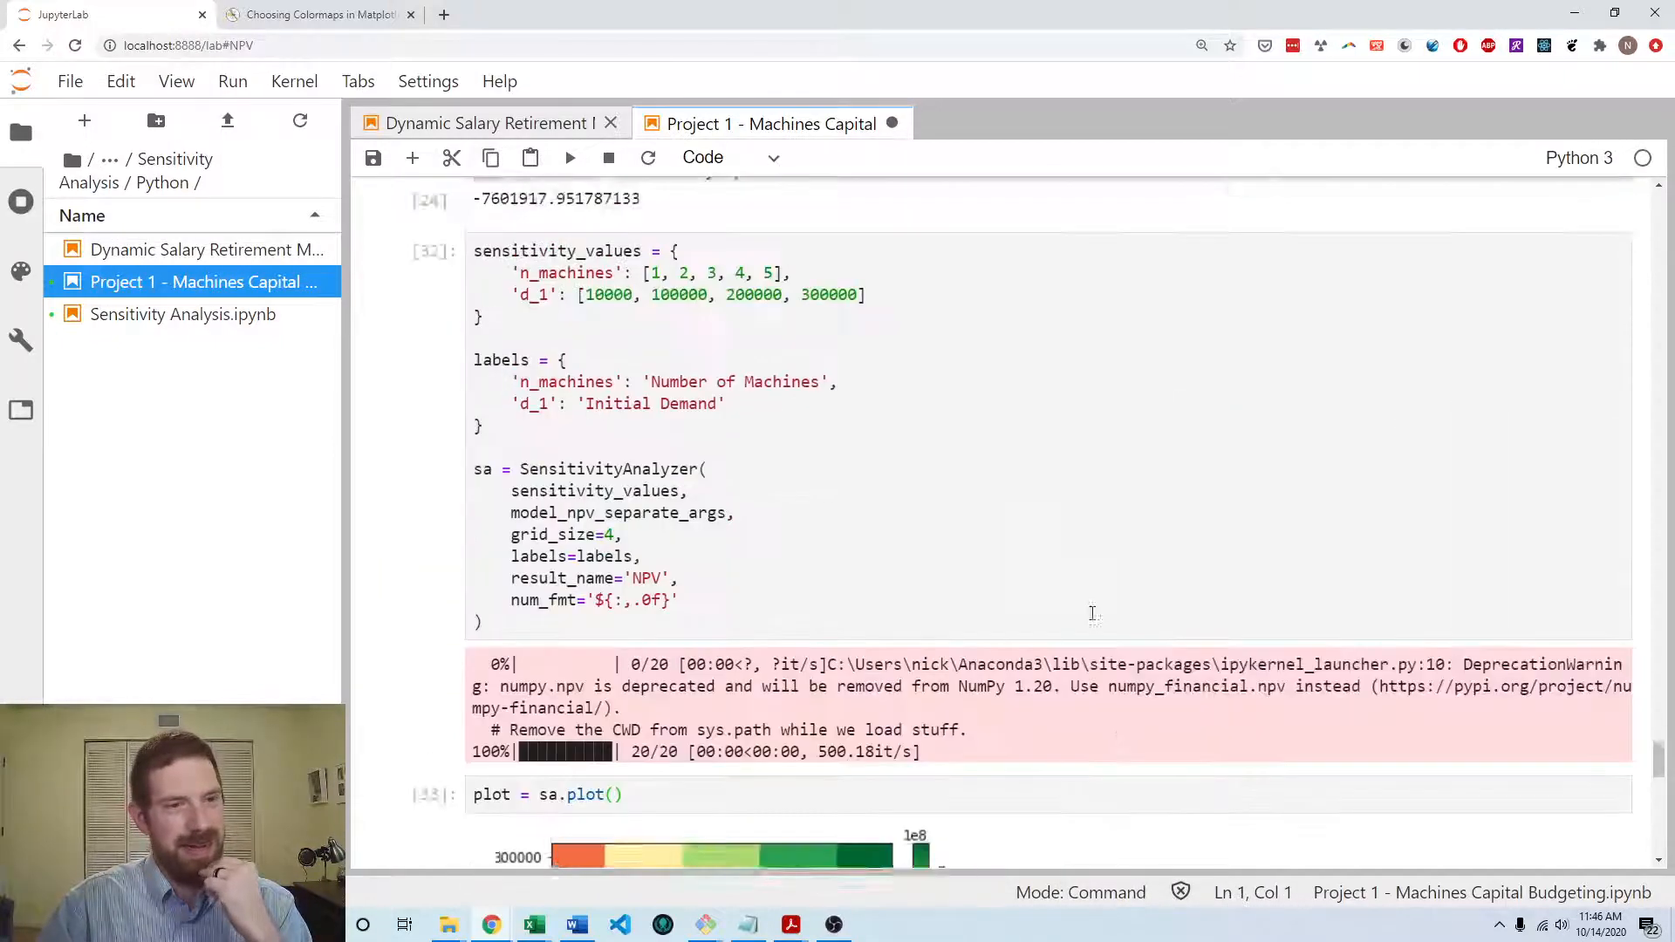
pyautogui.click(615, 627)
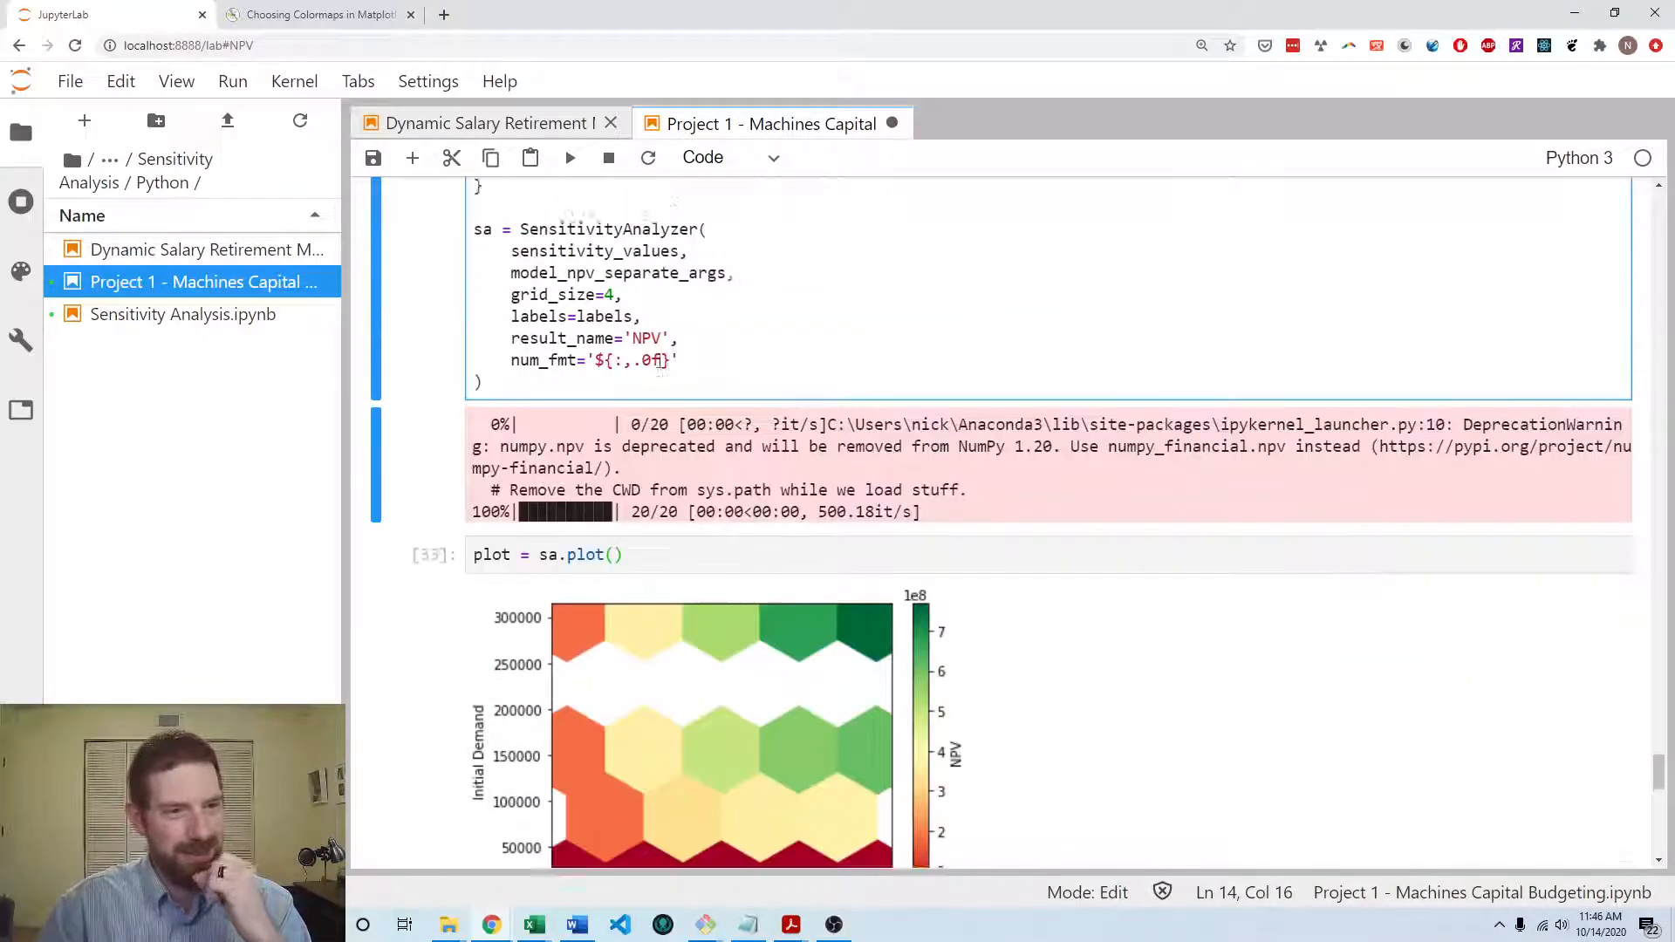
pyautogui.scroll(3)
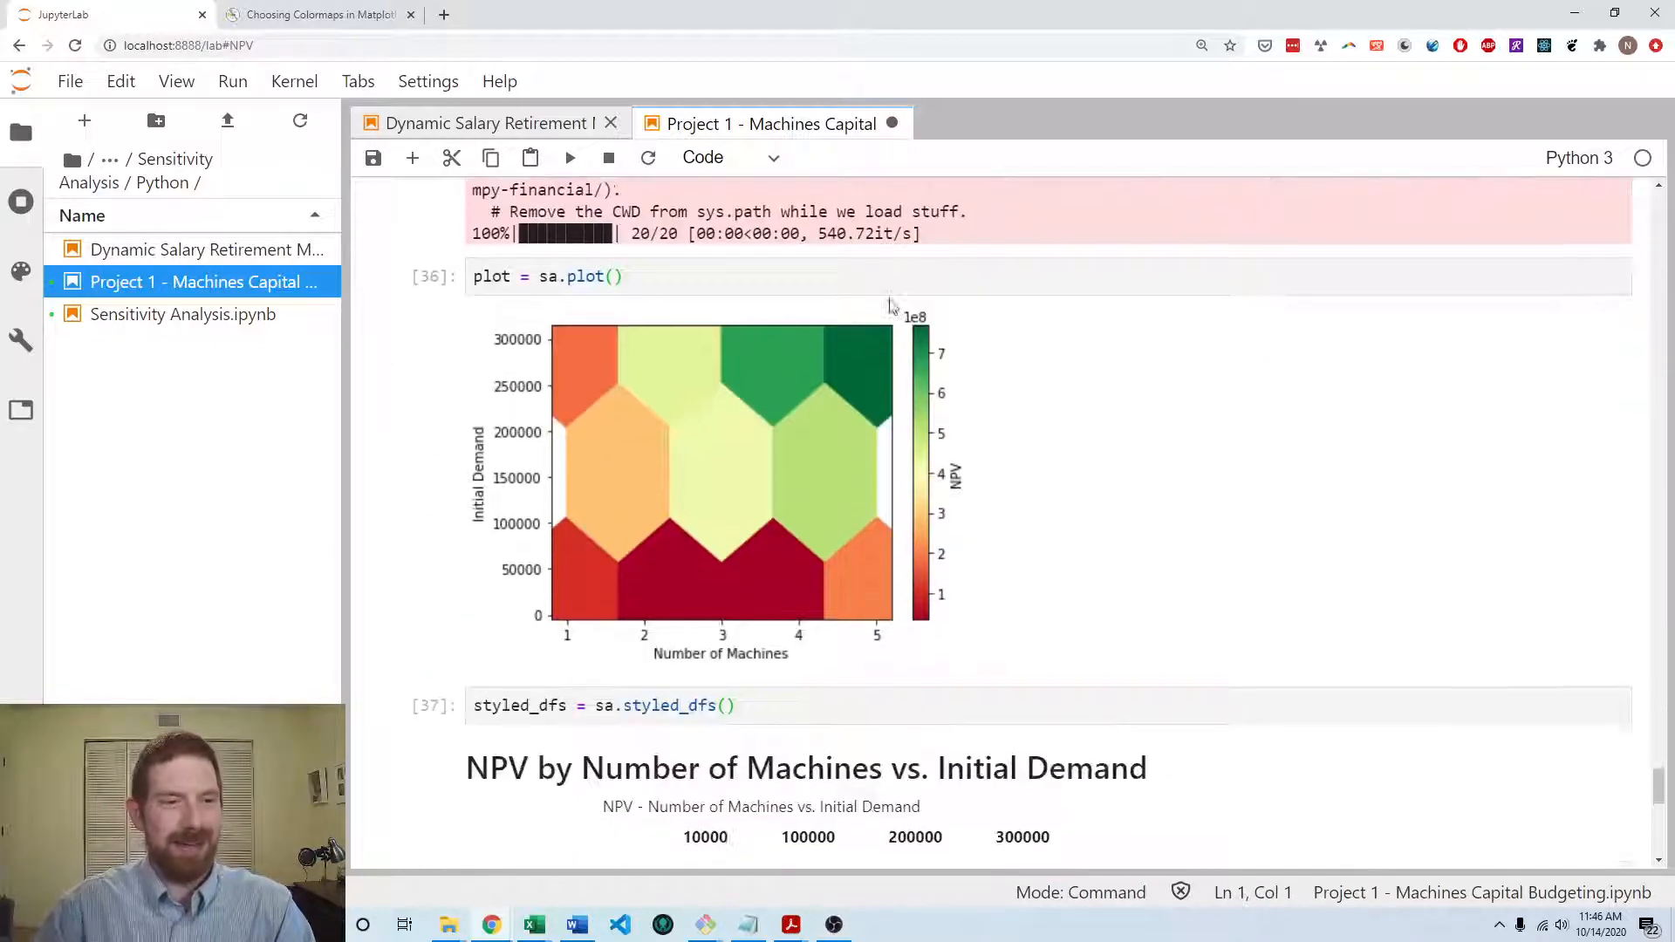
# - Review the redrawn NPV hex-bin plot with larger hexagons and save the notebook
pyautogui.scroll(-3)
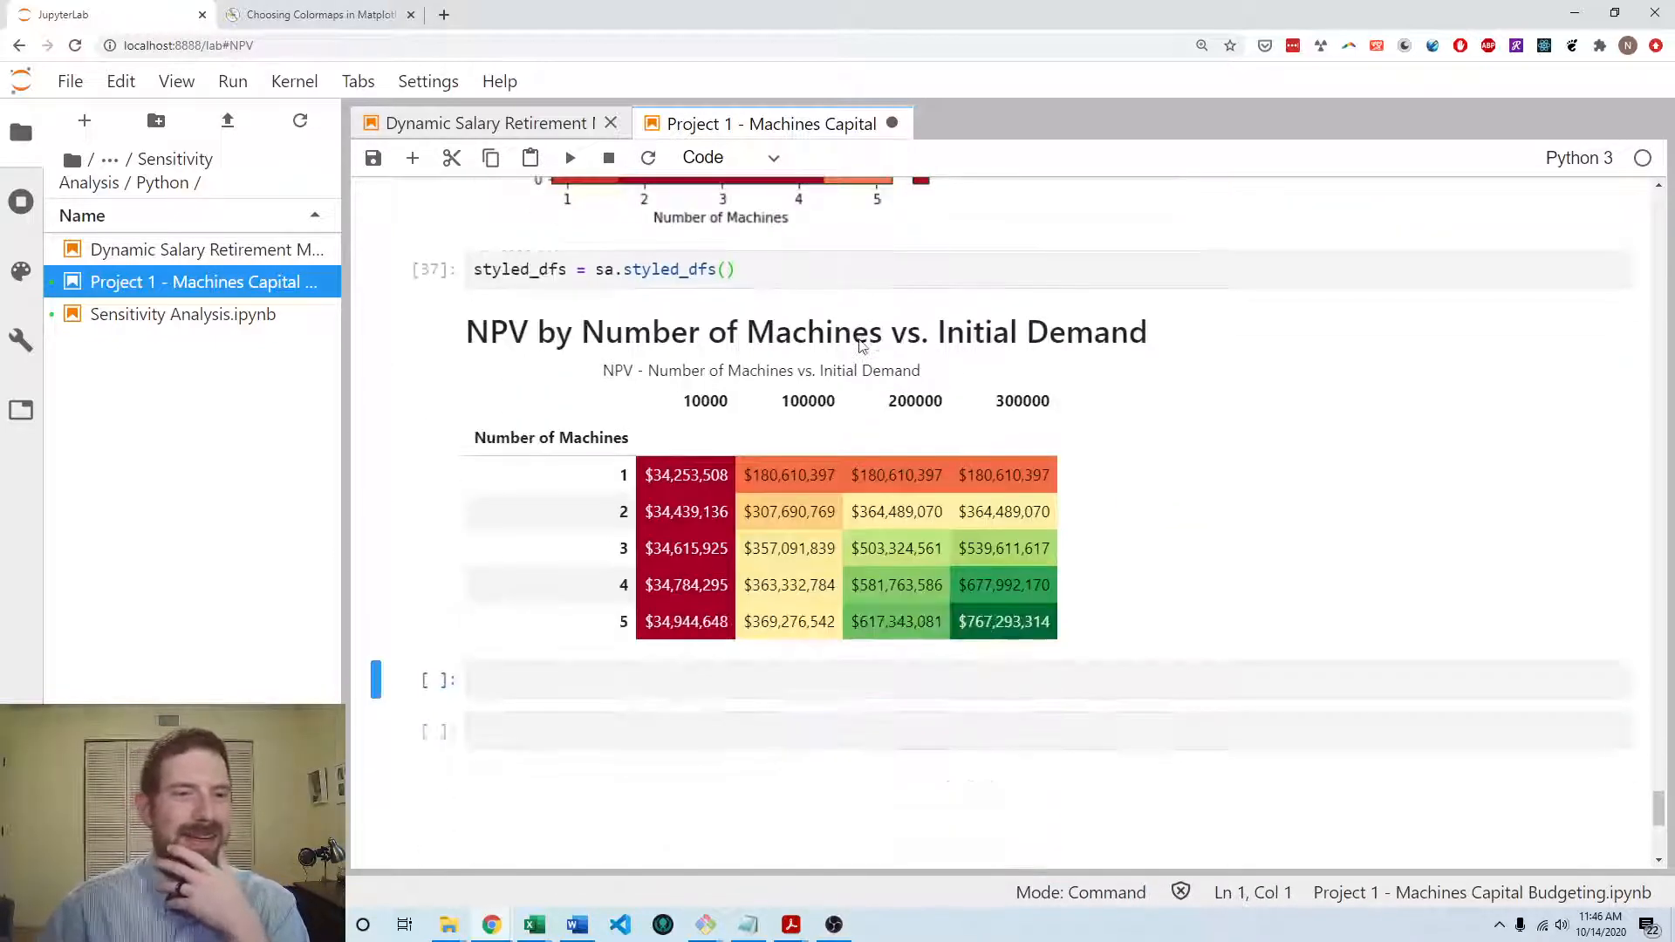
pyautogui.scroll(3)
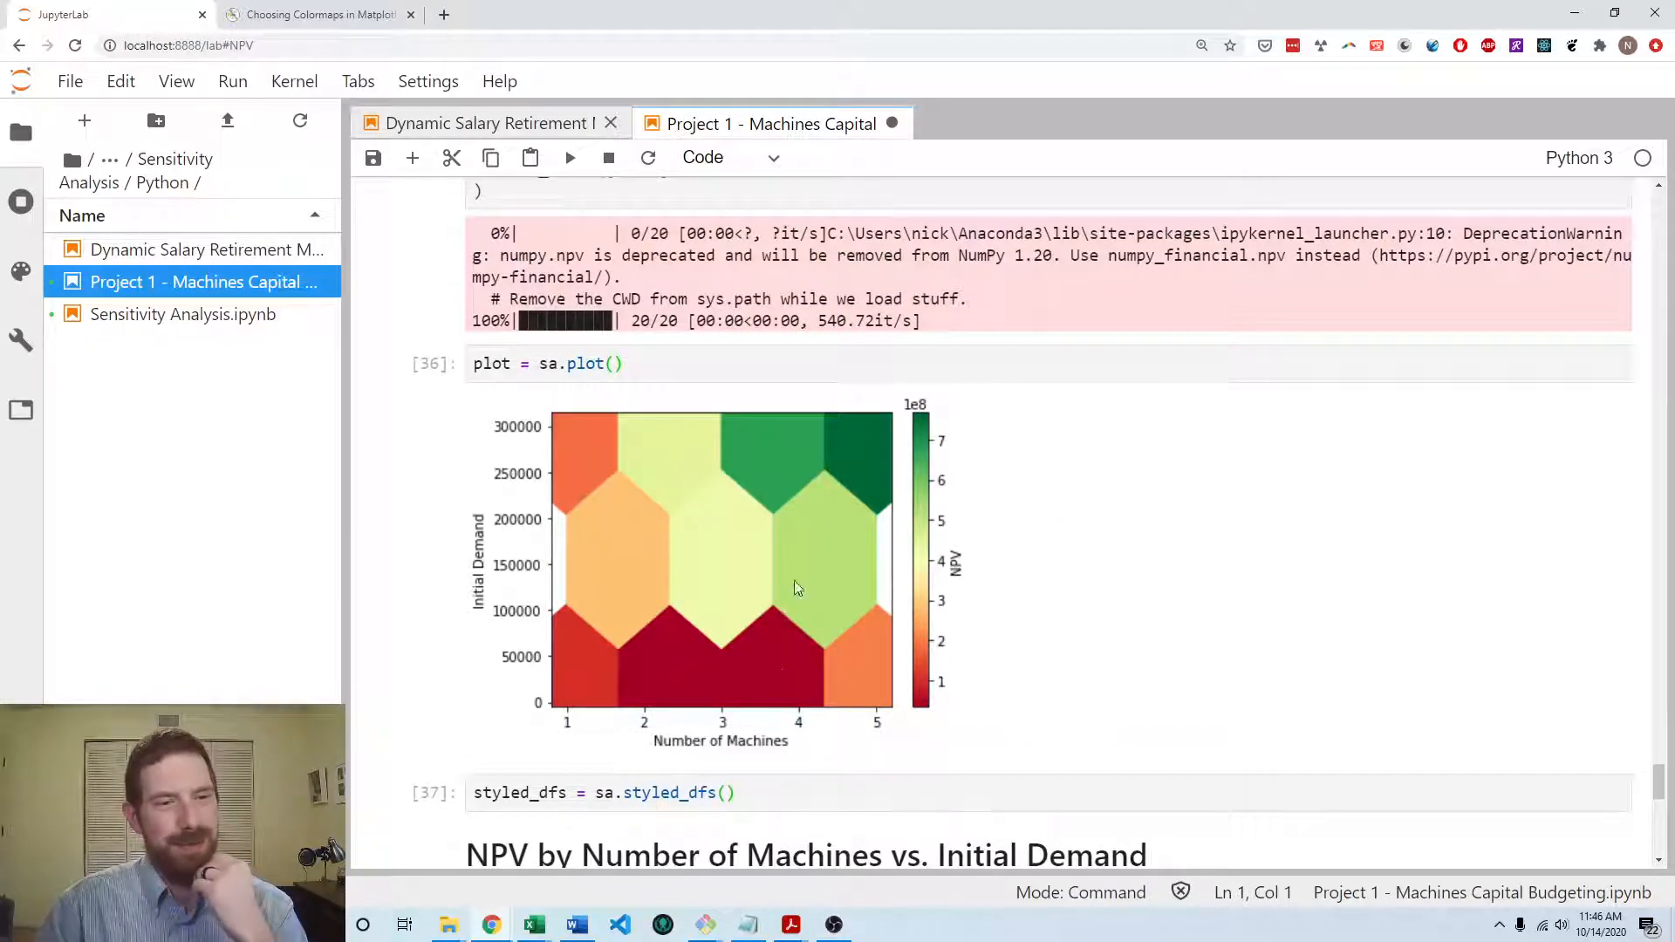
pyautogui.moveTo(791, 623)
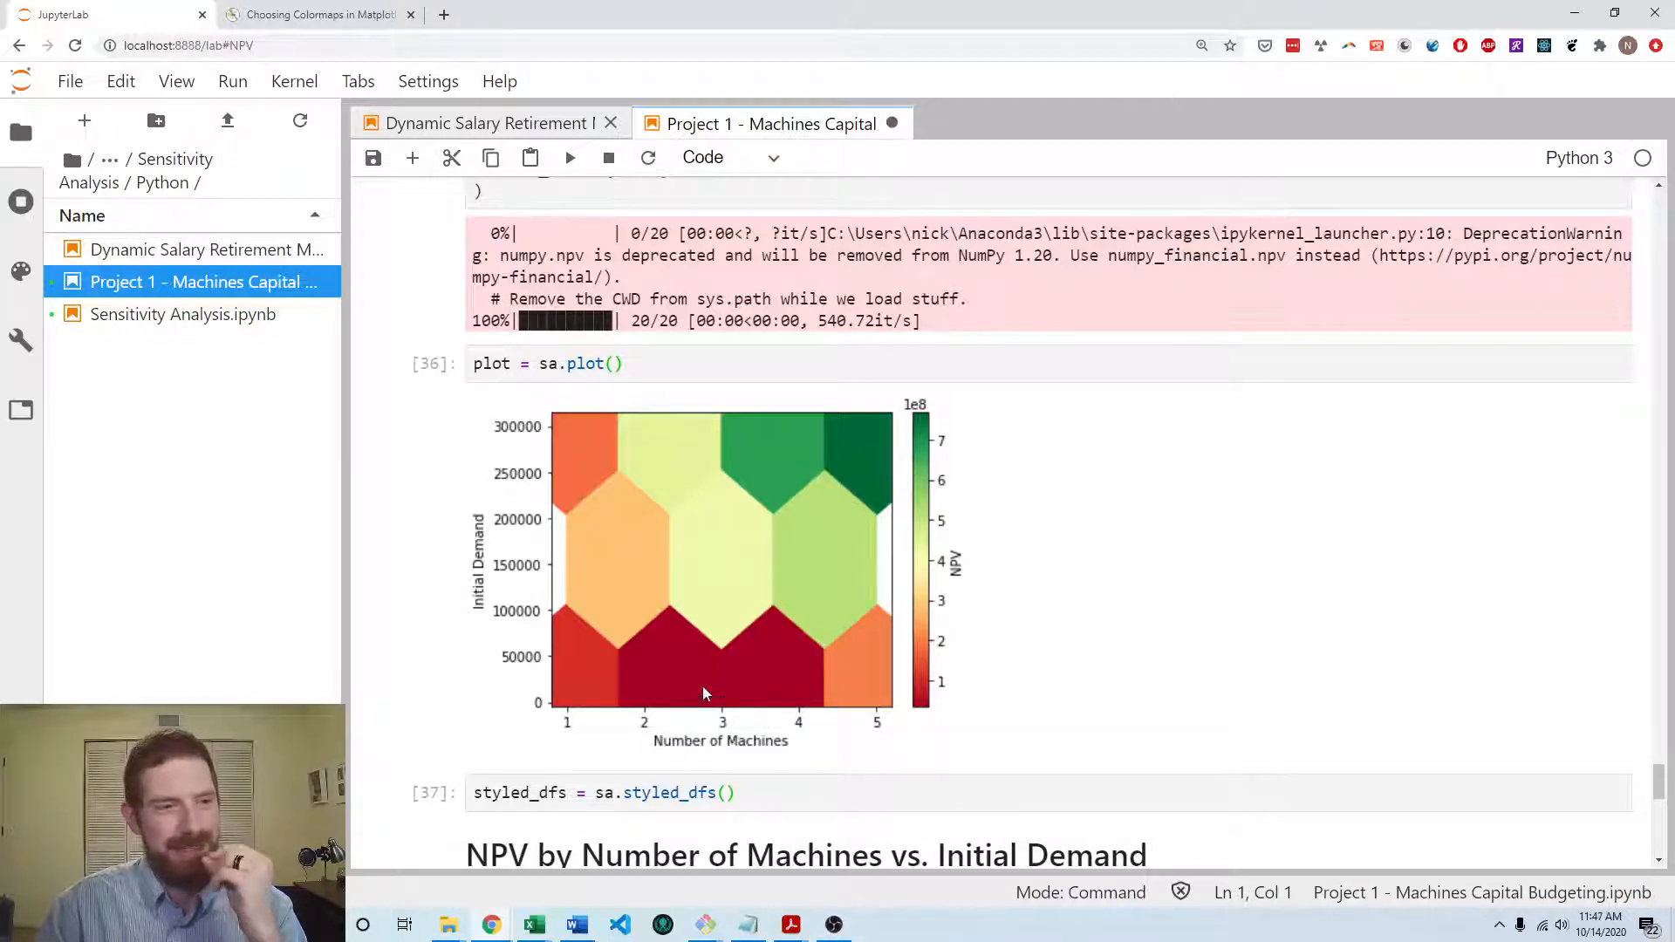
pyautogui.moveTo(534, 601)
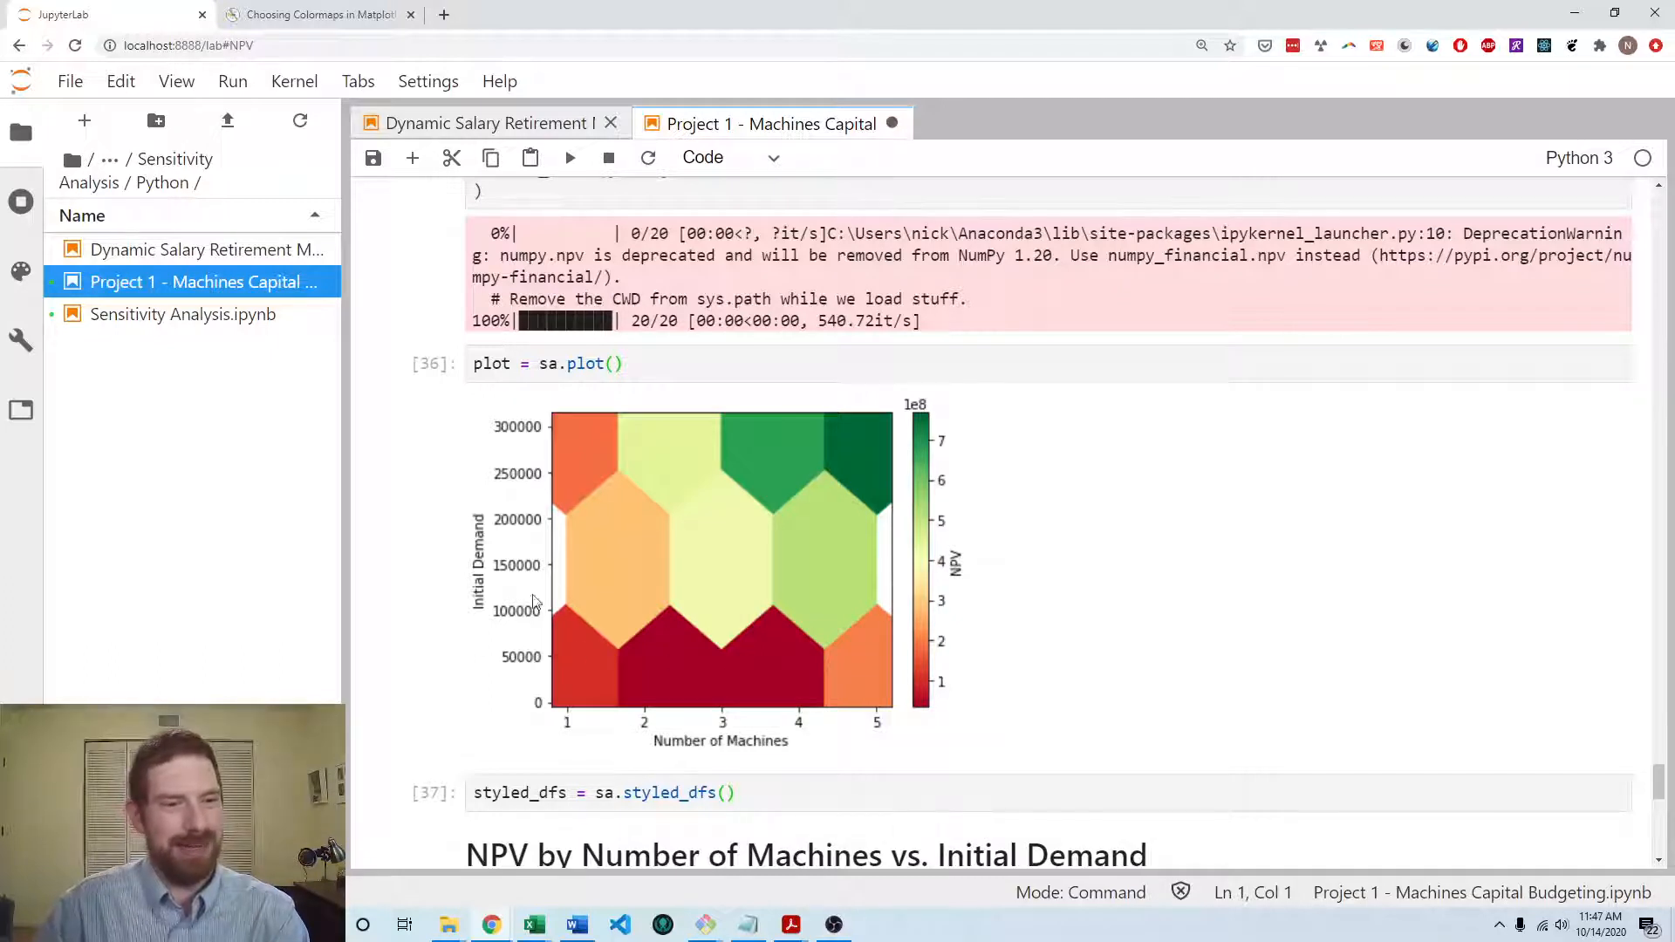
pyautogui.moveTo(543, 567)
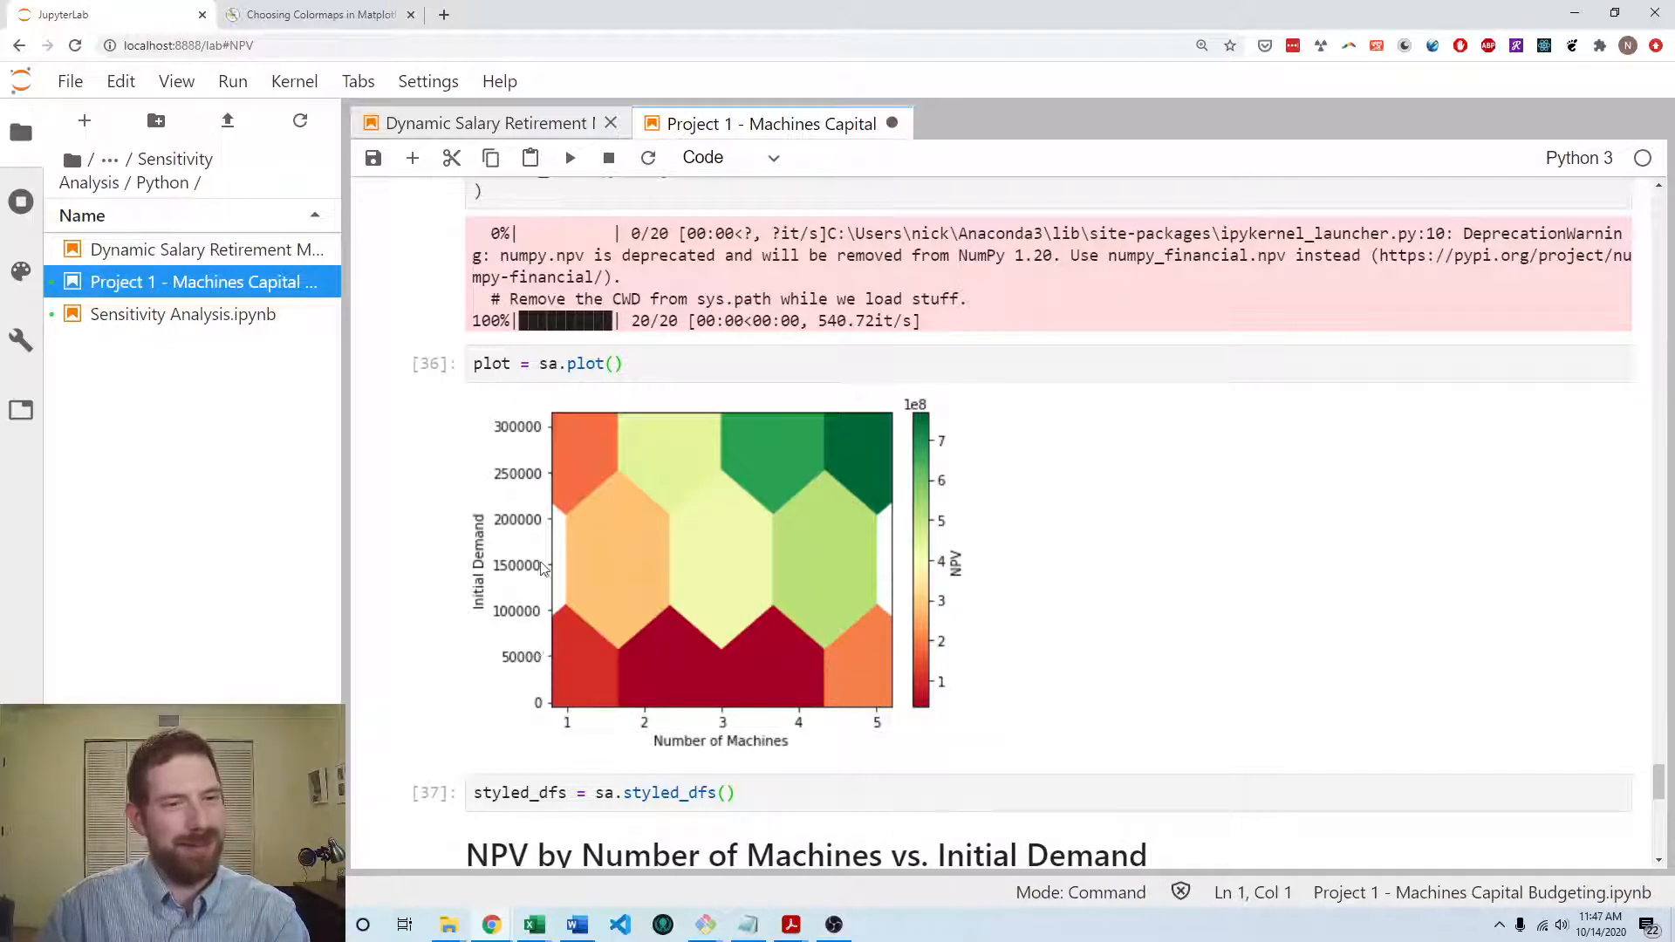
pyautogui.moveTo(903, 494)
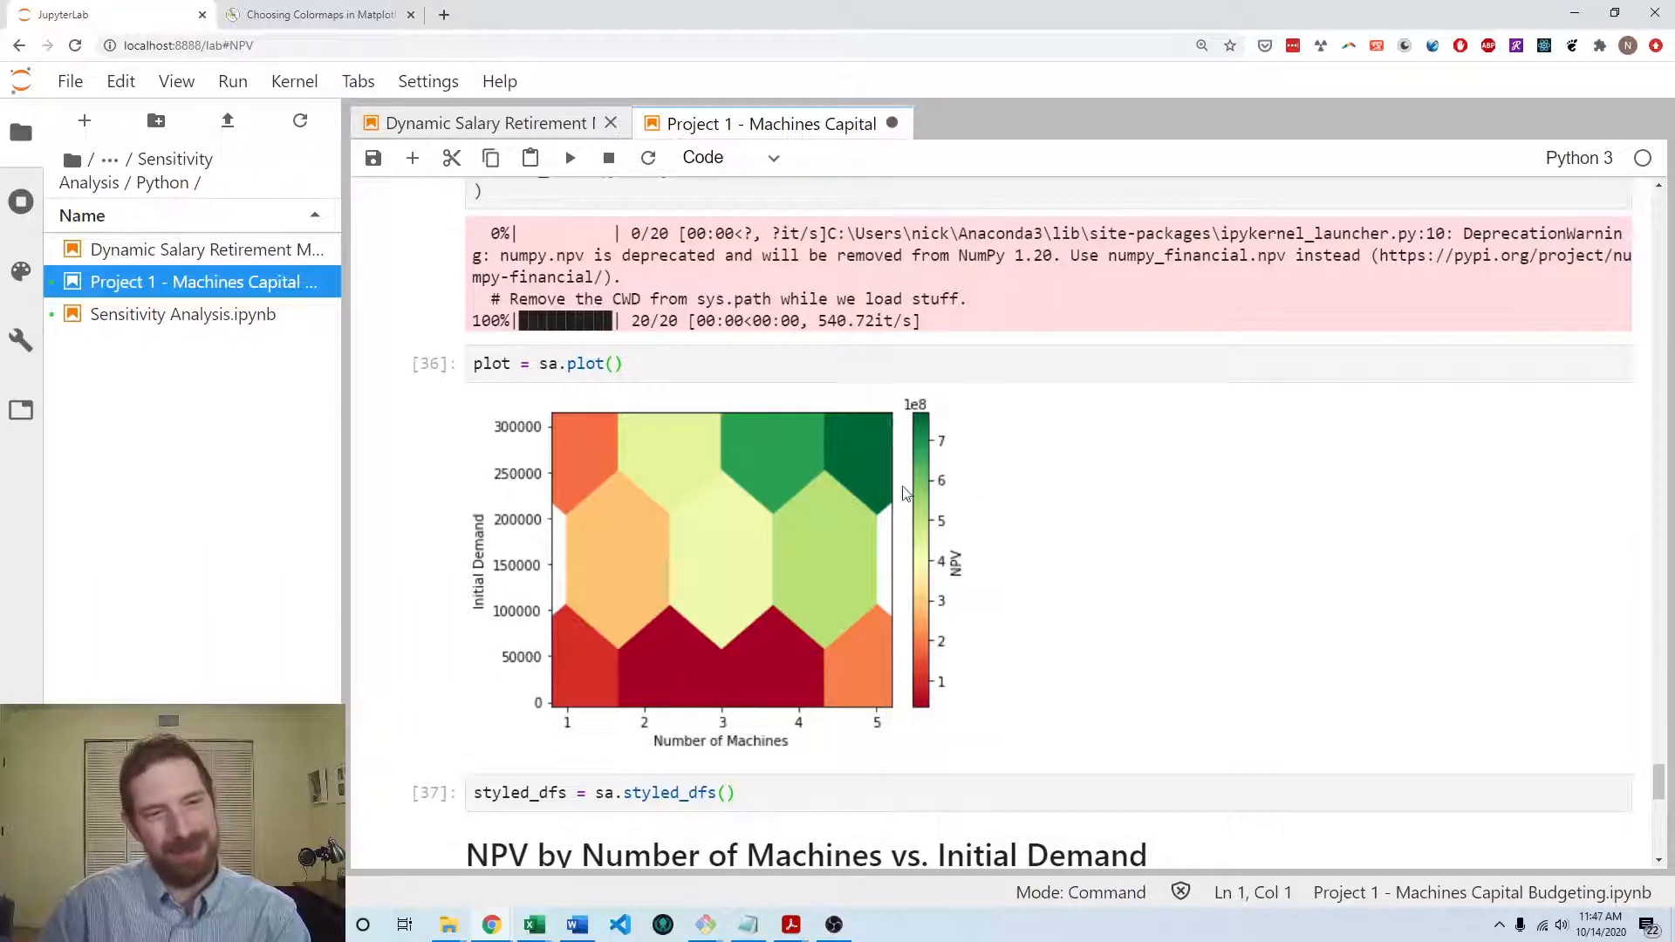
pyautogui.moveTo(1258, 403)
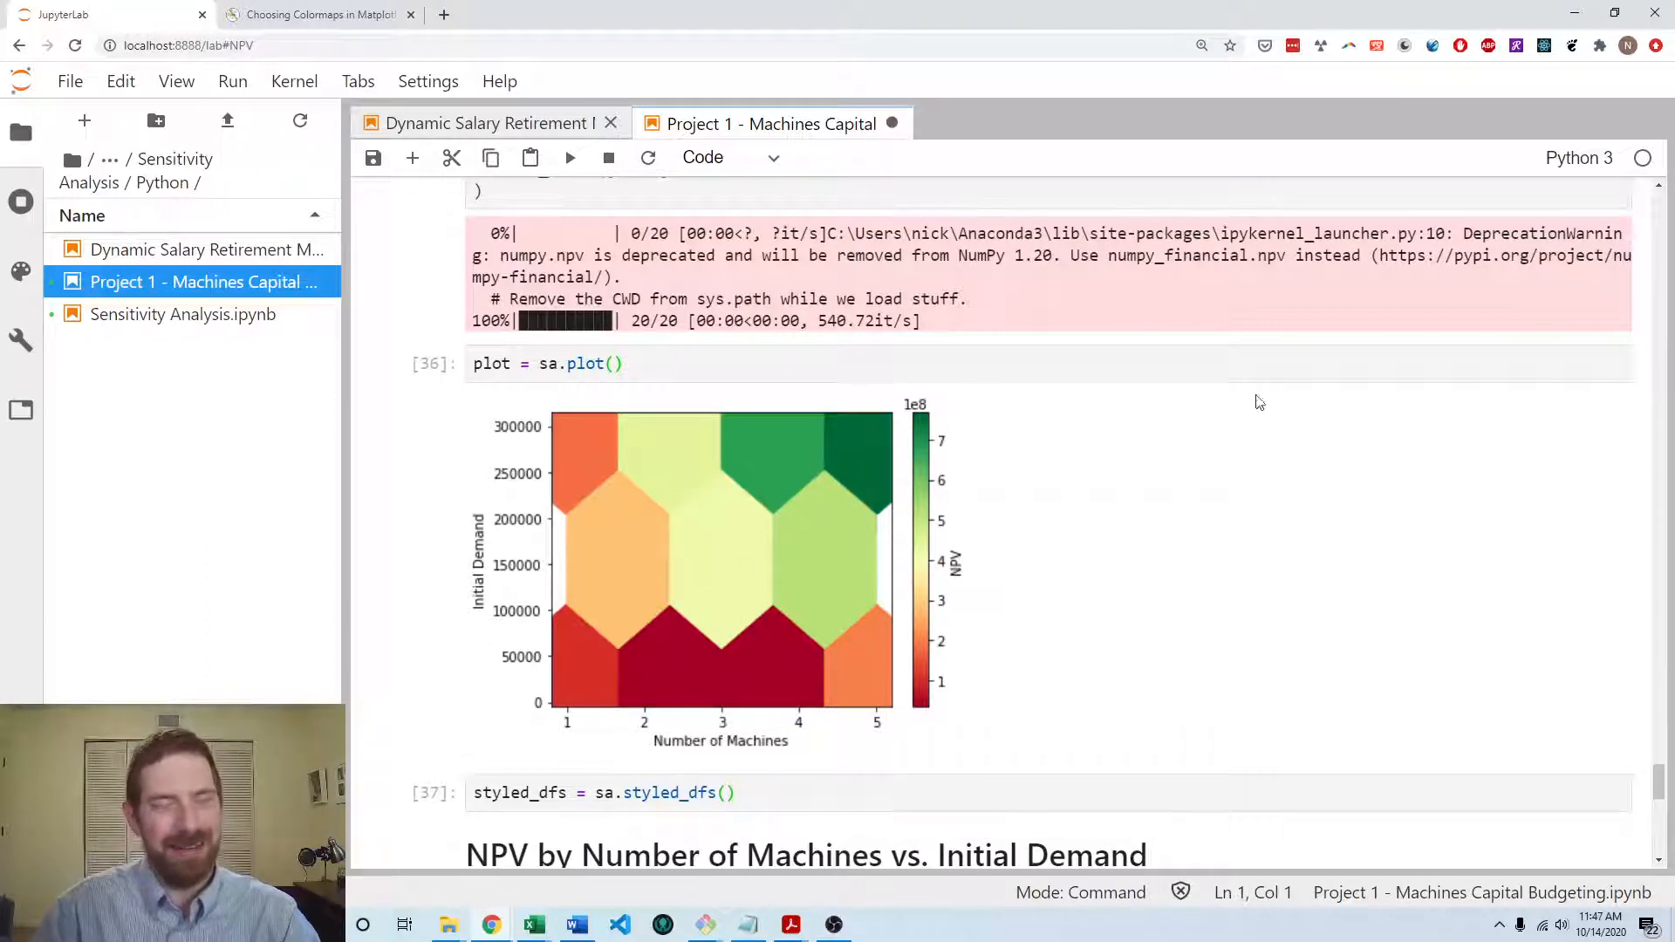
pyautogui.moveTo(719, 480)
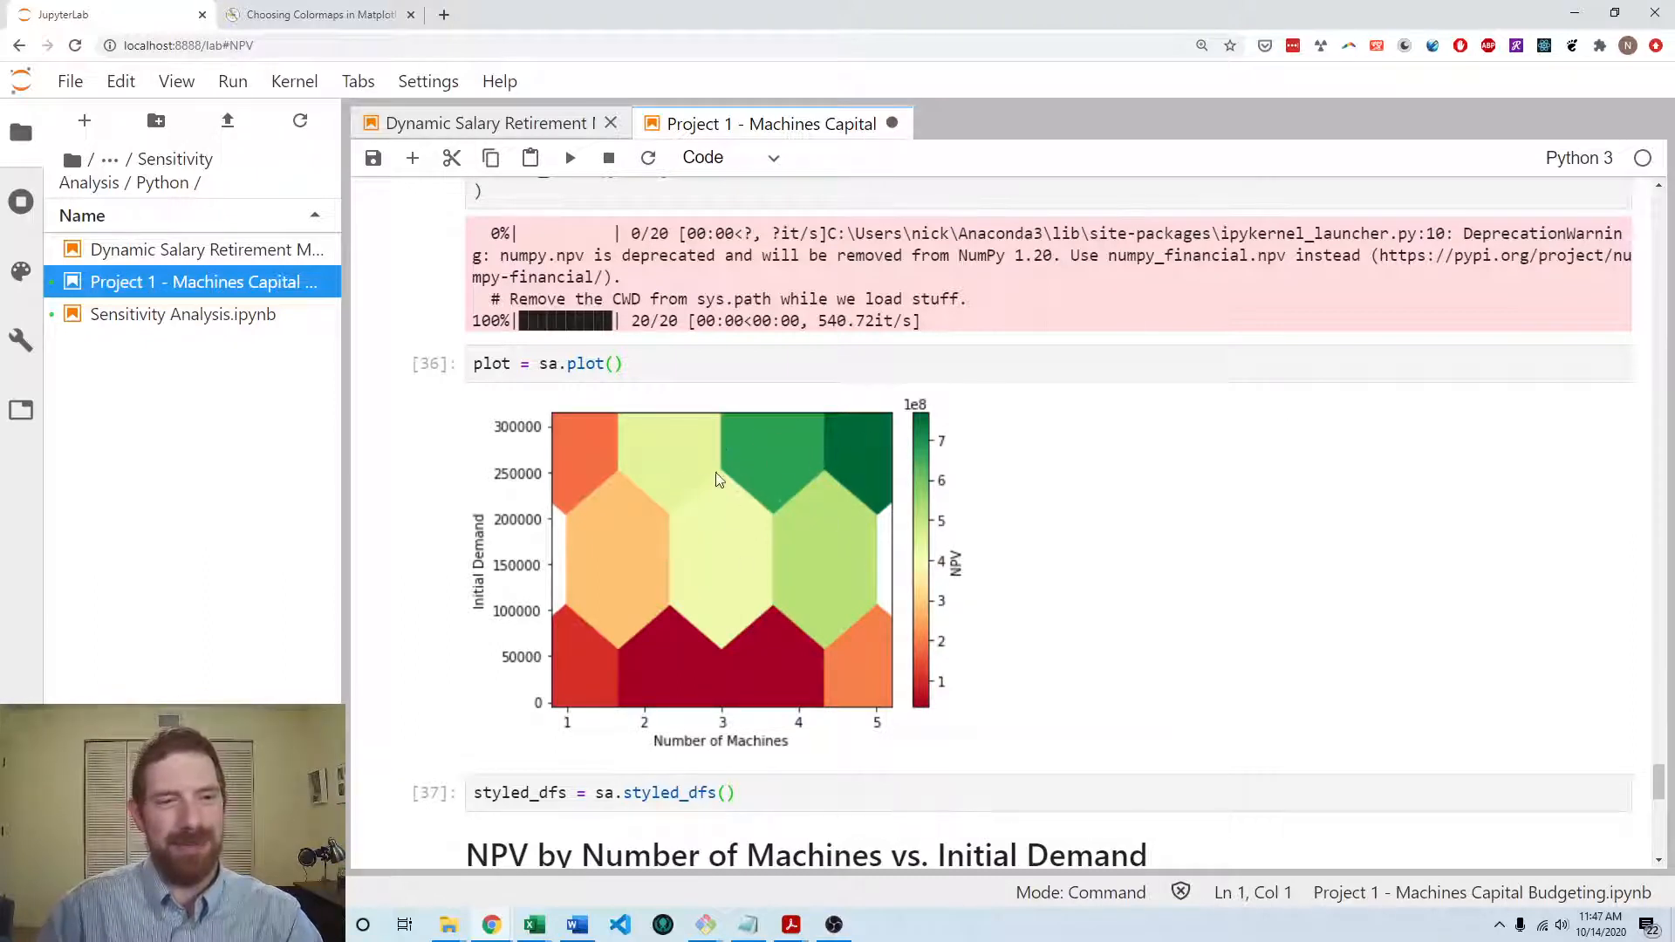
pyautogui.moveTo(703, 461)
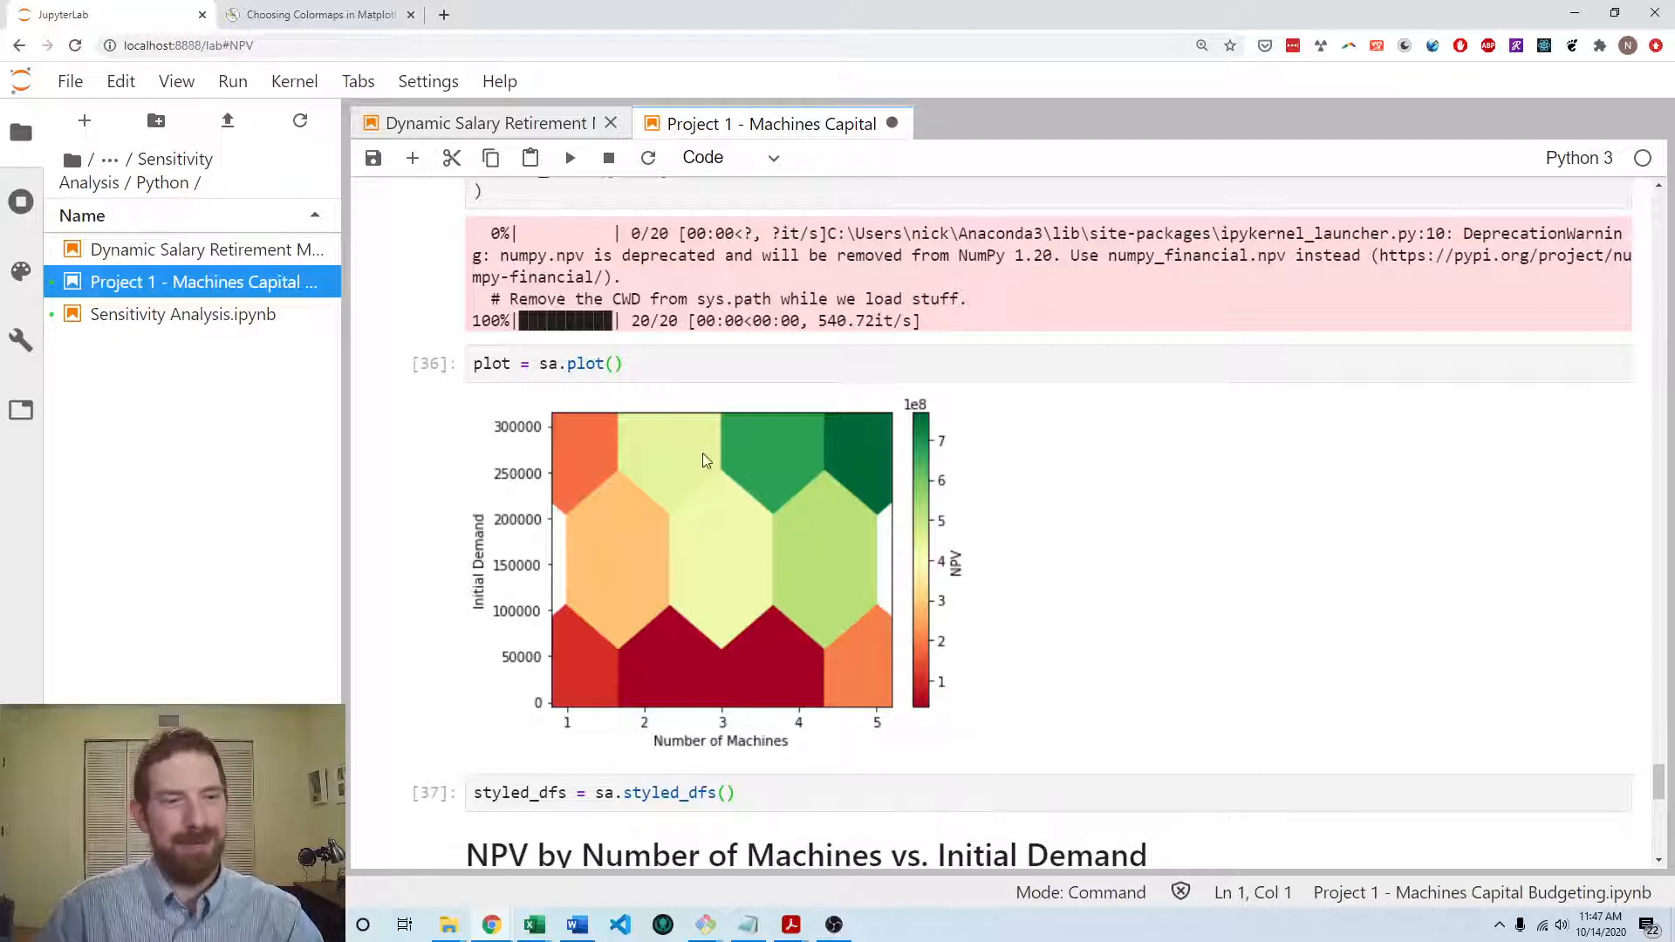
pyautogui.moveTo(665, 524)
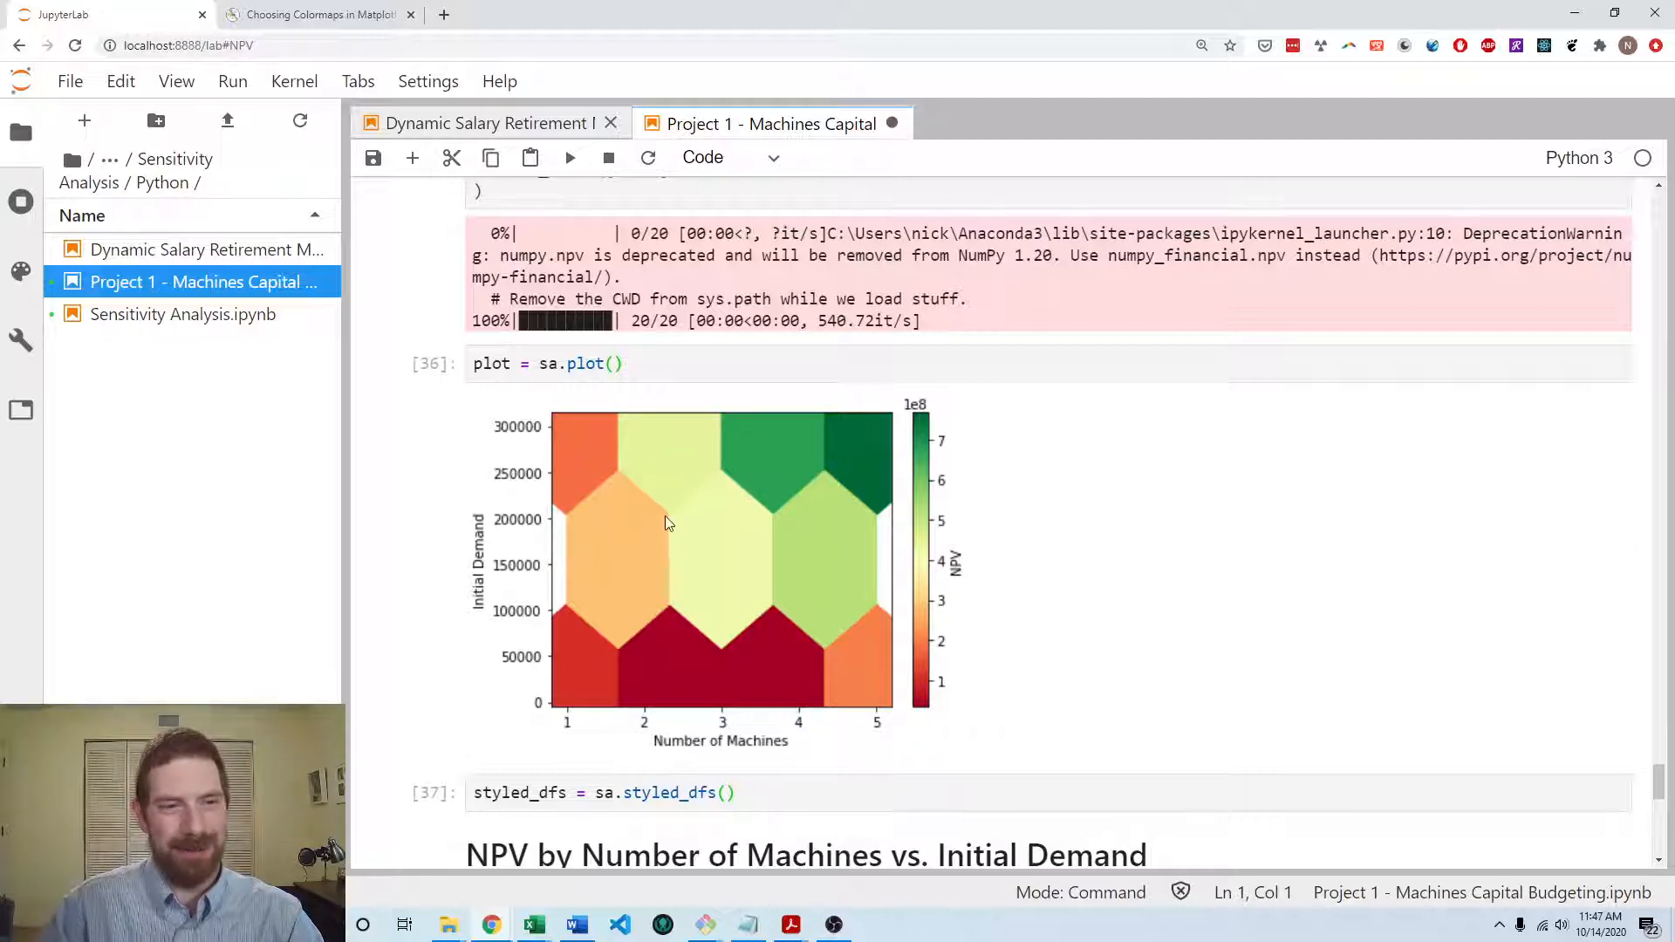
pyautogui.moveTo(525, 443)
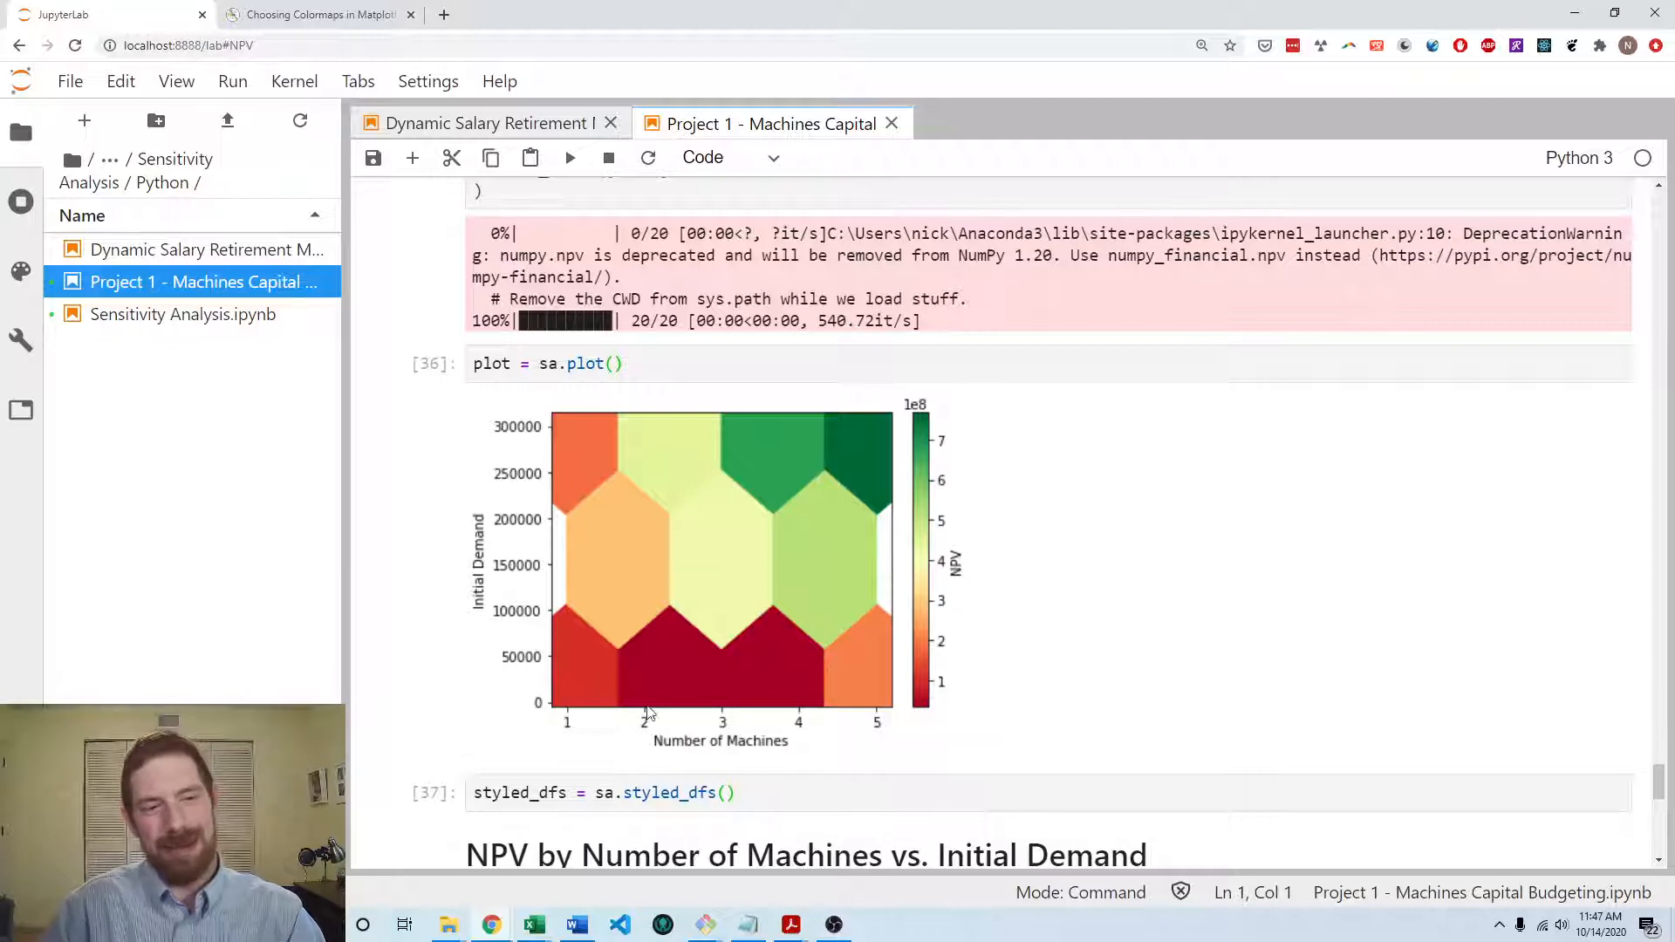
pyautogui.moveTo(789, 728)
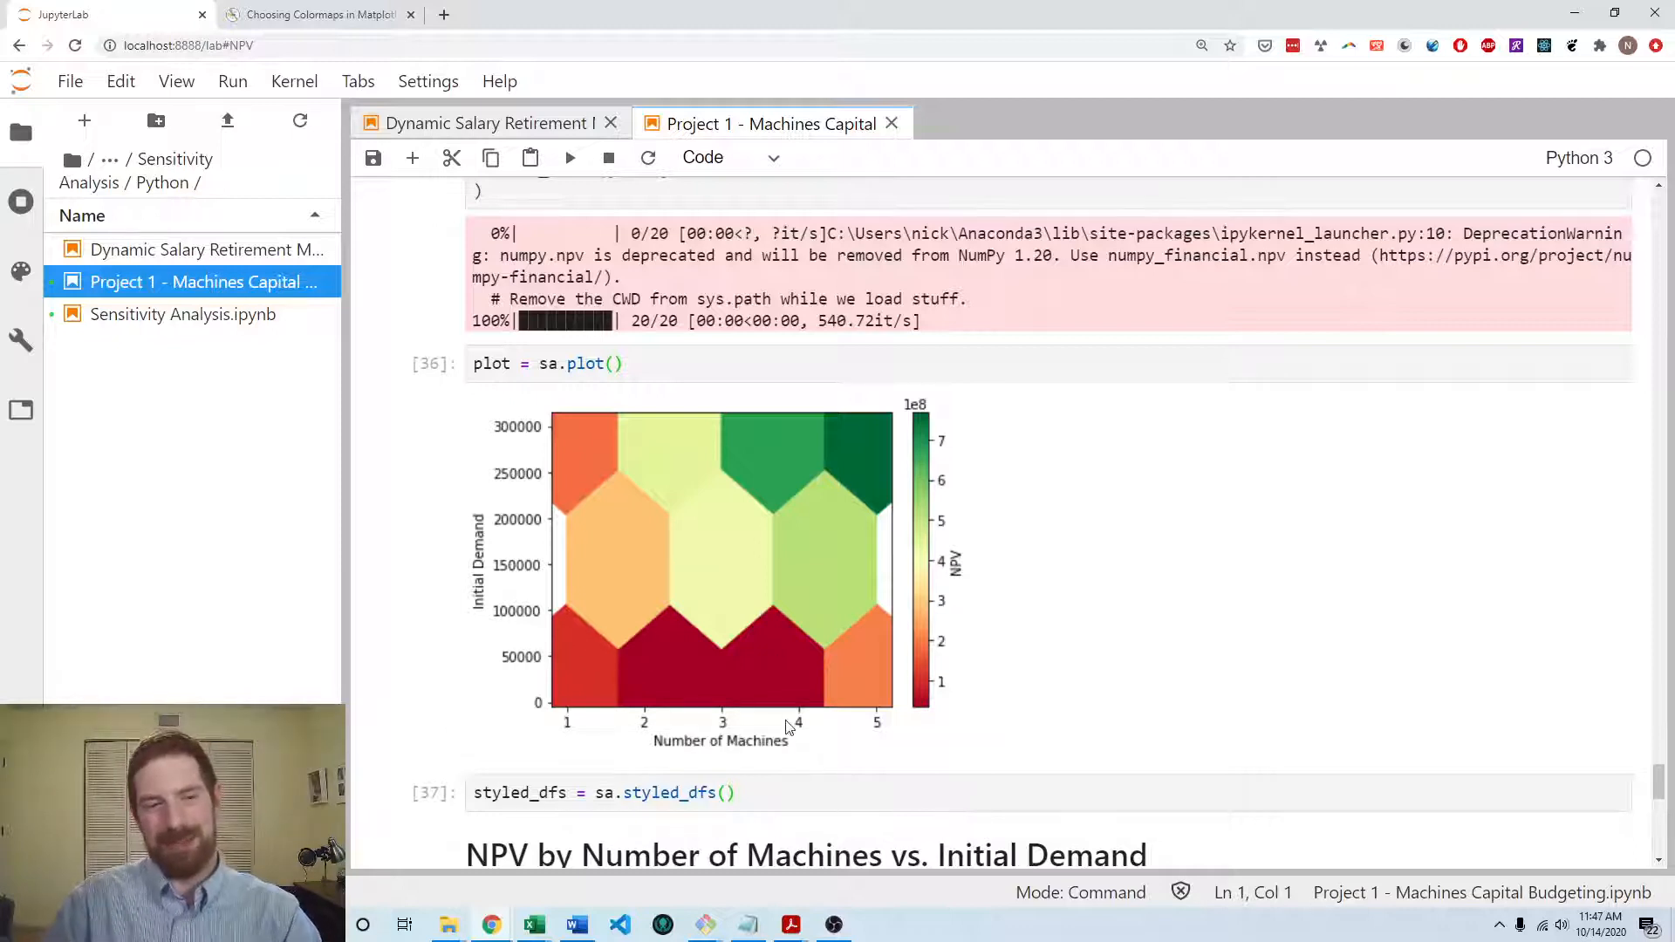
pyautogui.moveTo(949, 508)
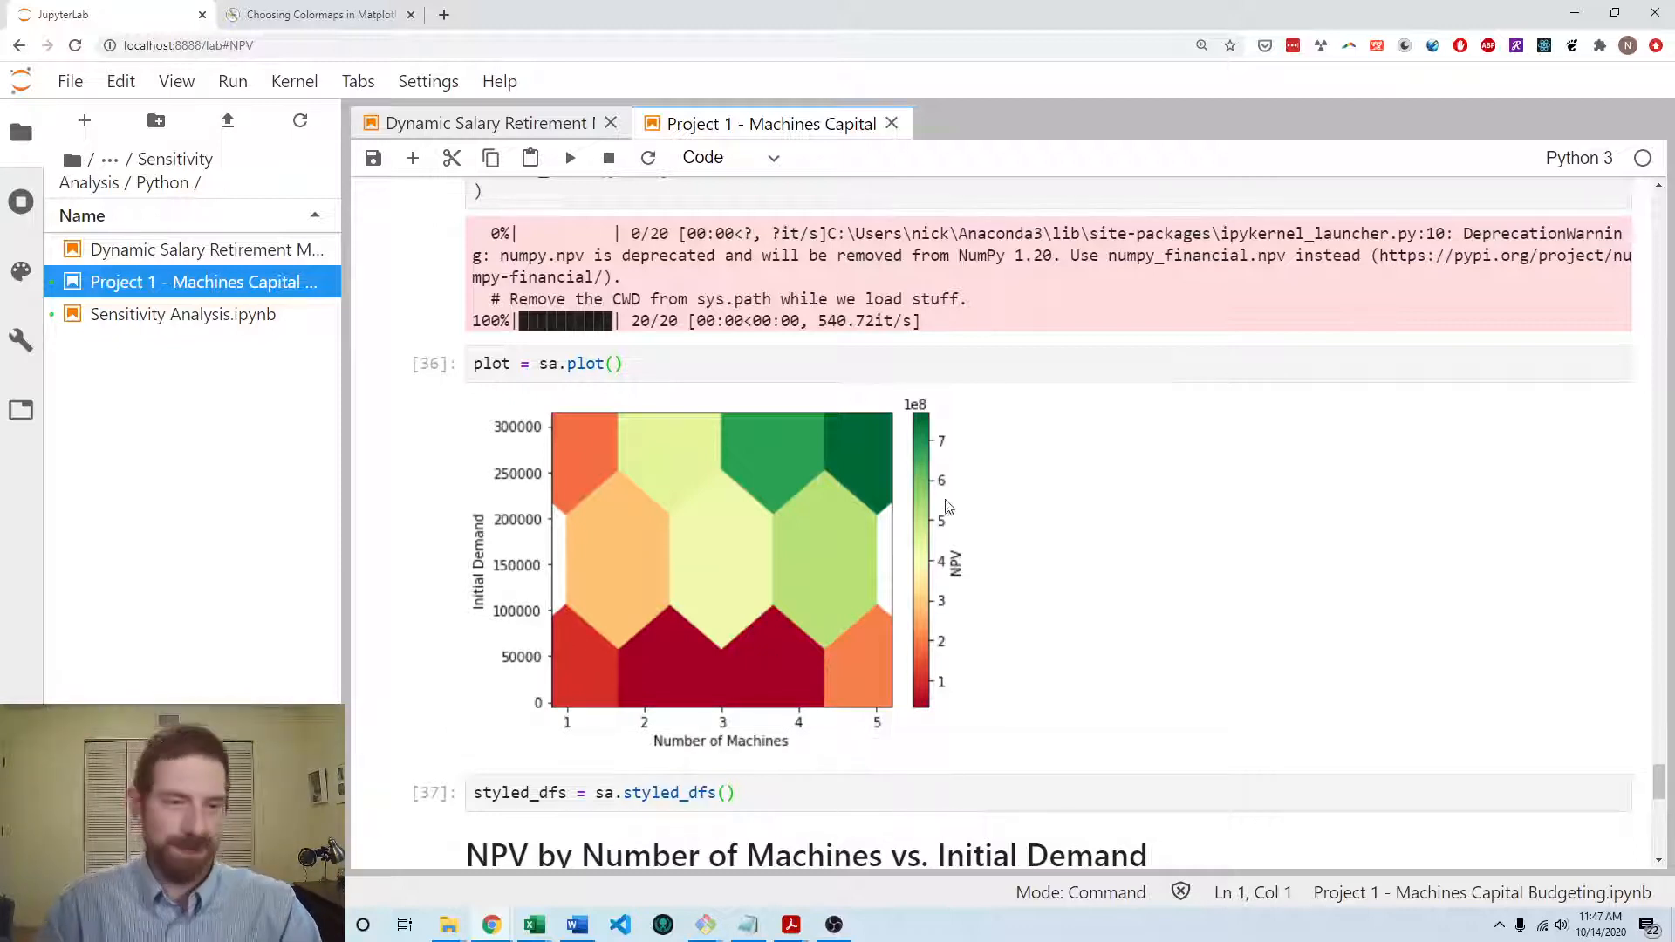
pyautogui.scroll(-3)
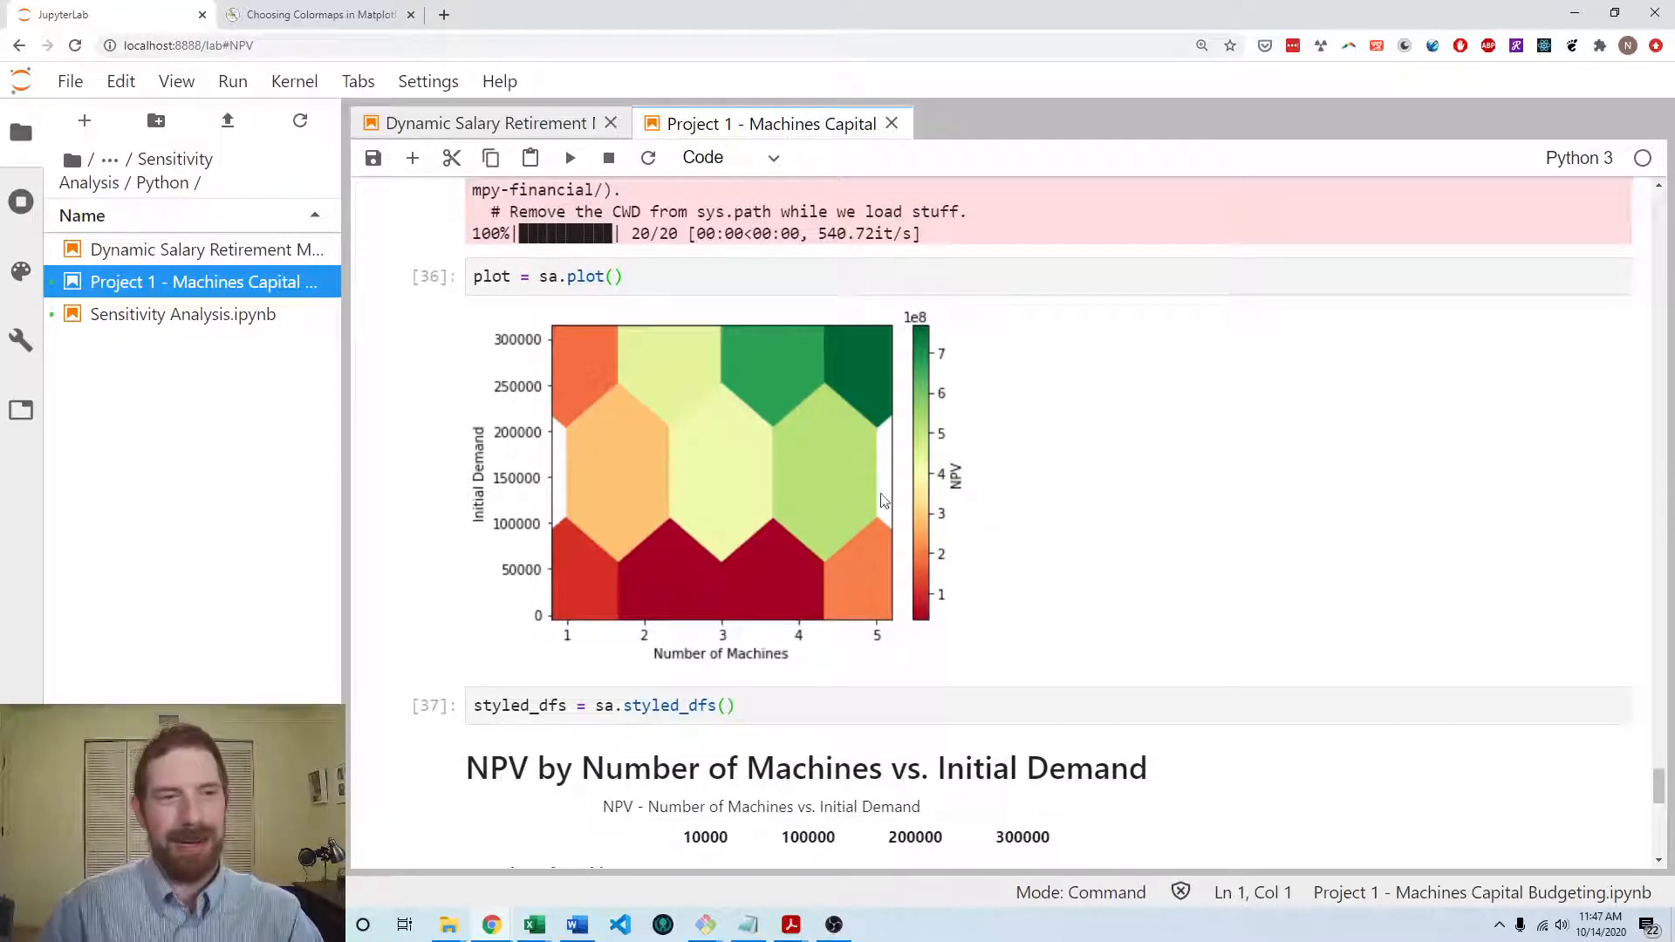
pyautogui.scroll(-3)
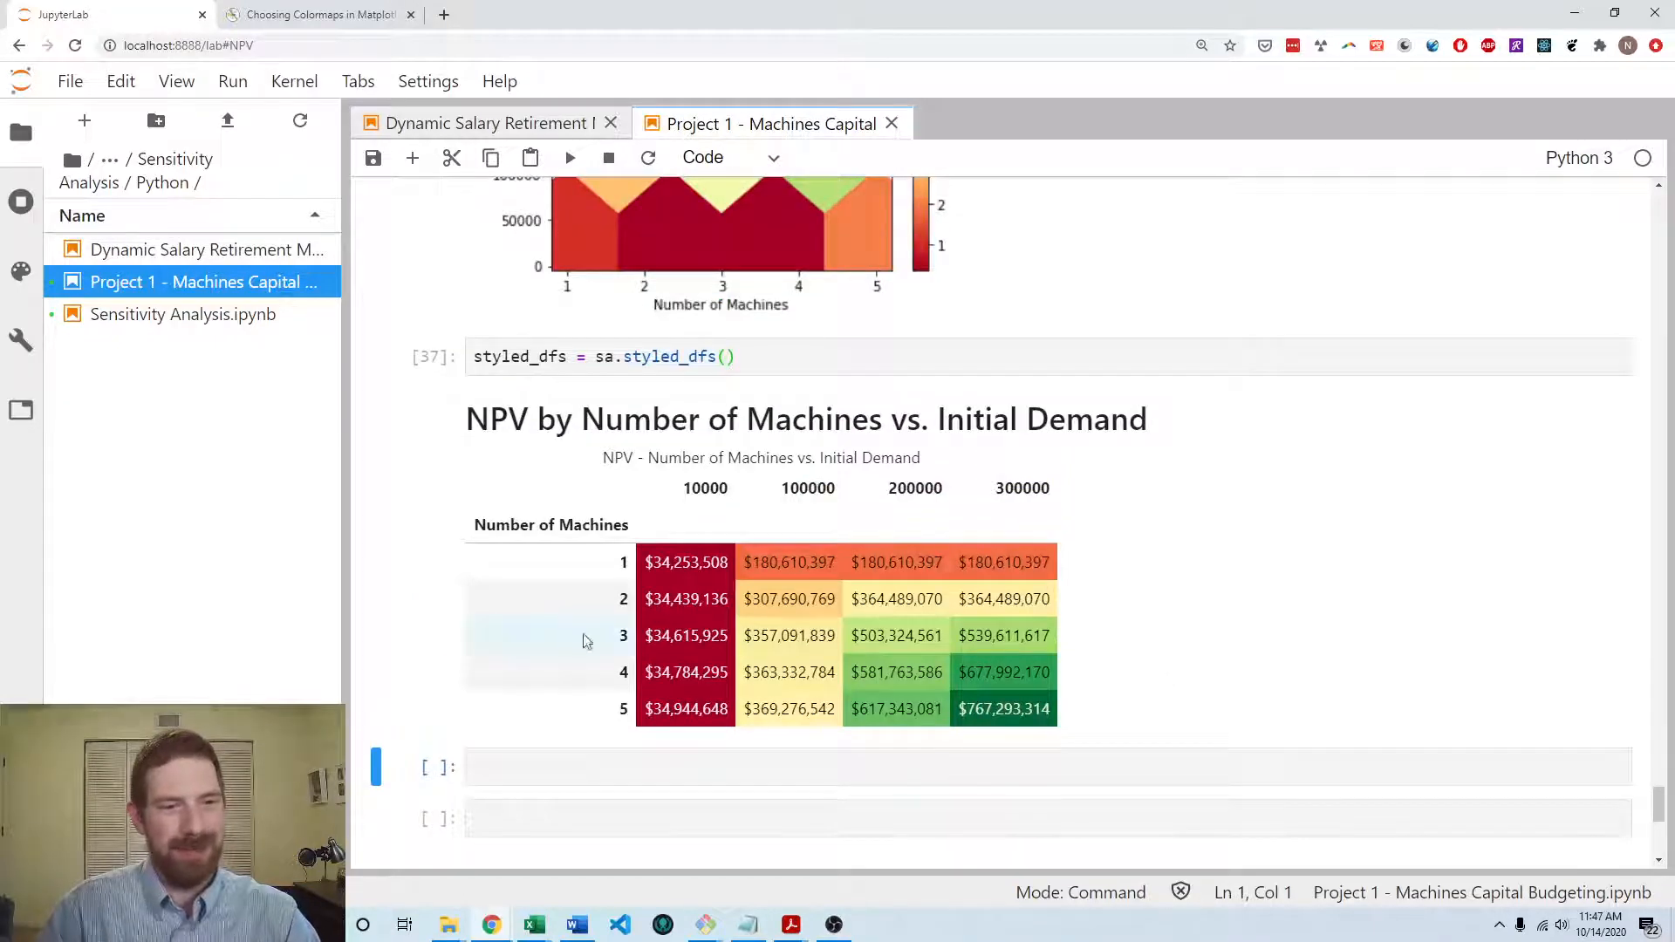
pyautogui.moveTo(1164, 643)
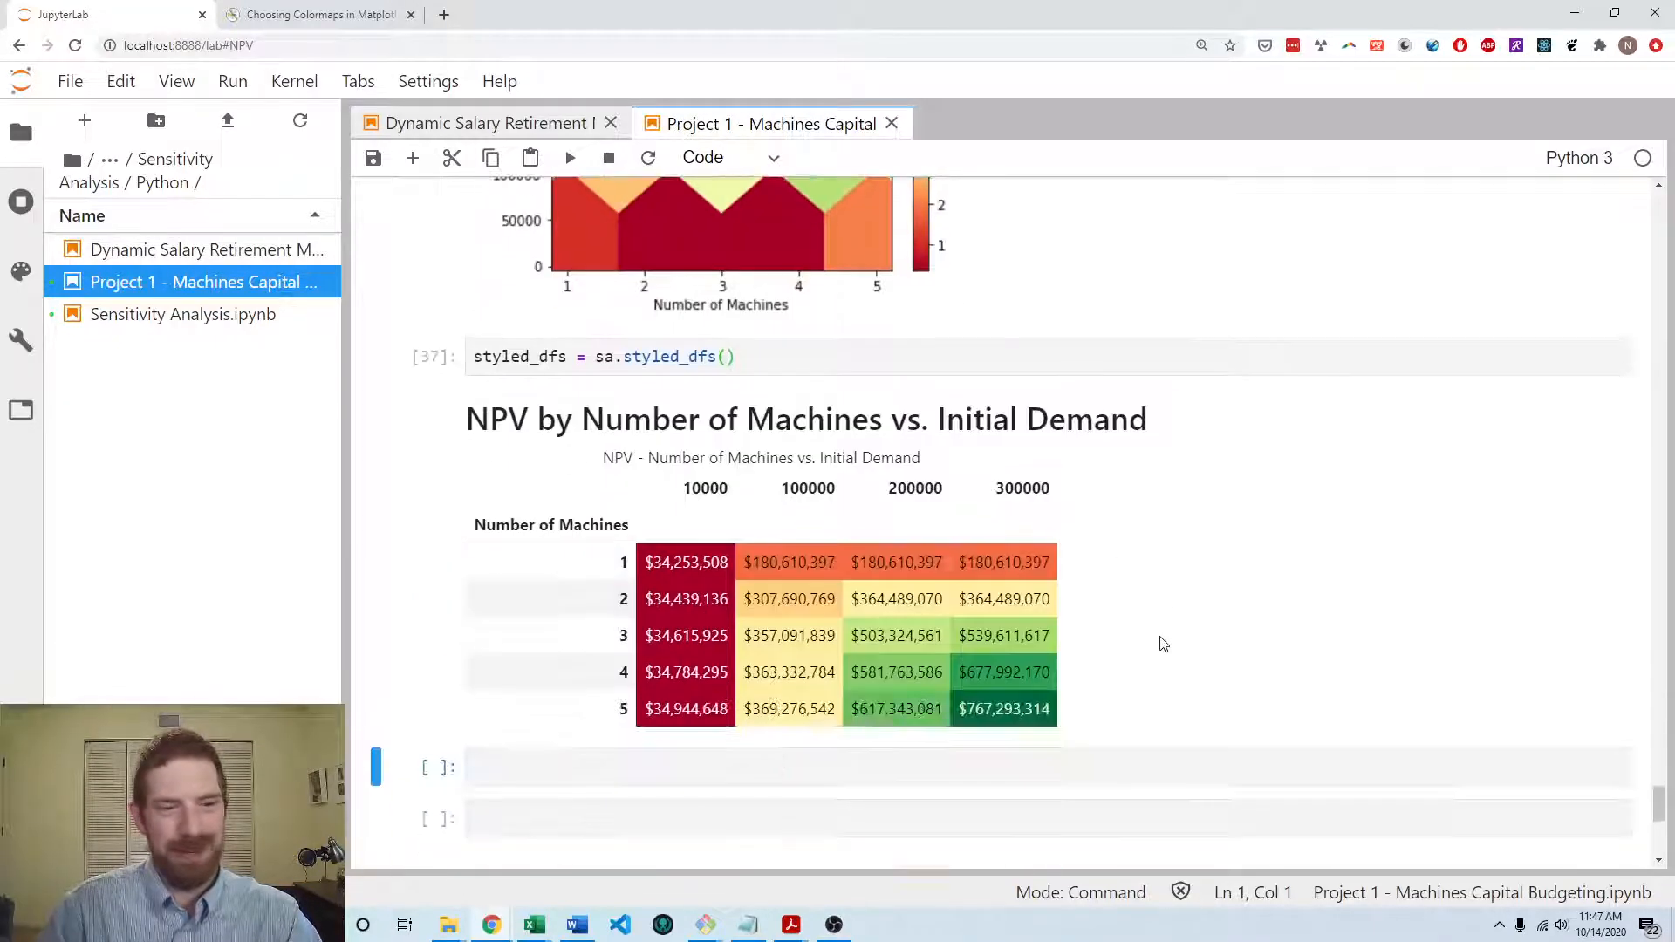
pyautogui.moveTo(1152, 334)
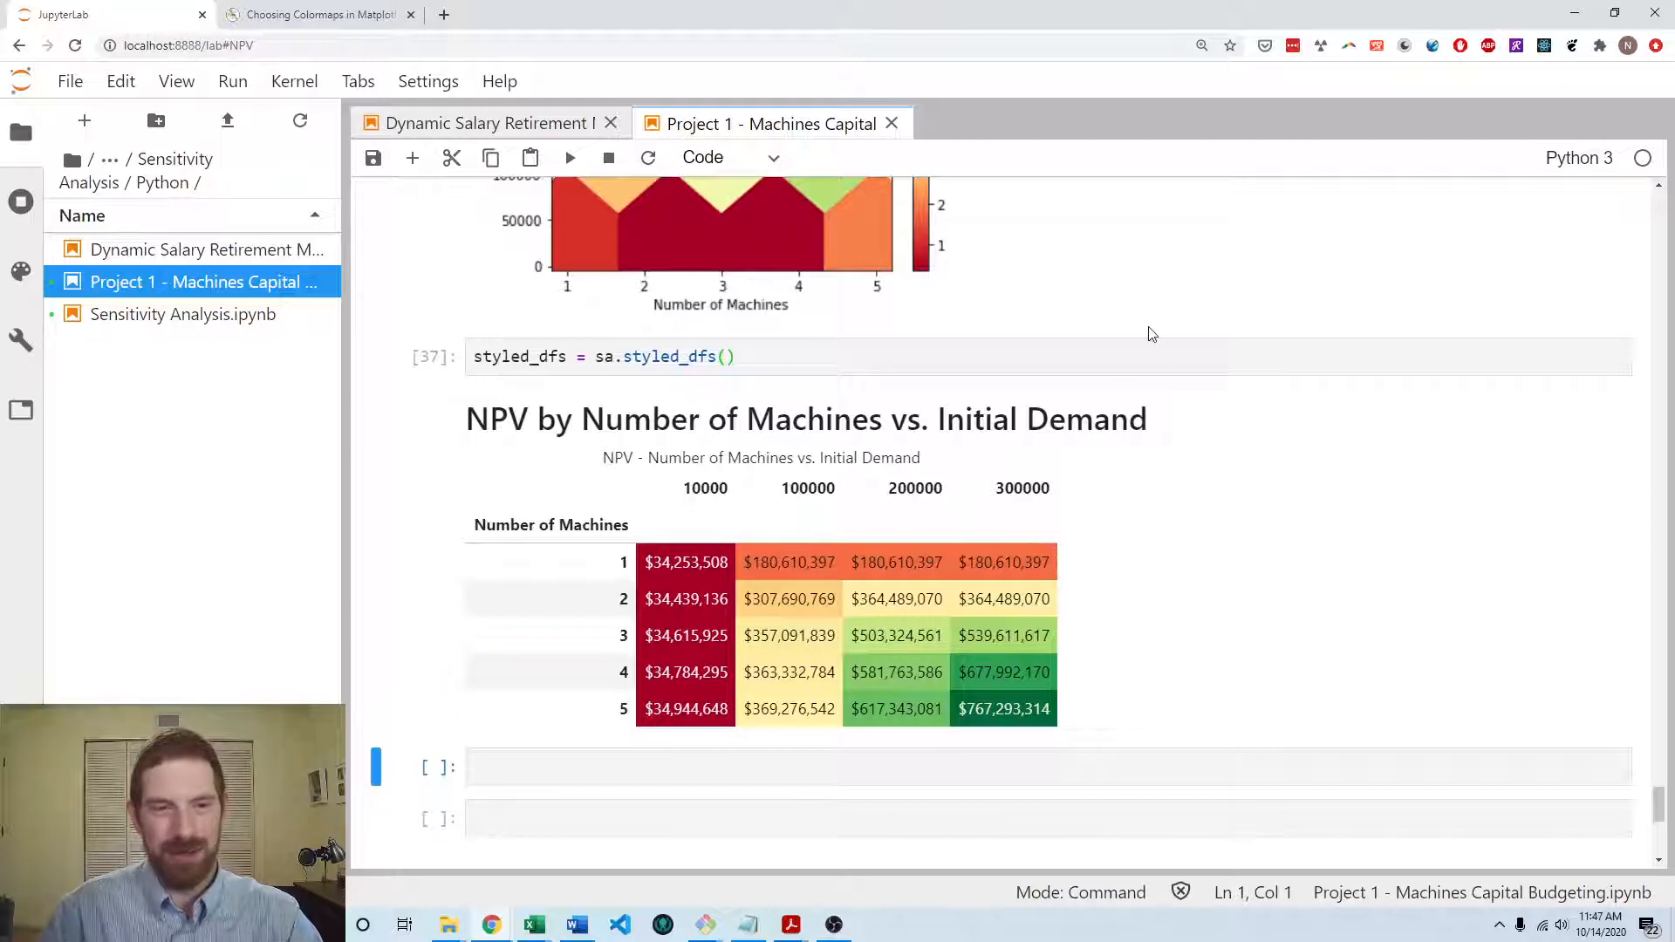
pyautogui.scroll(3)
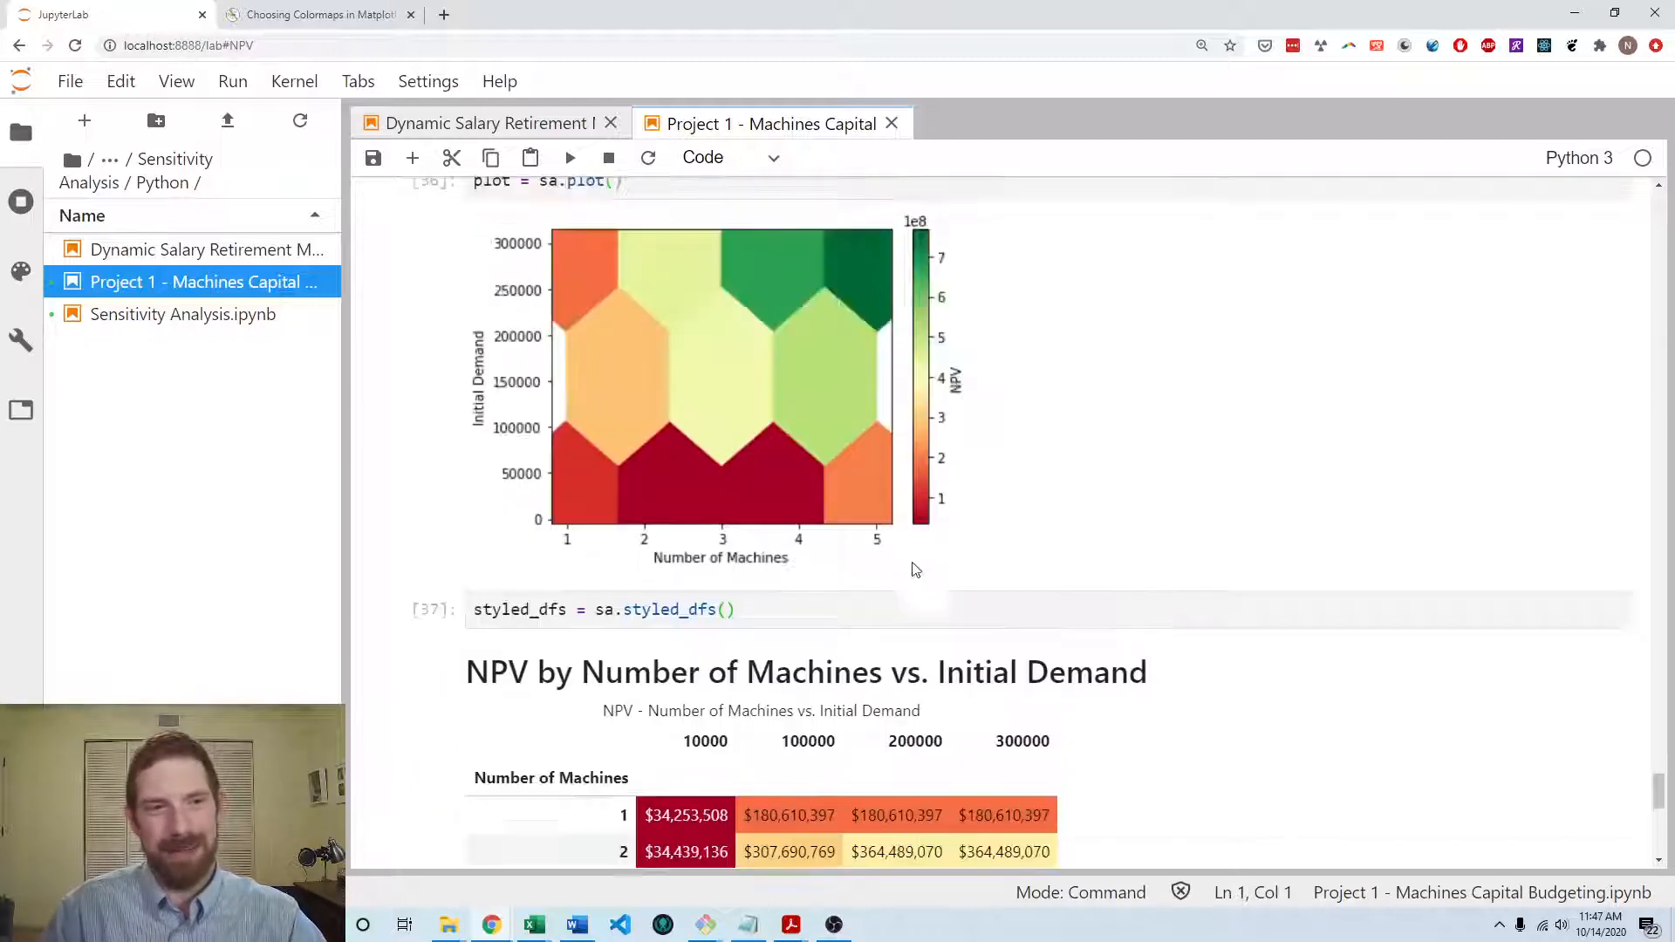
pyautogui.scroll(-3)
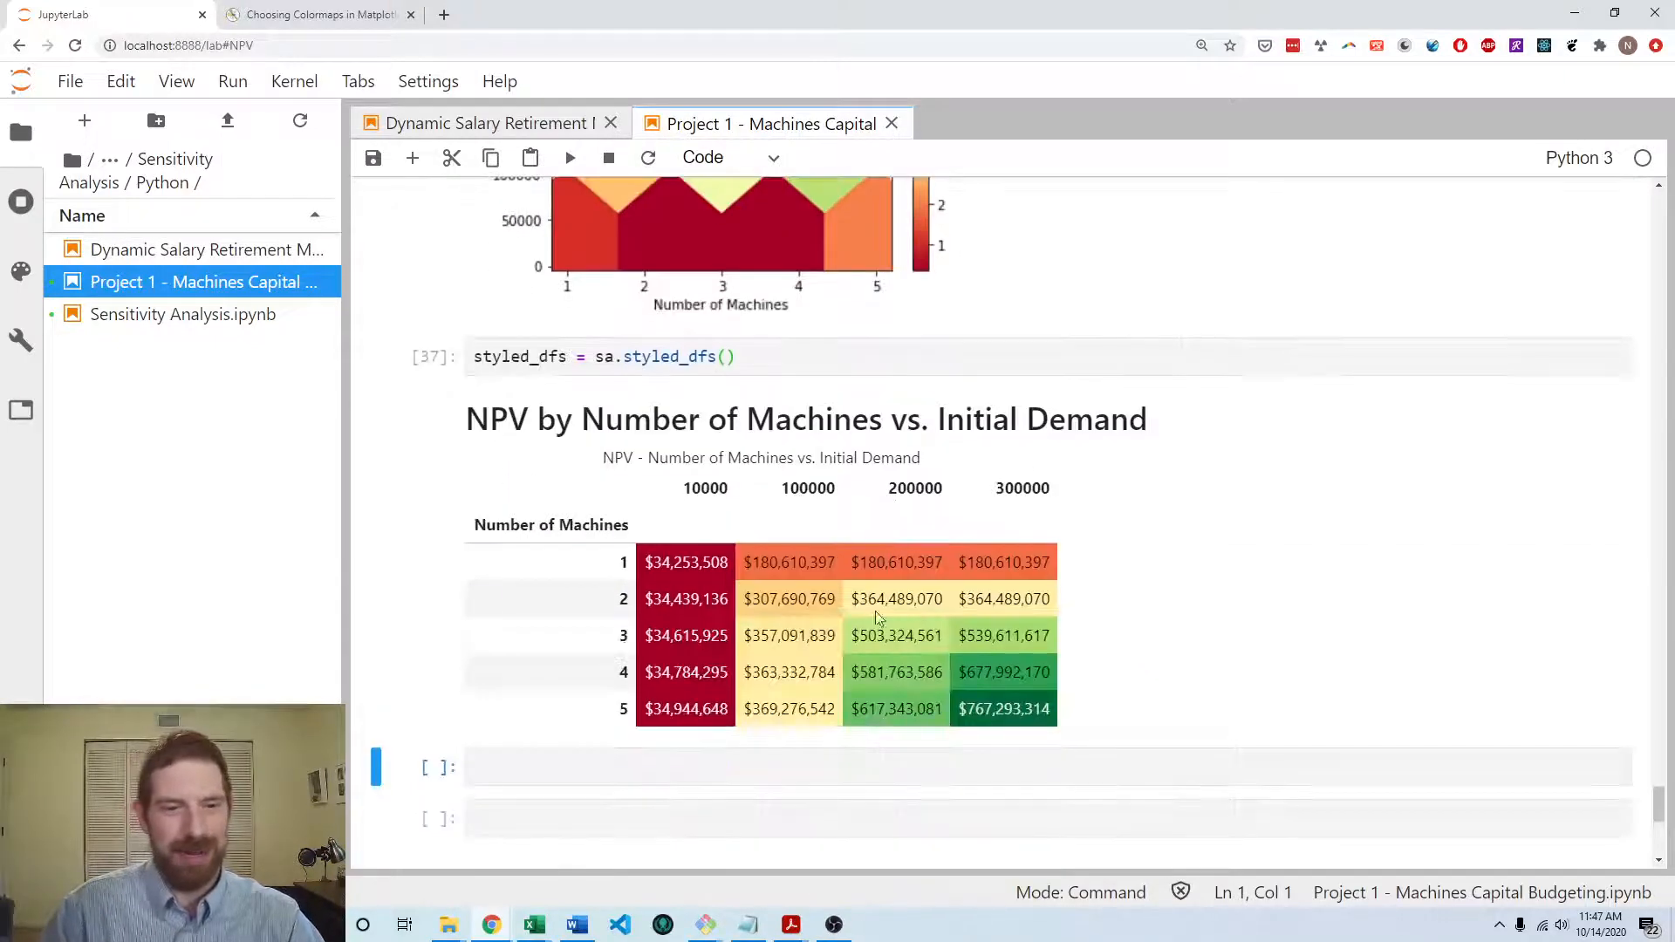
pyautogui.scroll(3)
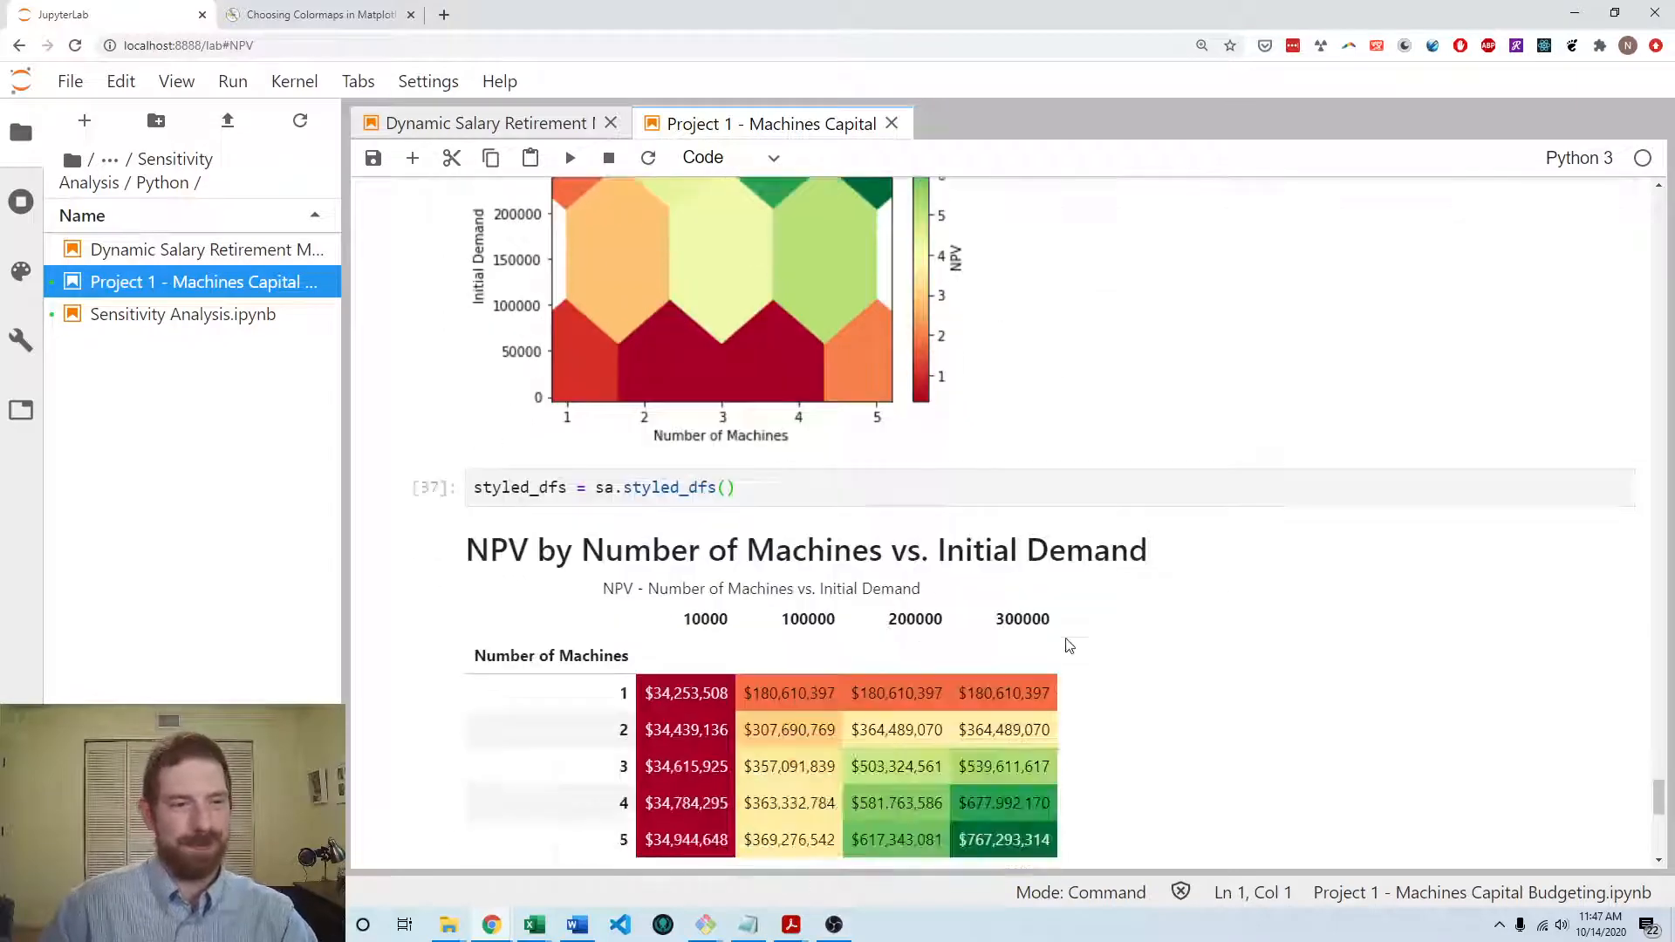
pyautogui.scroll(-3)
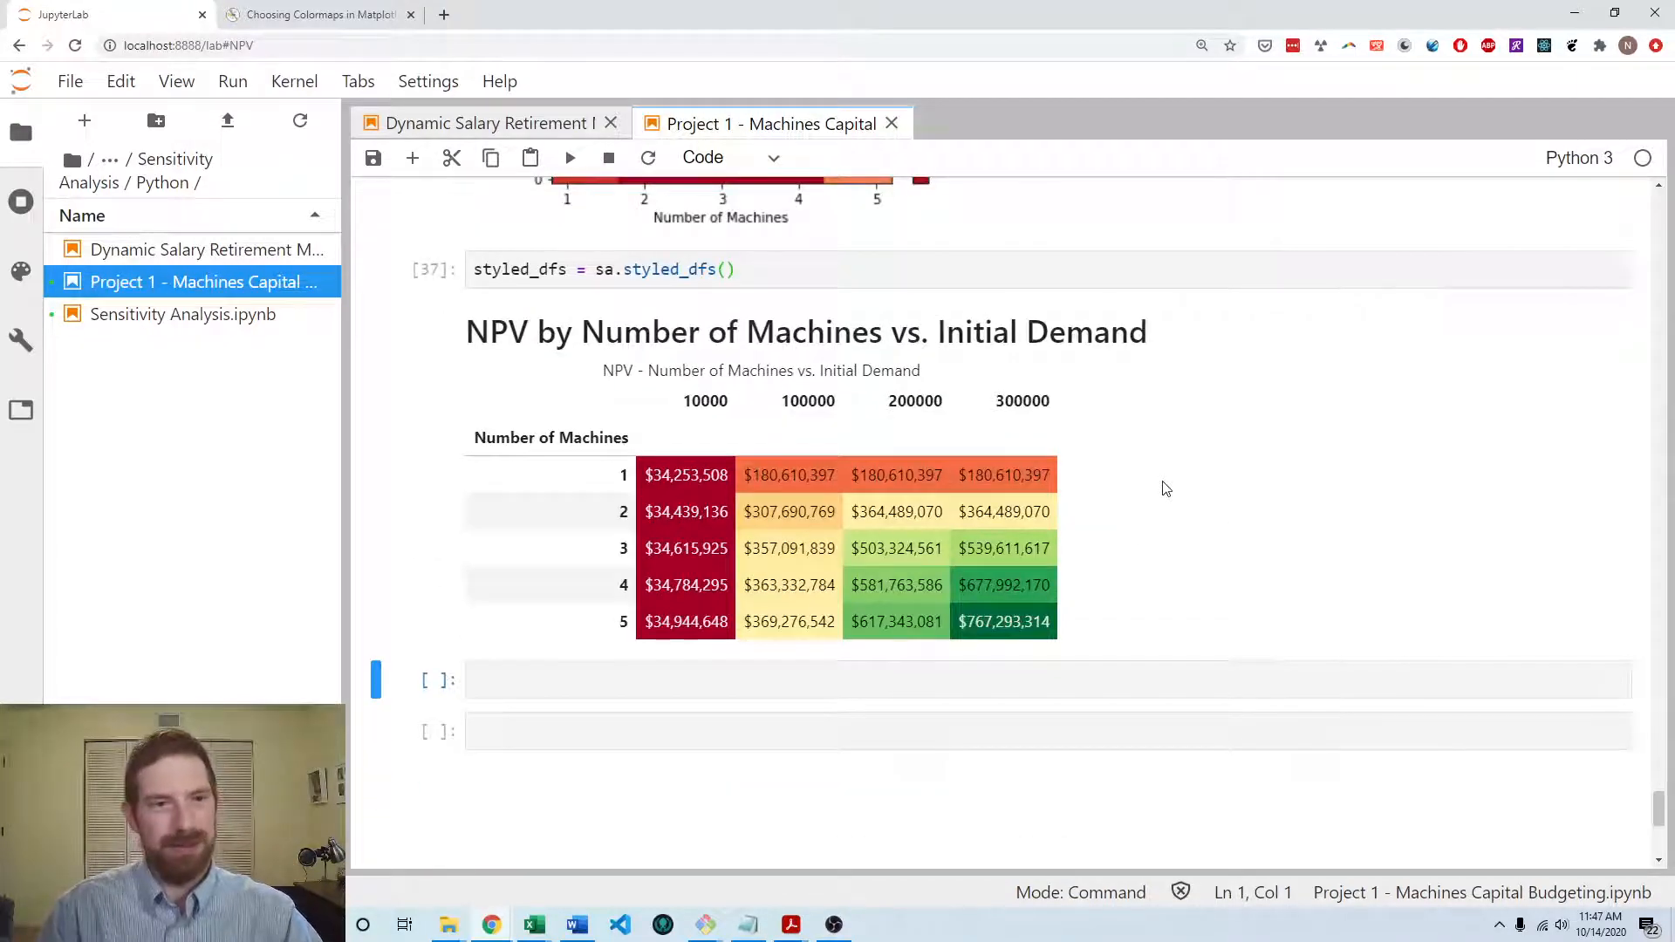
pyautogui.moveTo(1175, 477)
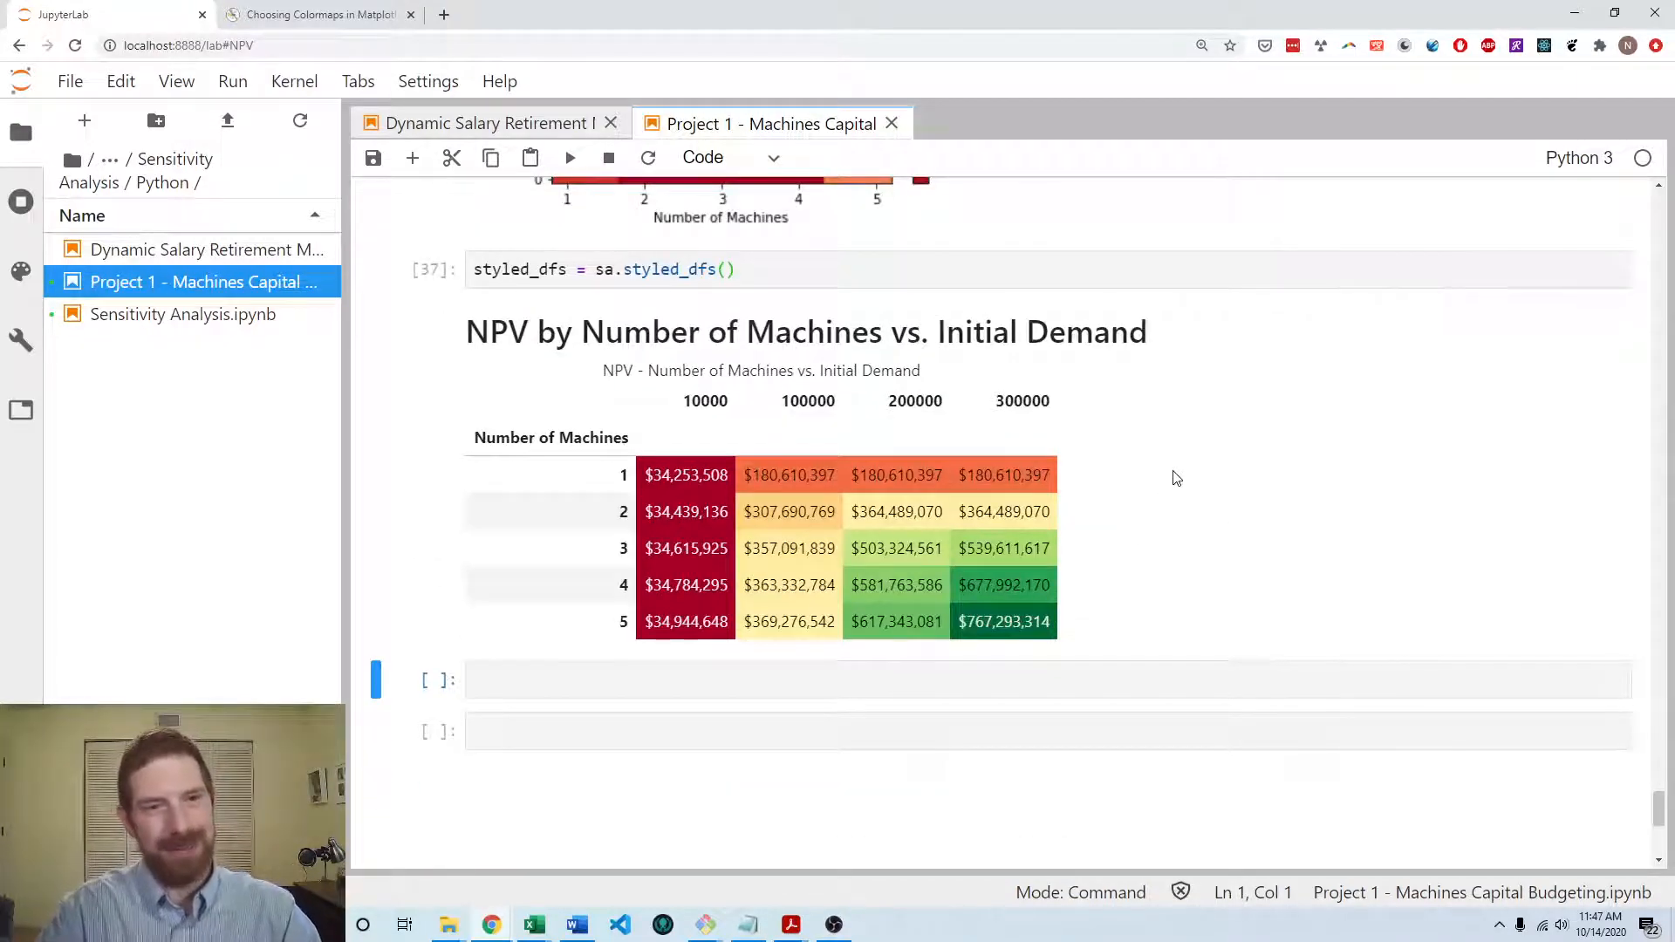
pyautogui.moveTo(1281, 510)
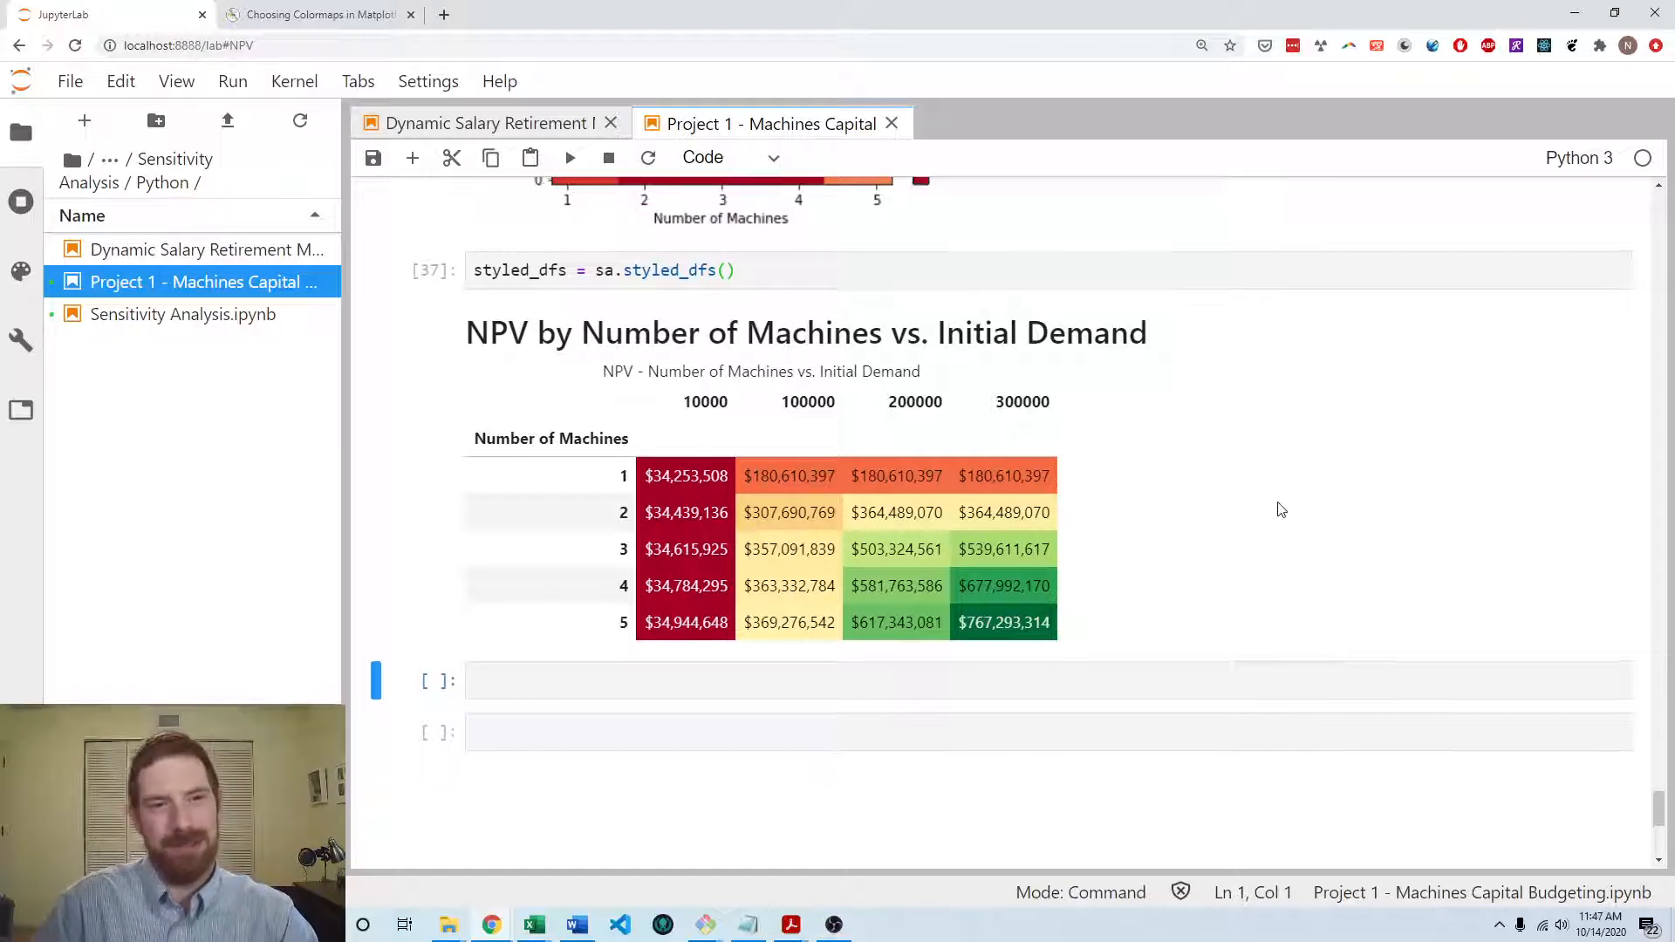